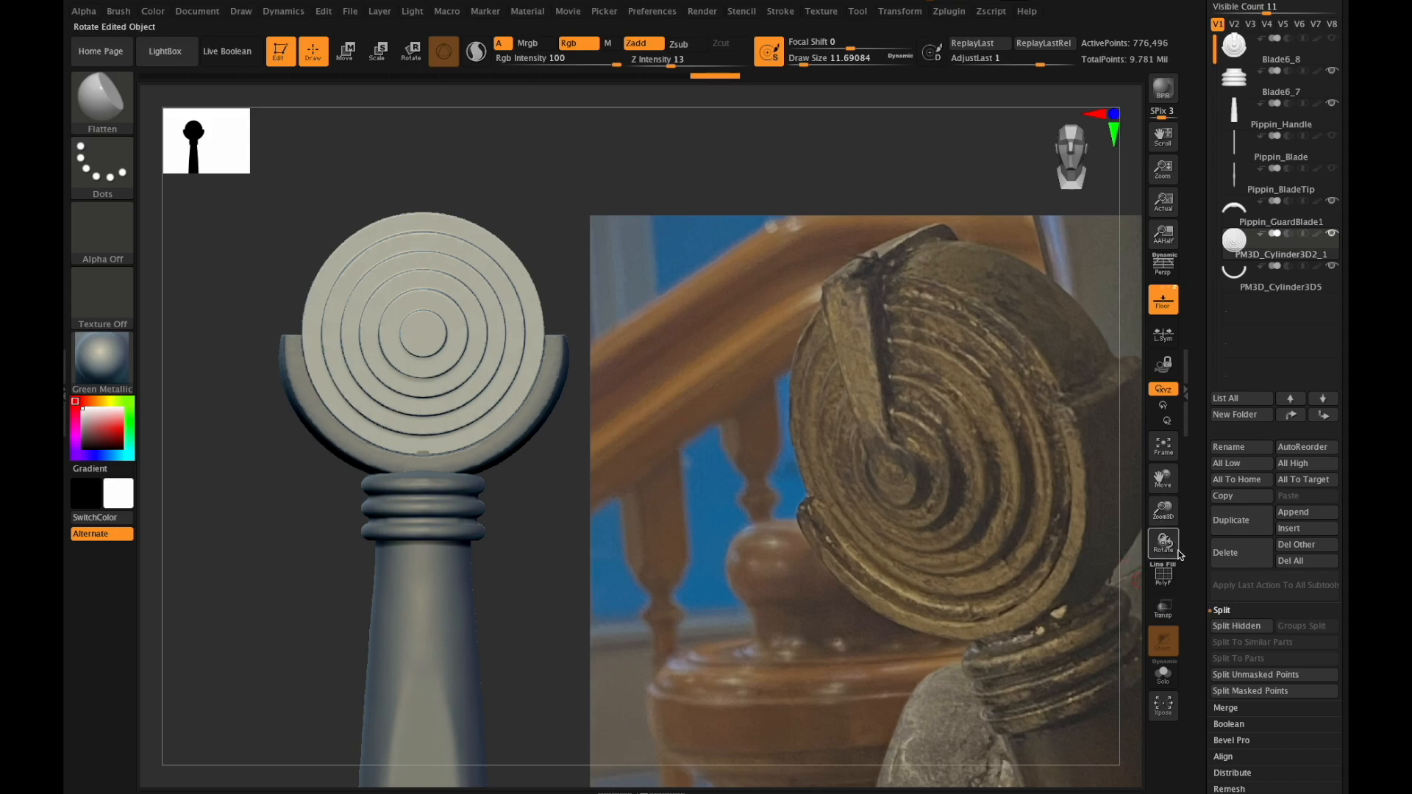
mouse_move(1162, 544)
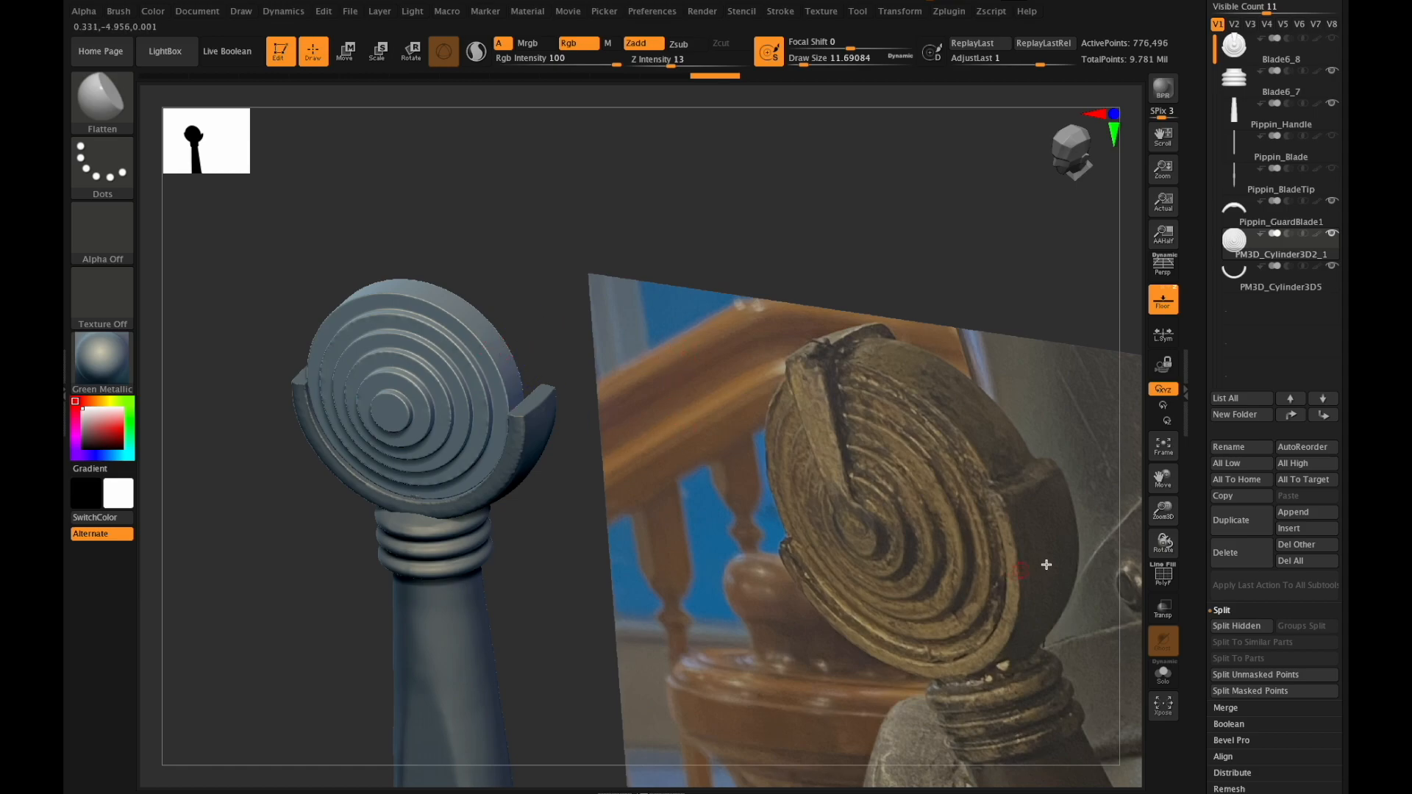
Rebuild the PM3D_Cylinder3D2_2 pommel as one denser mesh of about 1.5 million points.
drag(1046, 565, 394, 434)
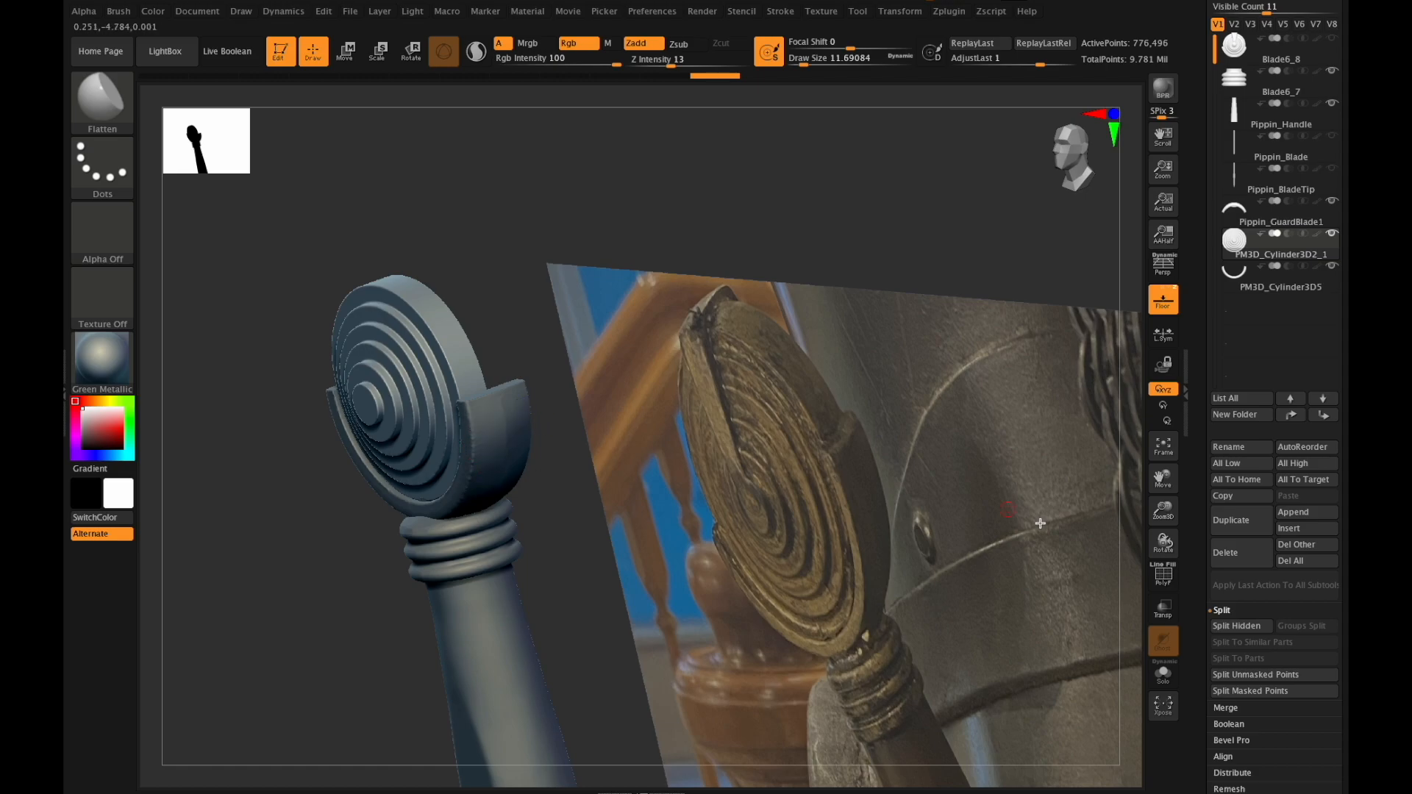
drag(1040, 523, 1157, 544)
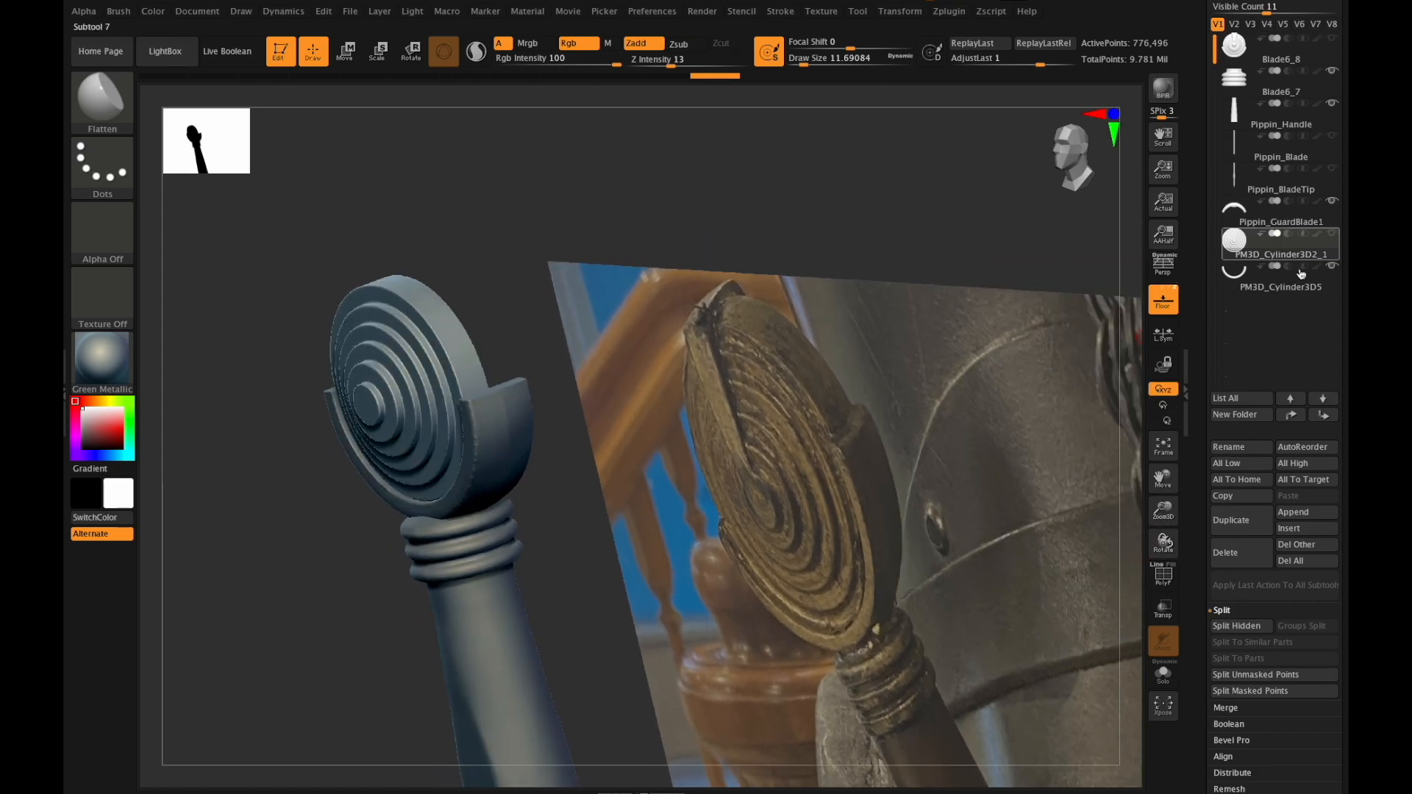
click(1230, 519)
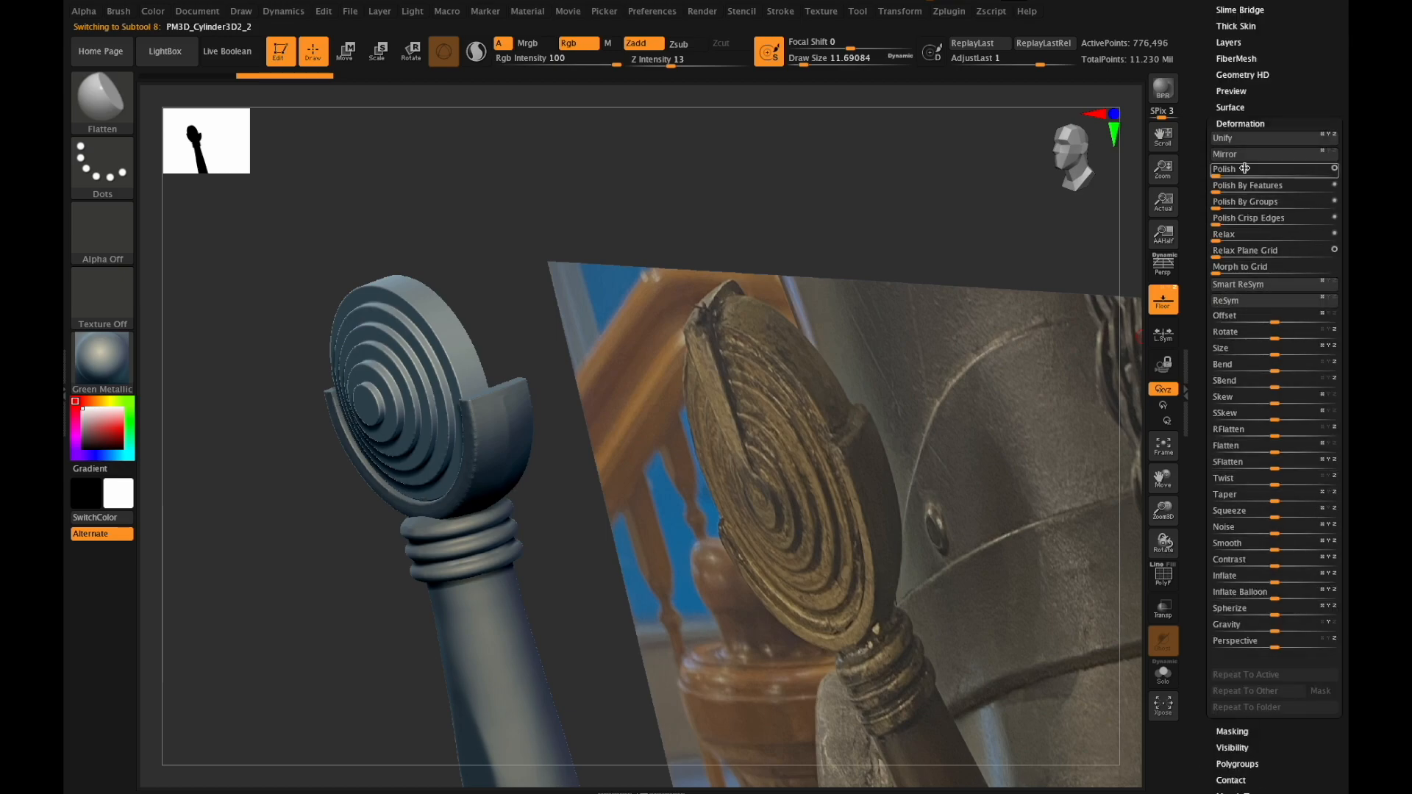
mouse_move(1257, 155)
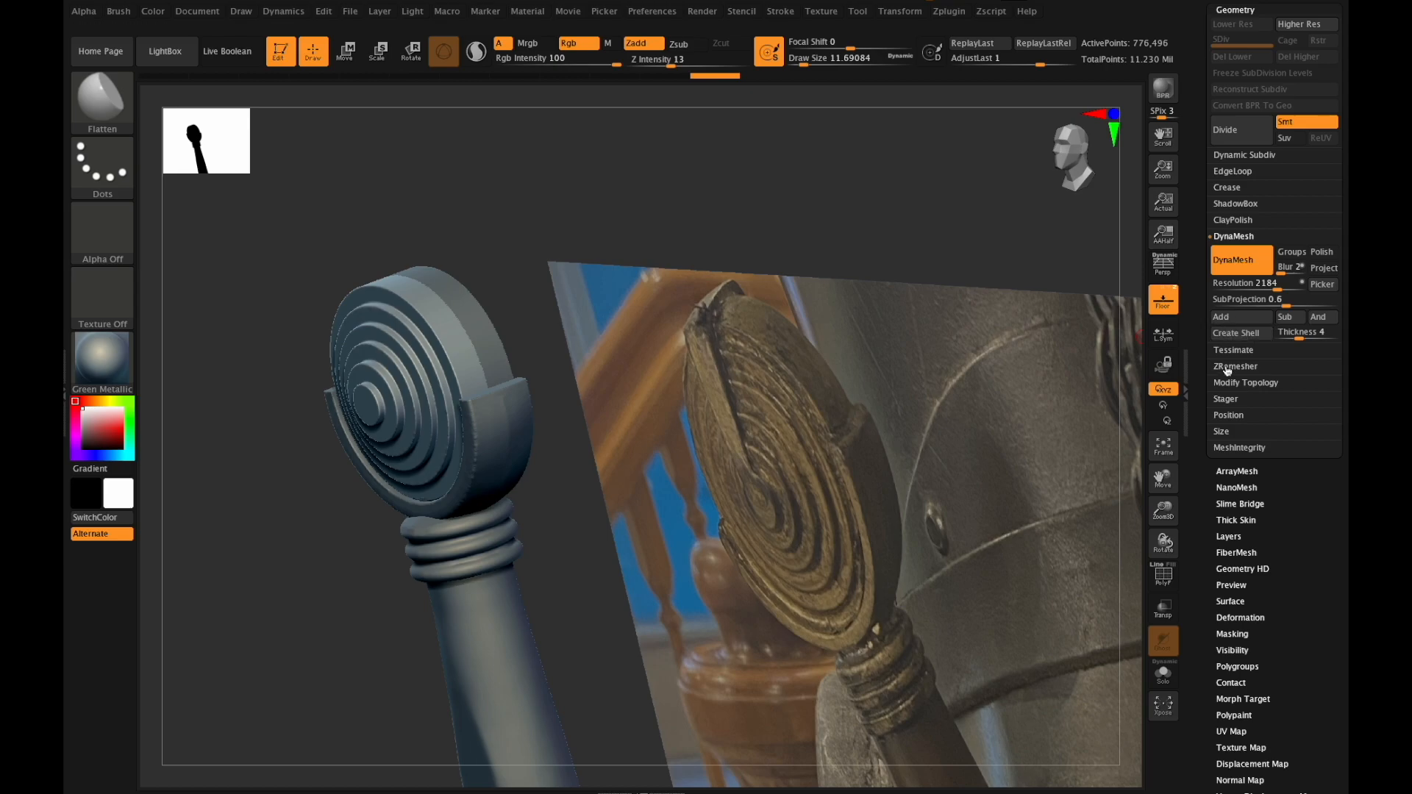
click(1245, 383)
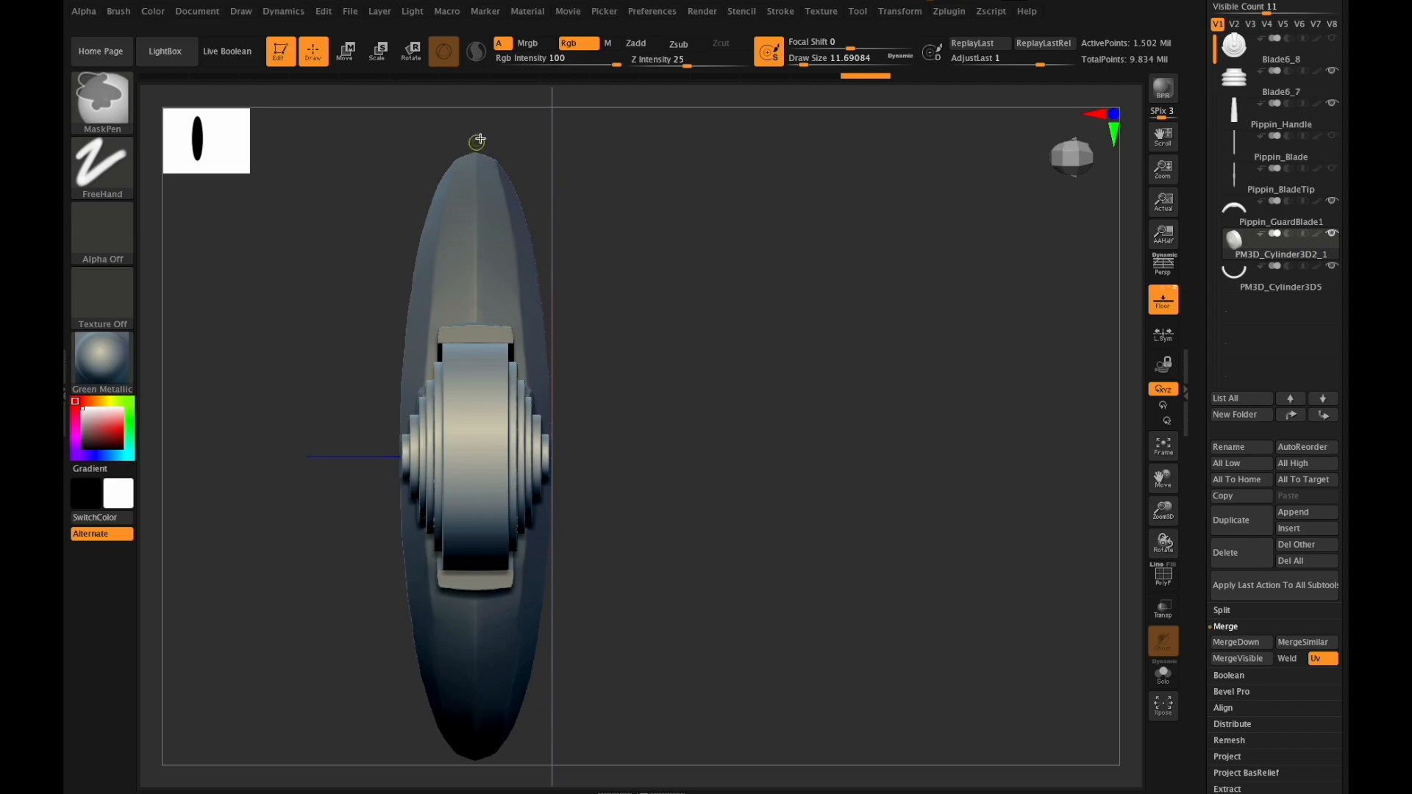
mouse_move(452, 118)
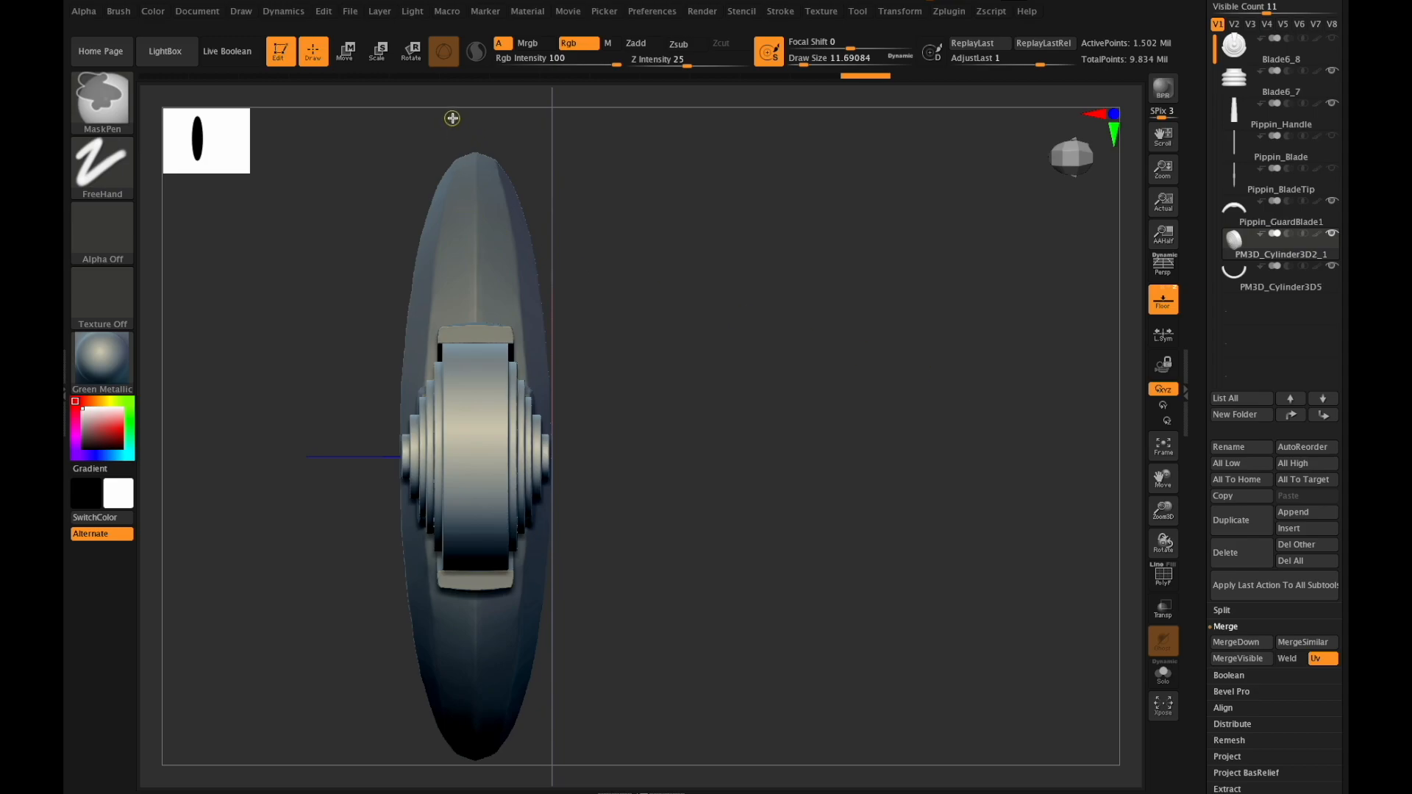
Mask the pommel's ringed disc with MaskPen, save the project, then blur the mask edges.
drag(450, 118, 509, 544)
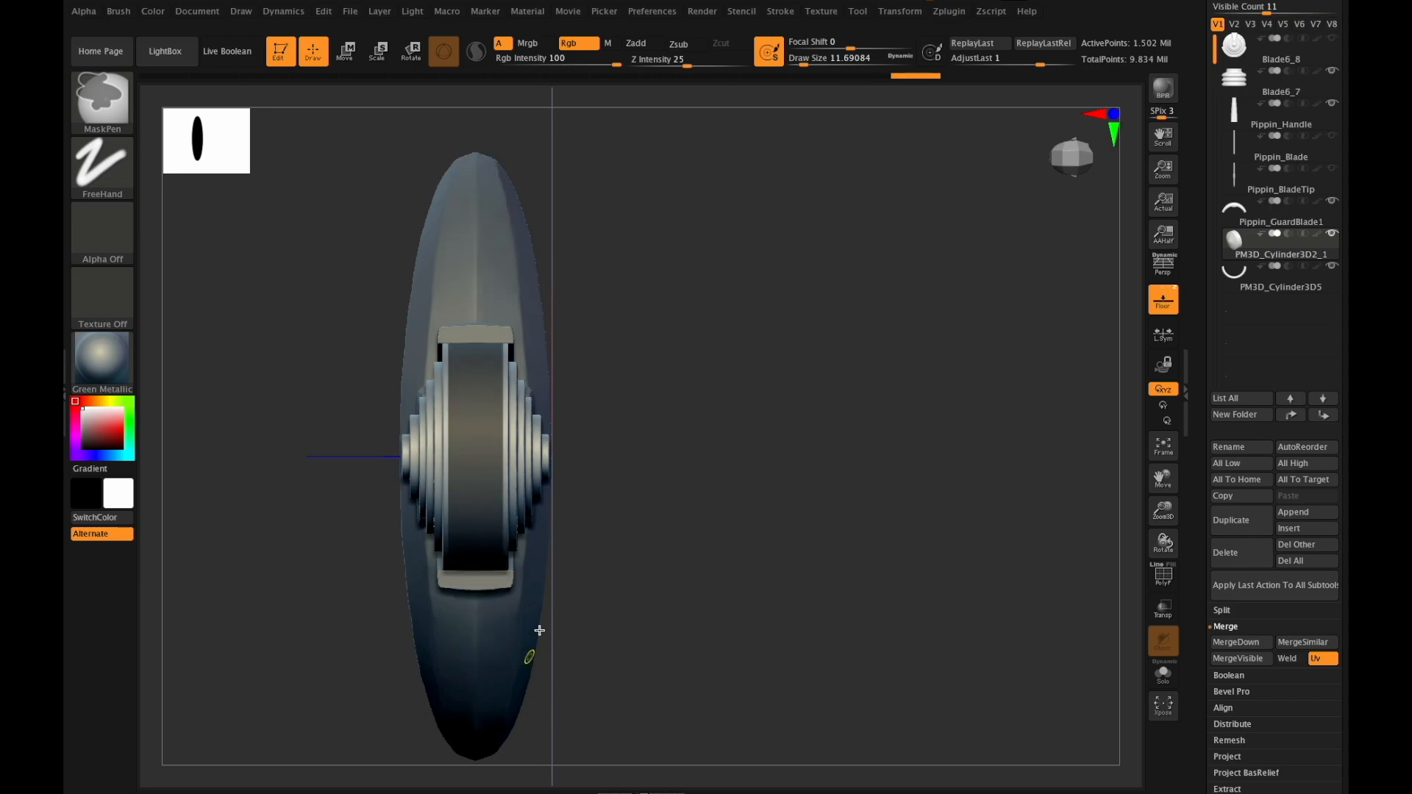
drag(500, 234, 653, 649)
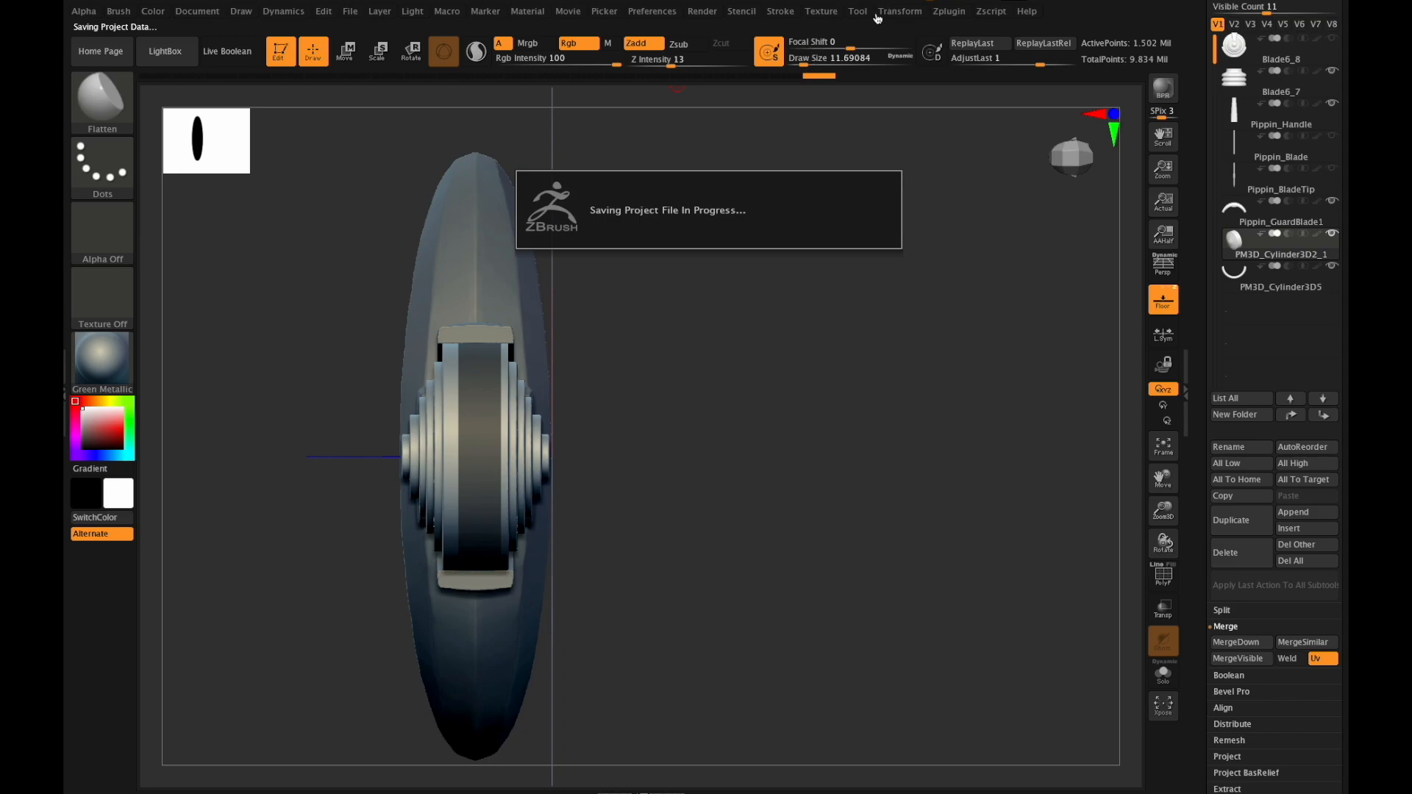
click(898, 10)
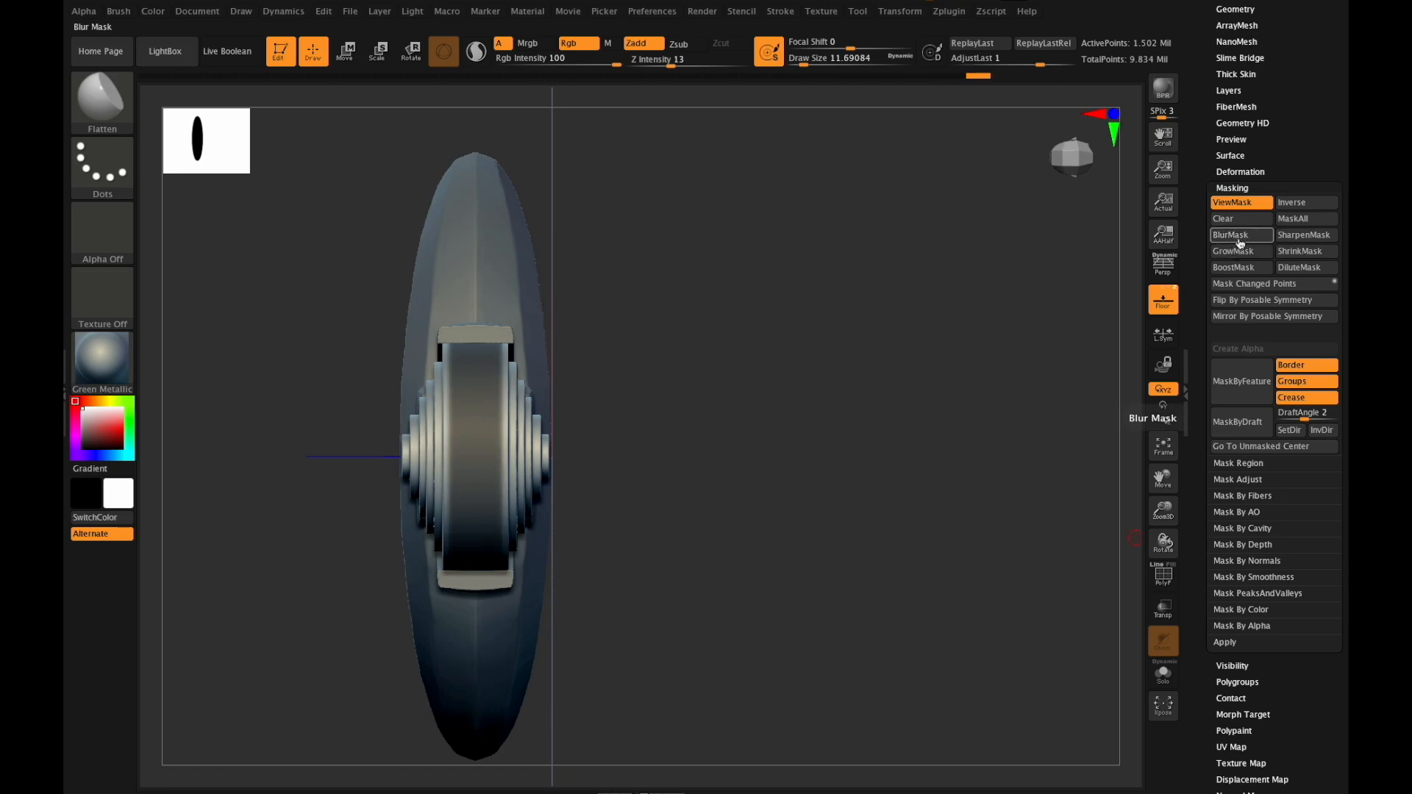
click(1241, 235)
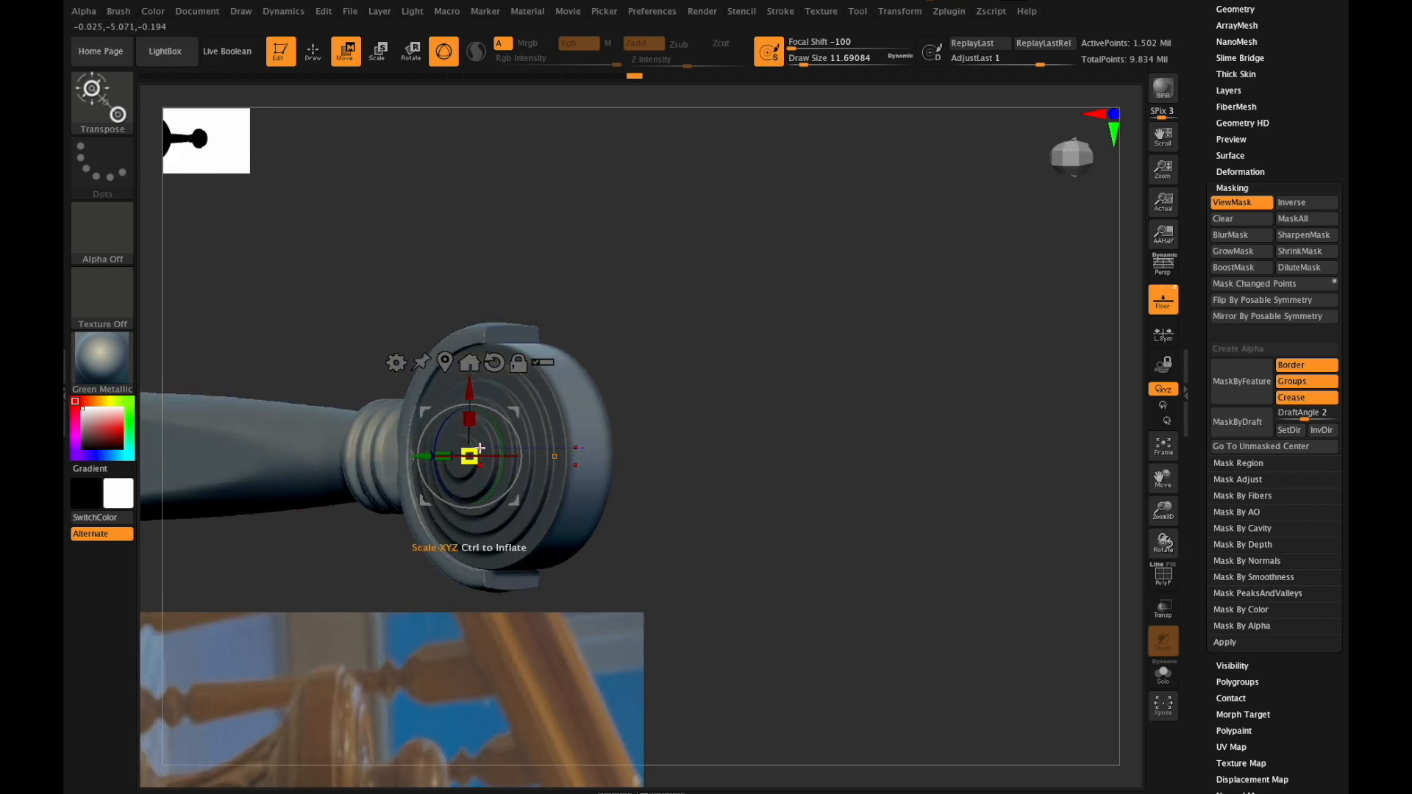
Scale down the masked ringed disc with the gizmo, framing the pommel, then clear the mask.
drag(472, 456, 486, 447)
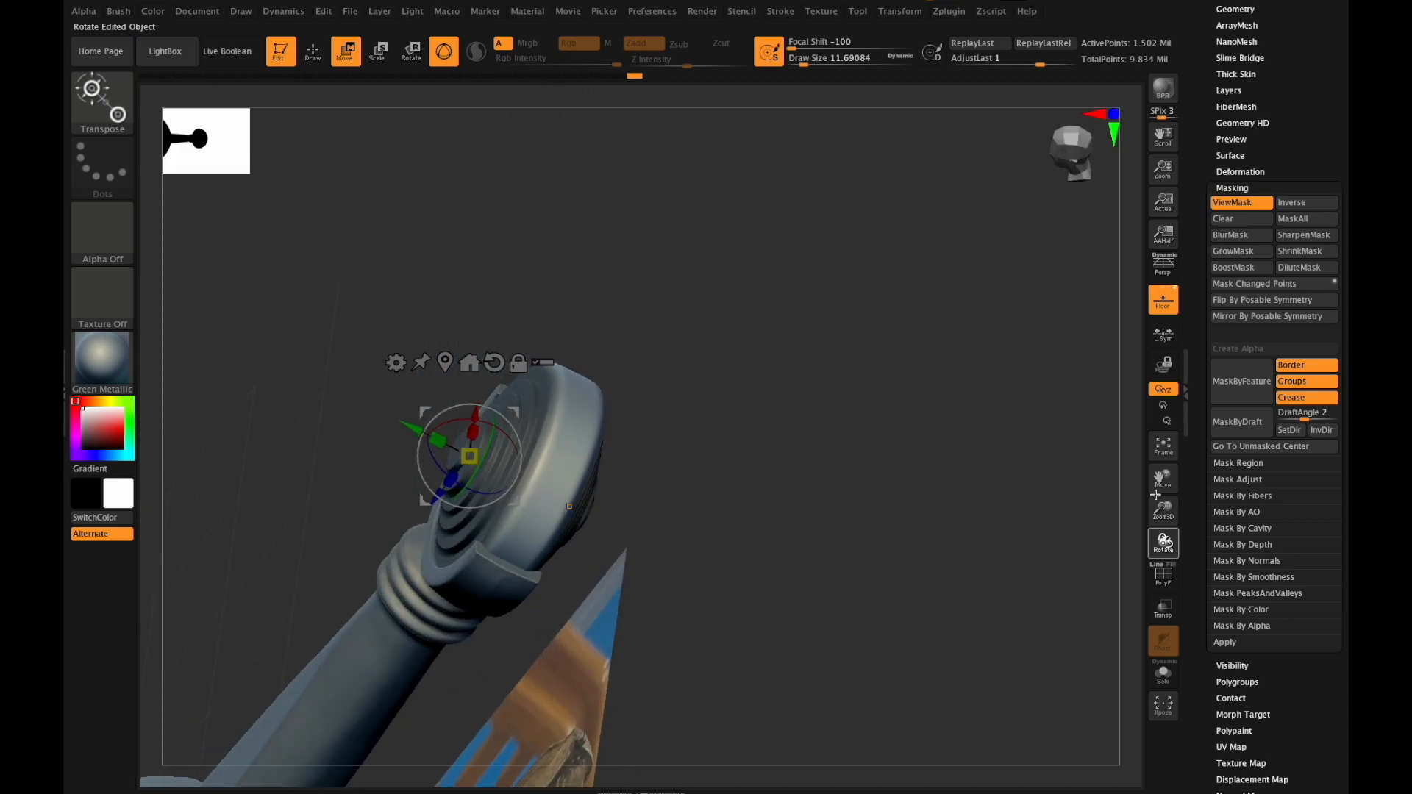
drag(472, 450, 459, 459)
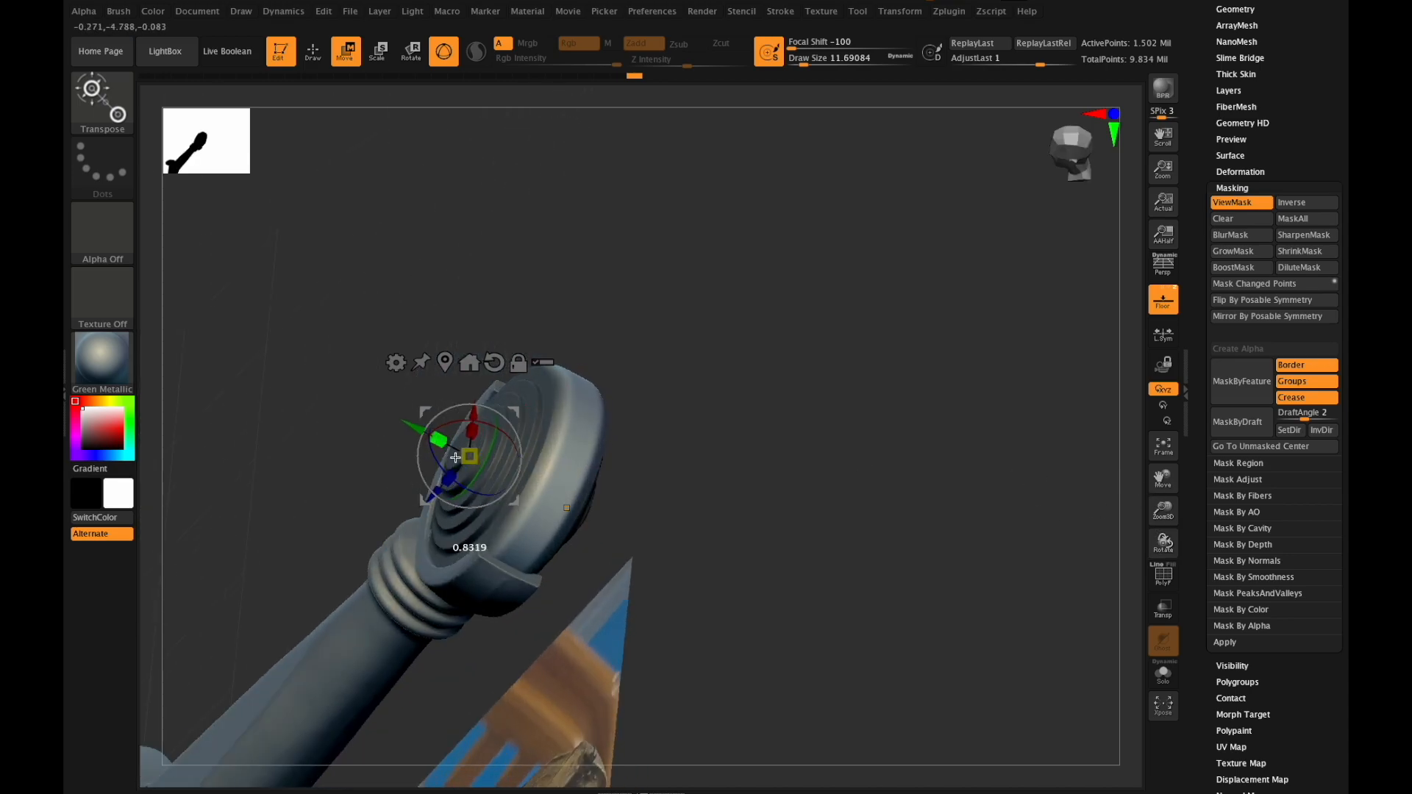
drag(455, 456, 508, 500)
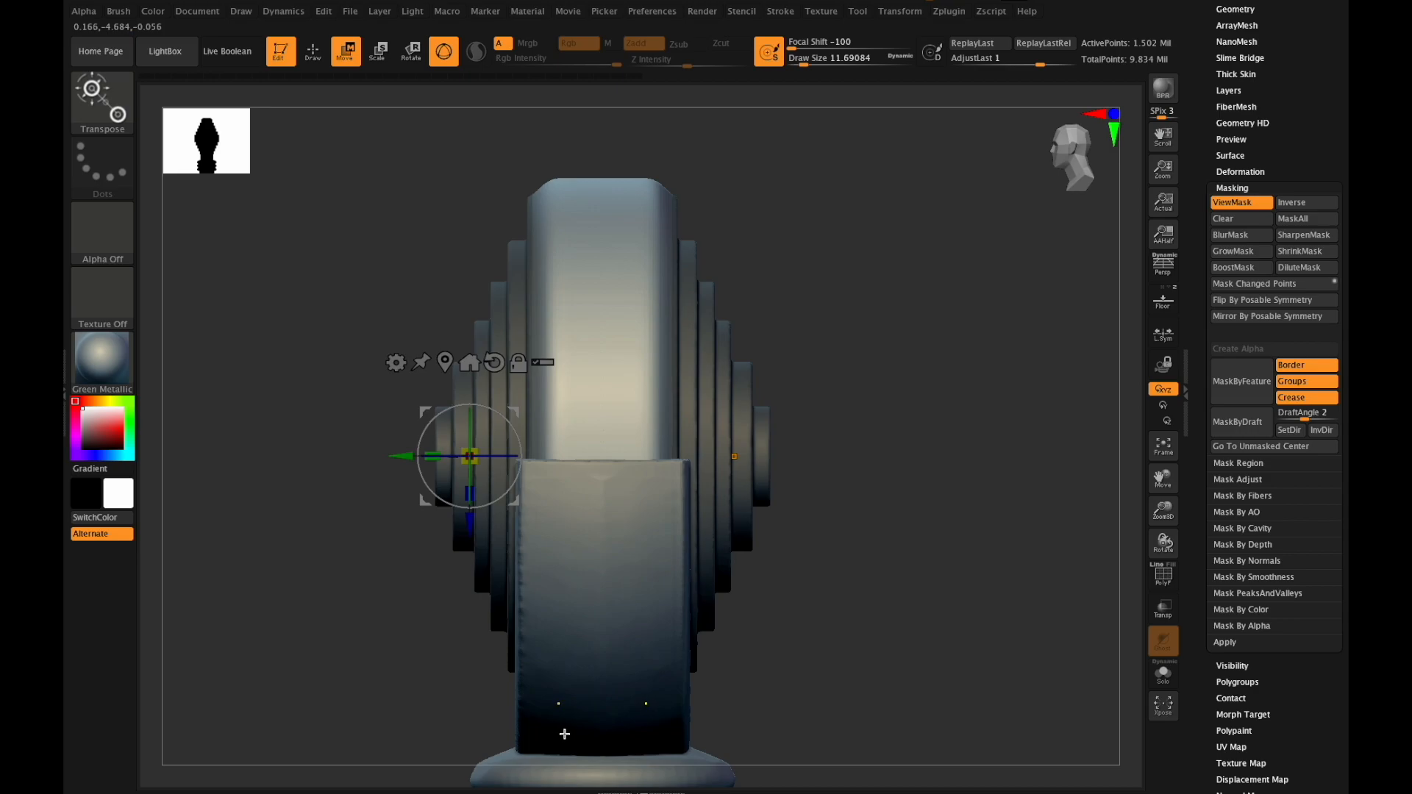
click(1161, 445)
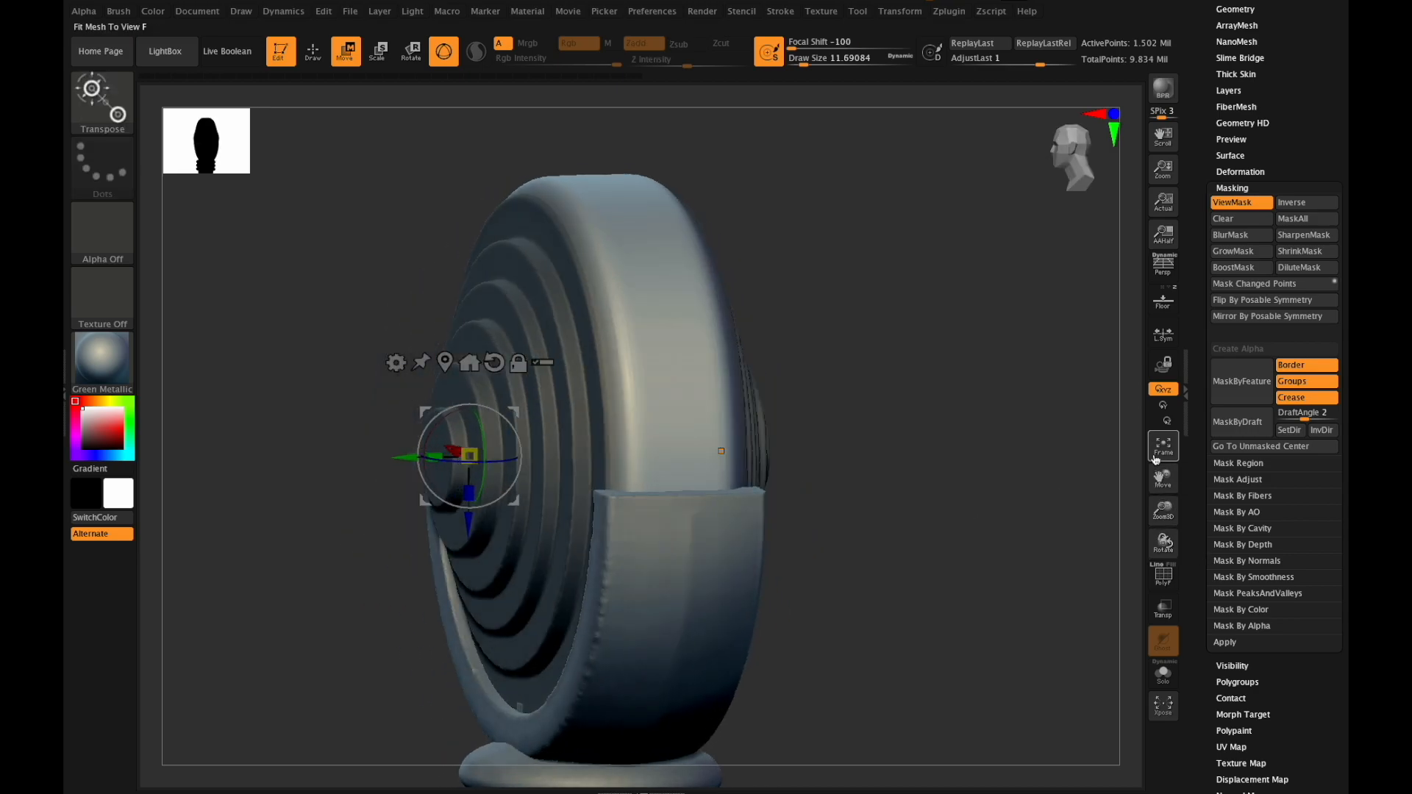
mouse_move(462, 454)
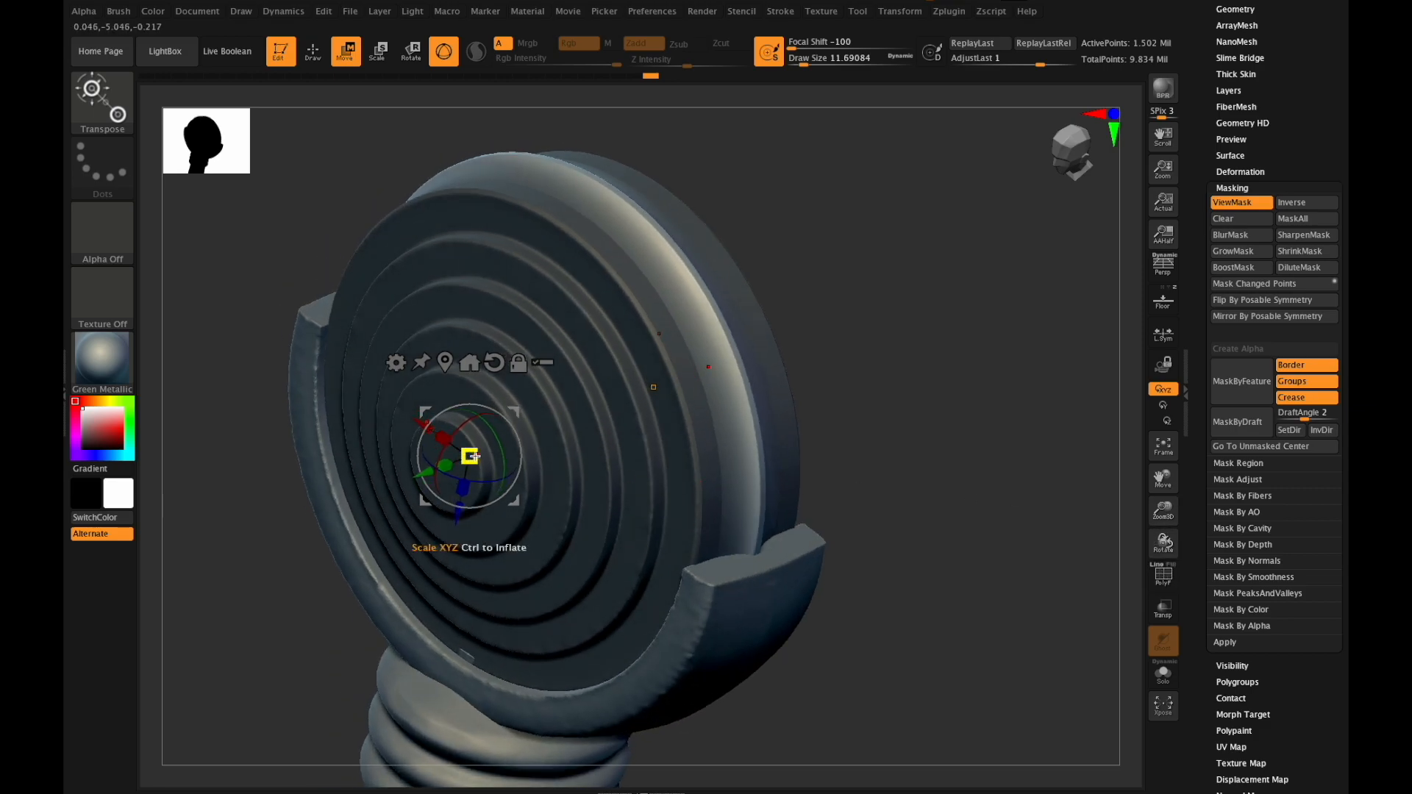
drag(468, 456, 470, 456)
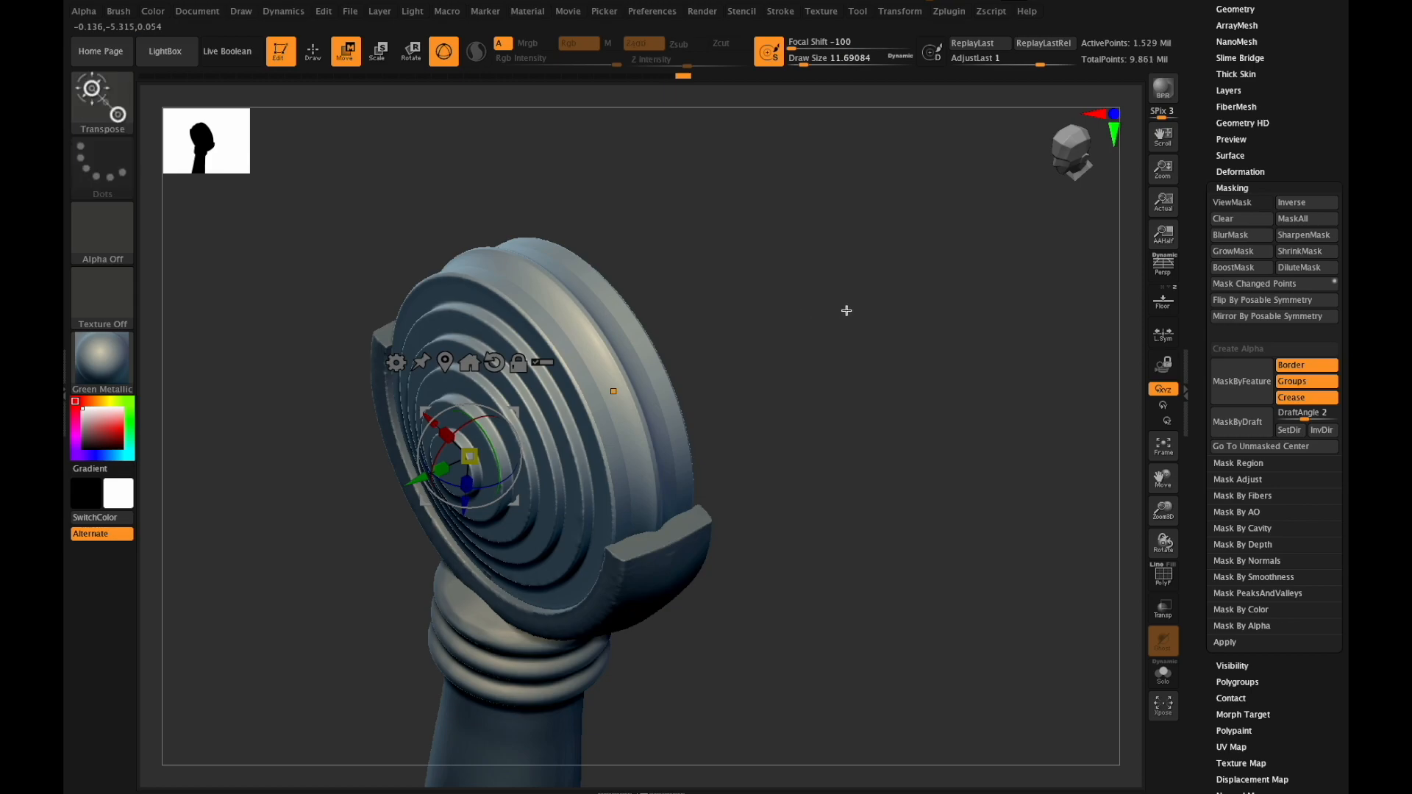
click(442, 52)
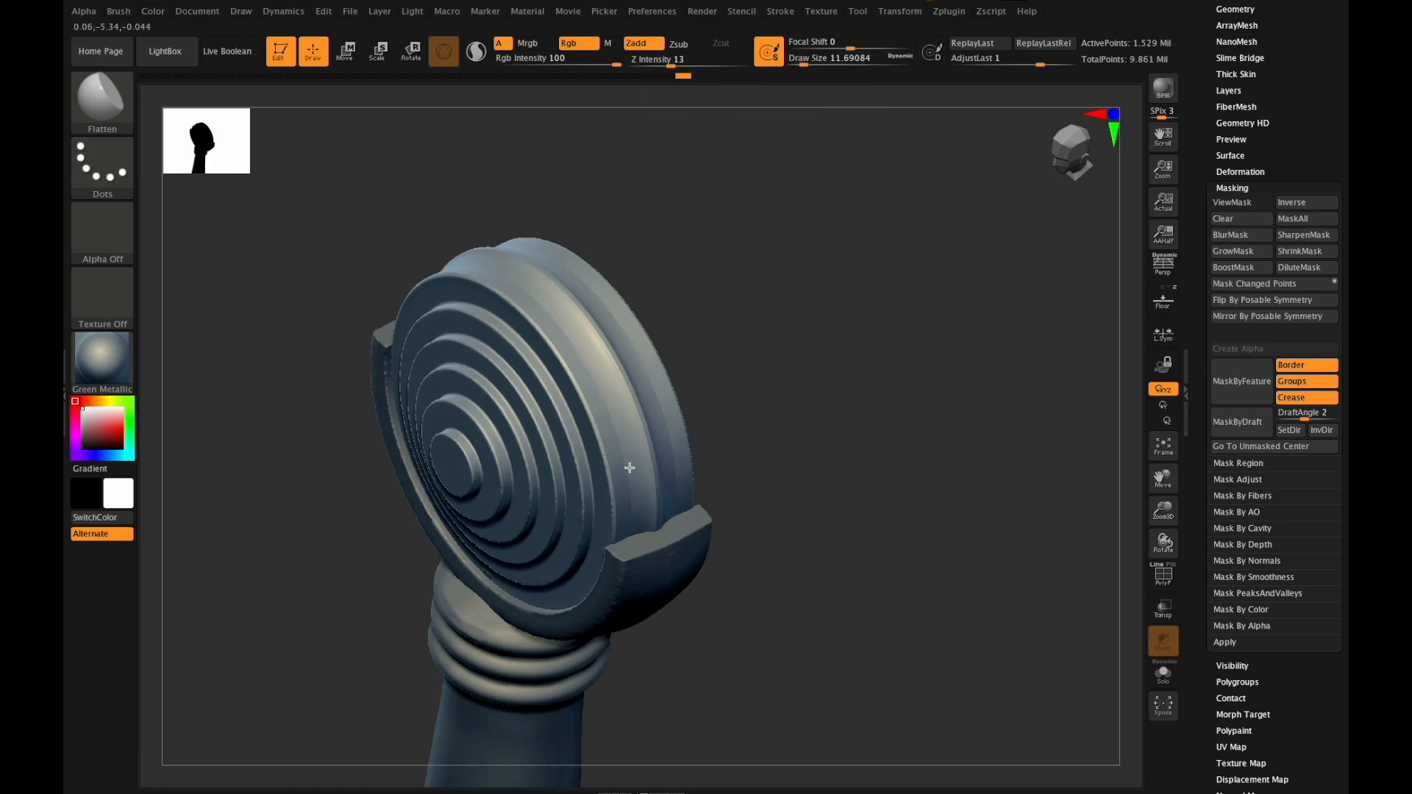
mouse_move(621, 445)
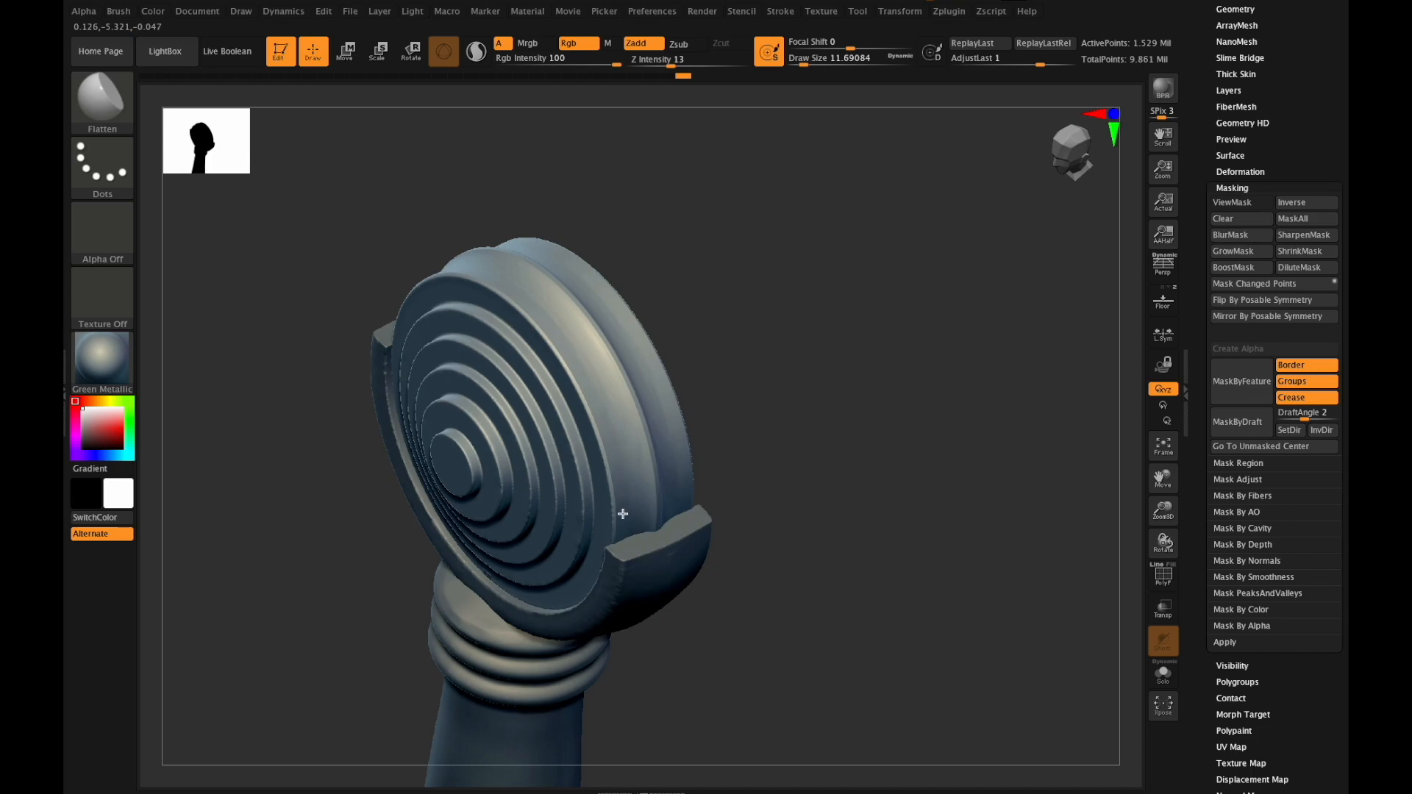
mouse_move(603, 397)
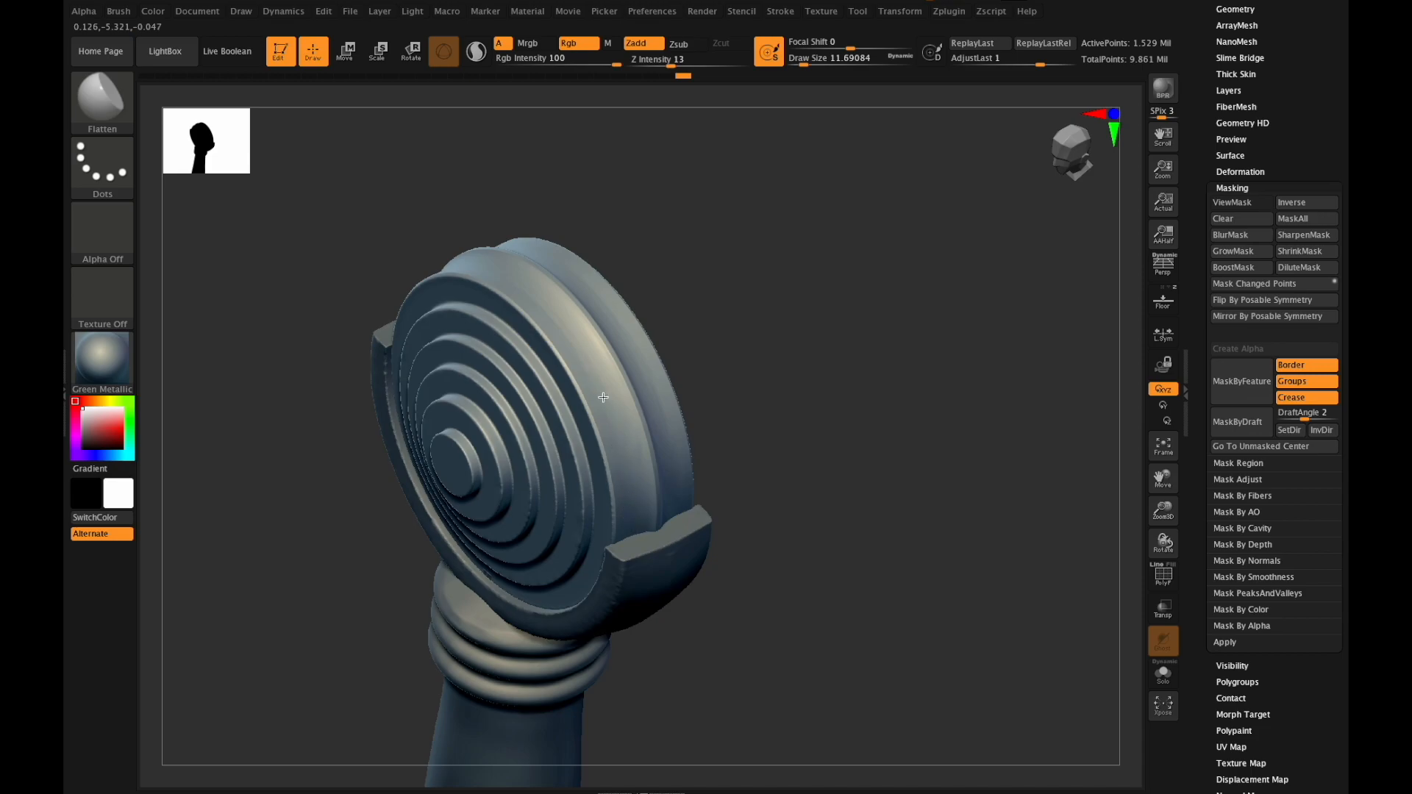
mouse_move(578, 338)
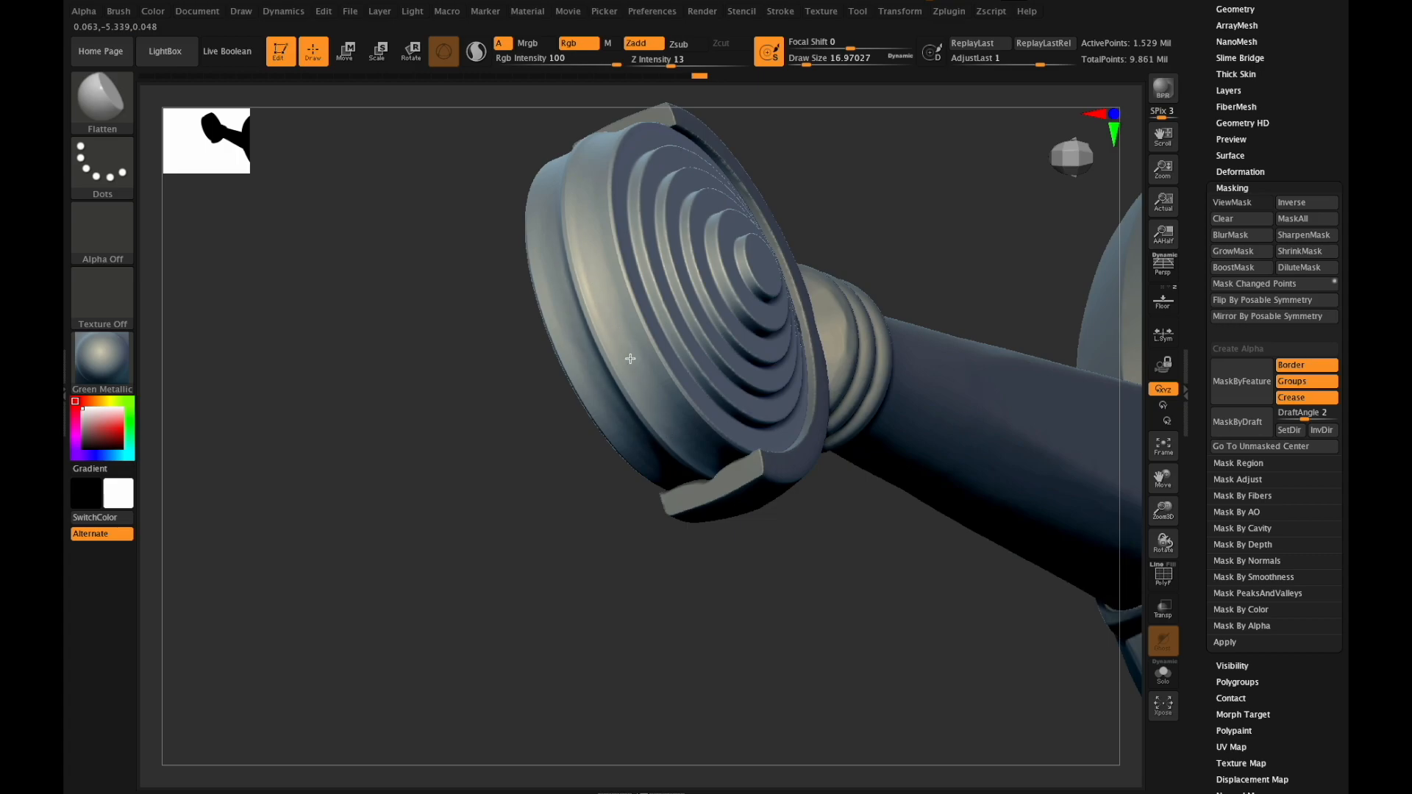
mouse_move(645, 368)
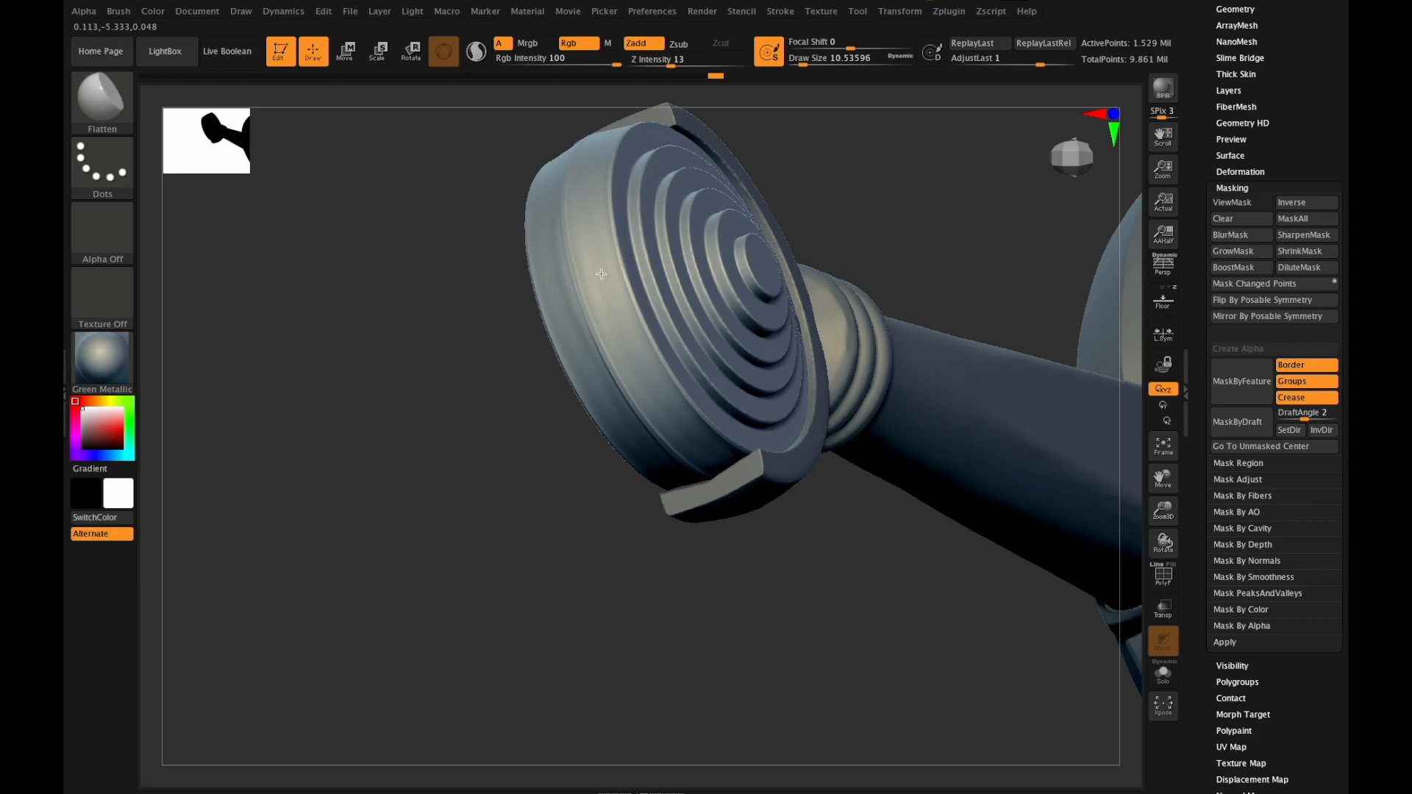
mouse_move(665, 412)
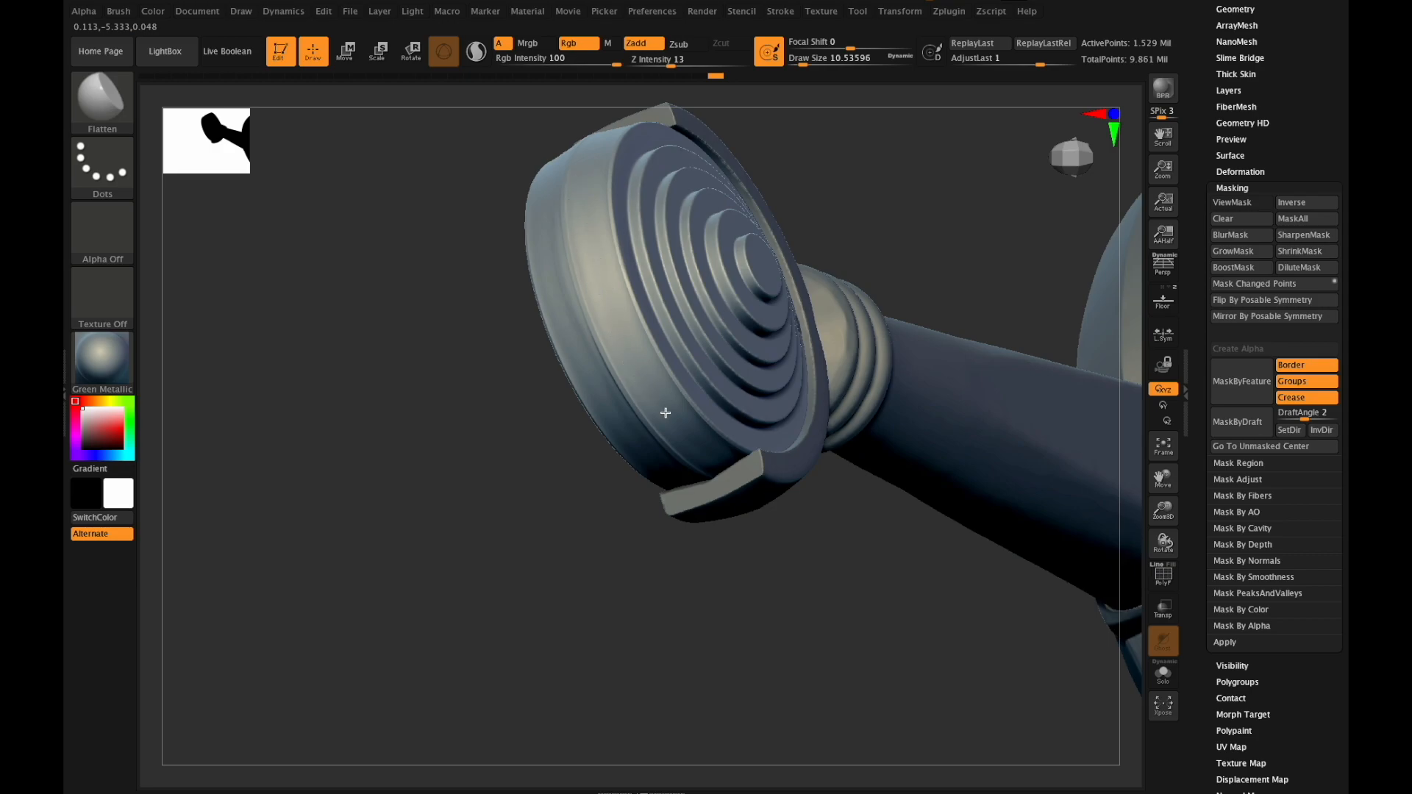
mouse_move(724, 459)
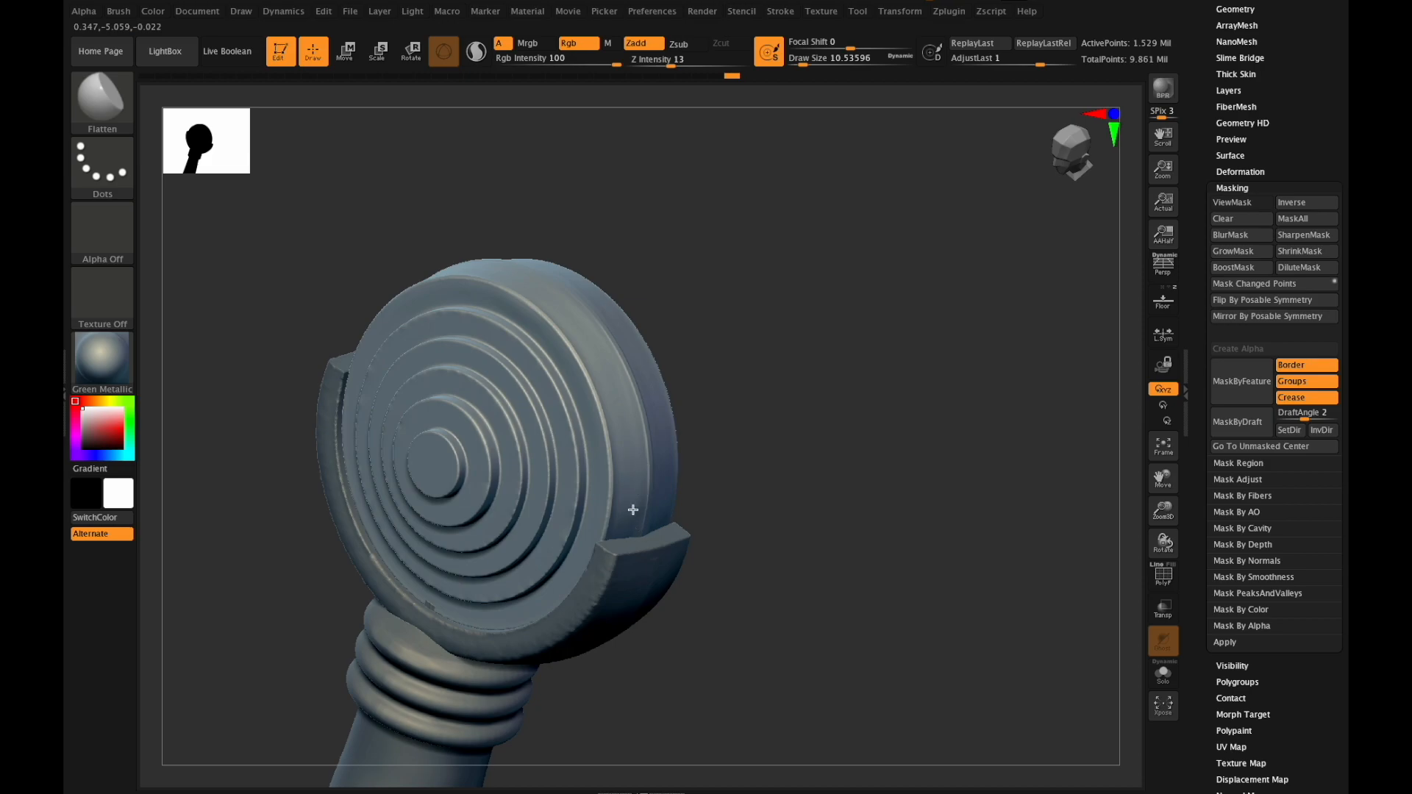
mouse_move(638, 430)
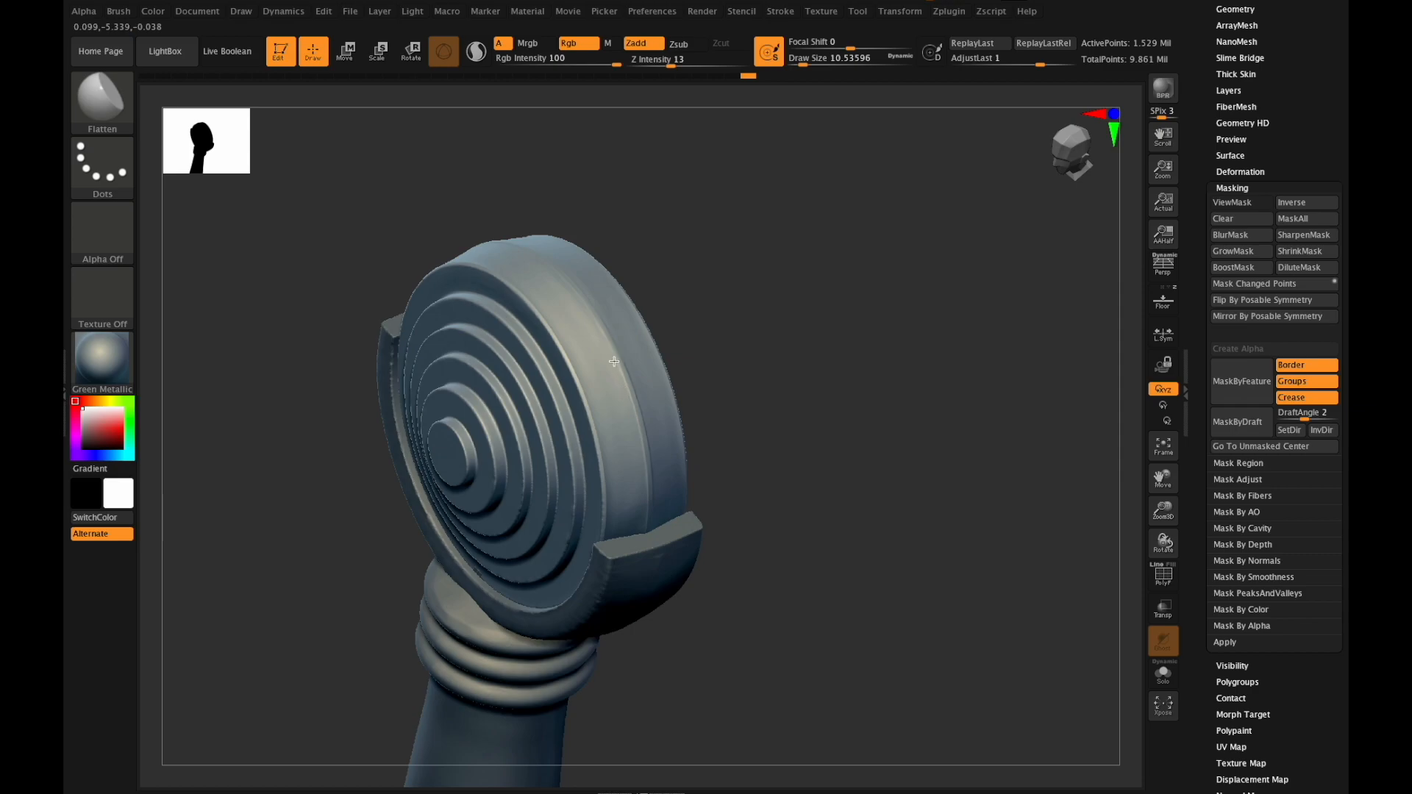
mouse_move(643, 476)
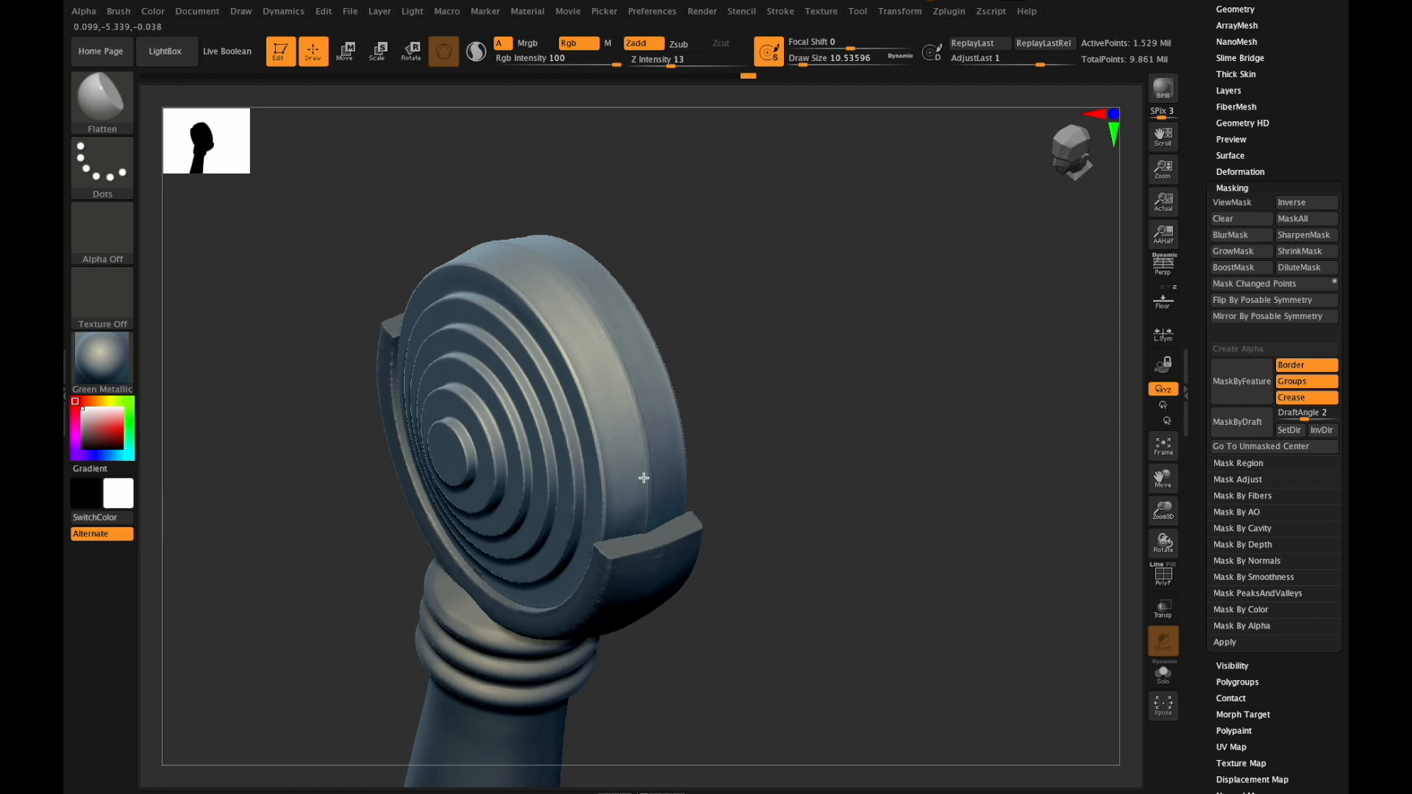
mouse_move(628, 415)
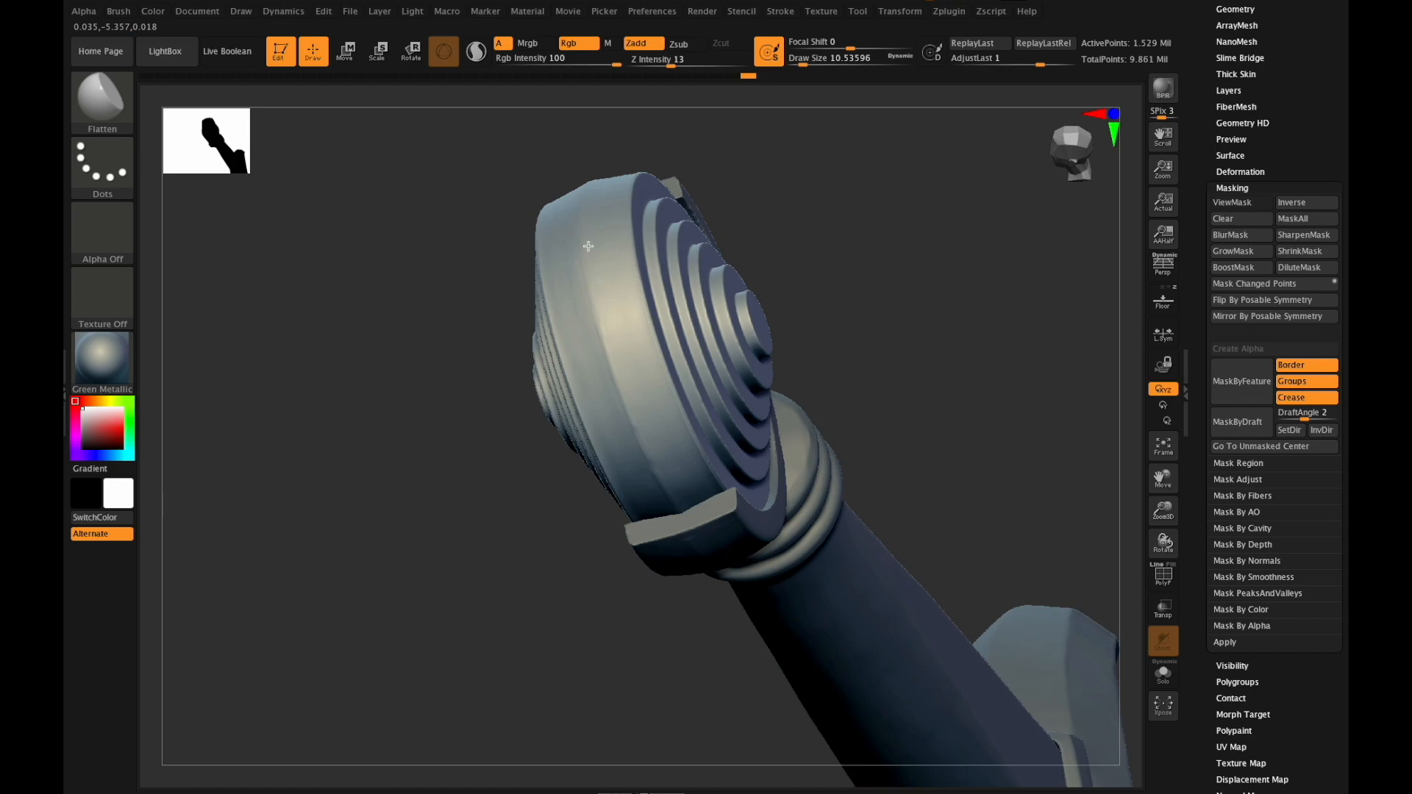
mouse_move(668, 468)
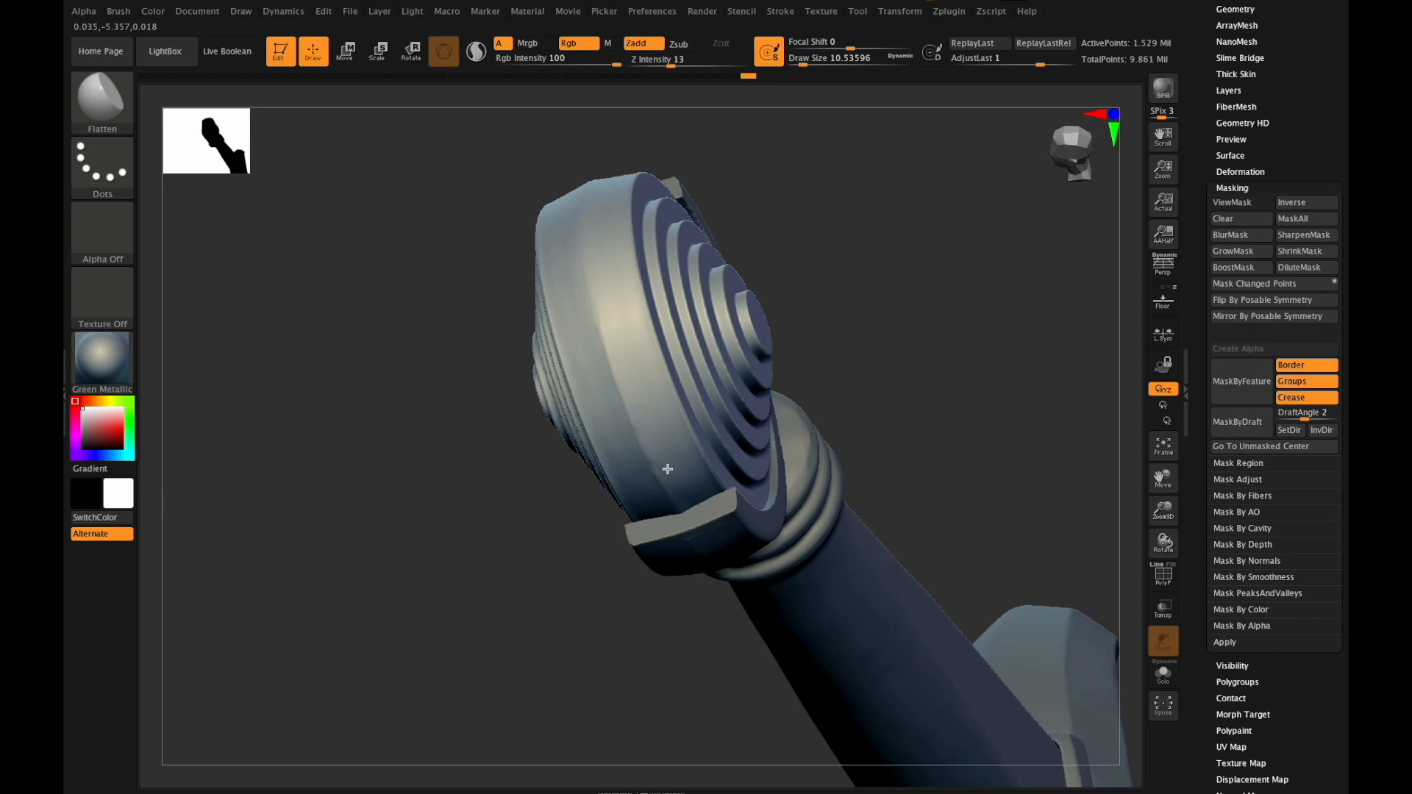
mouse_move(653, 446)
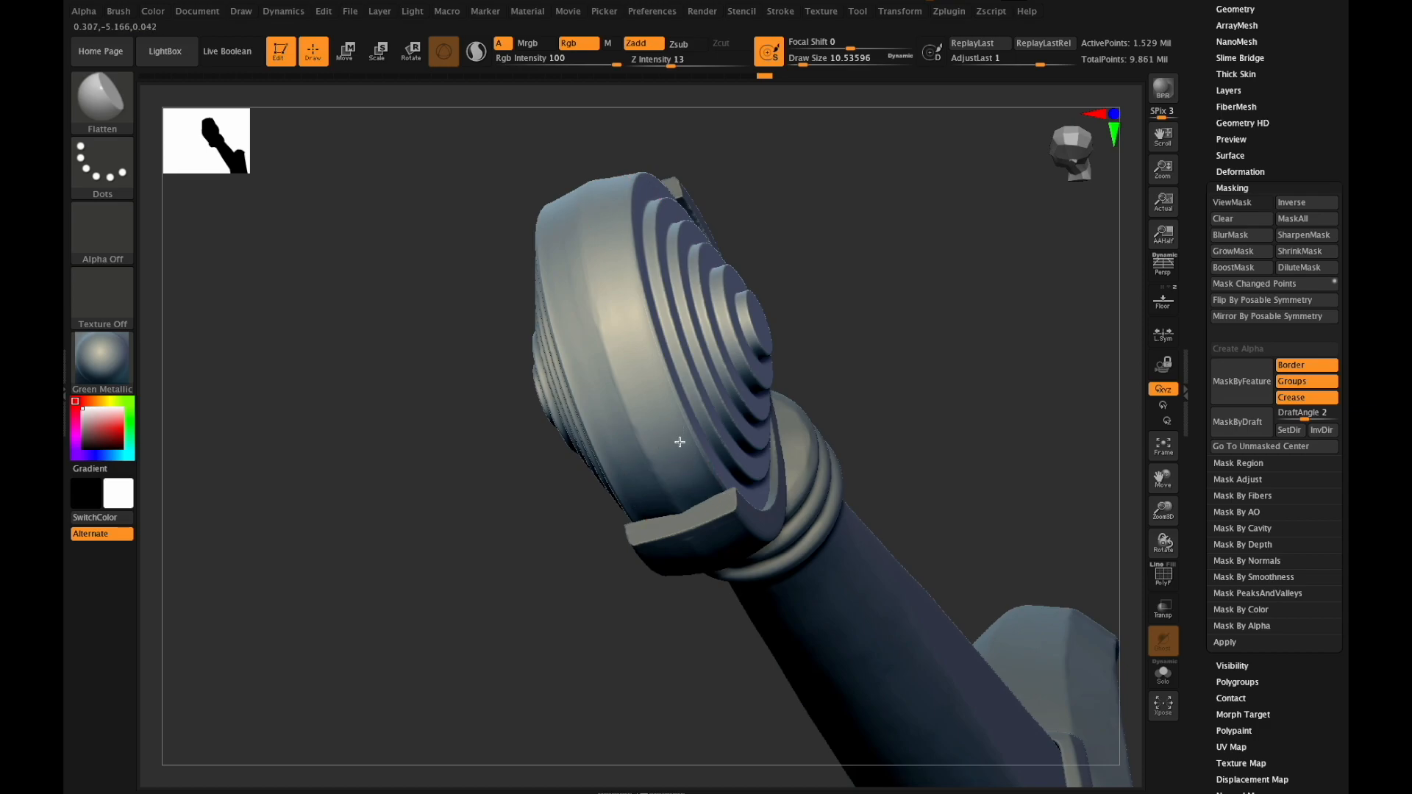
mouse_move(594, 364)
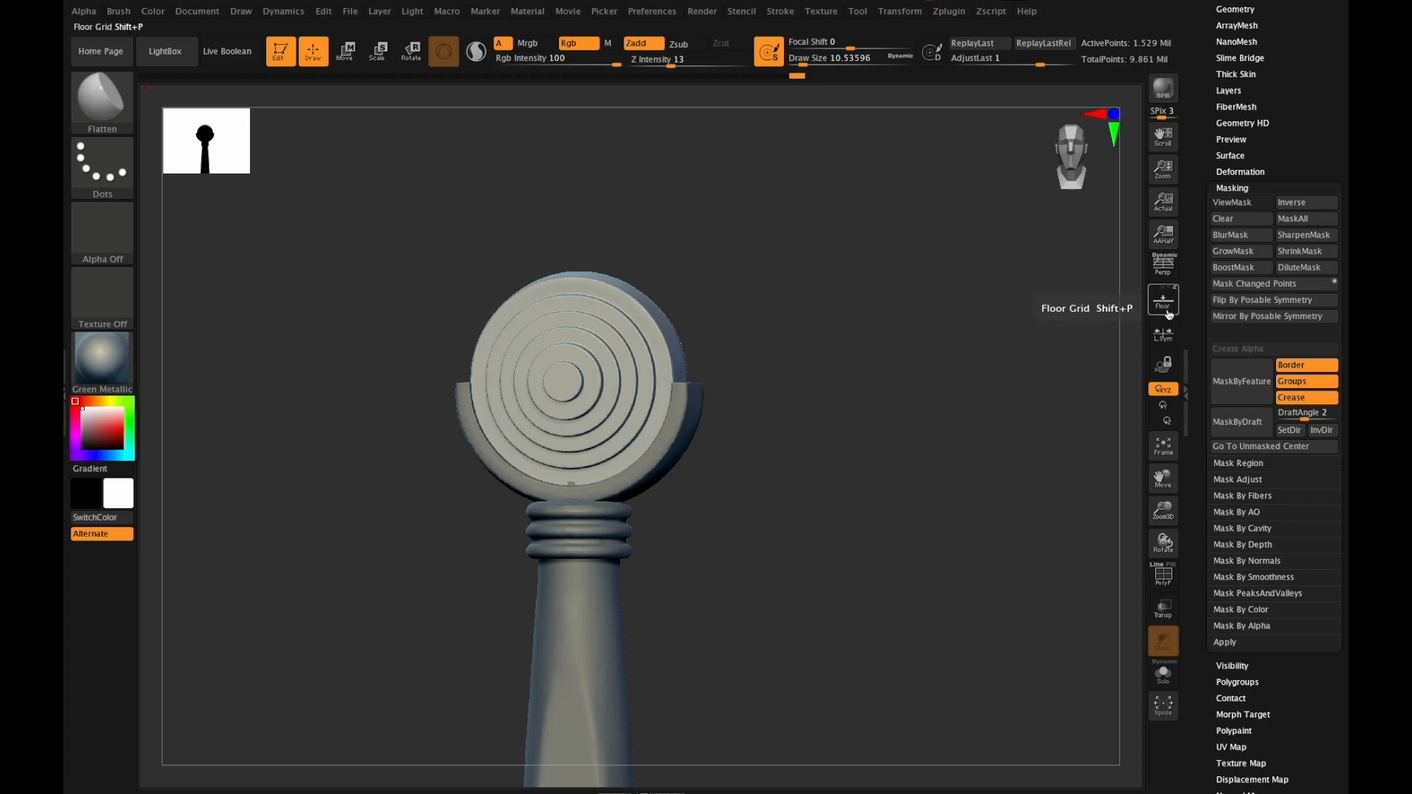
Show the floor grid under the face-on ringed pommel beside the reference photo.
click(1162, 298)
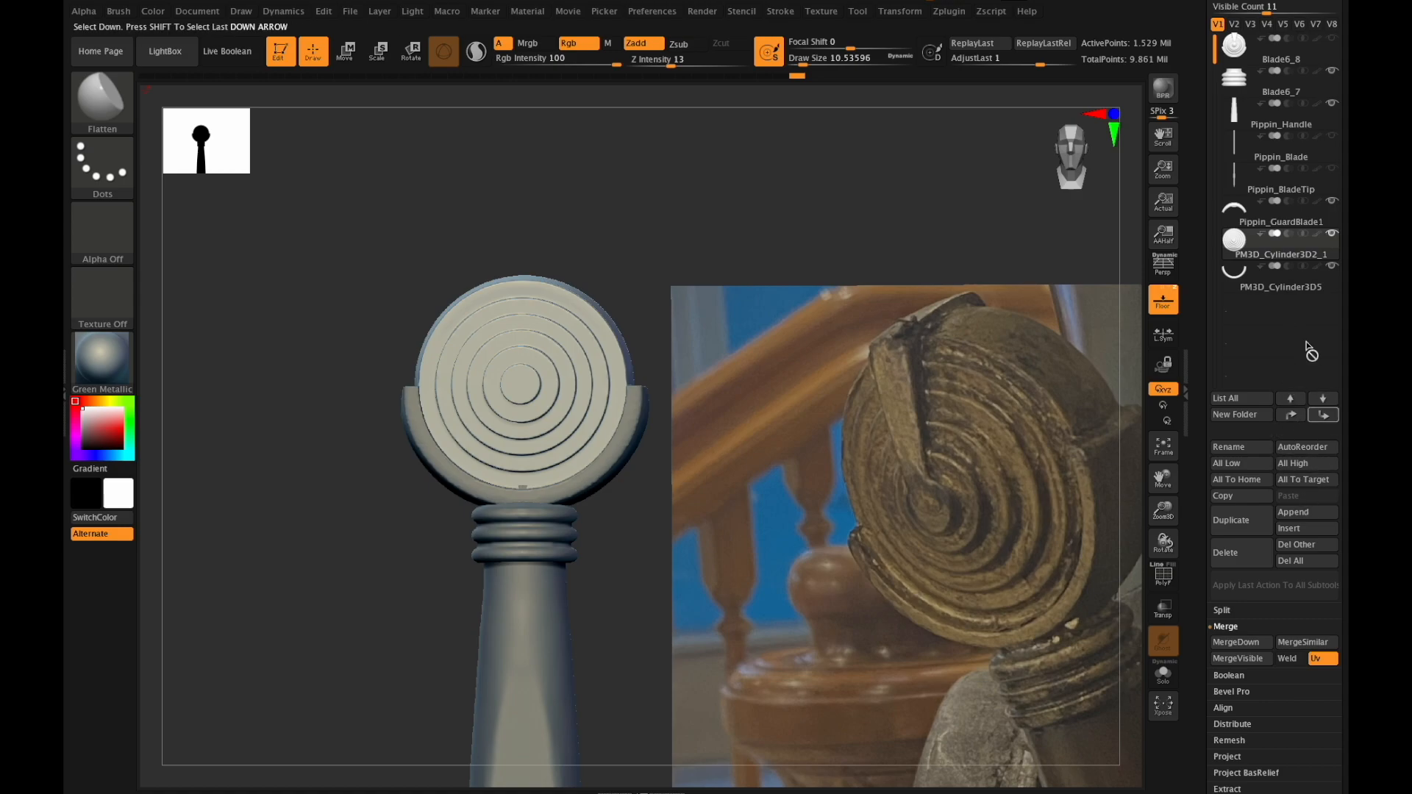
Append a Cube3D and move, rotate and stretch it into a thin vertical slab atop the pommel.
click(1161, 478)
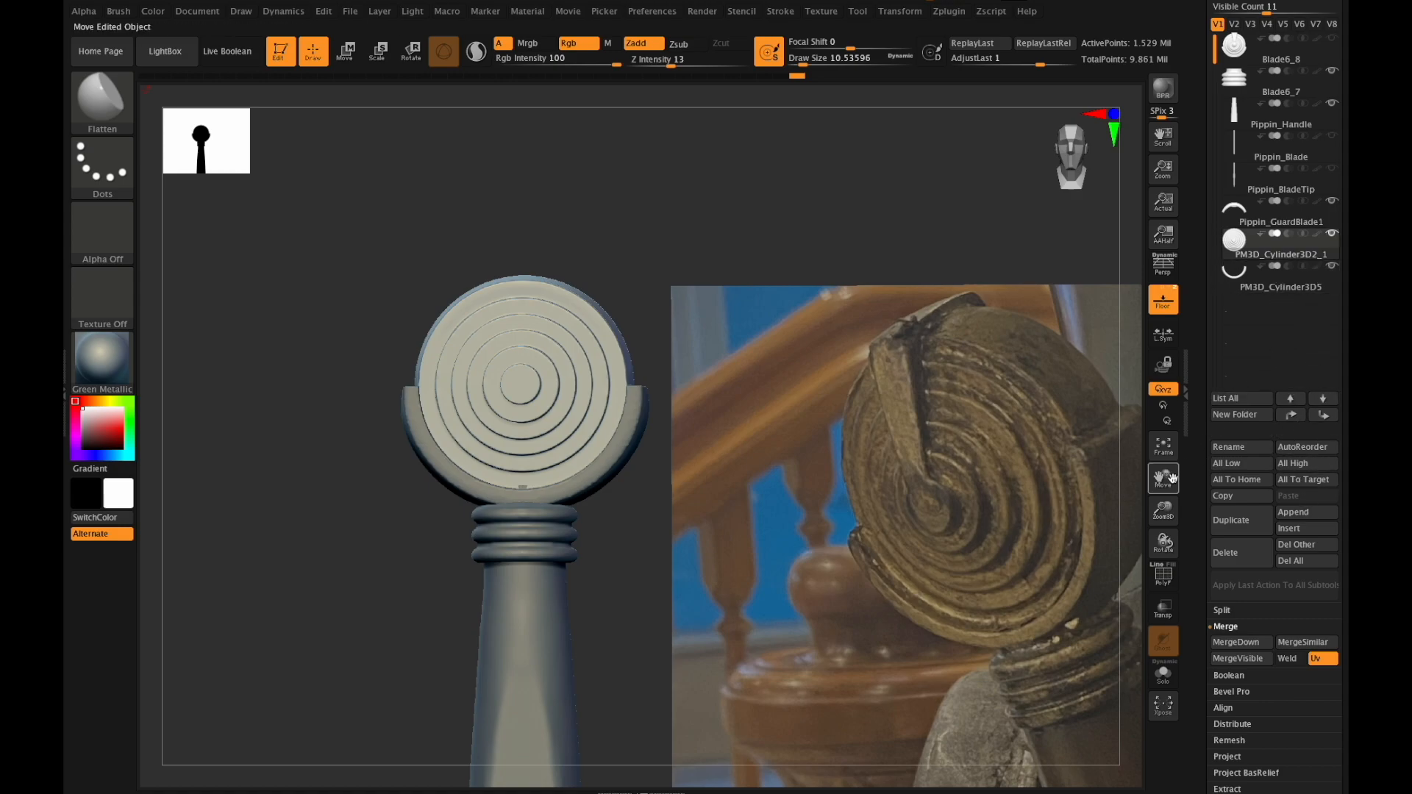
click(1304, 511)
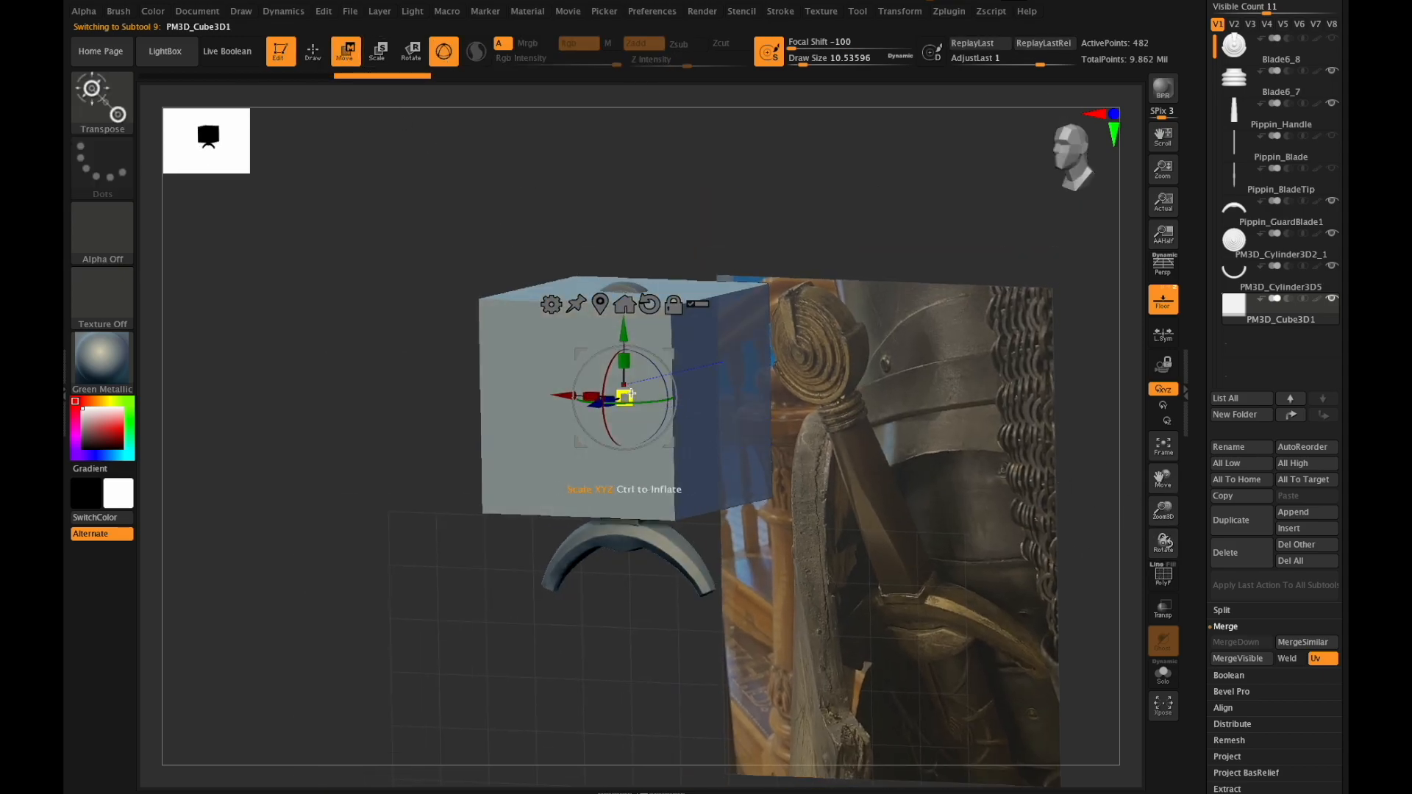
click(346, 51)
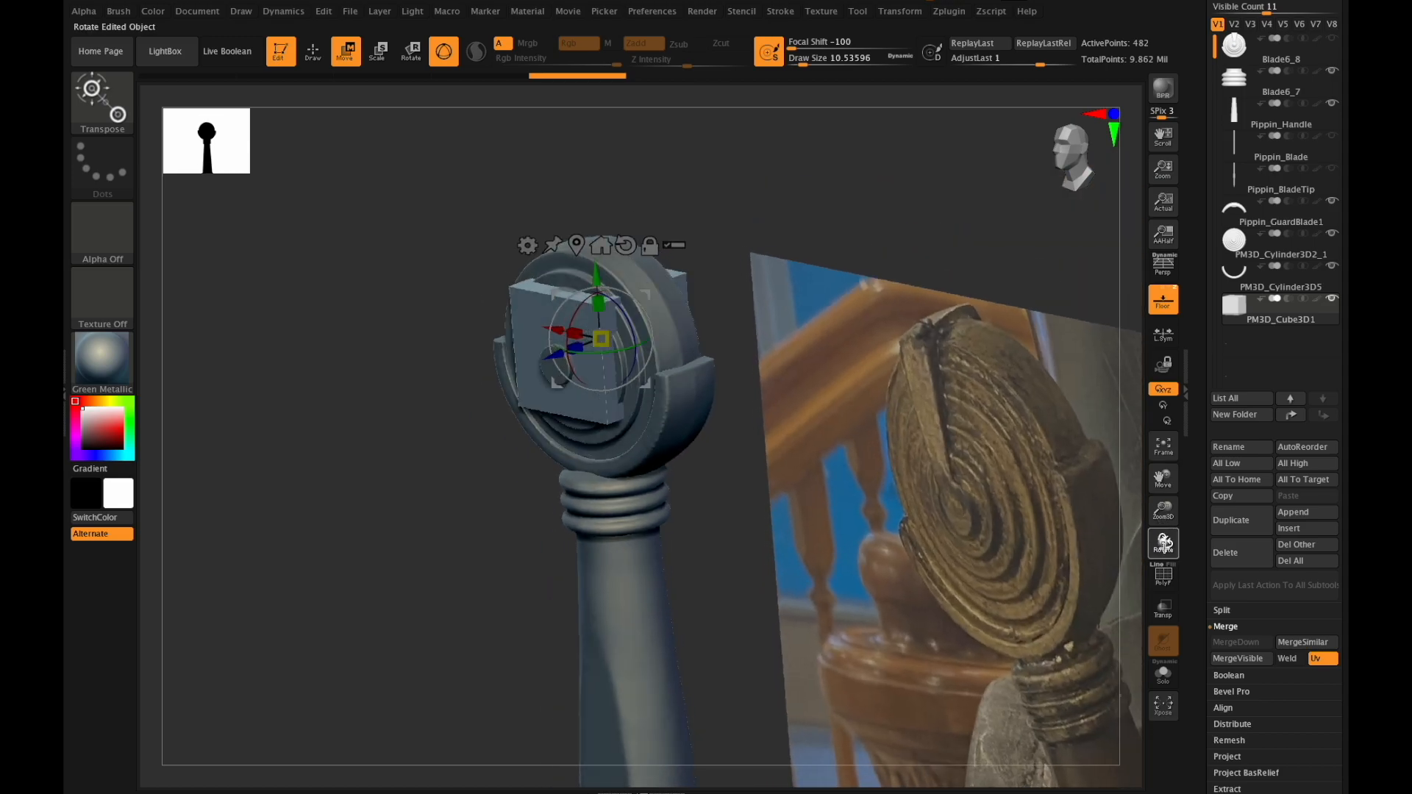
drag(612, 343, 585, 400)
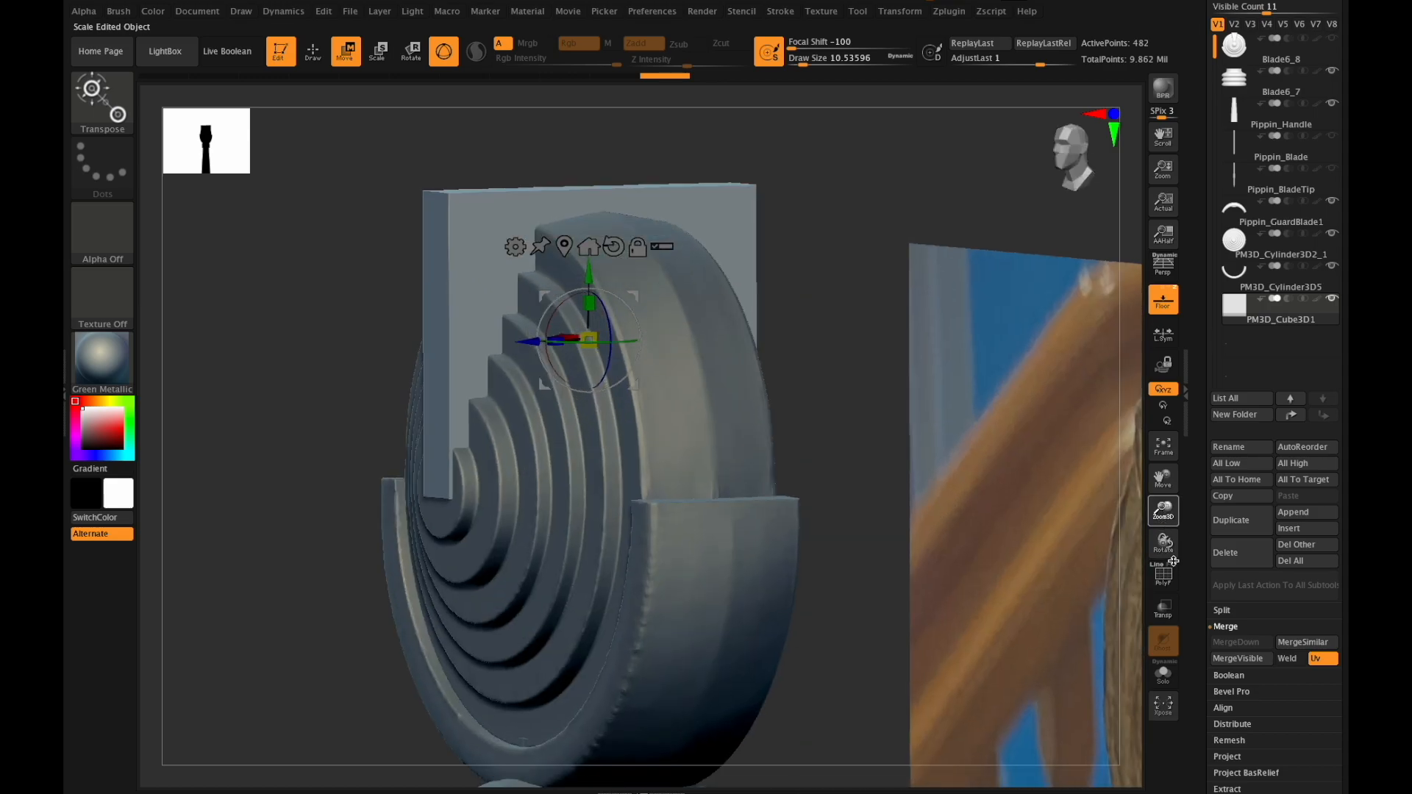
drag(589, 339, 558, 345)
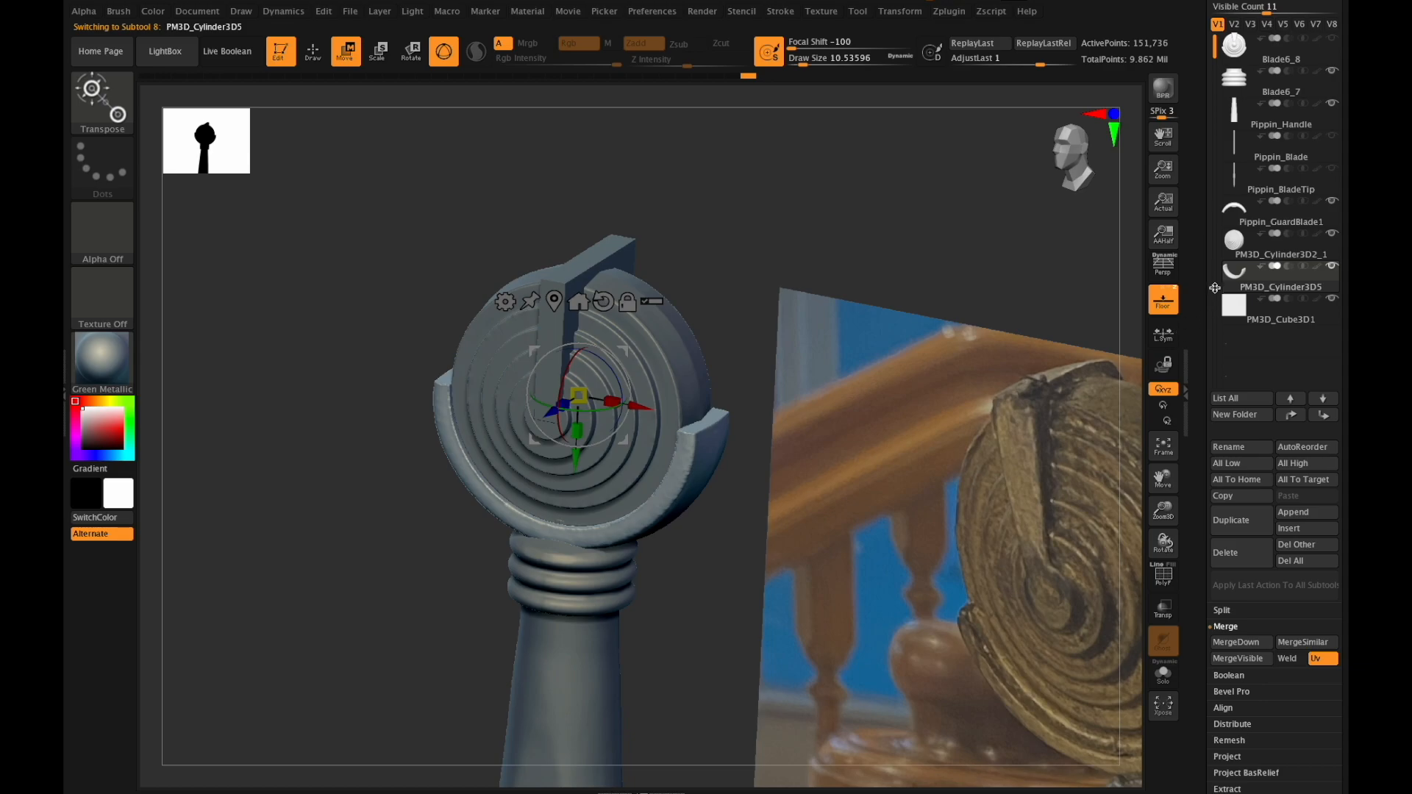
Merge the slab and ringed disc down into the pommel subtool, about 1.95 million points.
click(1278, 247)
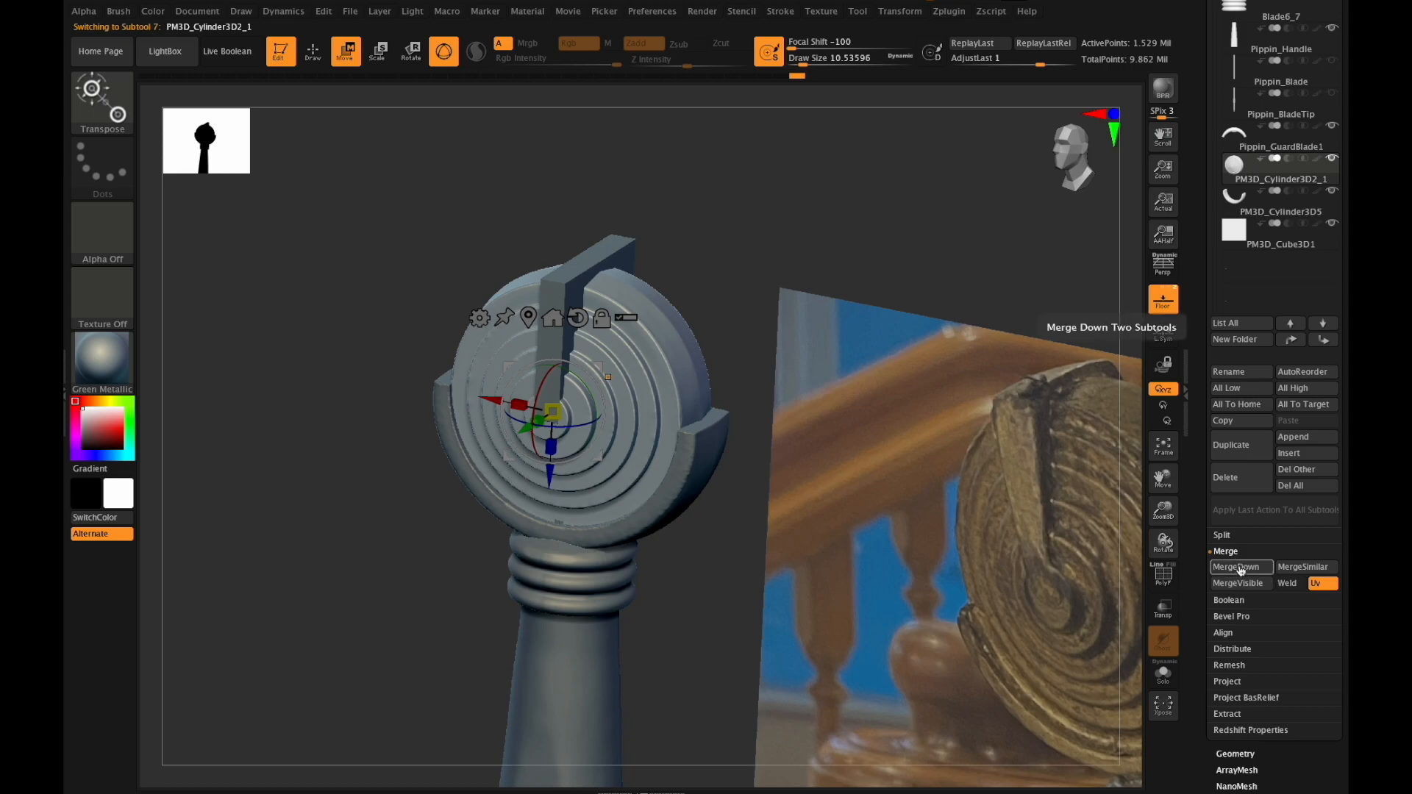
click(1238, 567)
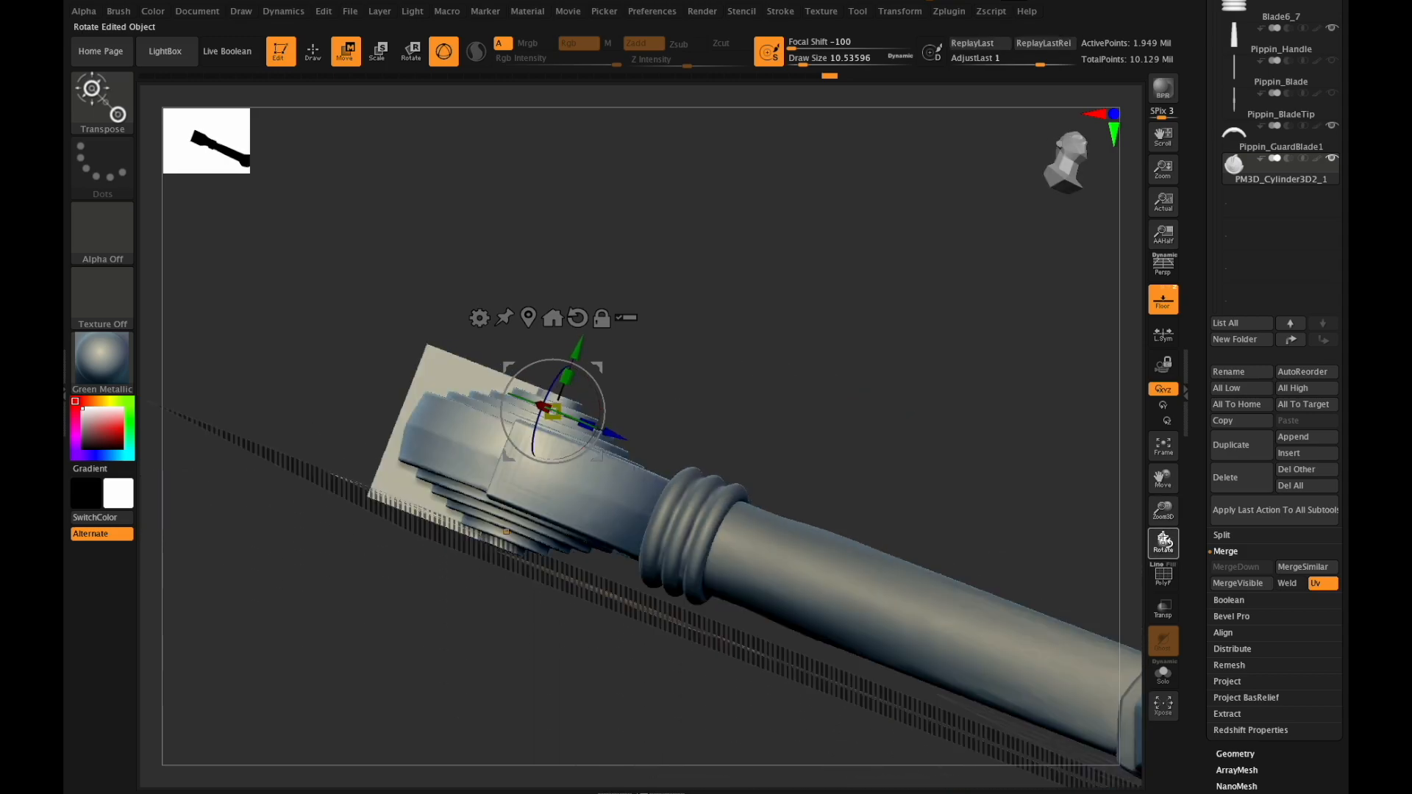
From the side, SelectRect-hide the slab overhang and delete it, leaving about 1.85 million points.
click(1161, 298)
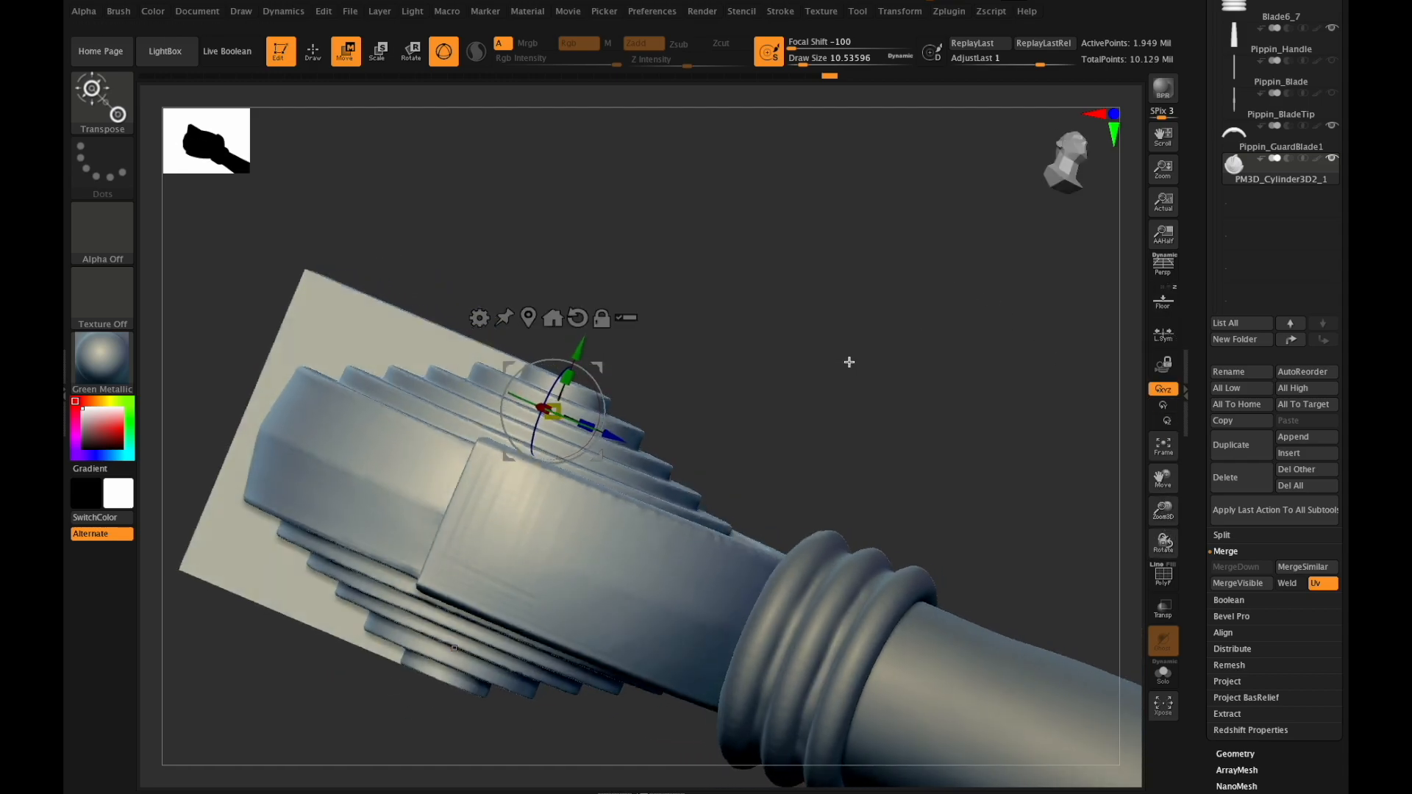
click(312, 51)
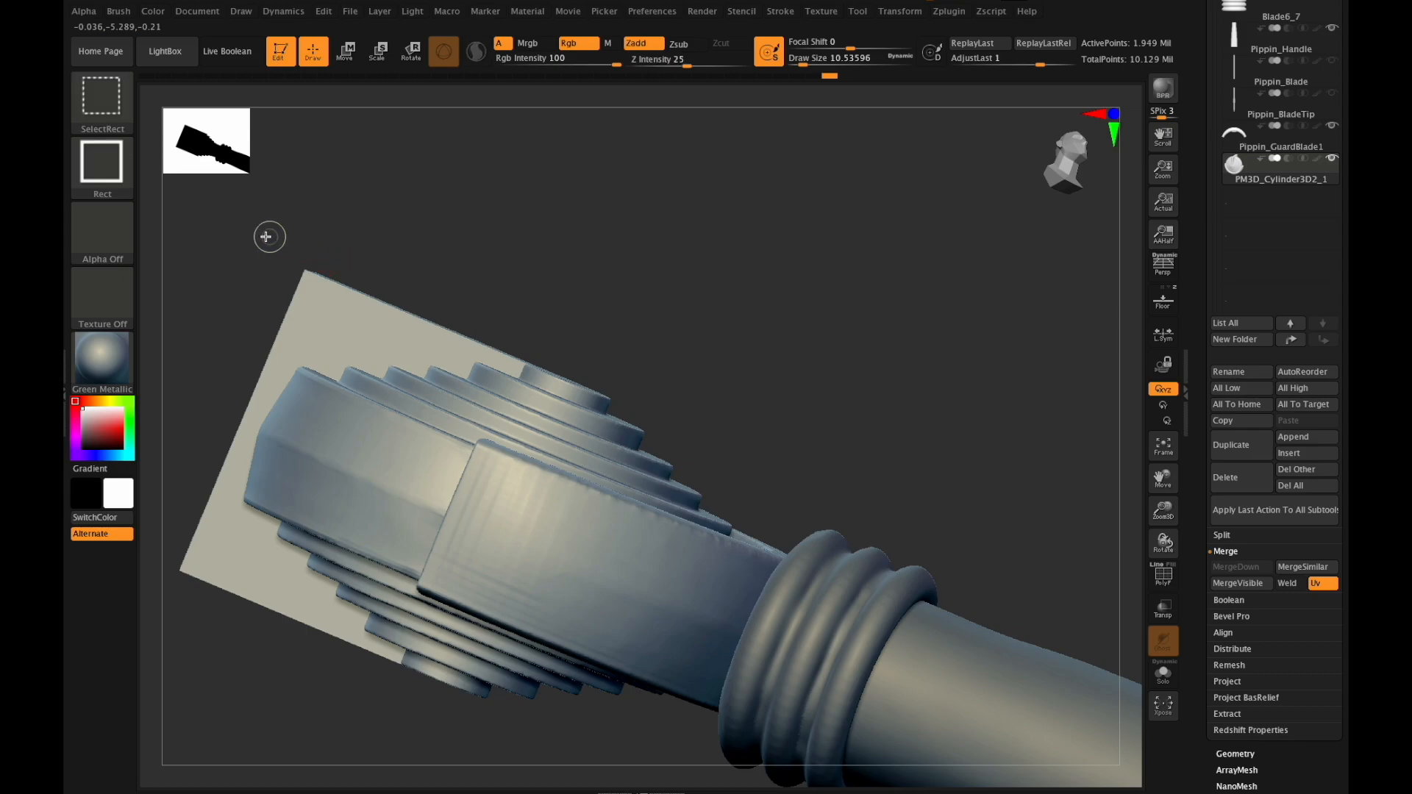
drag(269, 235, 585, 353)
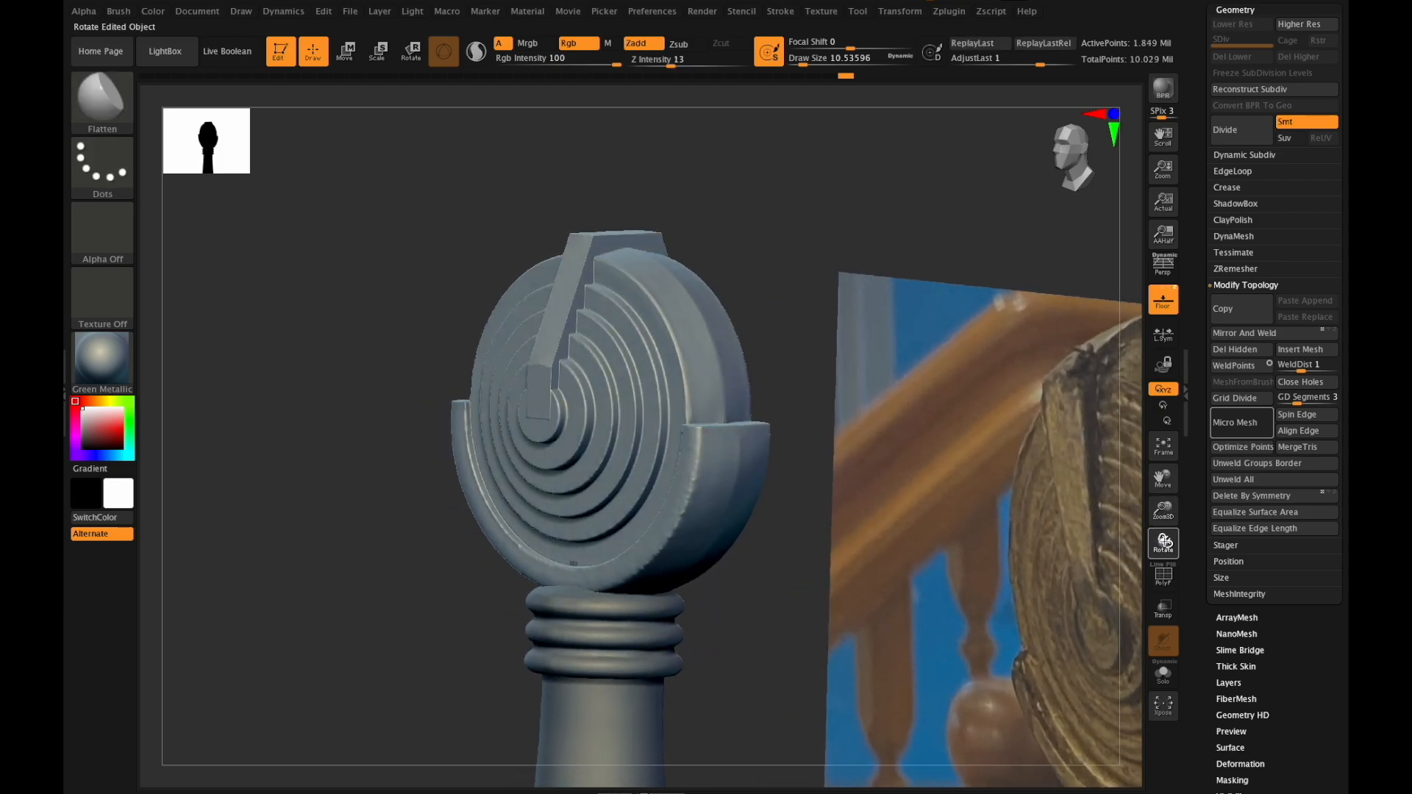
Slice straight through the pommel's centre and shape the slab into a bar reaching the middle.
click(841, 57)
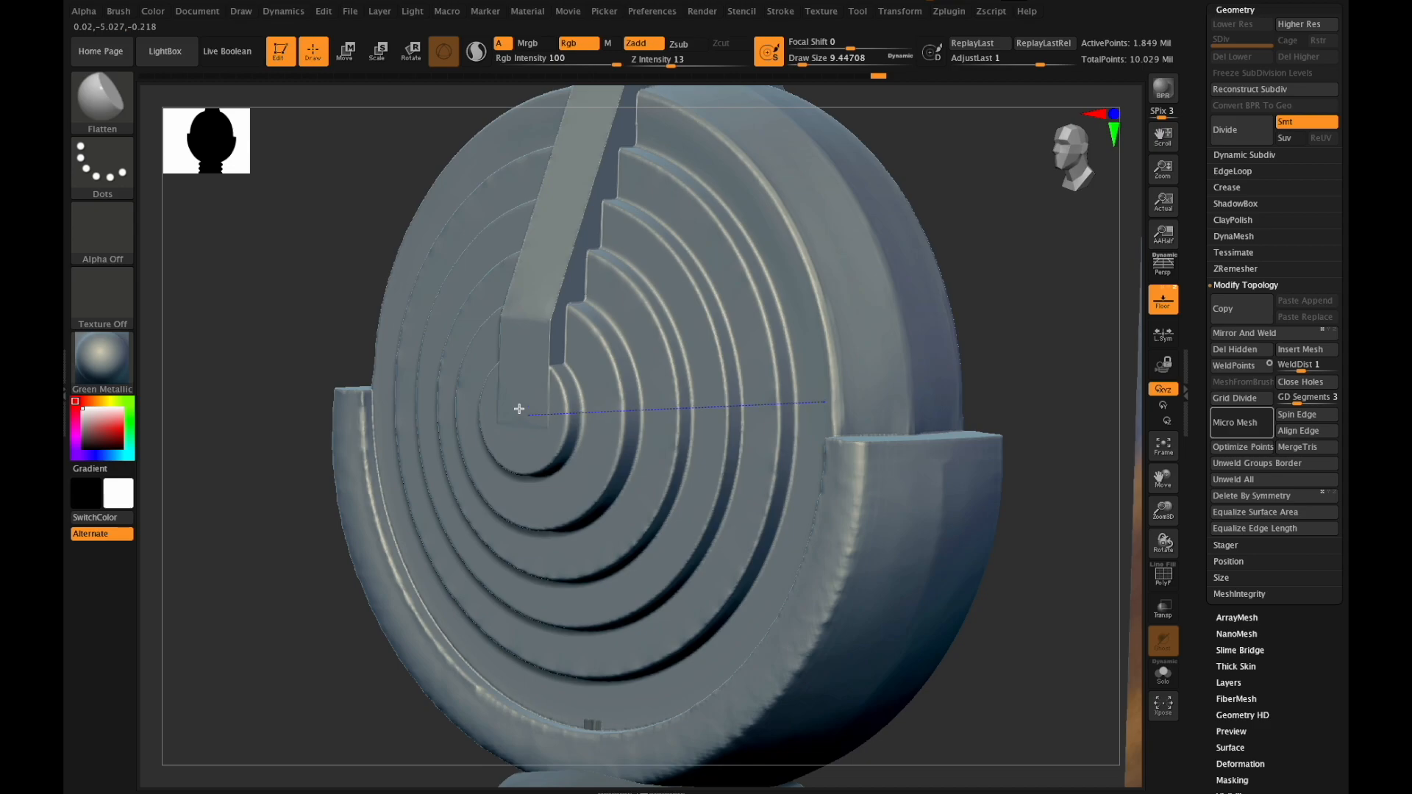
click(847, 57)
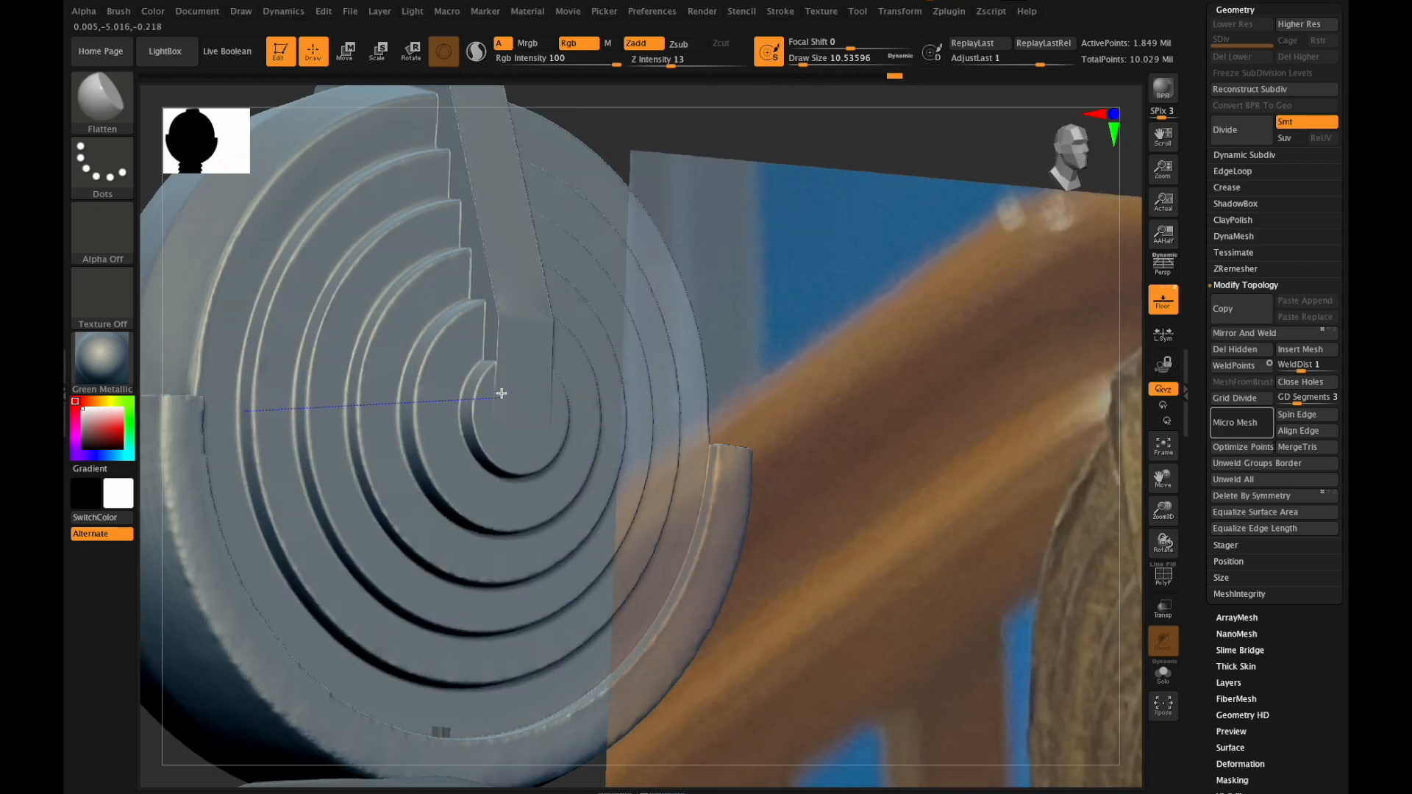
mouse_move(534, 405)
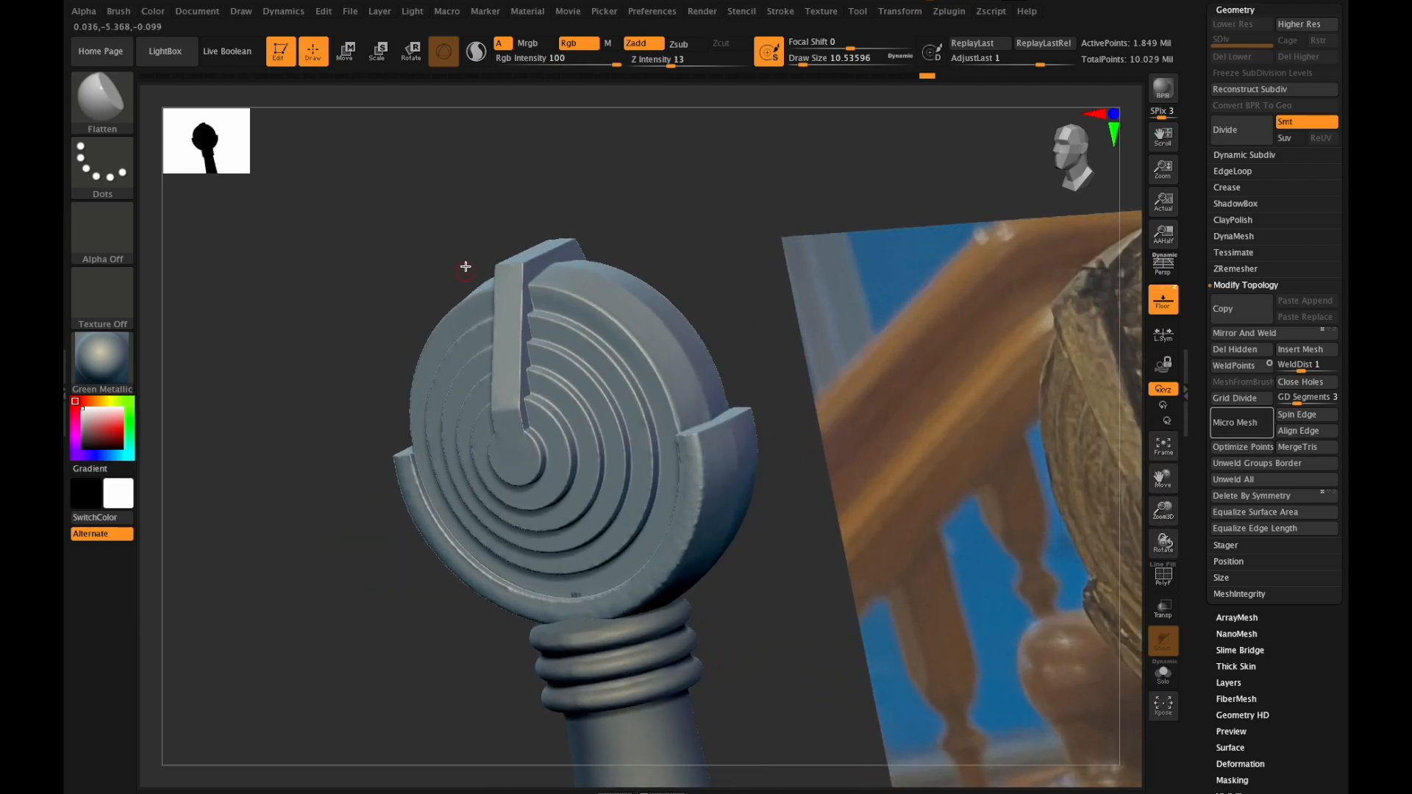
drag(466, 267, 572, 239)
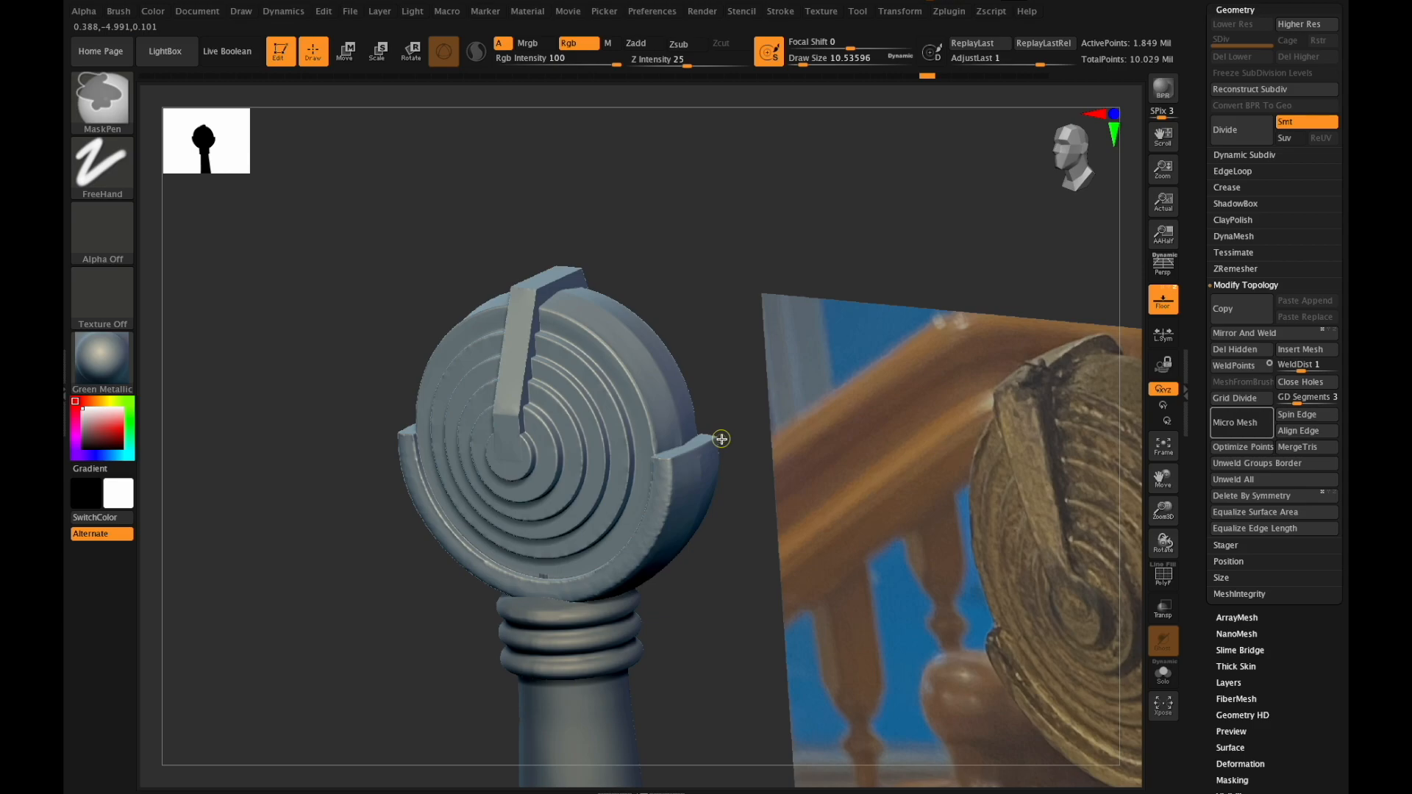
mouse_move(724, 443)
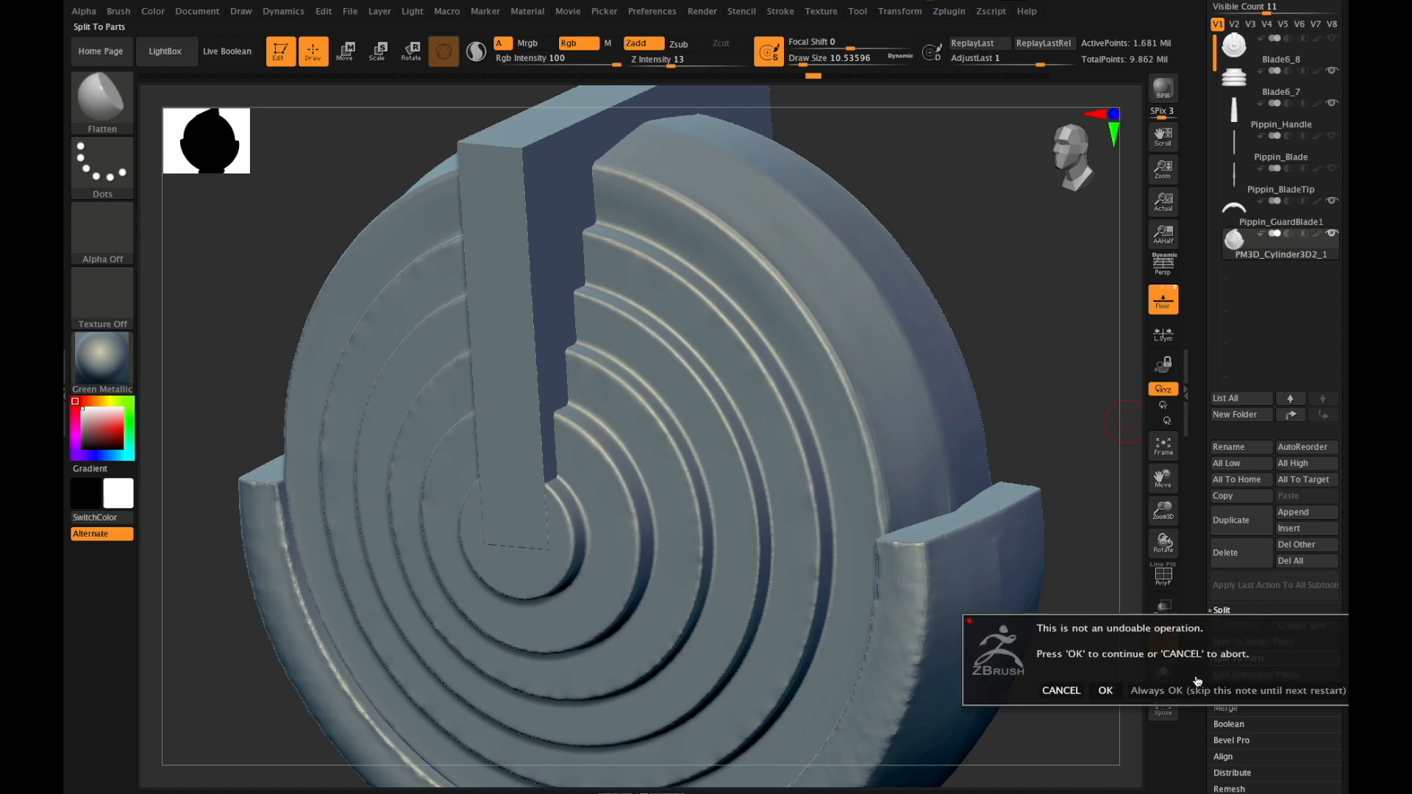
Confirm the Split To Parts warning so the central bar becomes its own subtool.
click(1105, 692)
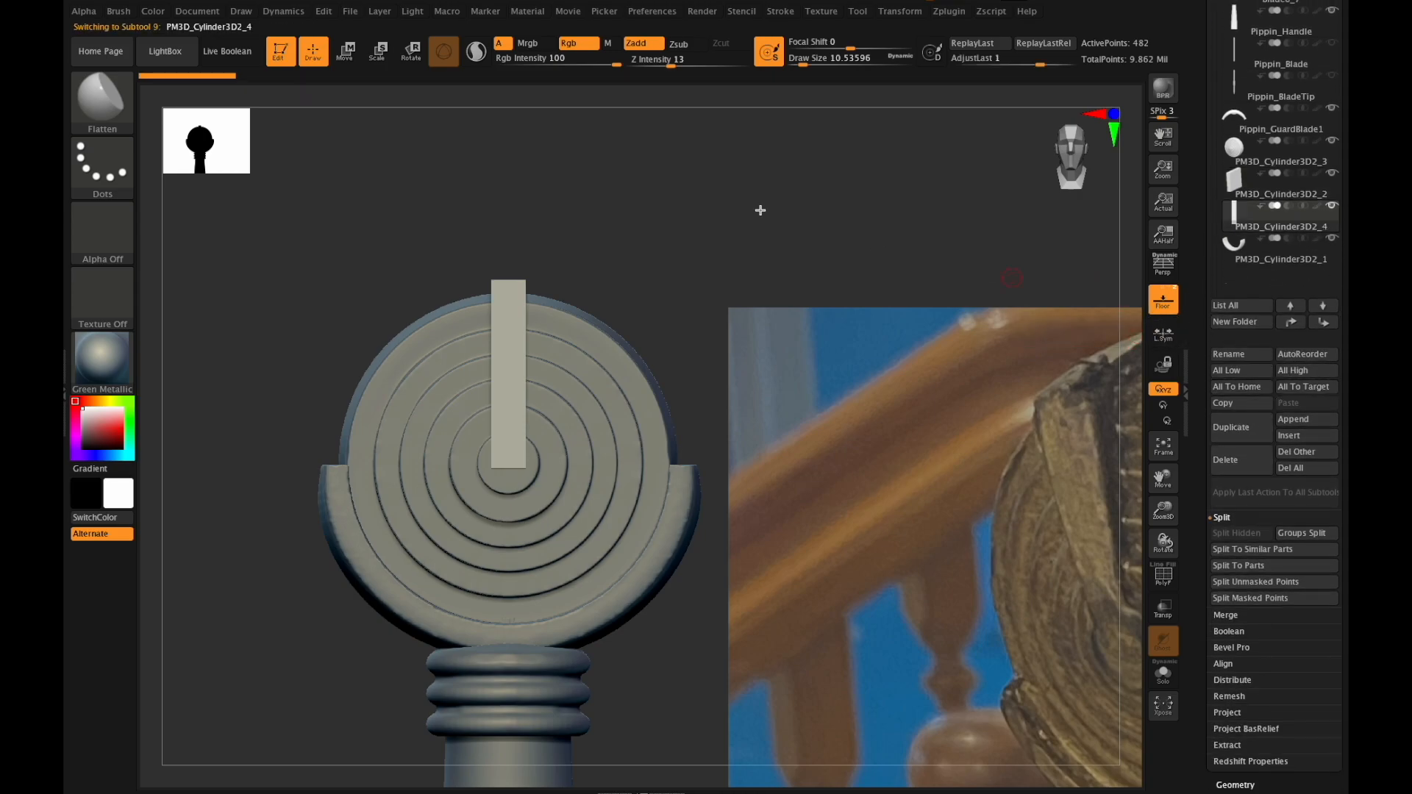
Push the upright bar deeper into the rings with the gizmo and merge it down into the ring piece.
click(443, 51)
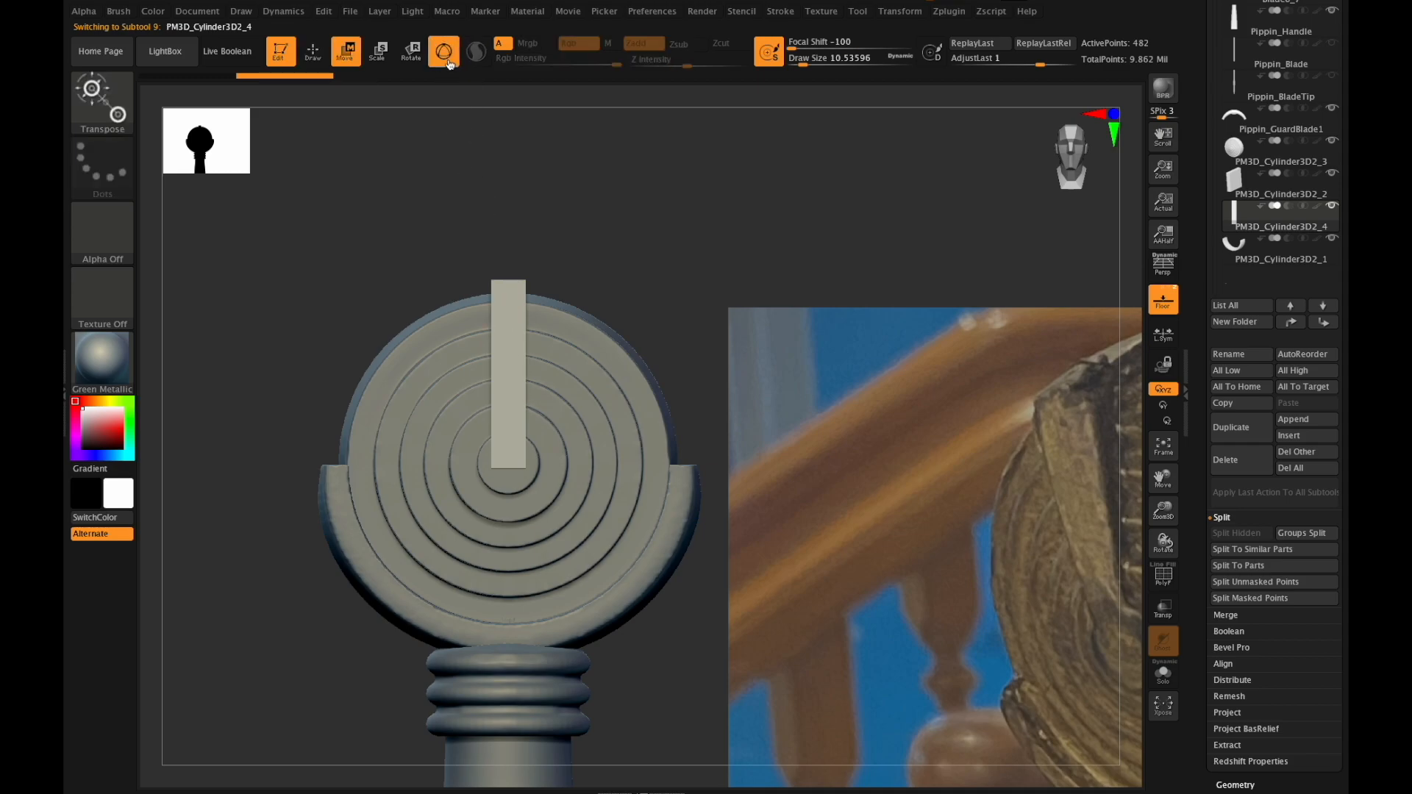
click(346, 52)
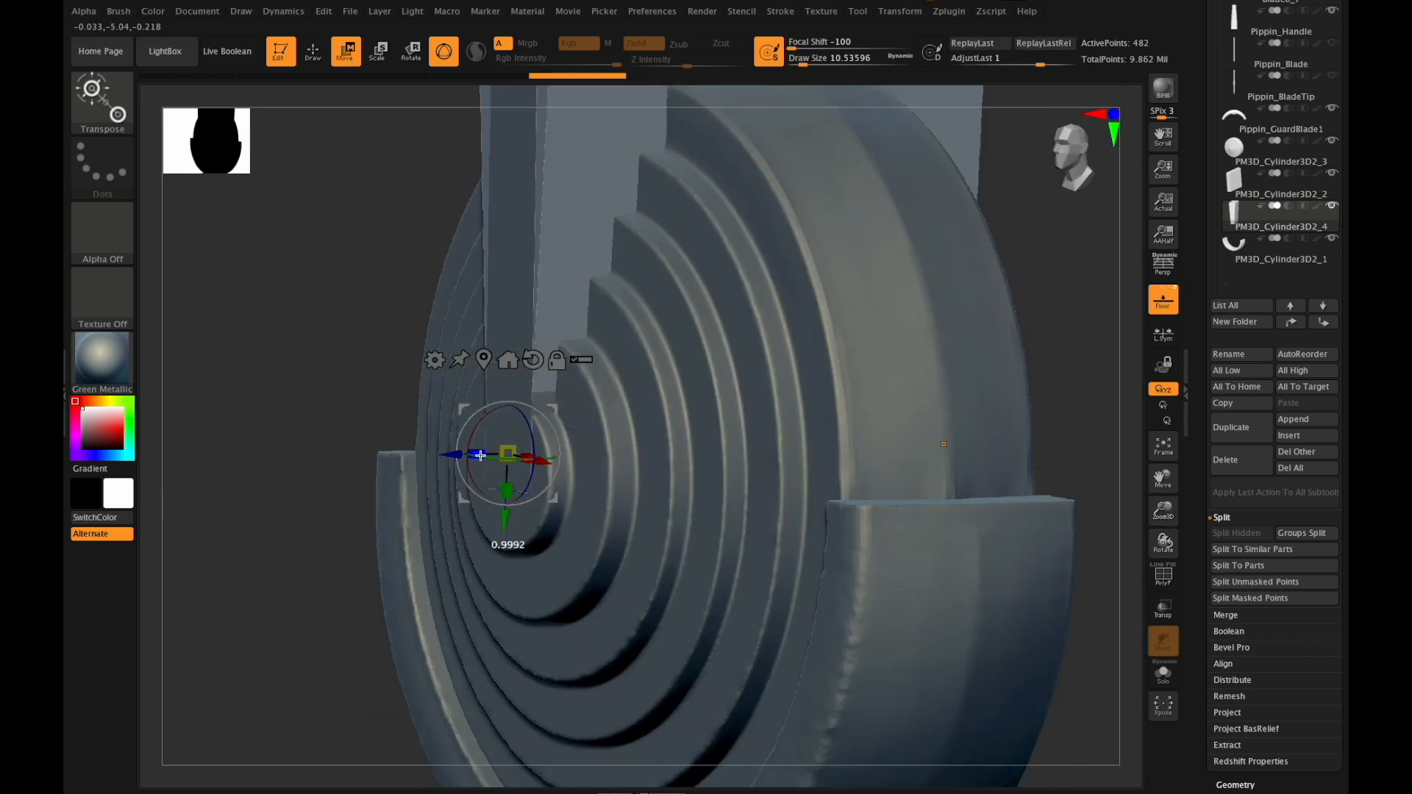
click(1278, 226)
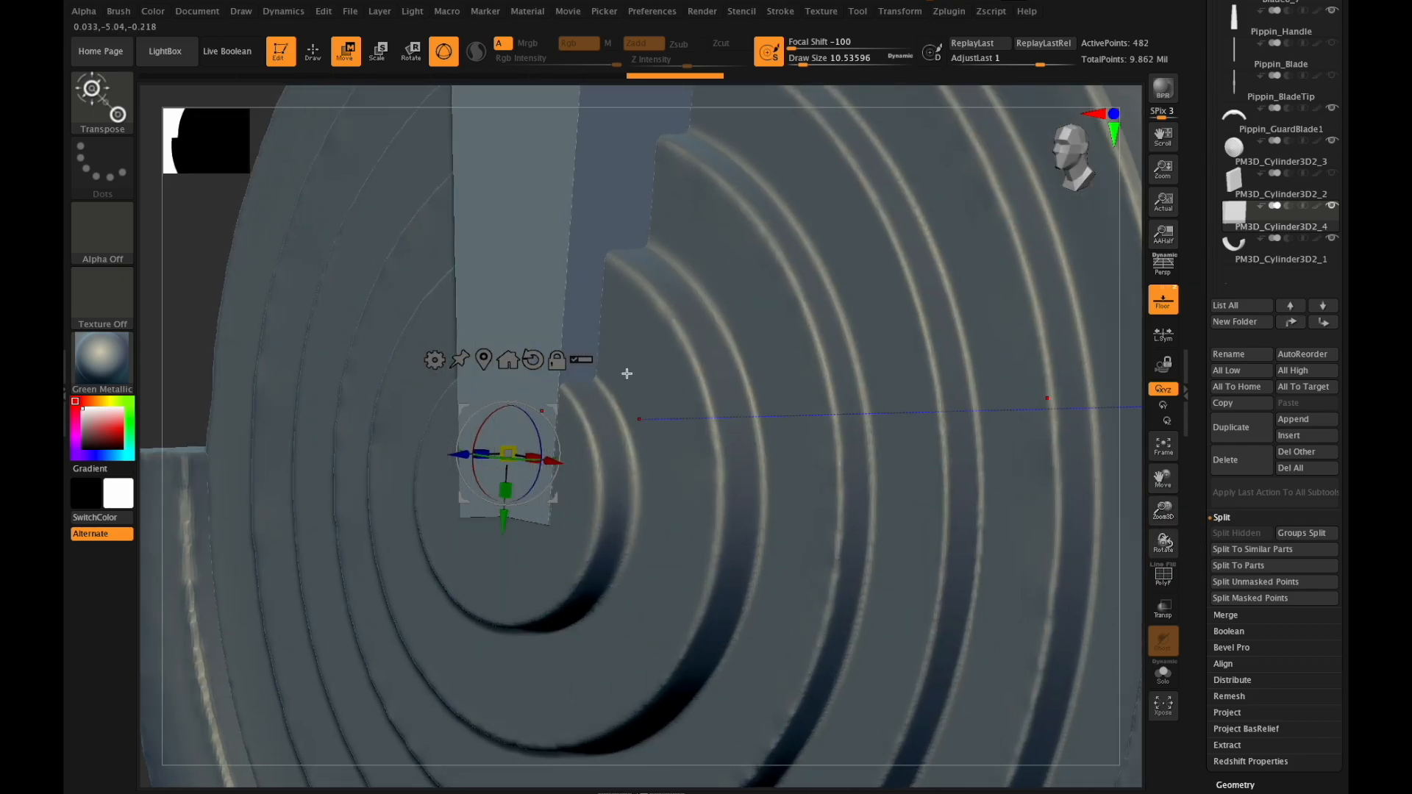
drag(626, 372, 482, 451)
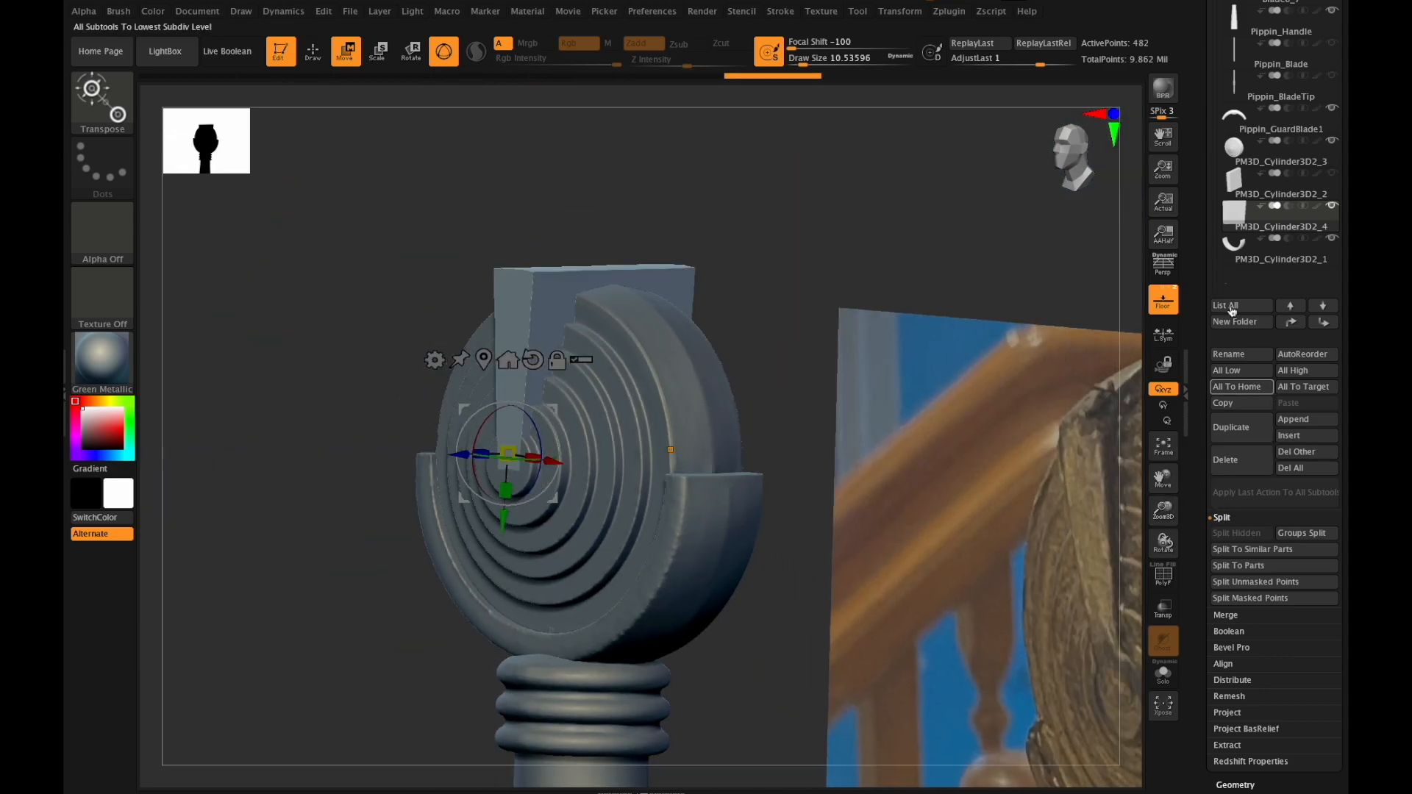
click(1278, 152)
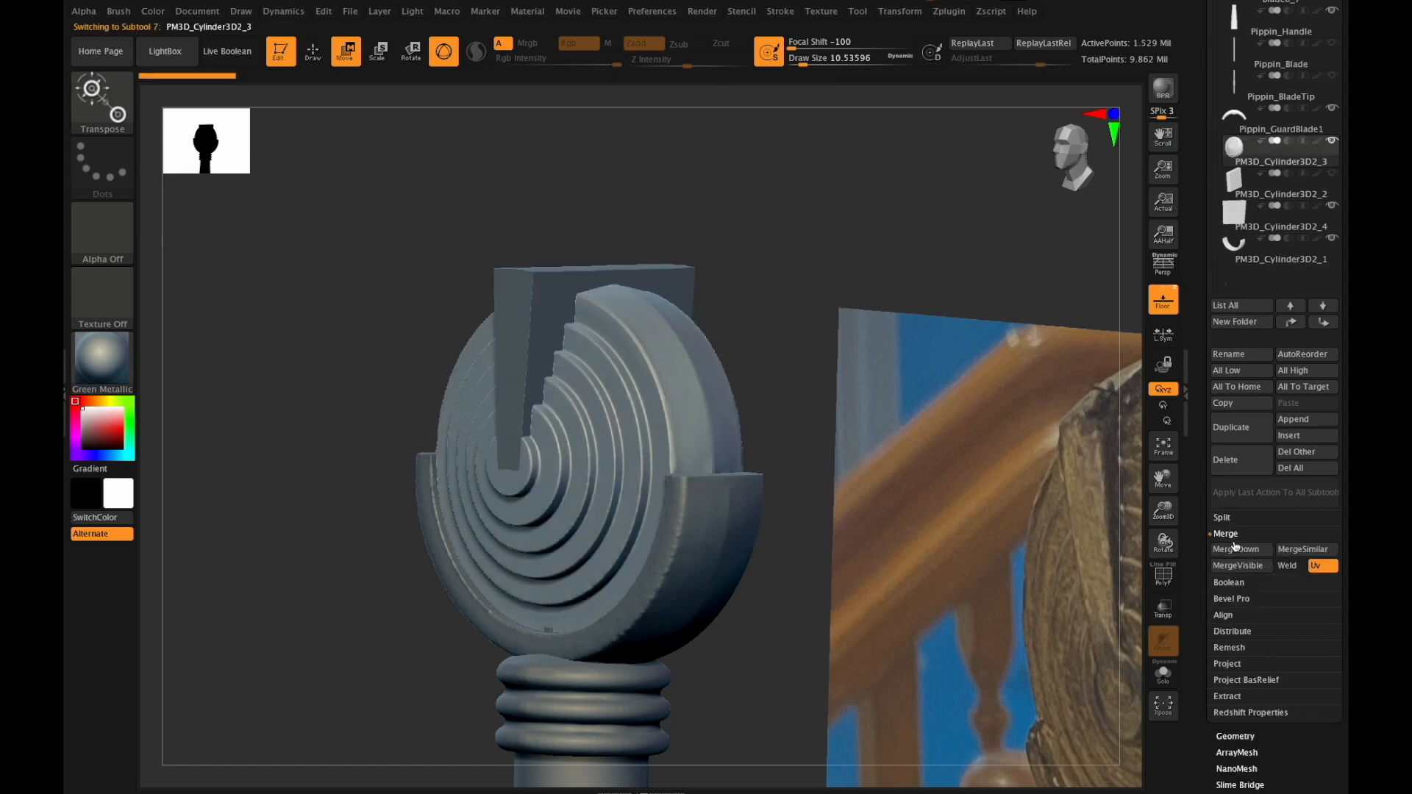
DynaMesh the merged bar and ringed disc into one solid mesh of about 1.96 million points.
click(1236, 549)
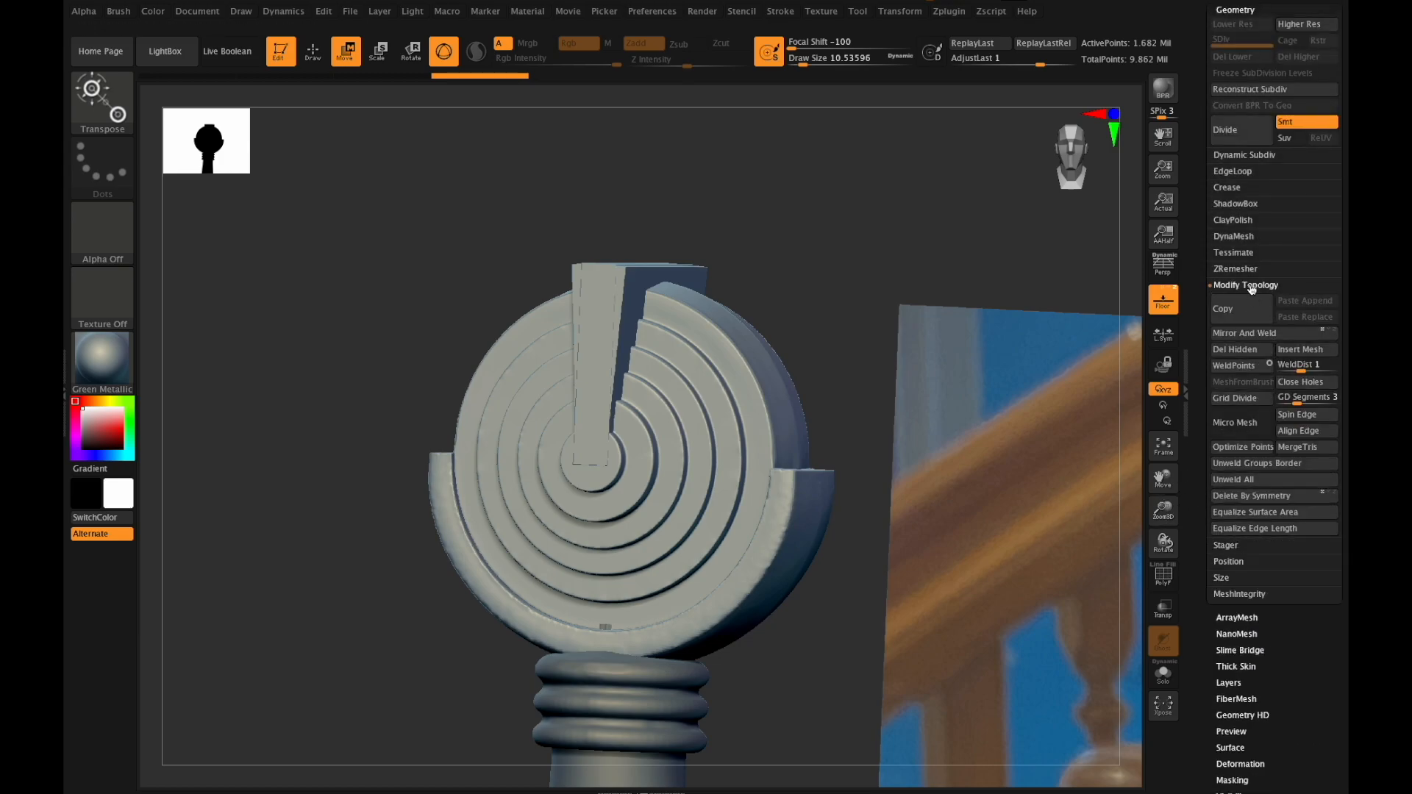
click(1234, 235)
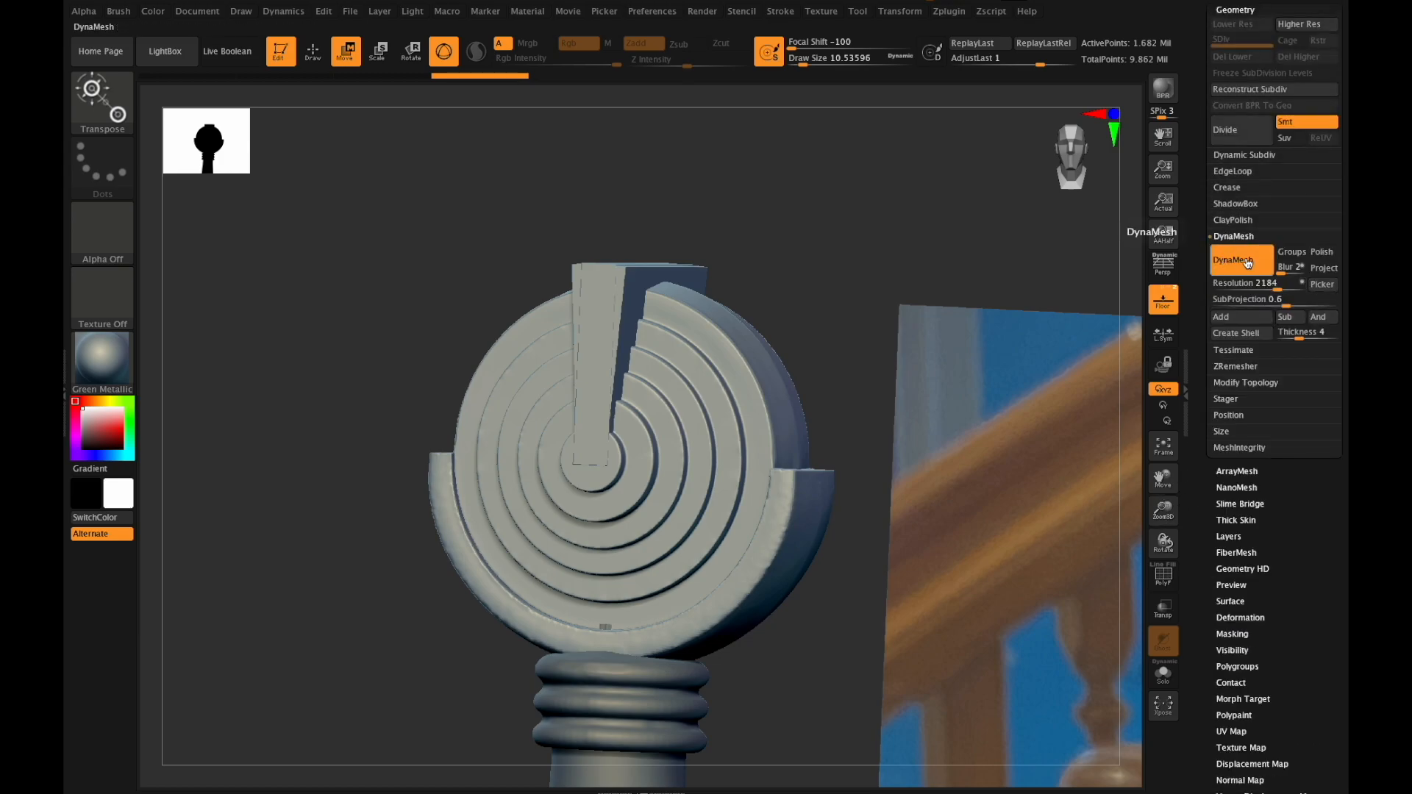
click(1241, 259)
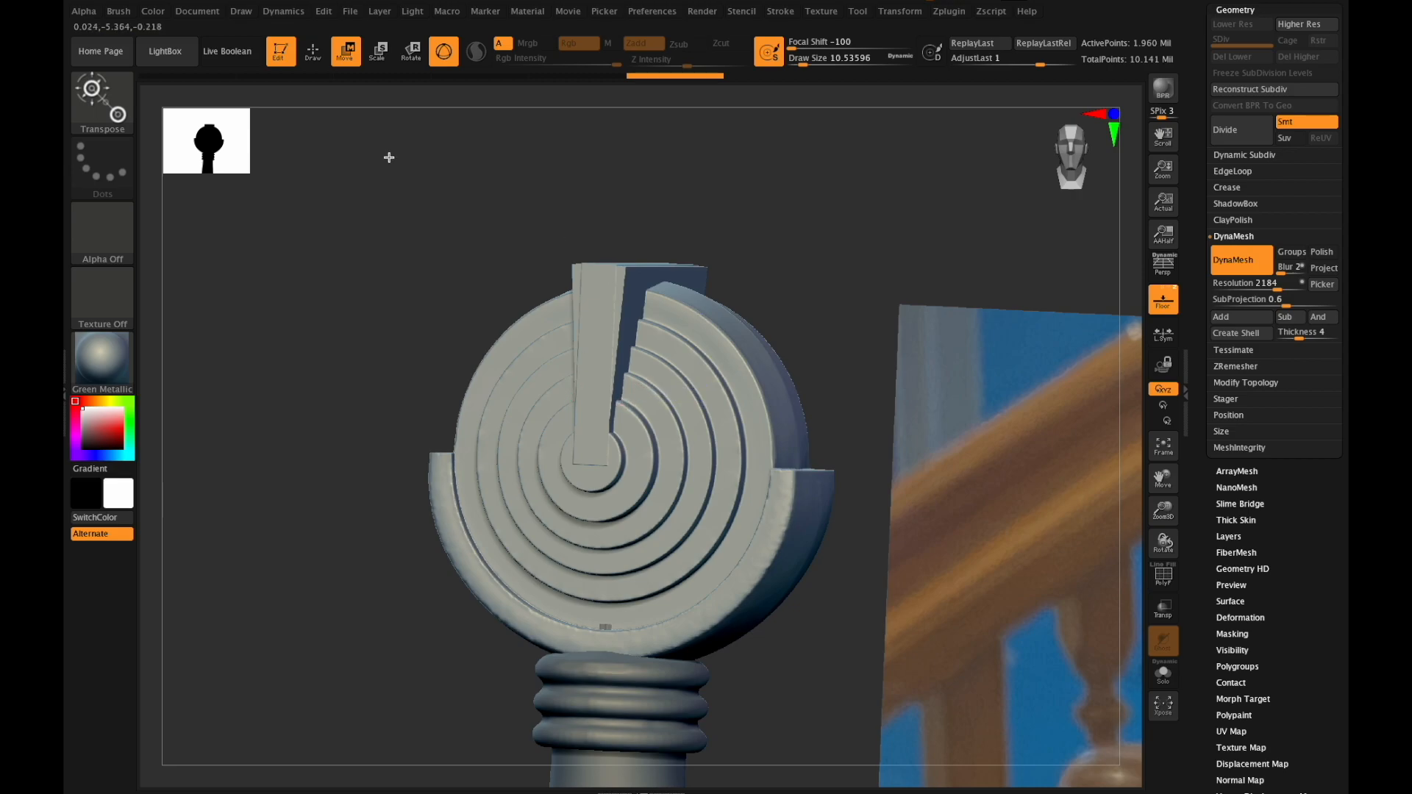
click(311, 52)
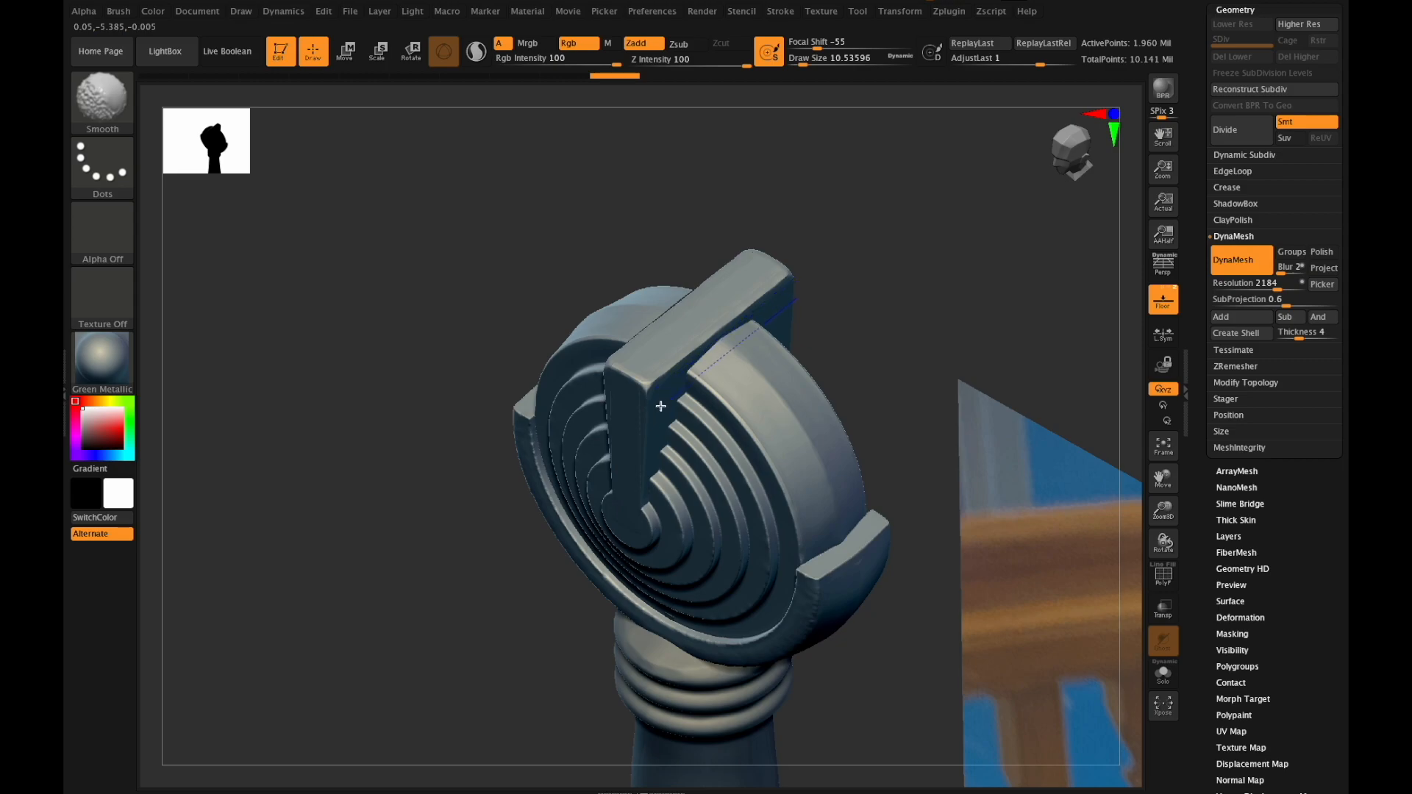
Smooth the pommel, then flatten the top of its slotted bar into an angled cut.
click(1162, 541)
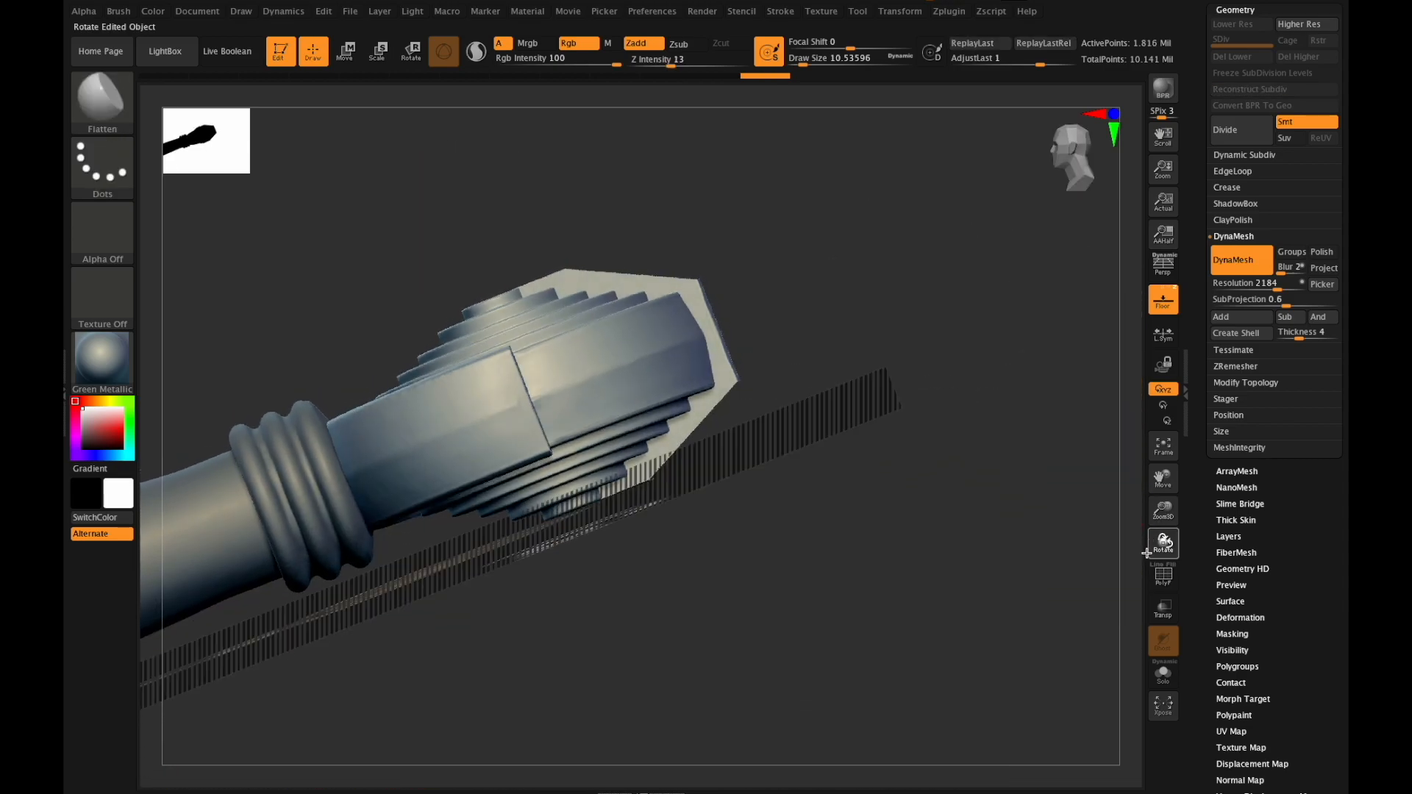
drag(489, 194, 742, 278)
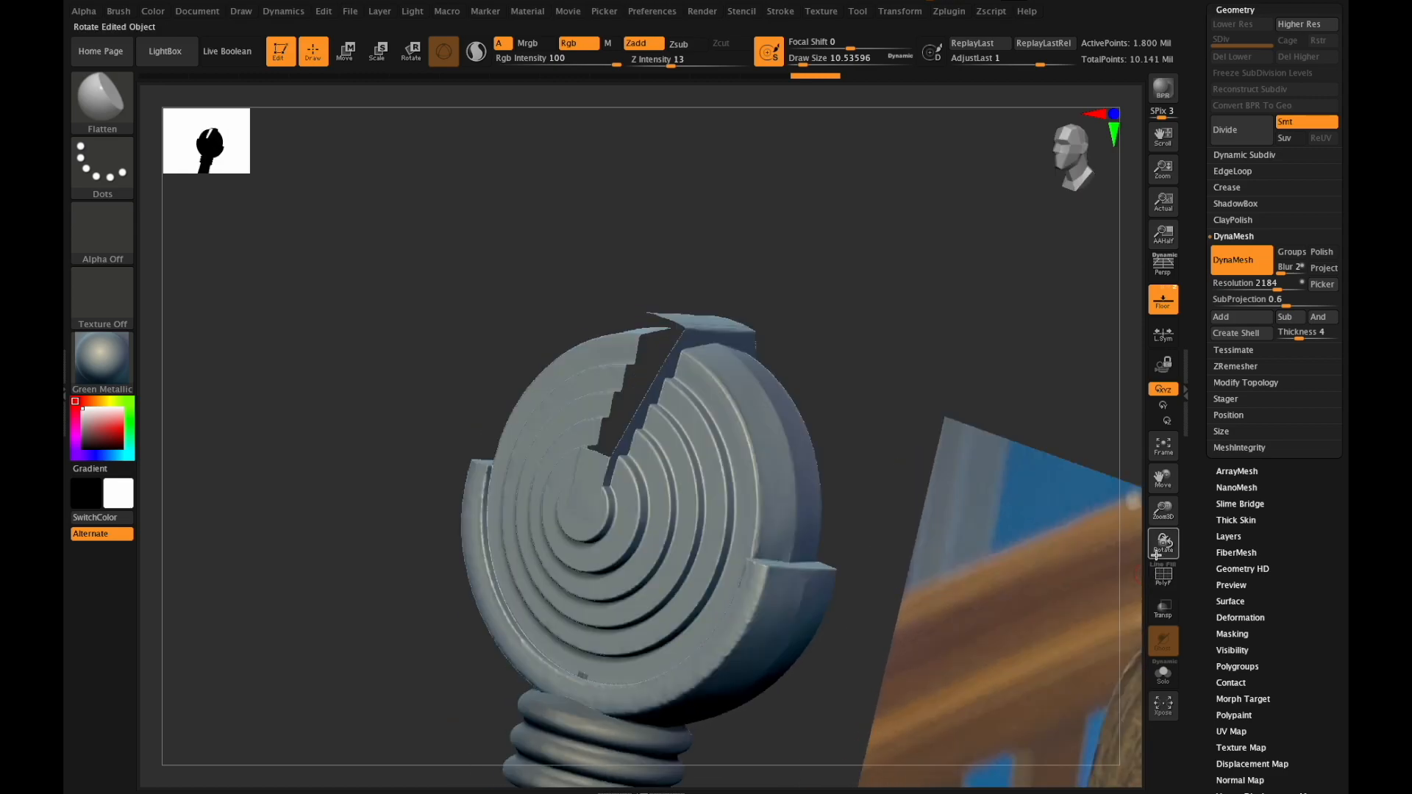
click(1245, 383)
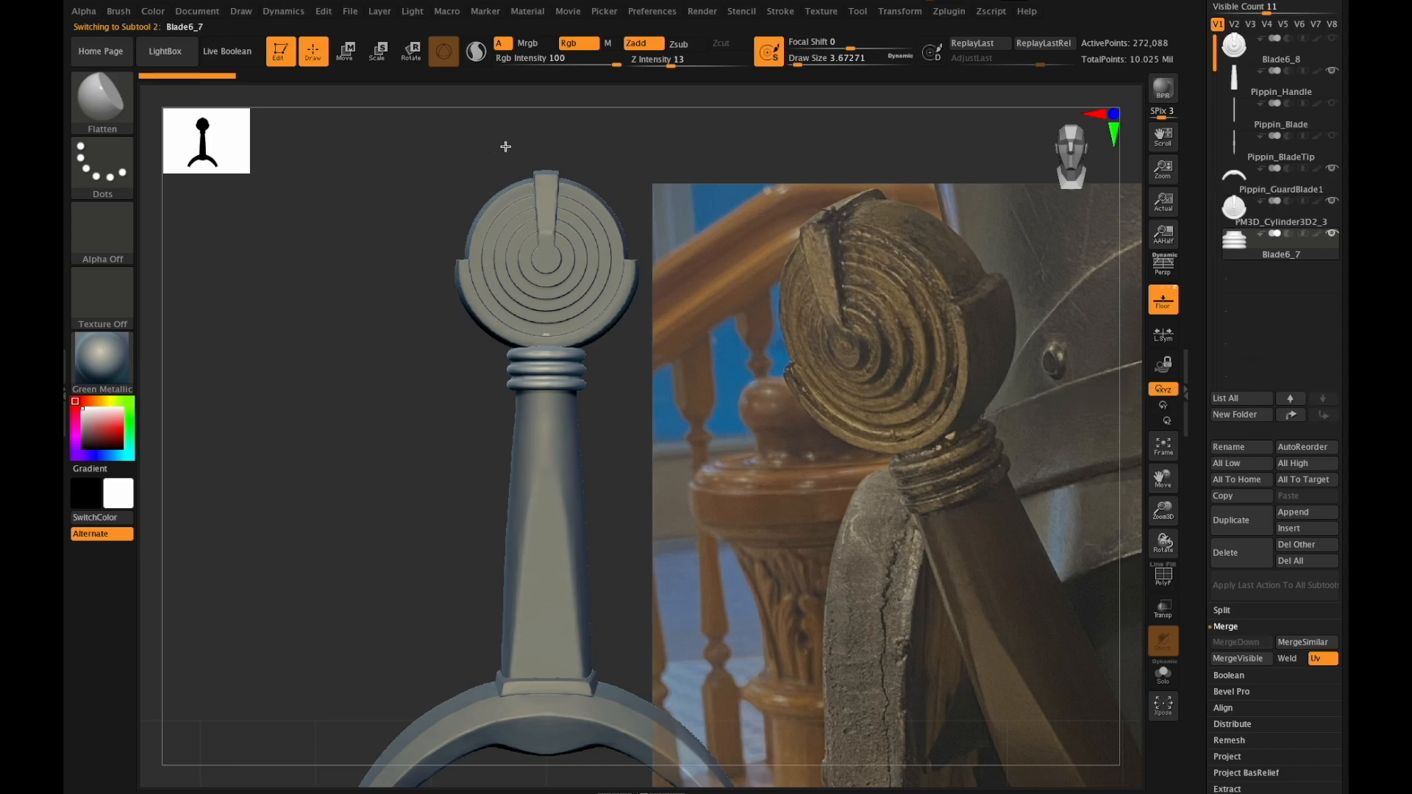
Scale the pommel up slightly with the Transpose gizmo to match the reference.
click(344, 50)
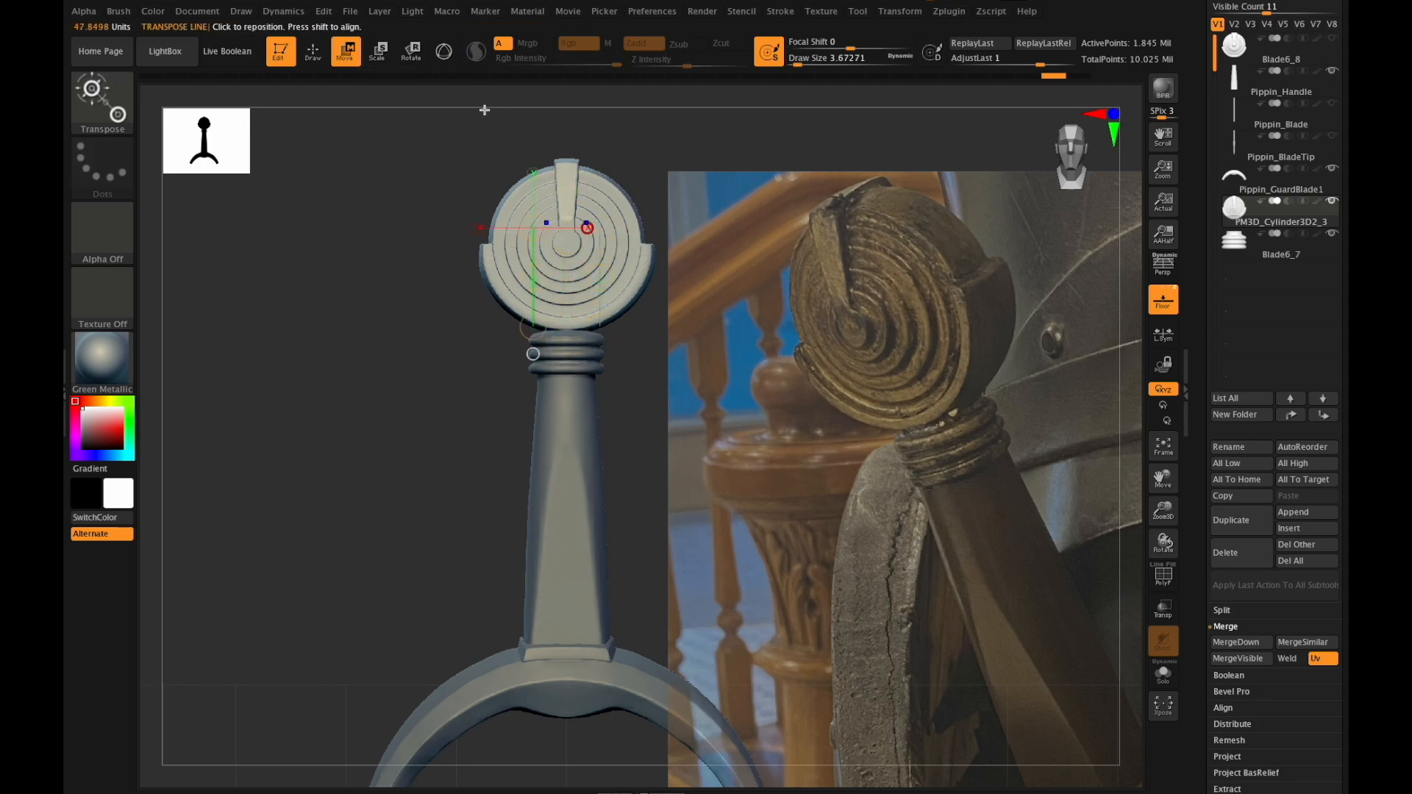
click(378, 51)
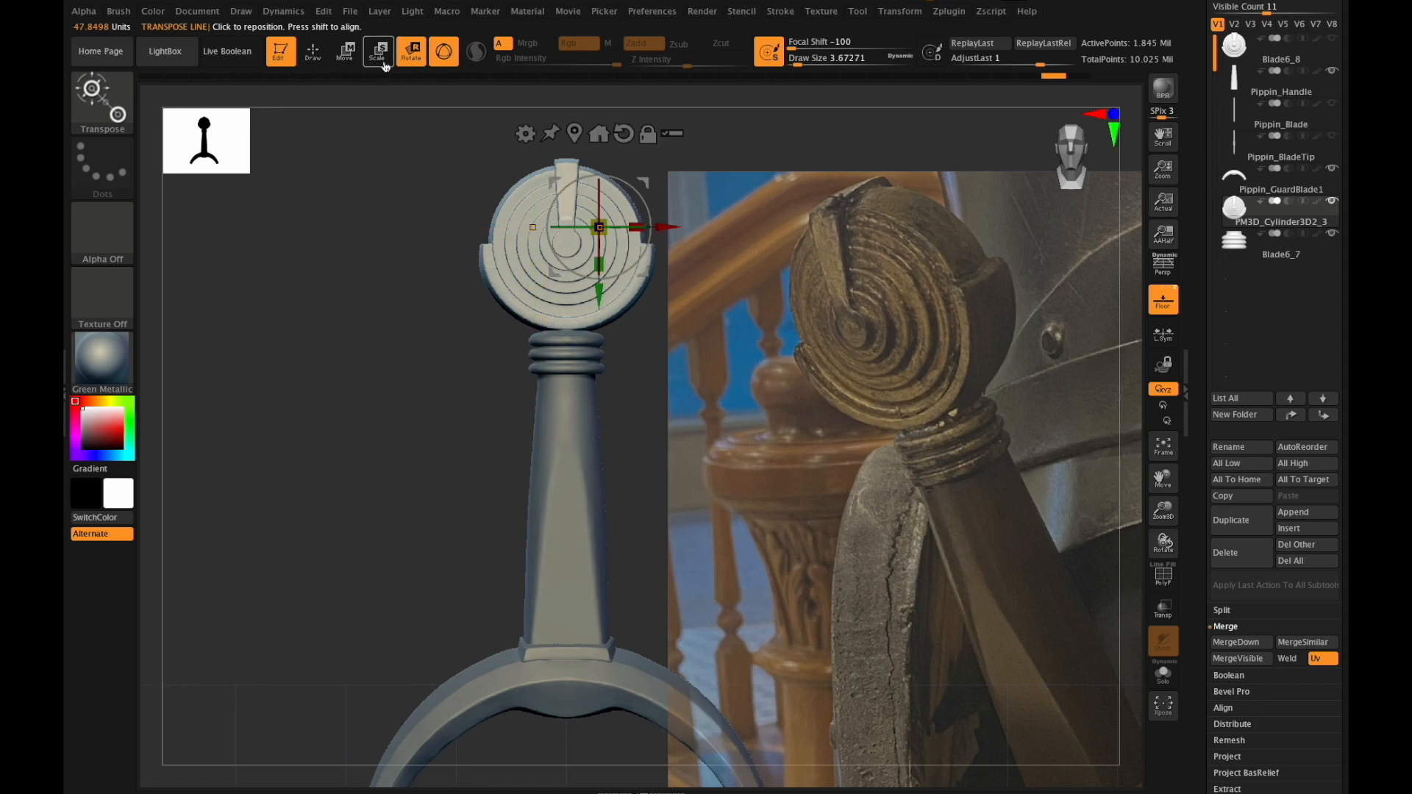
click(897, 10)
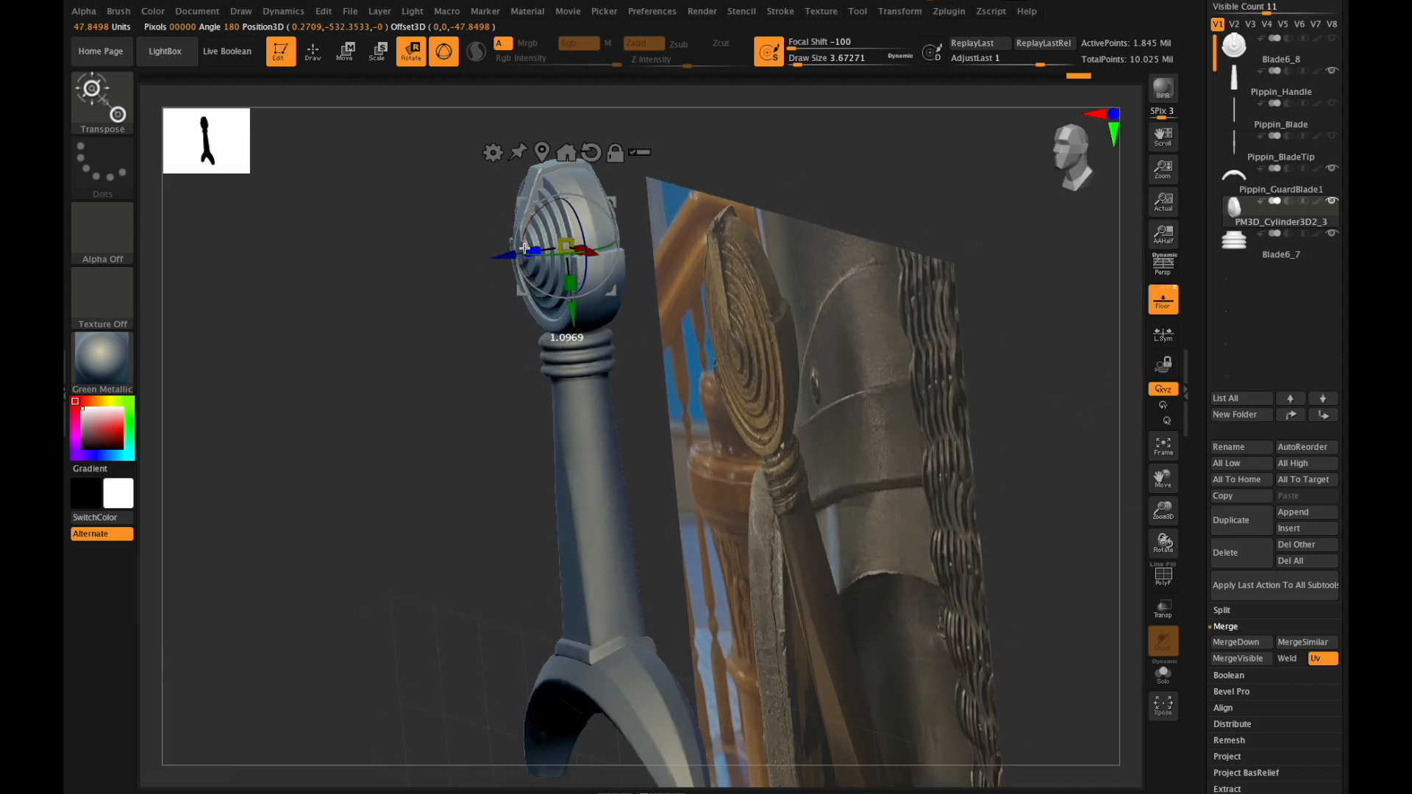
drag(568, 270, 585, 306)
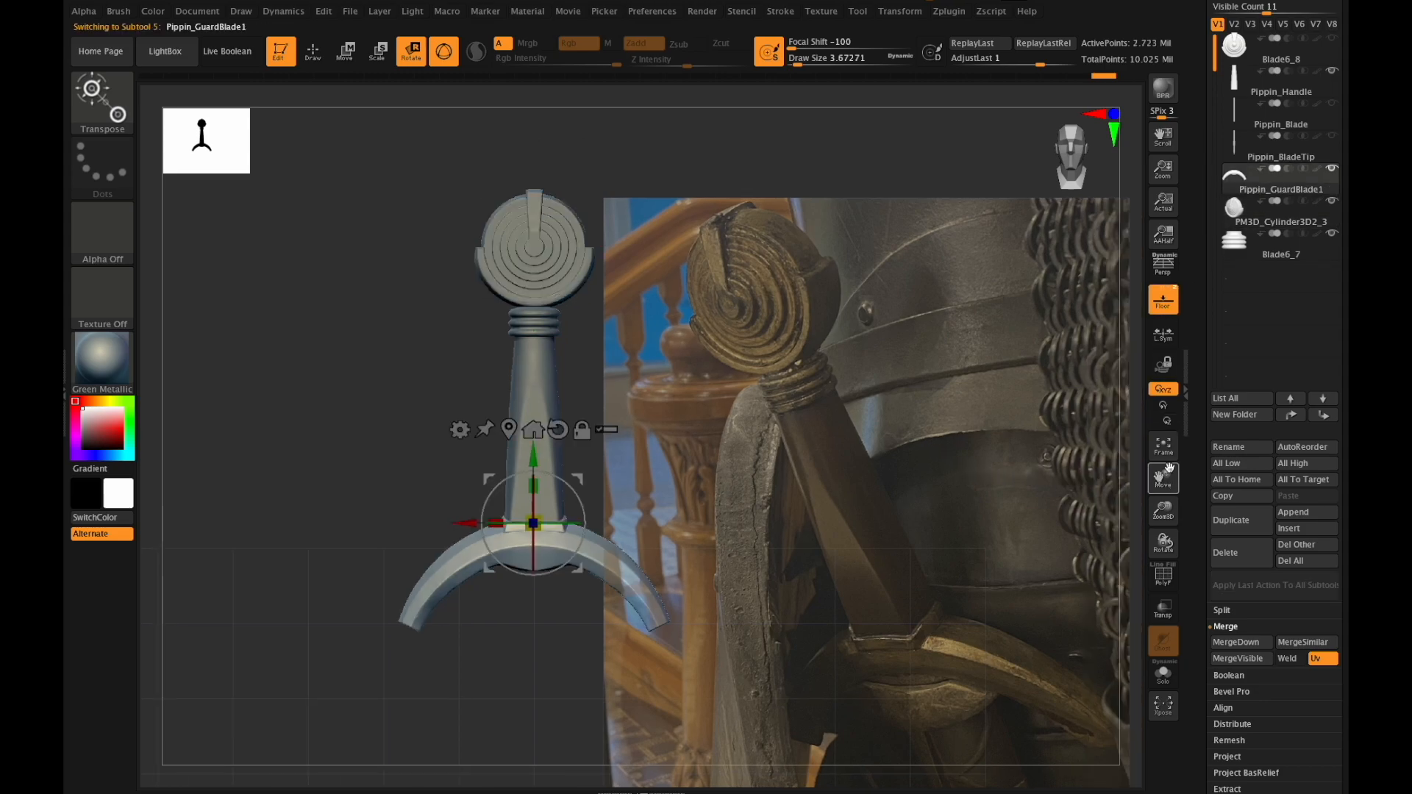
Select the GuardBlade subtool and flatten the face of the curved guard.
click(1162, 298)
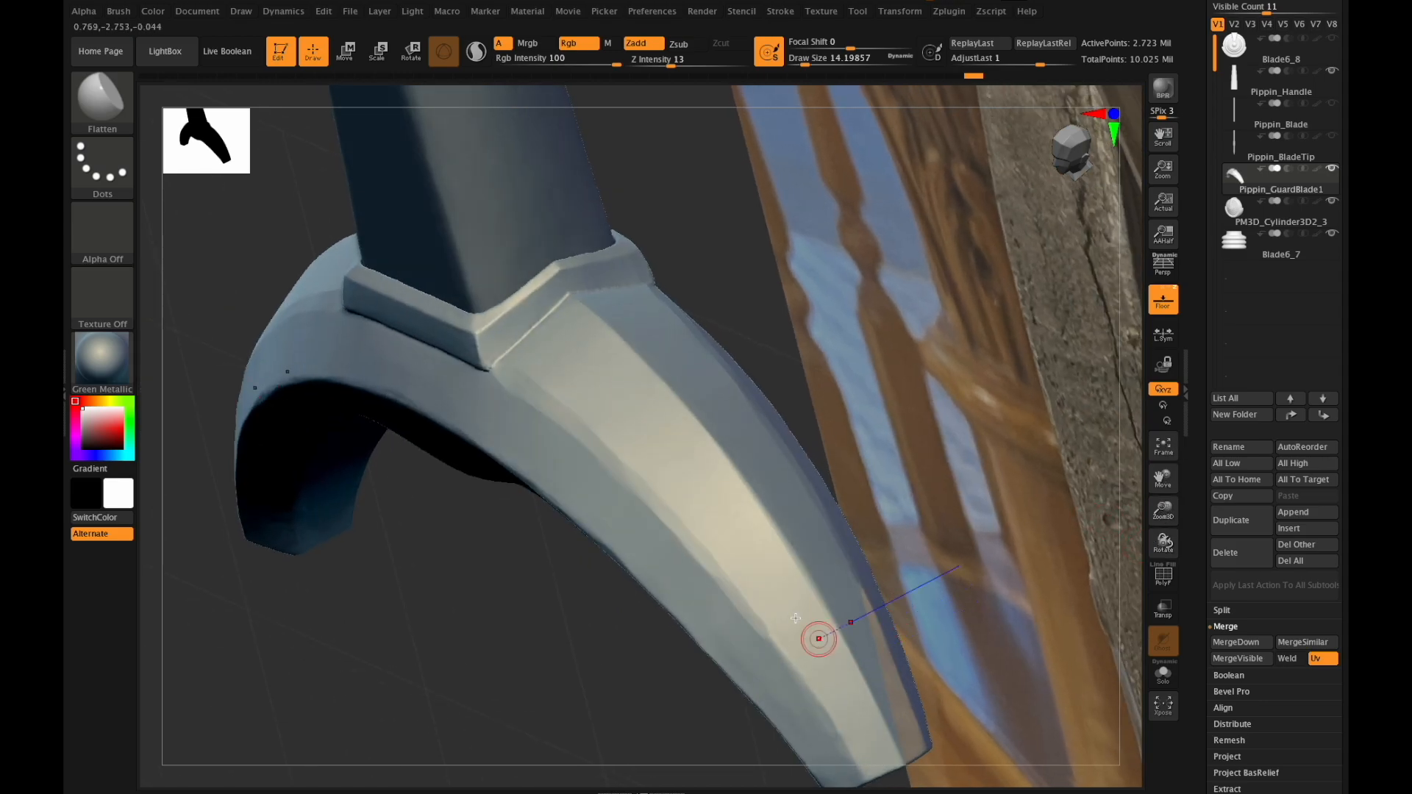
drag(819, 640, 800, 676)
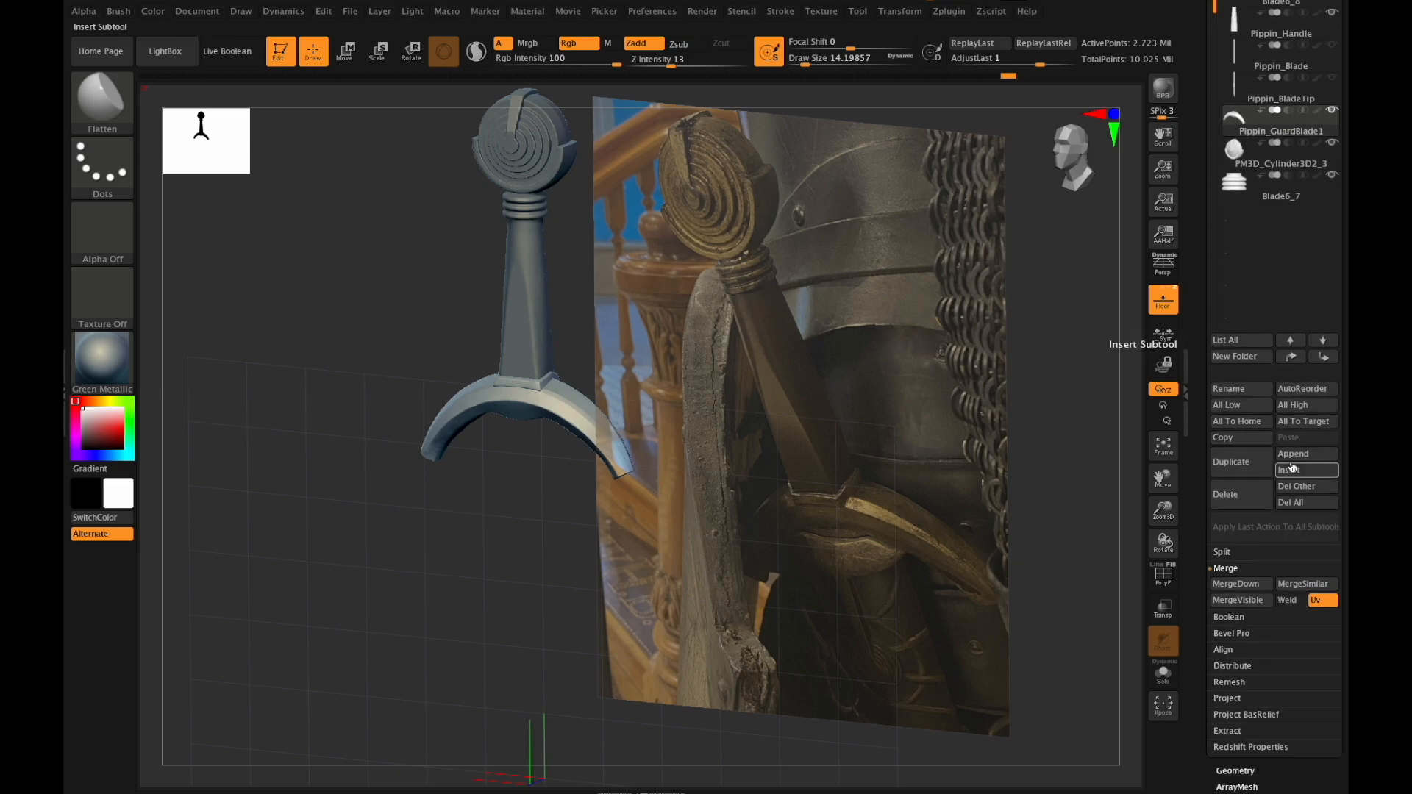
Insert a Sphere3D subtool, position it with the gizmo and divide it to about 32,500 points.
click(1304, 469)
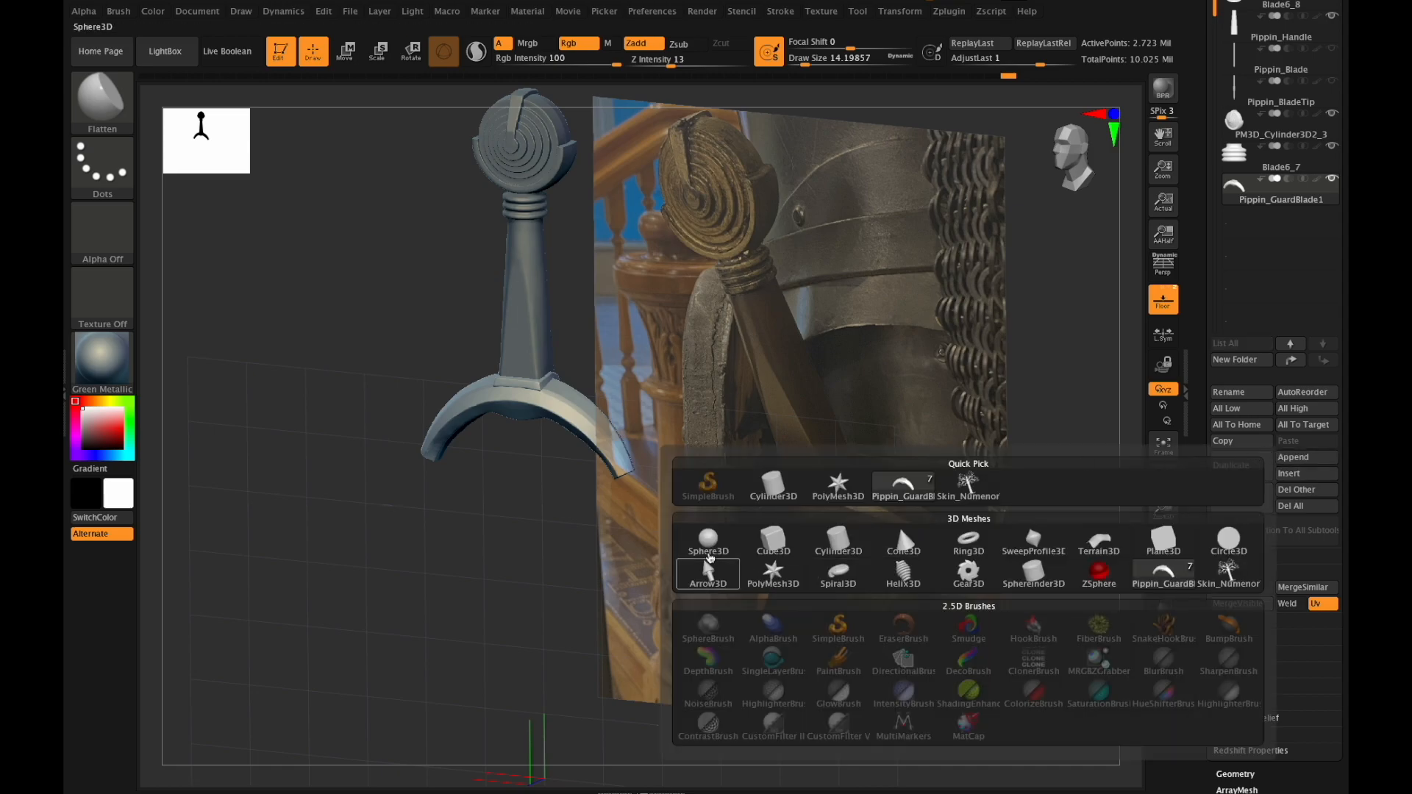
click(707, 539)
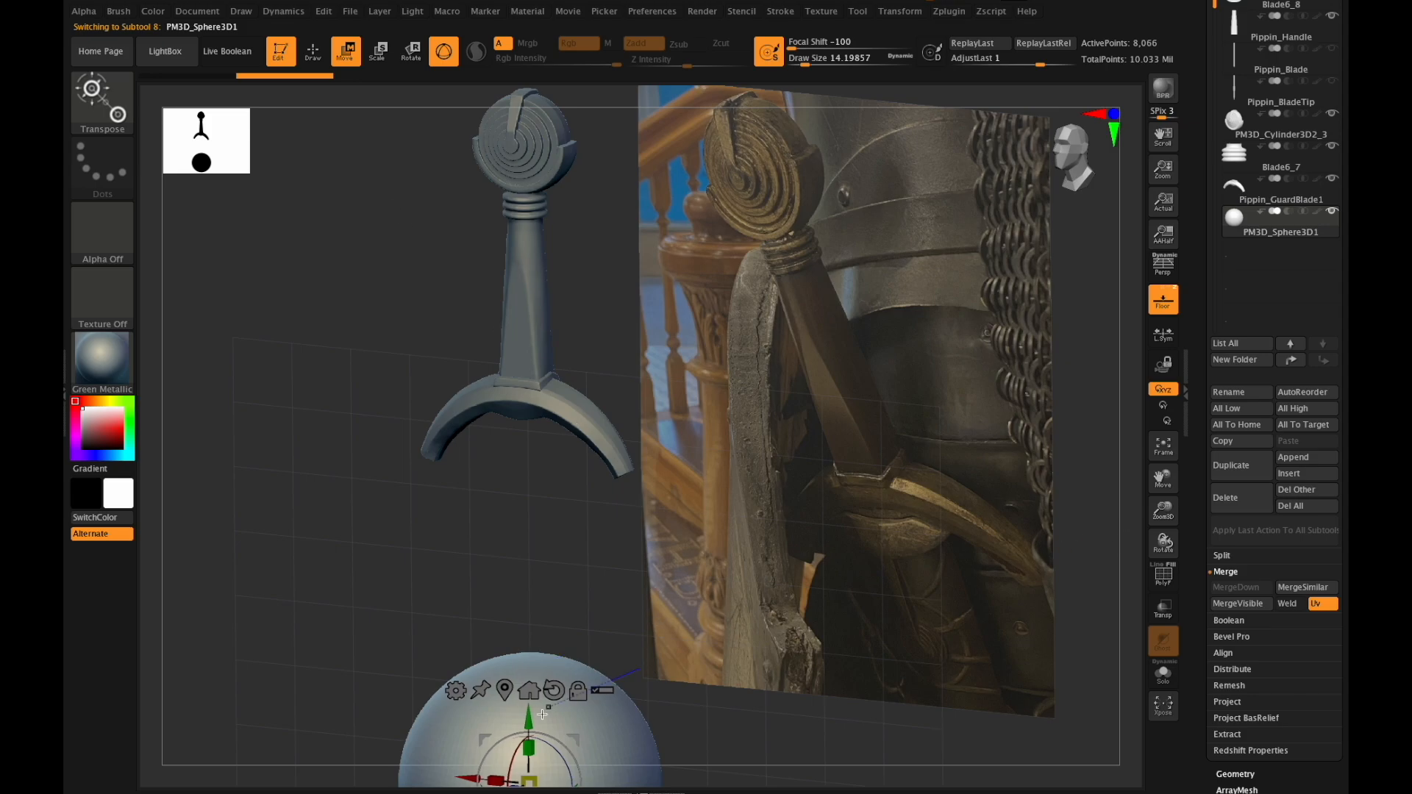
click(378, 51)
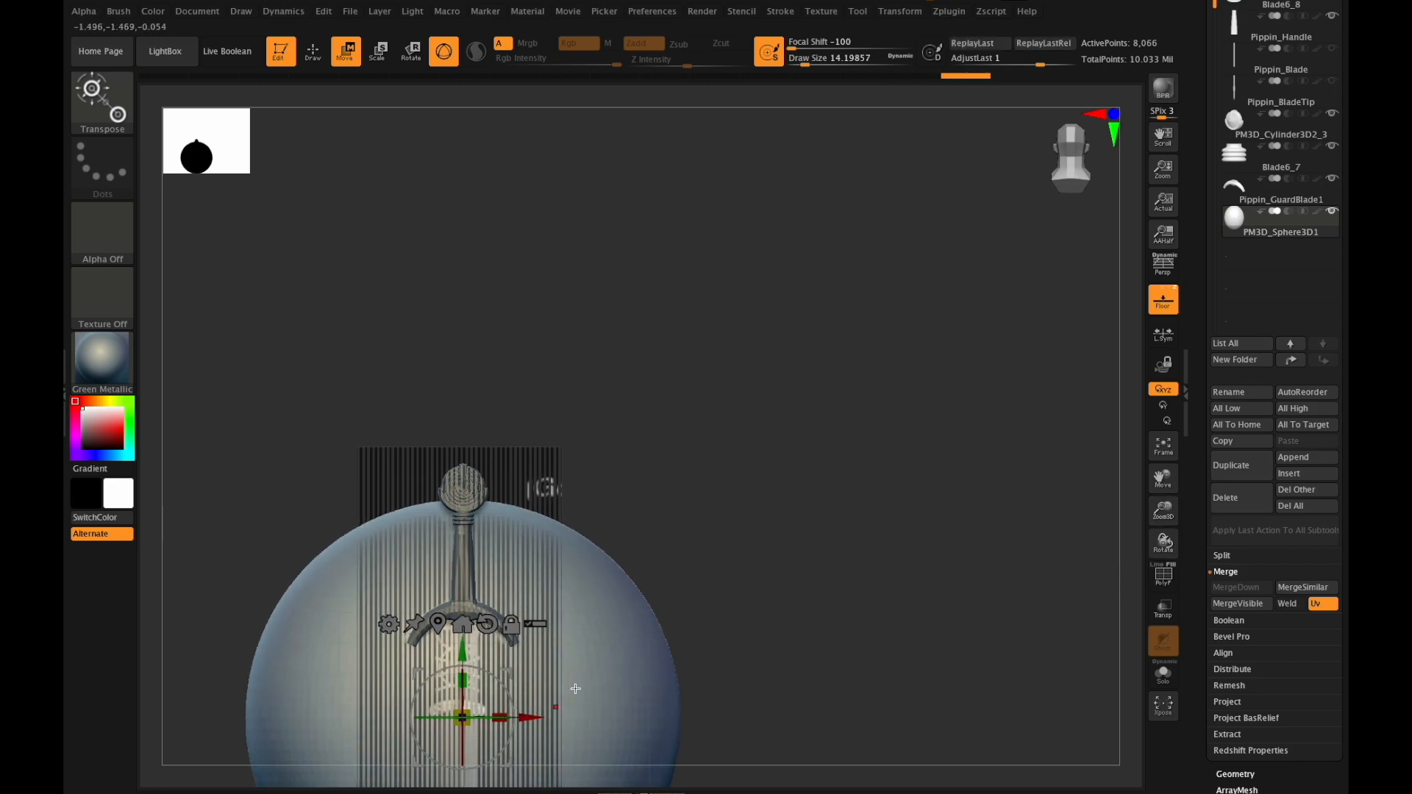
click(1278, 222)
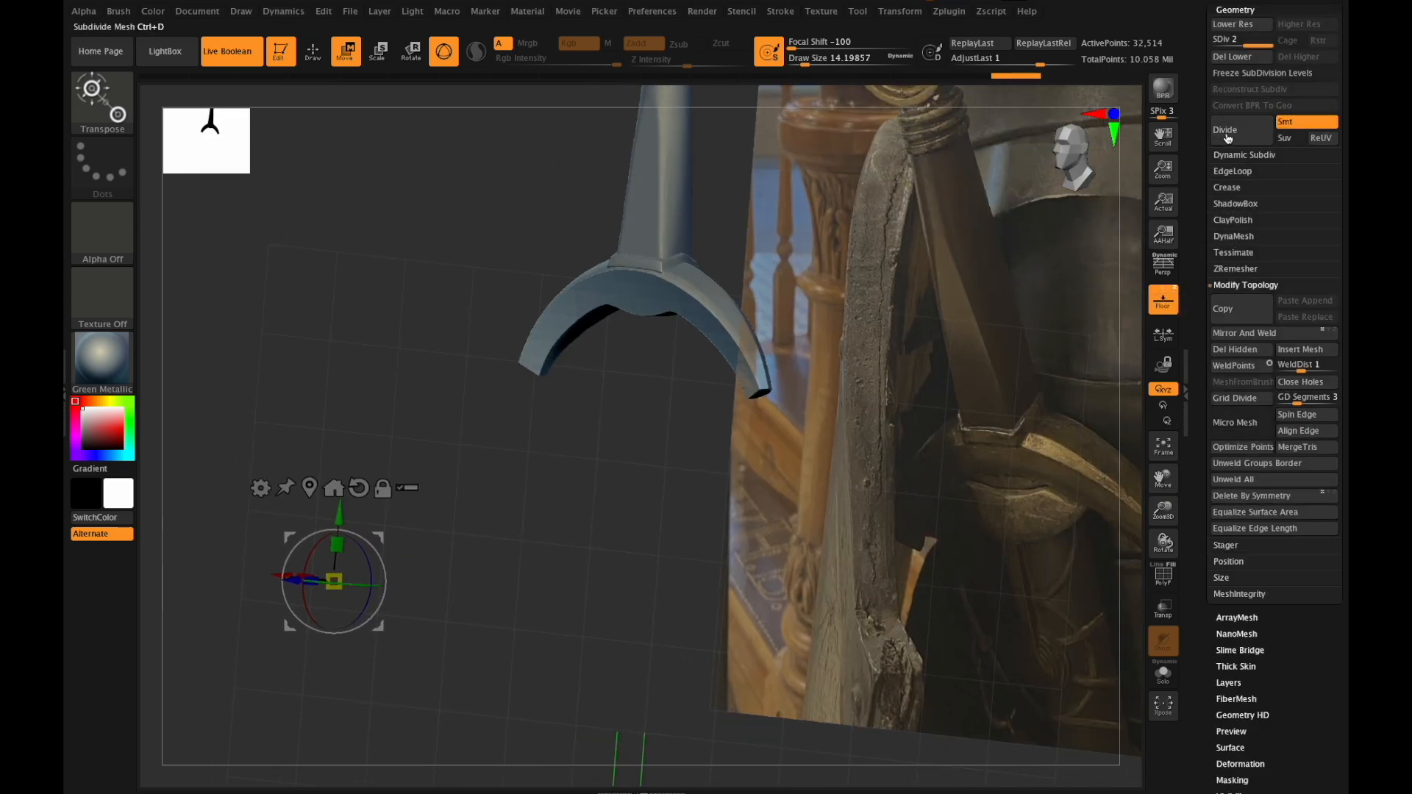
Divide the sphere further to about 520,000 polygons and resize it on the hilt.
click(1223, 129)
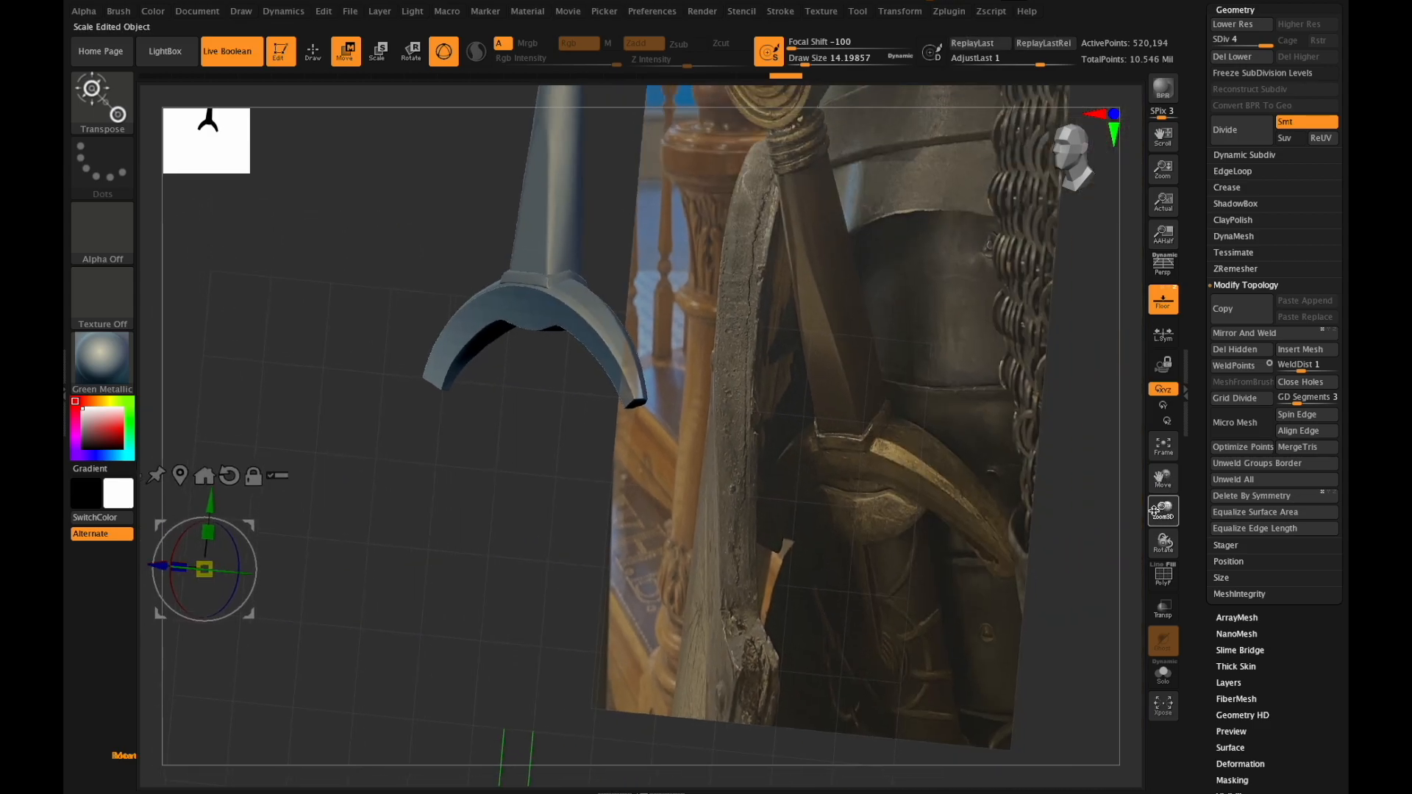
drag(206, 568, 309, 535)
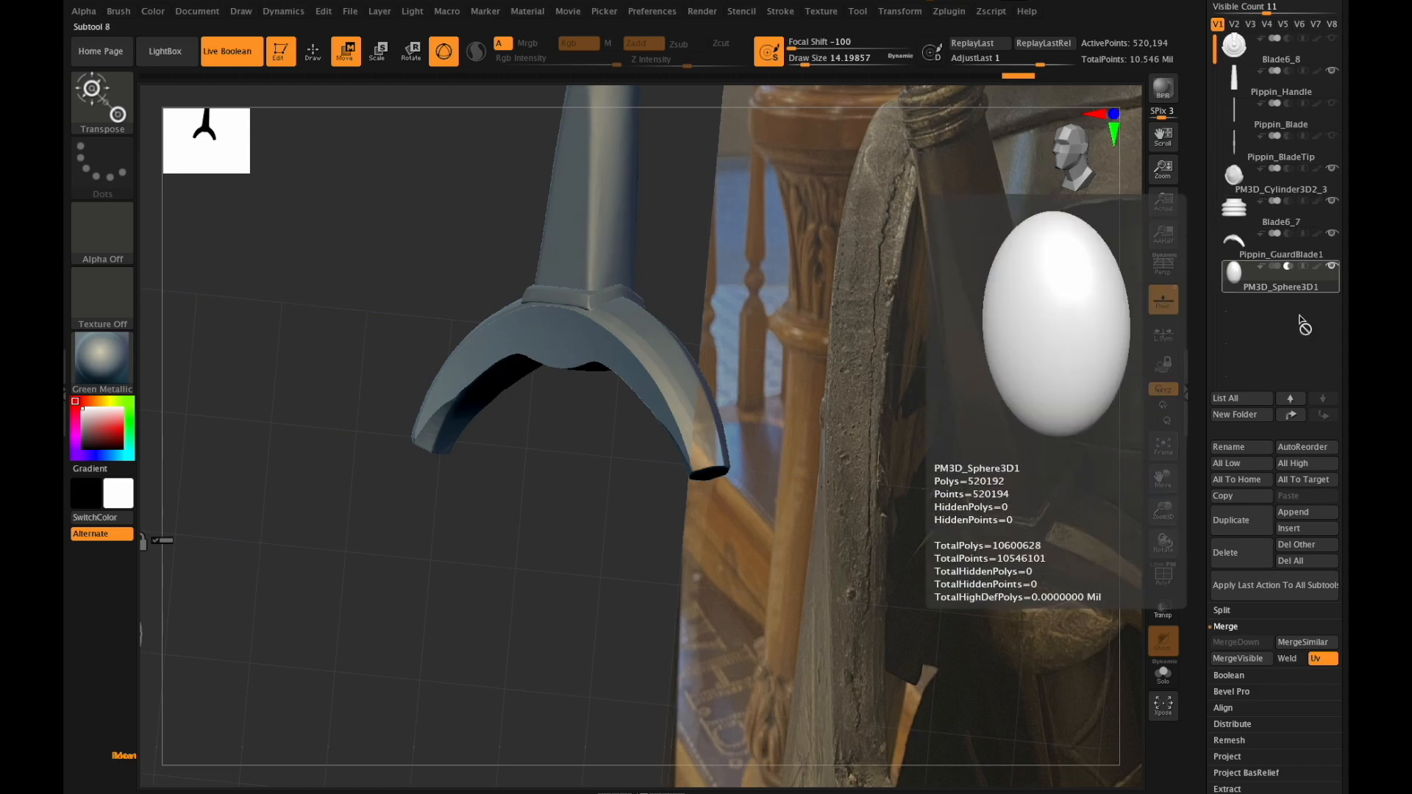
Make Pippin_GuardBlade1 active and divide it another subdivision level.
click(1278, 240)
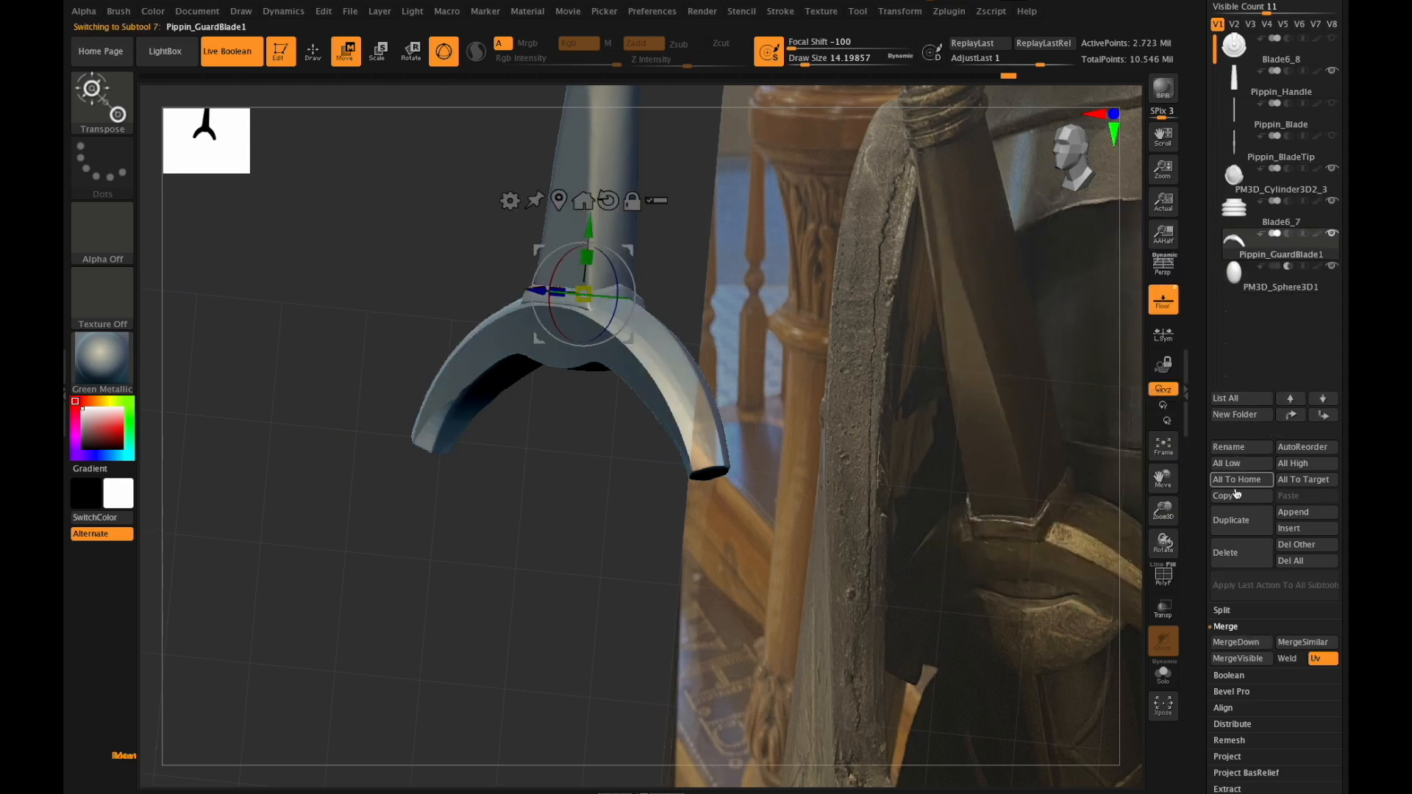
click(1229, 519)
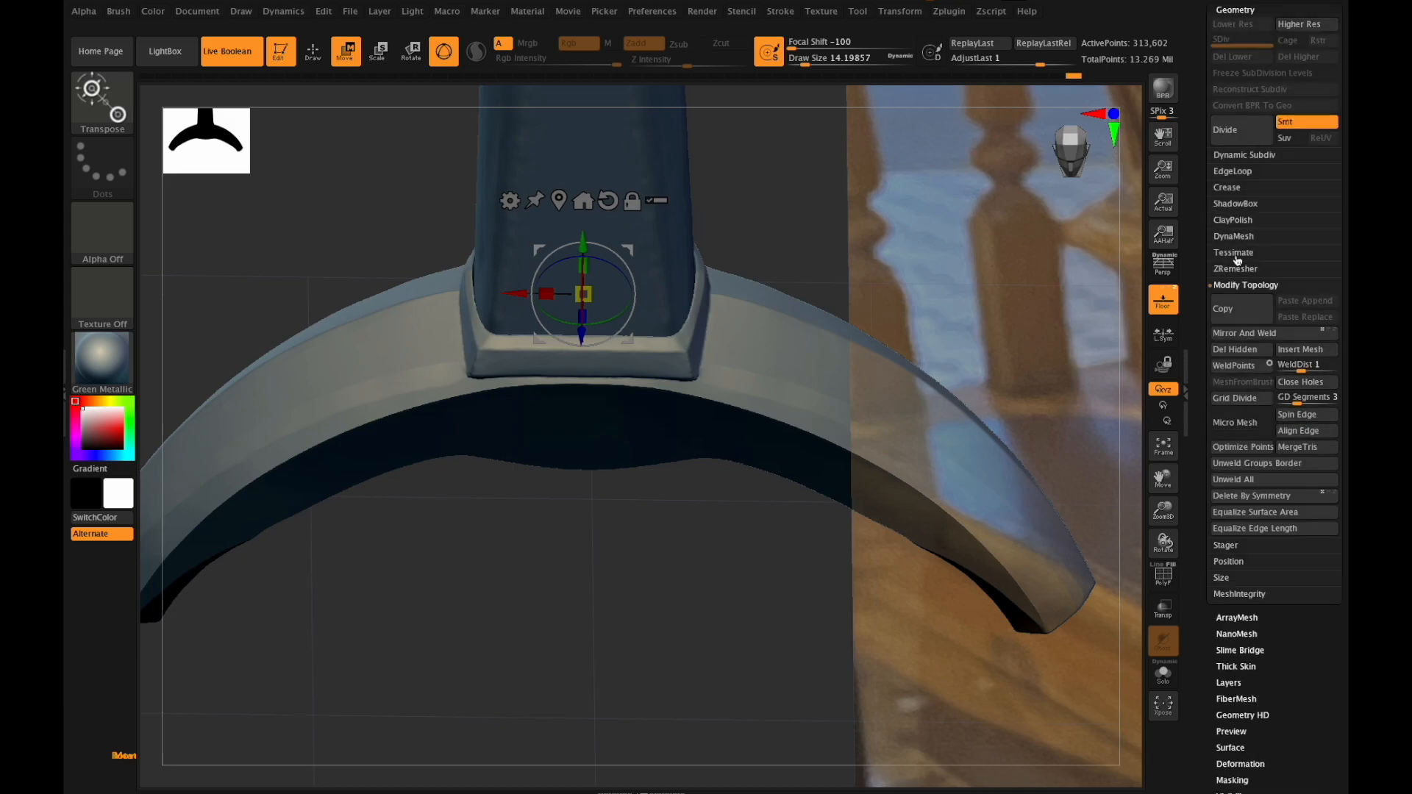
click(1232, 235)
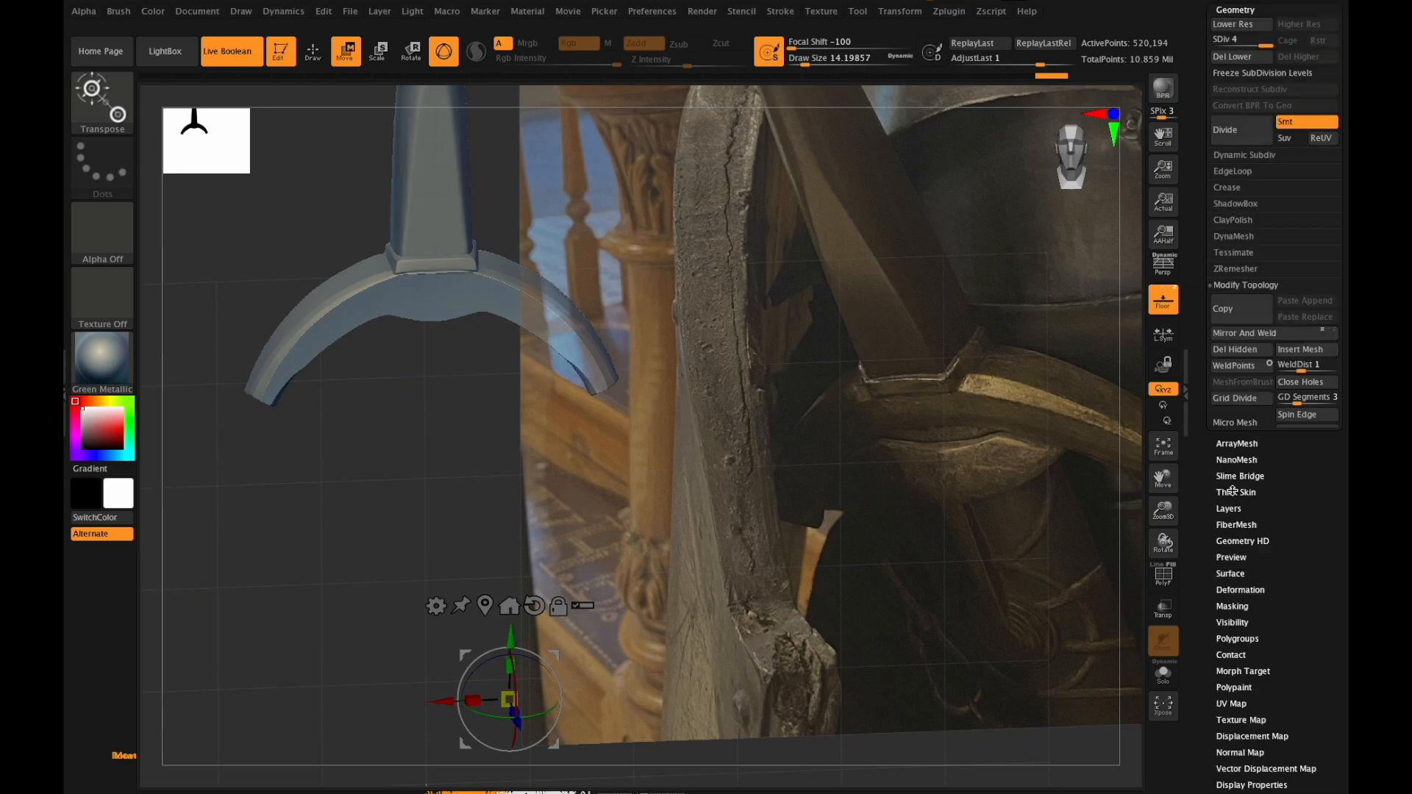
Divide the active part again, reaching about 8.3 million points.
click(1225, 129)
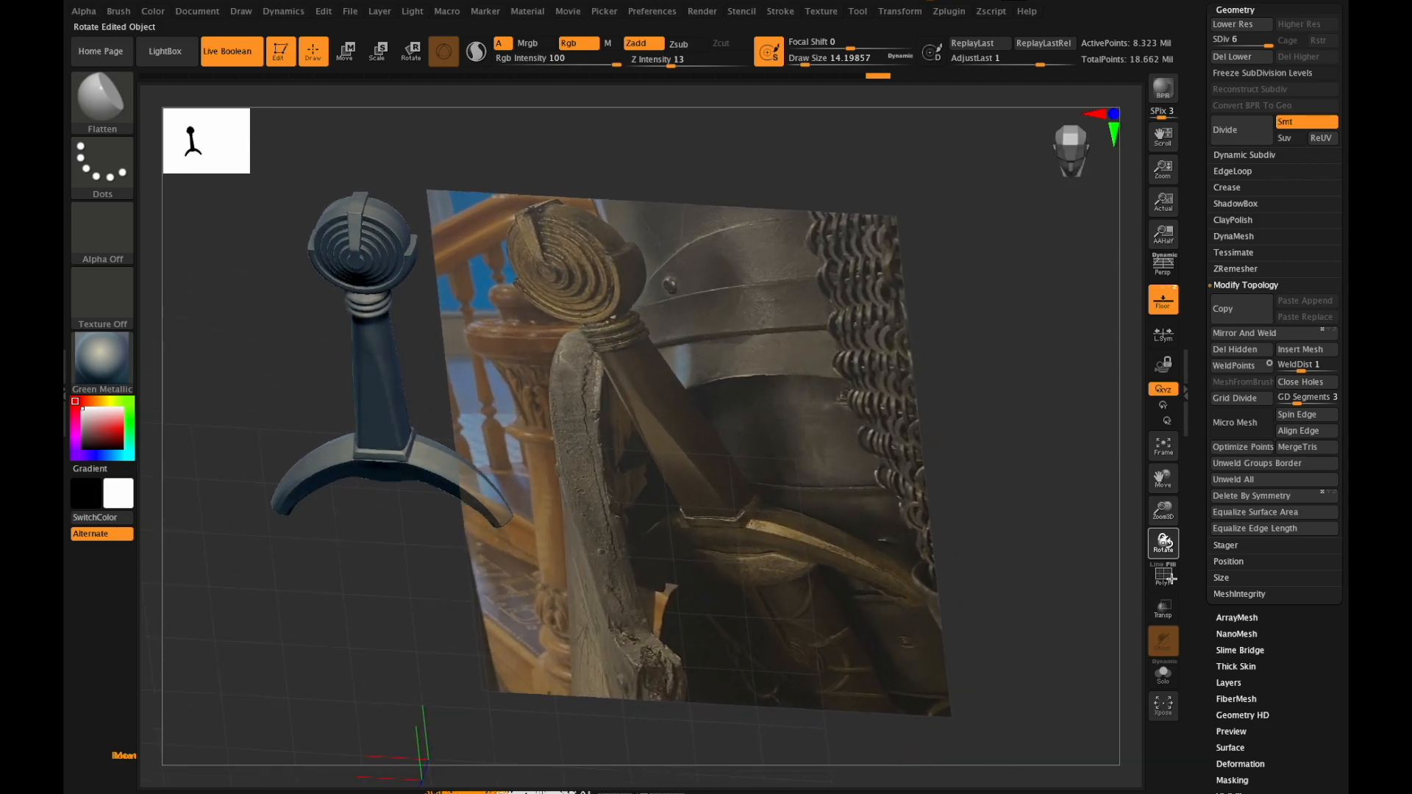
Orbit in close on the guard's curved, chamfered arm.
drag(631, 361, 648, 314)
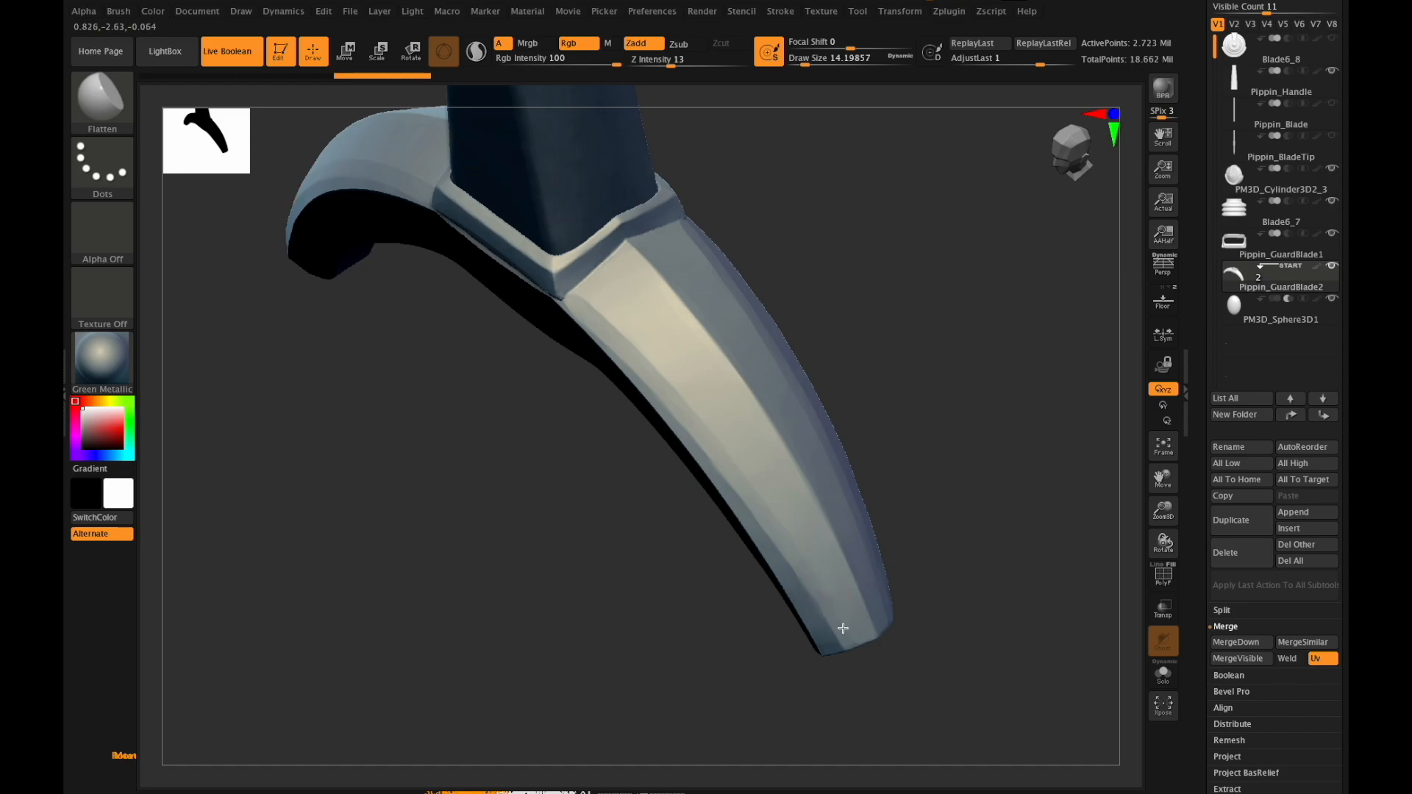
mouse_move(791, 541)
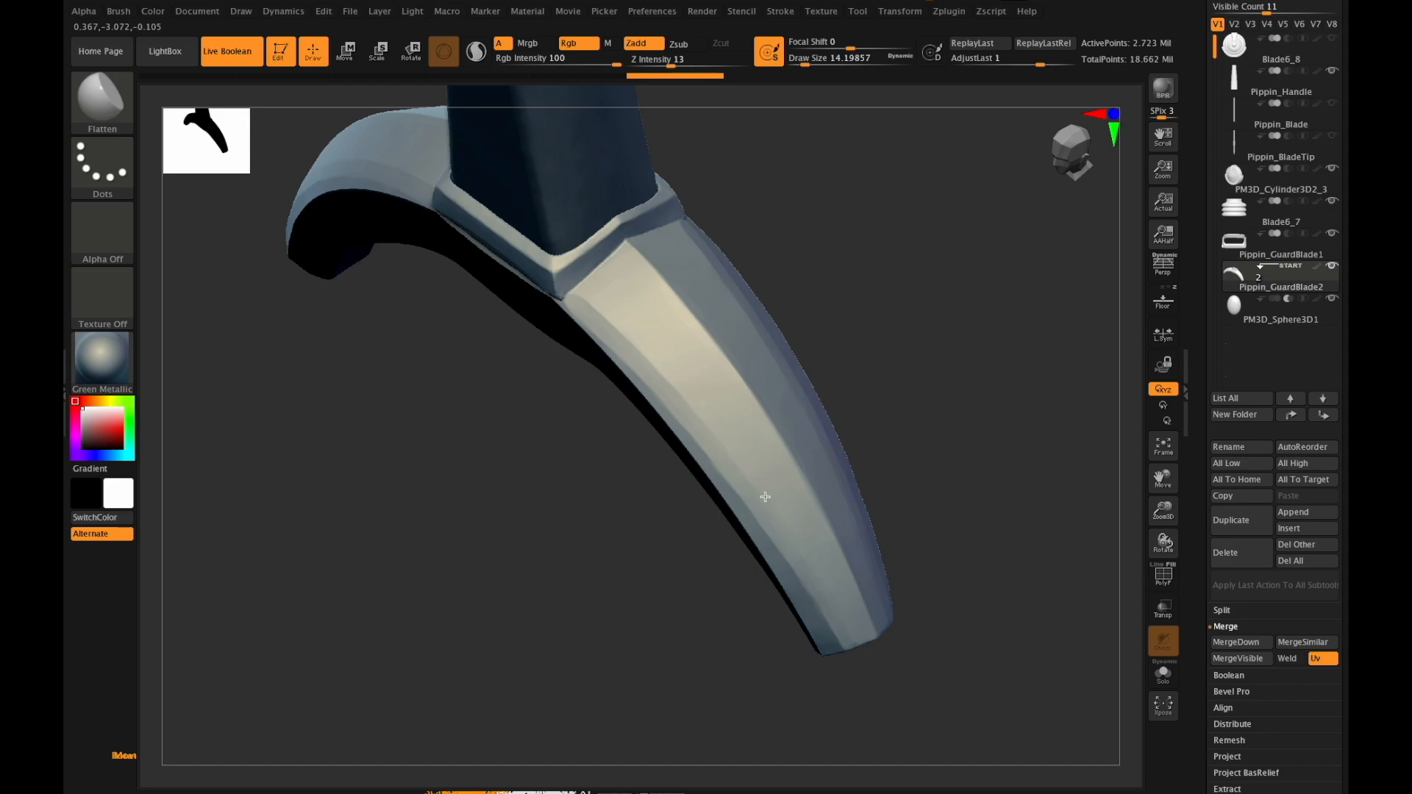
mouse_move(815, 574)
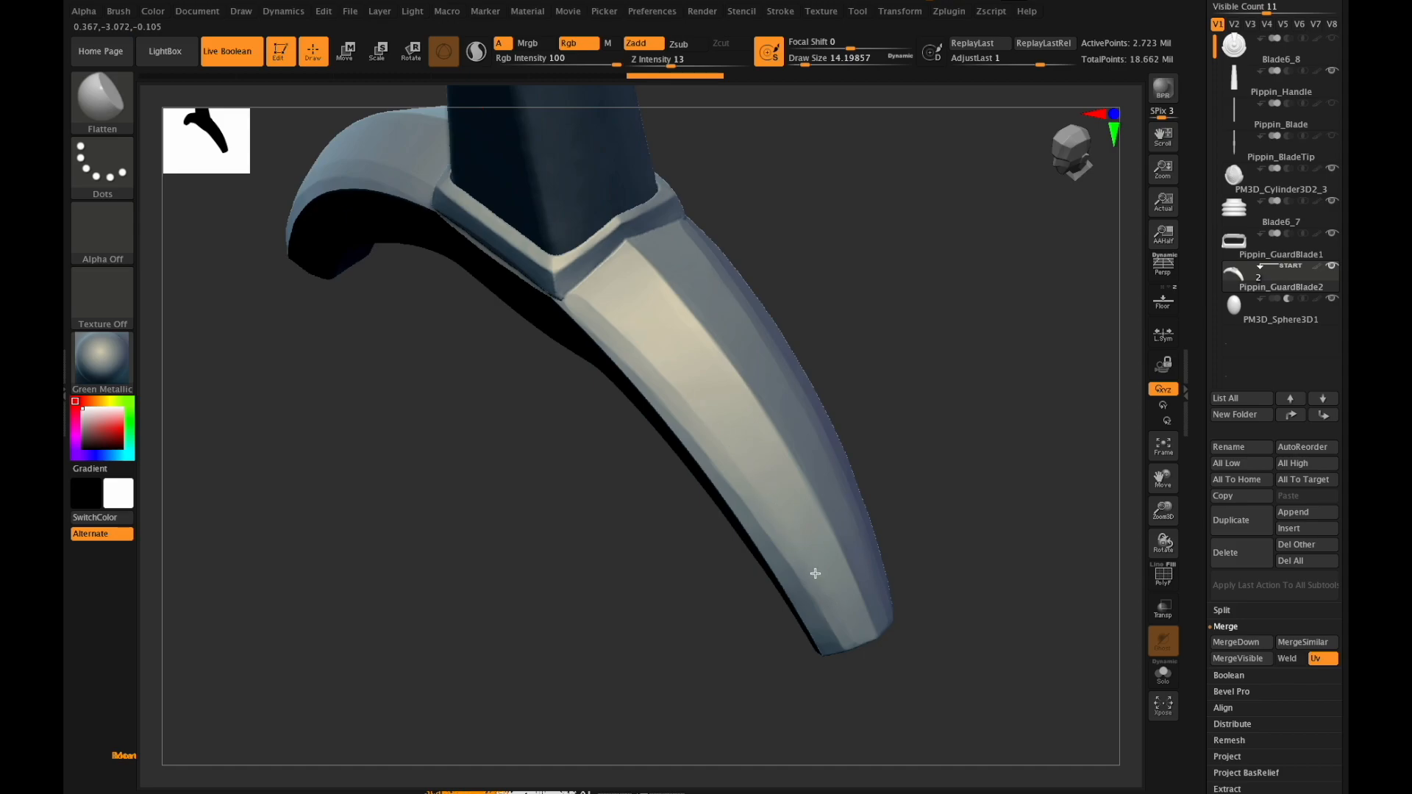
mouse_move(831, 612)
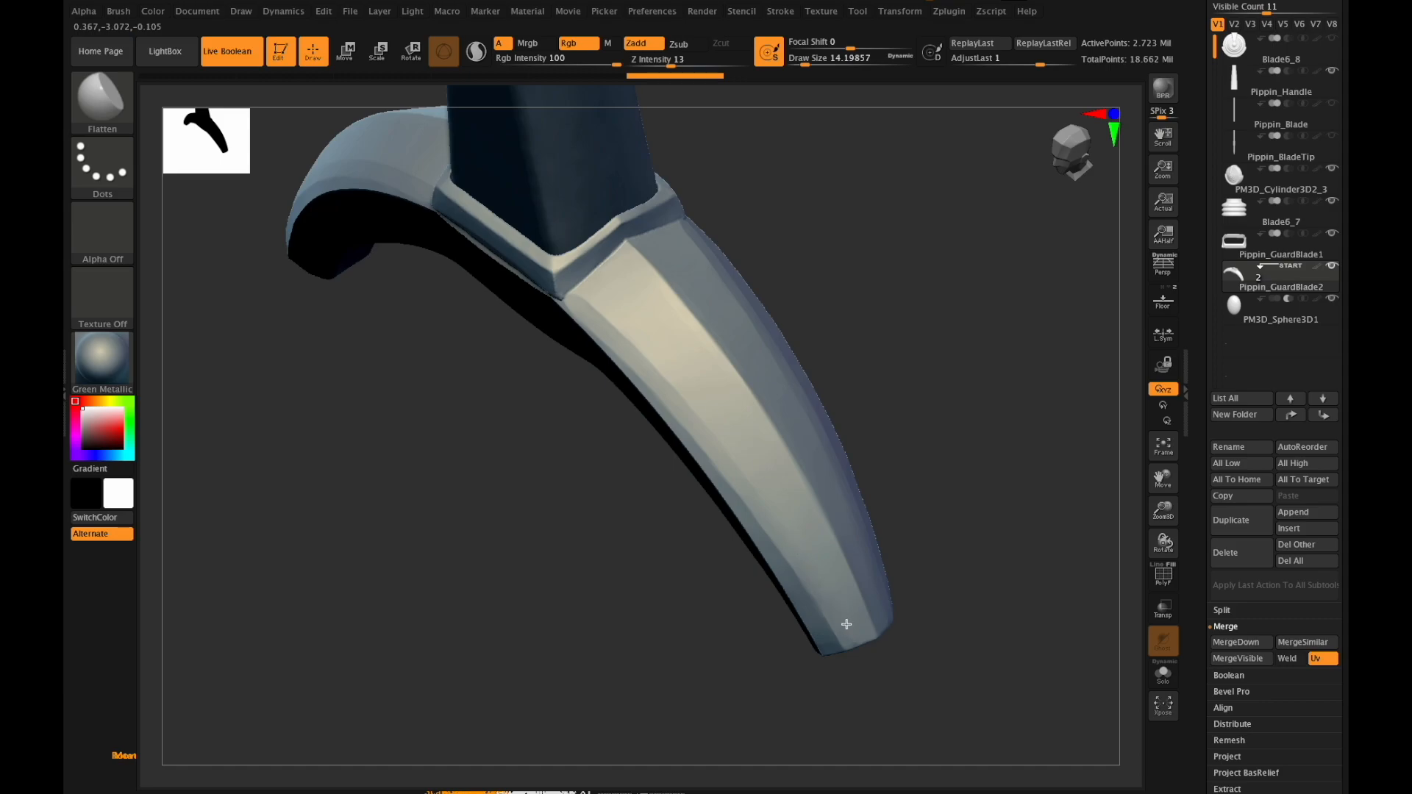
mouse_move(841, 611)
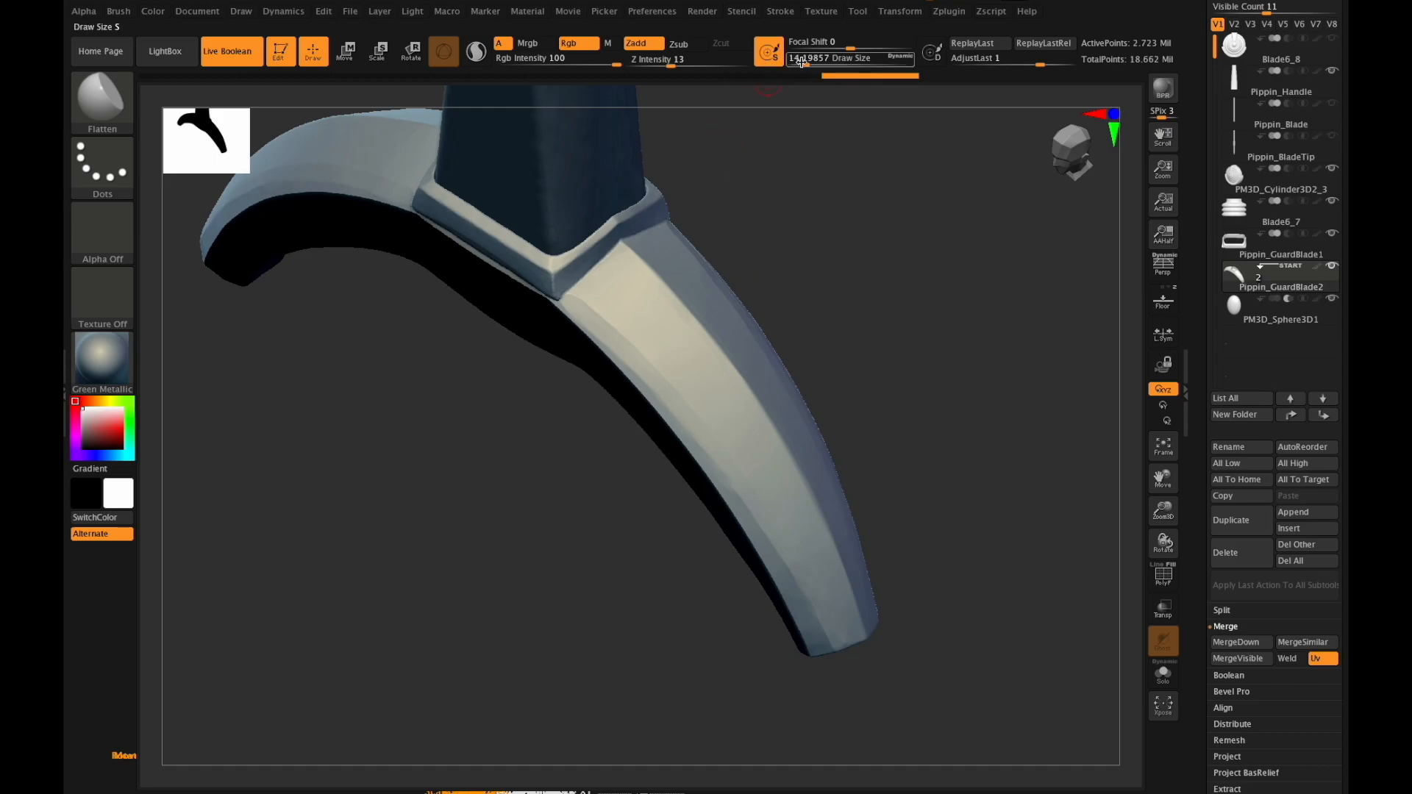
Enlarge the brush and pinch the chamfer crease on the guard arm near its collar.
drag(848, 57, 810, 58)
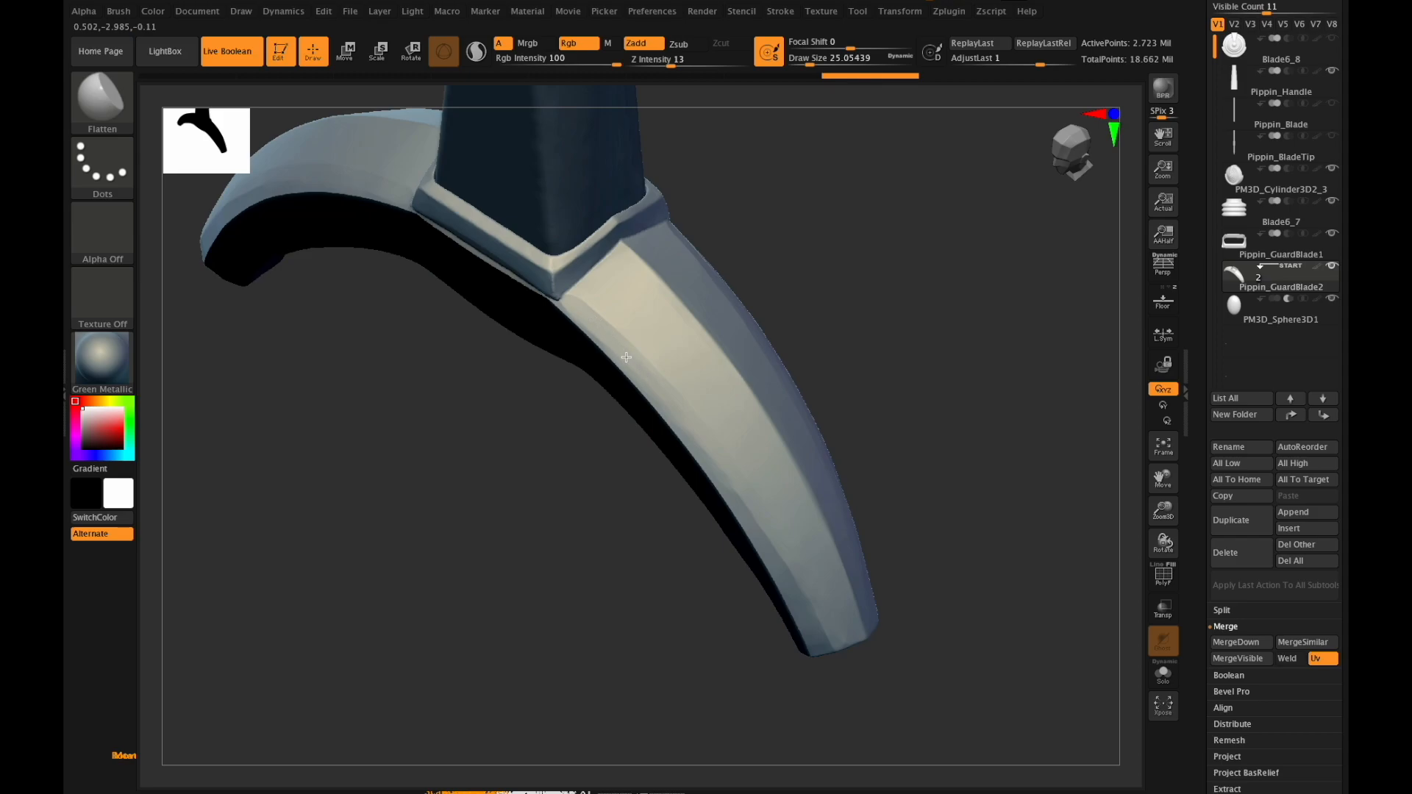
mouse_move(577, 299)
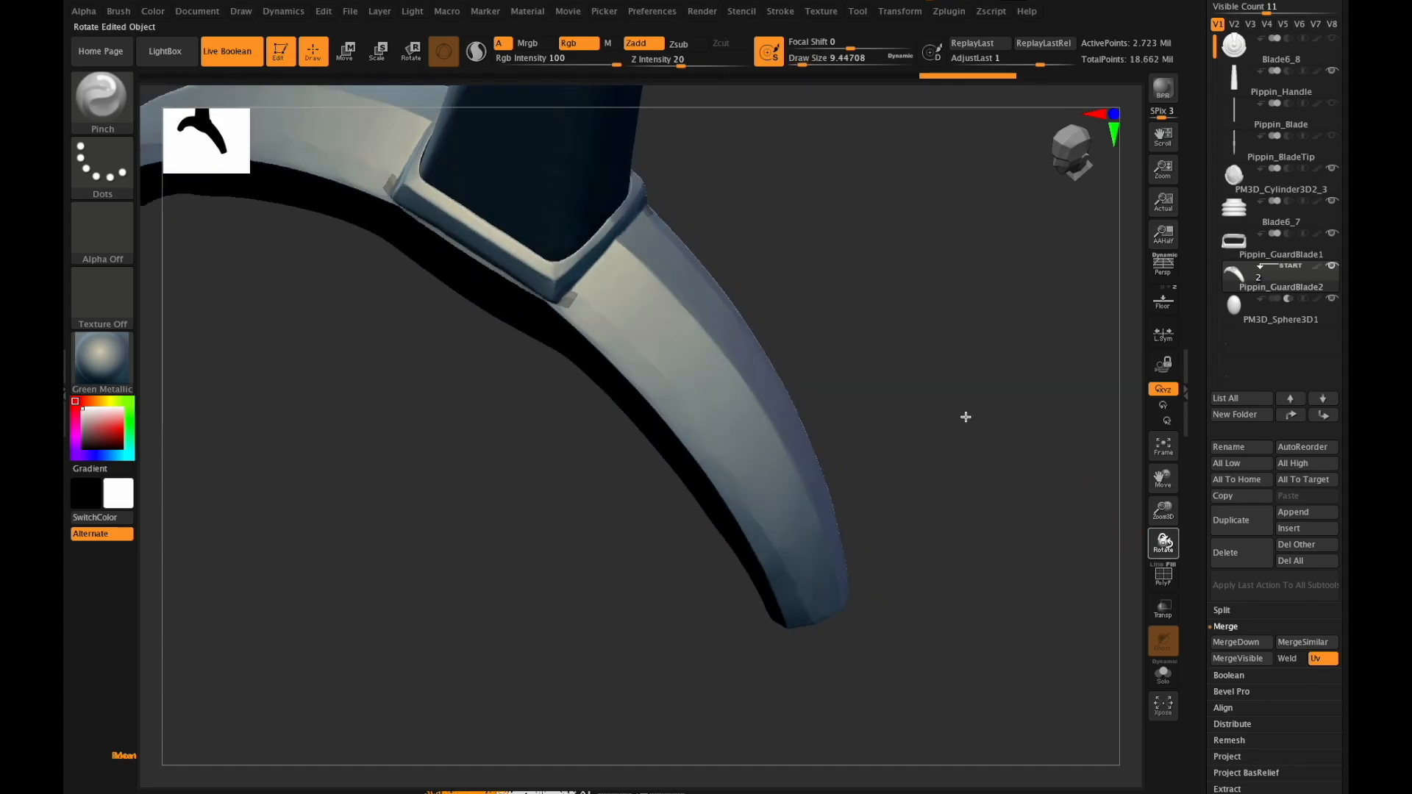
drag(965, 417, 585, 298)
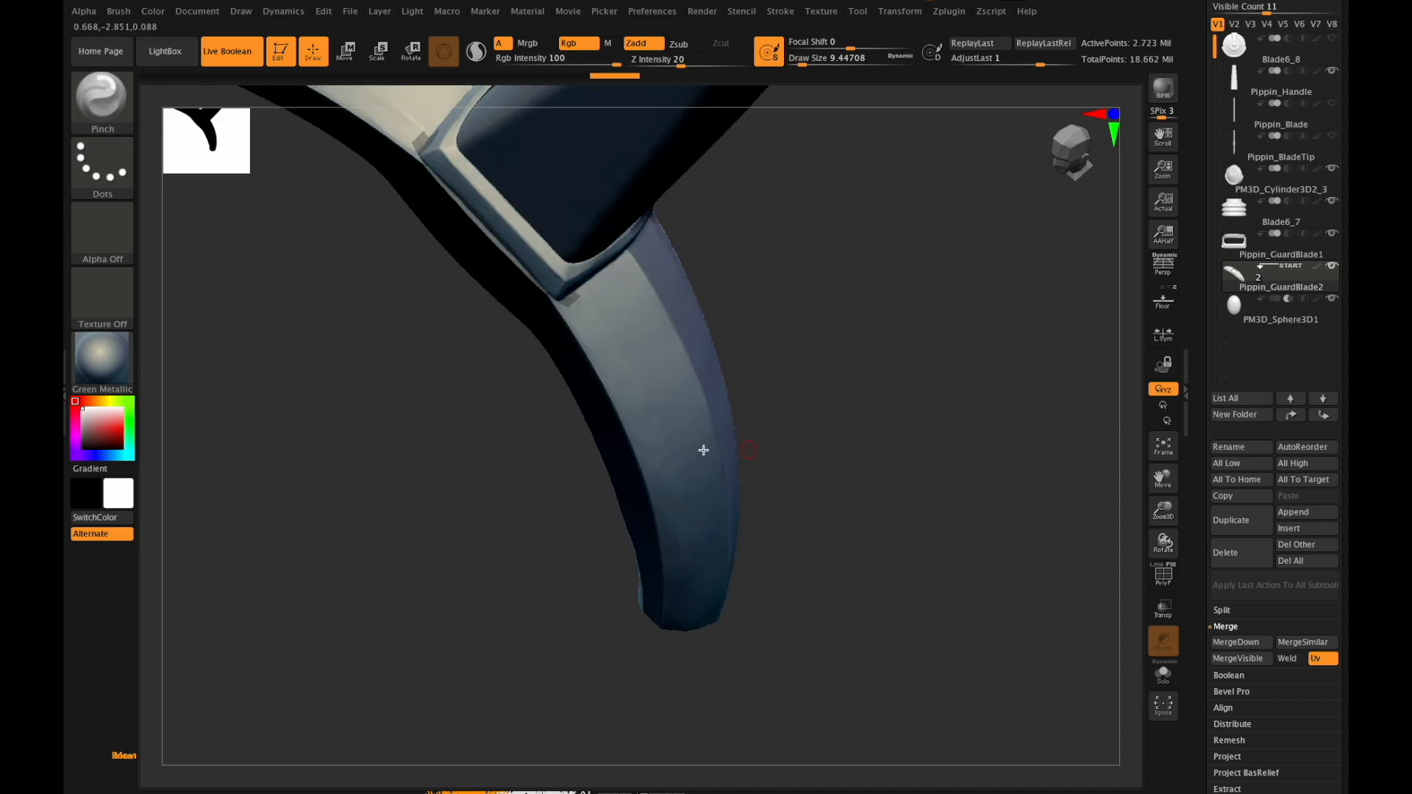
mouse_move(660, 450)
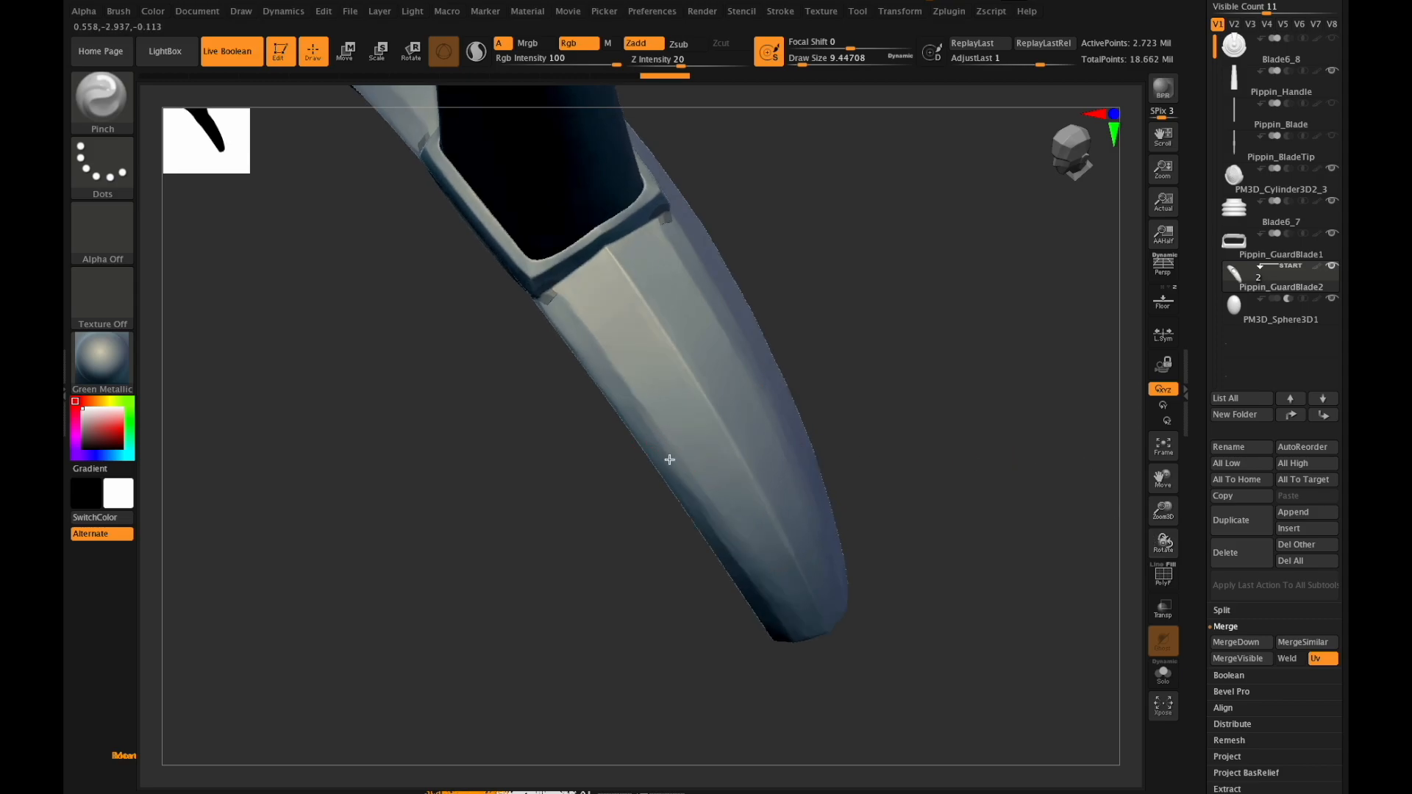
mouse_move(677, 475)
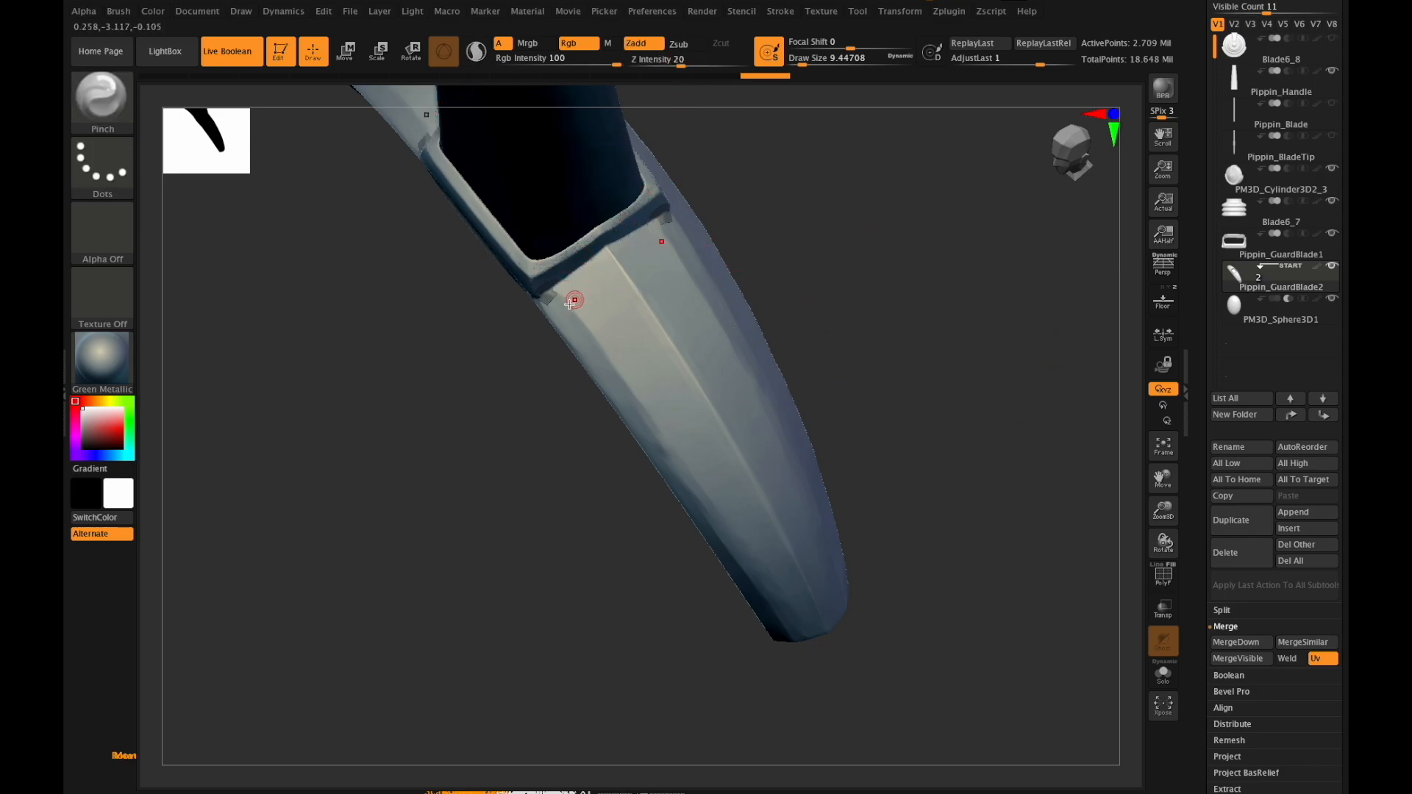
click(572, 302)
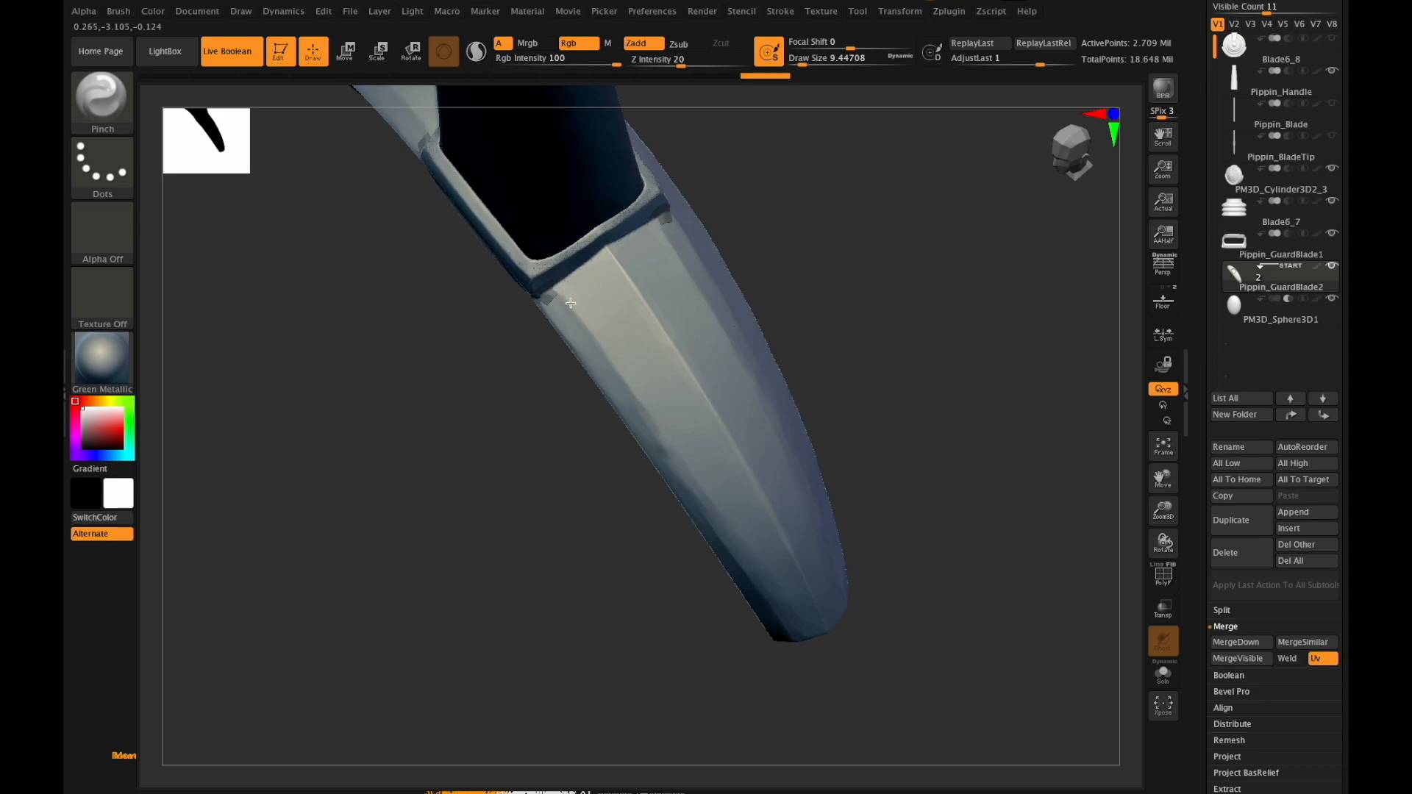
mouse_move(622, 379)
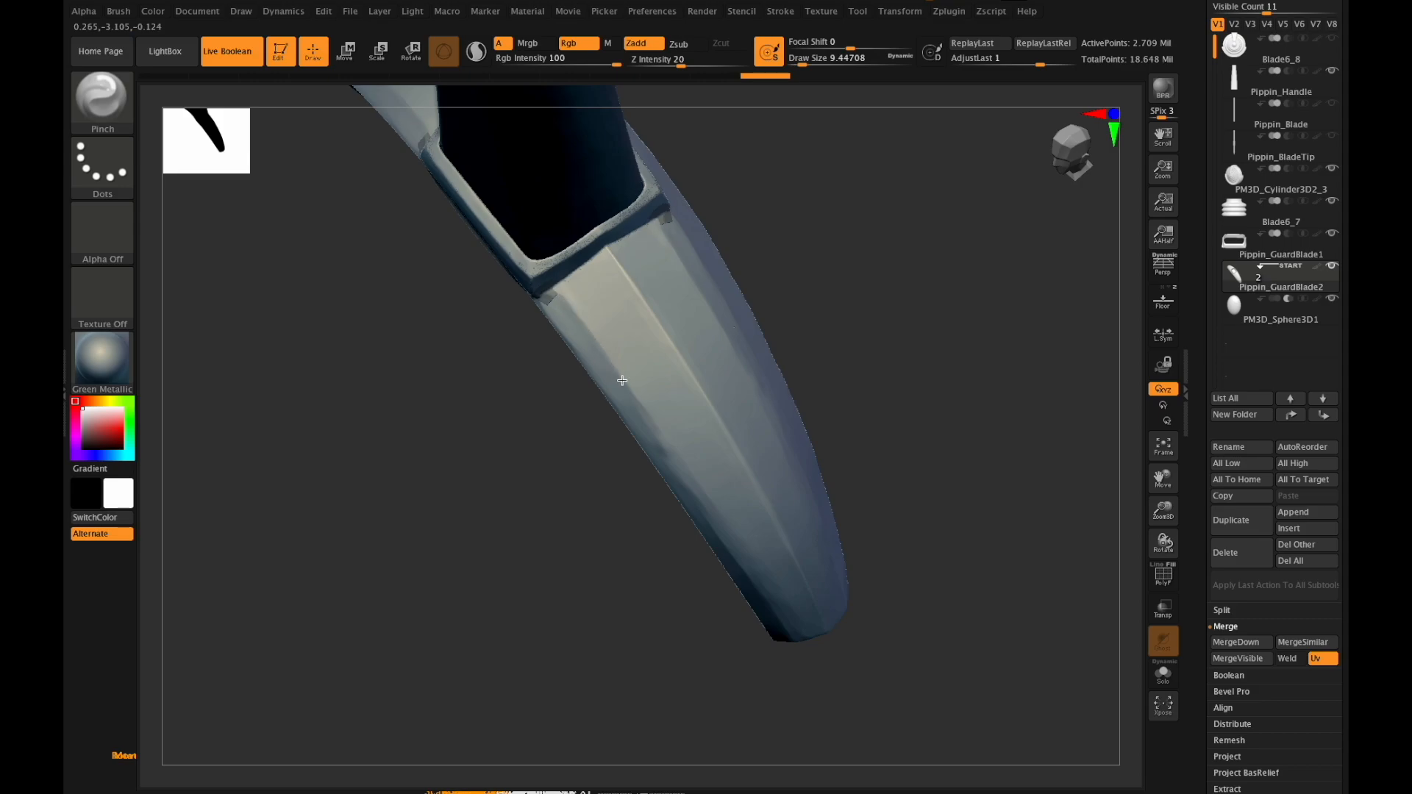
mouse_move(659, 431)
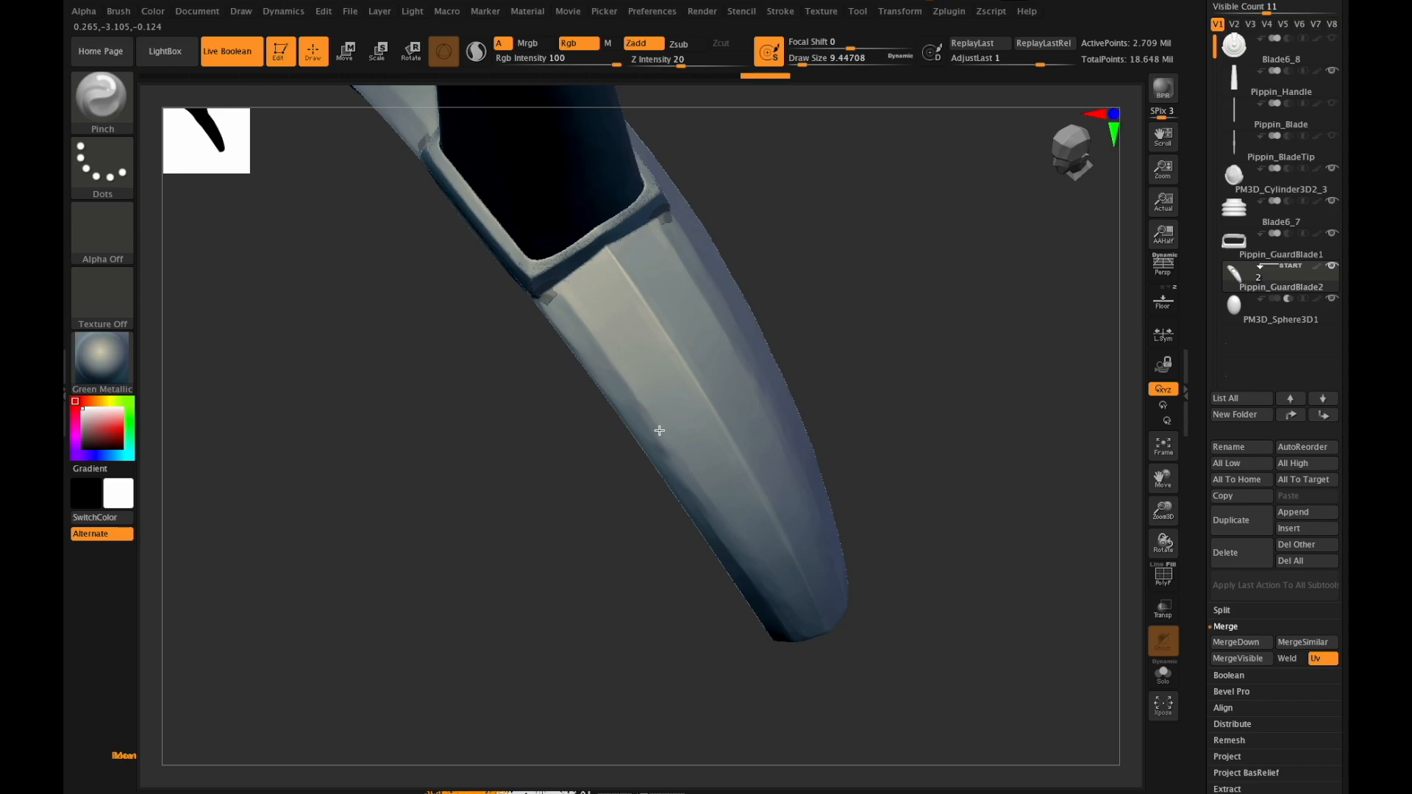
mouse_move(661, 438)
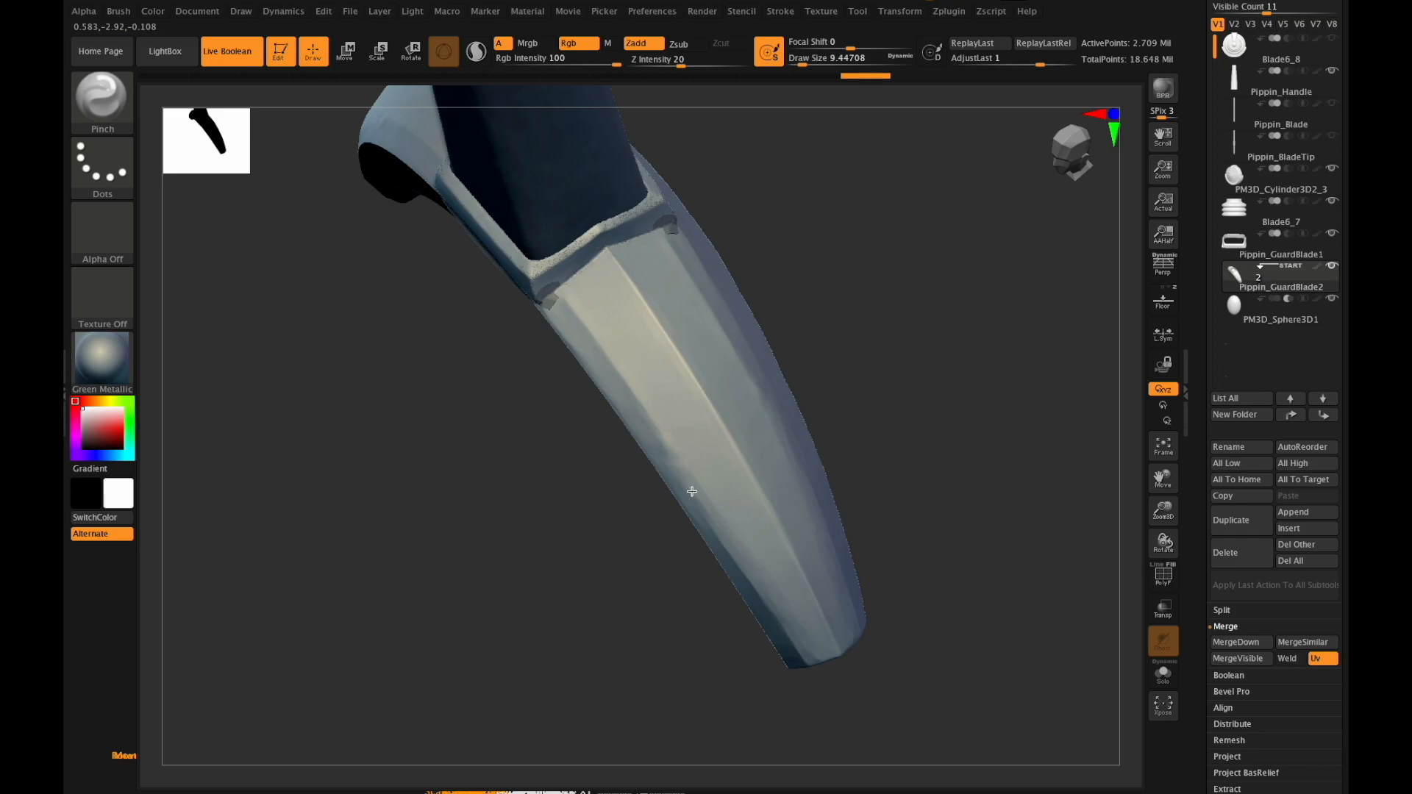
mouse_move(680, 469)
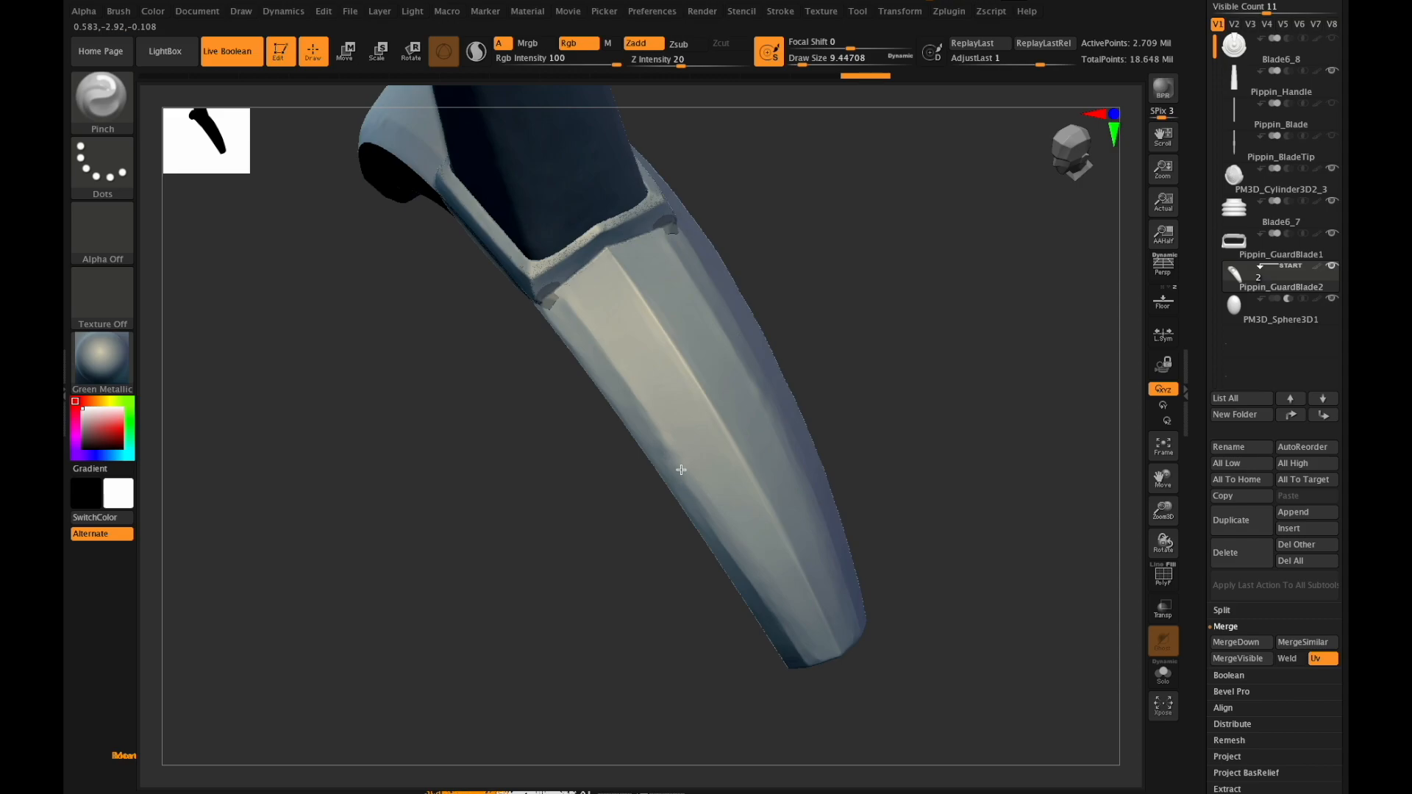
mouse_move(715, 528)
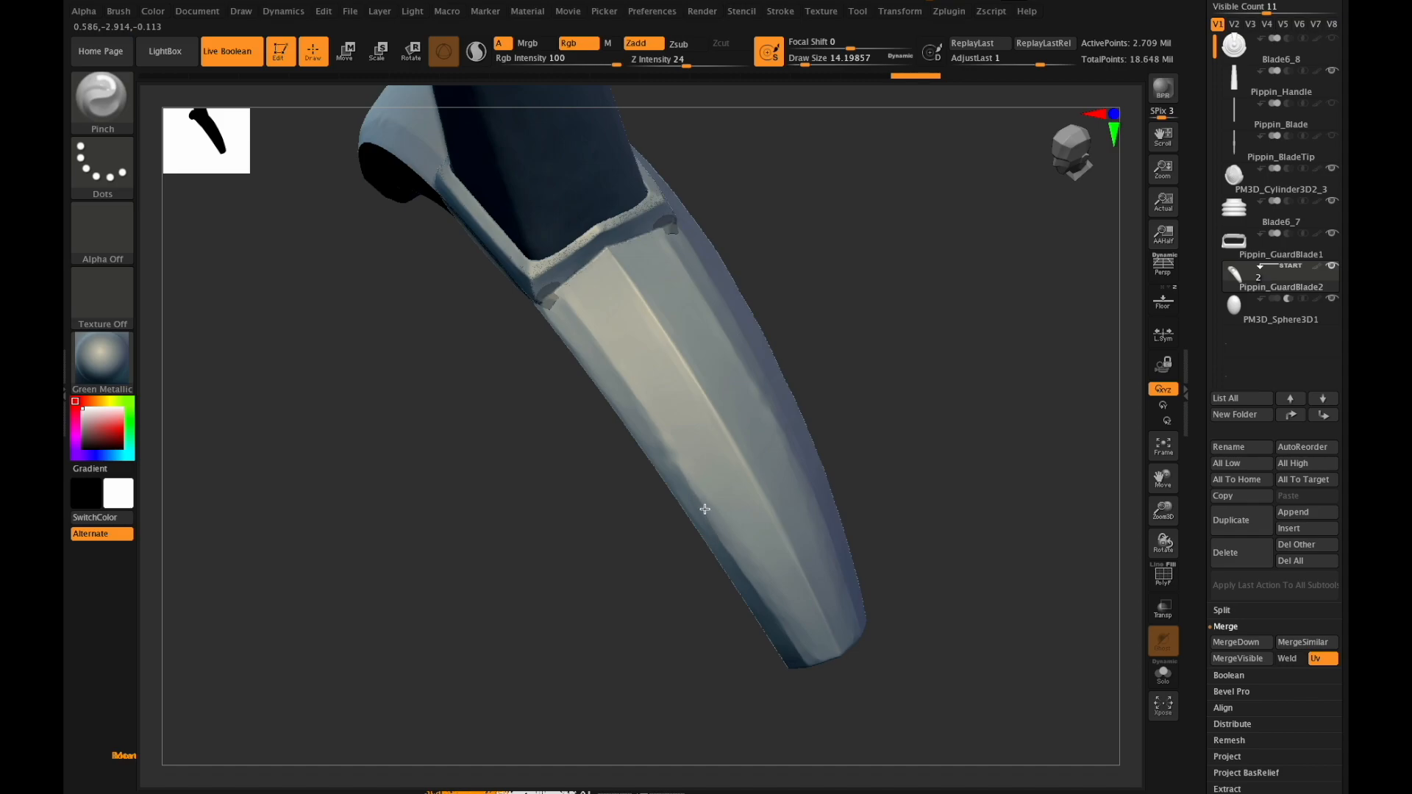
mouse_move(718, 524)
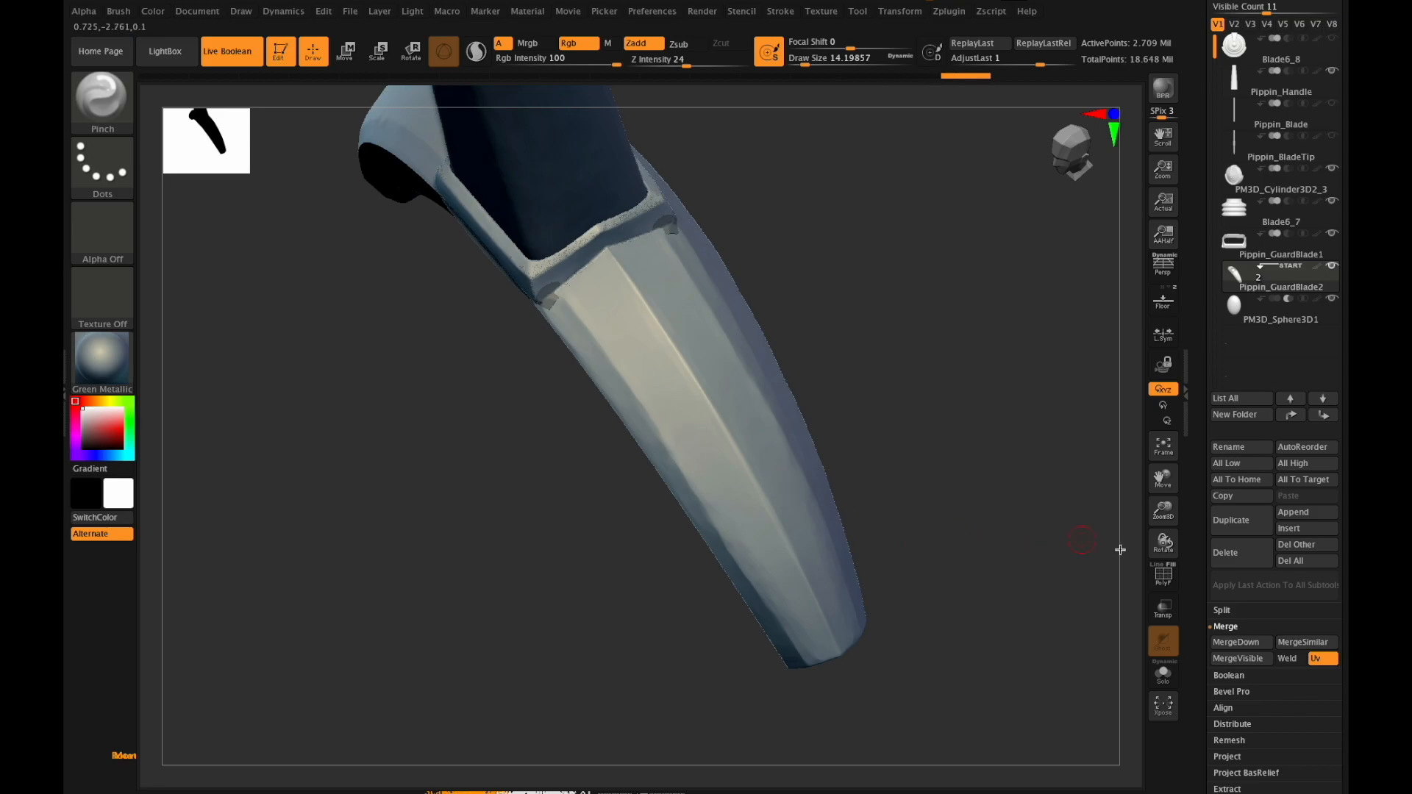
drag(1084, 539, 1119, 521)
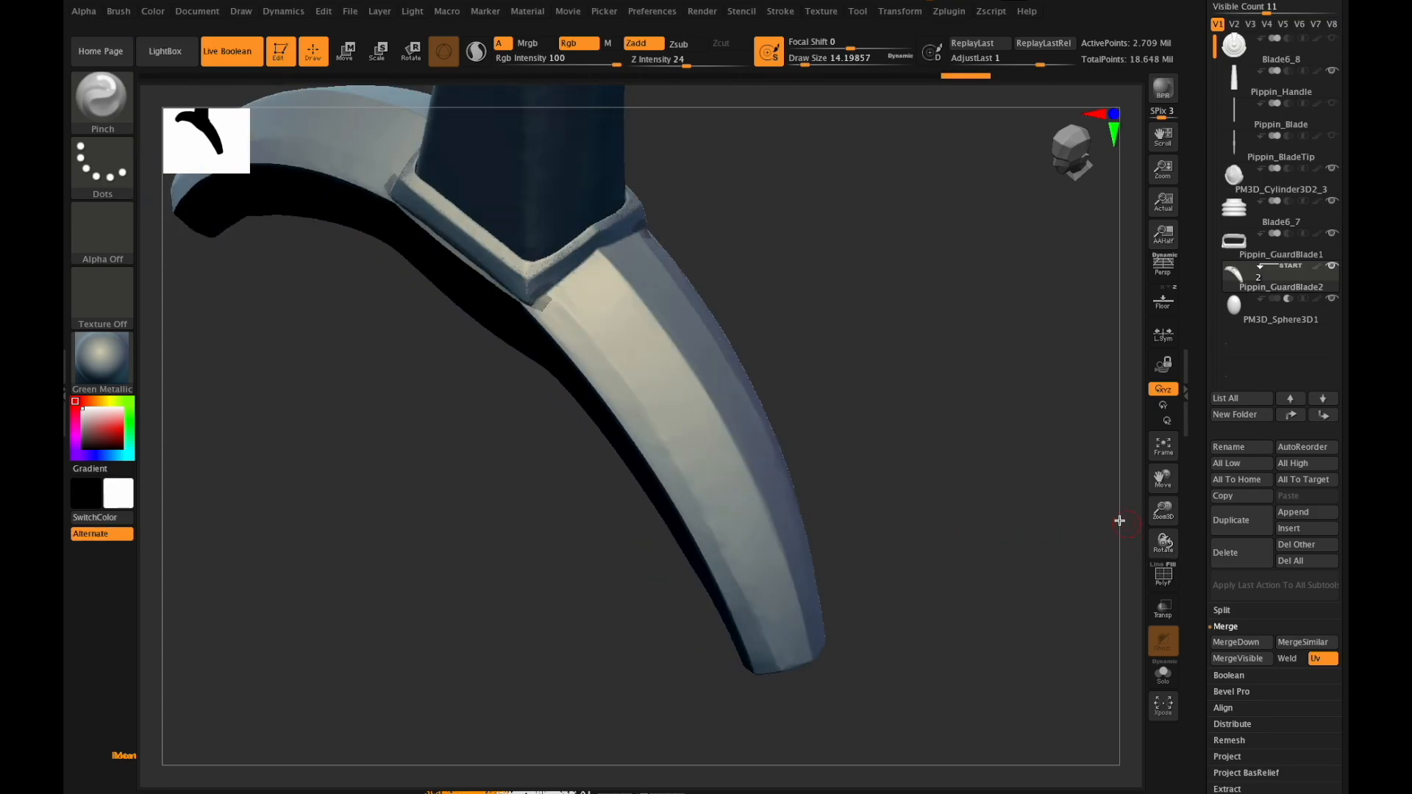
drag(1119, 521, 1110, 491)
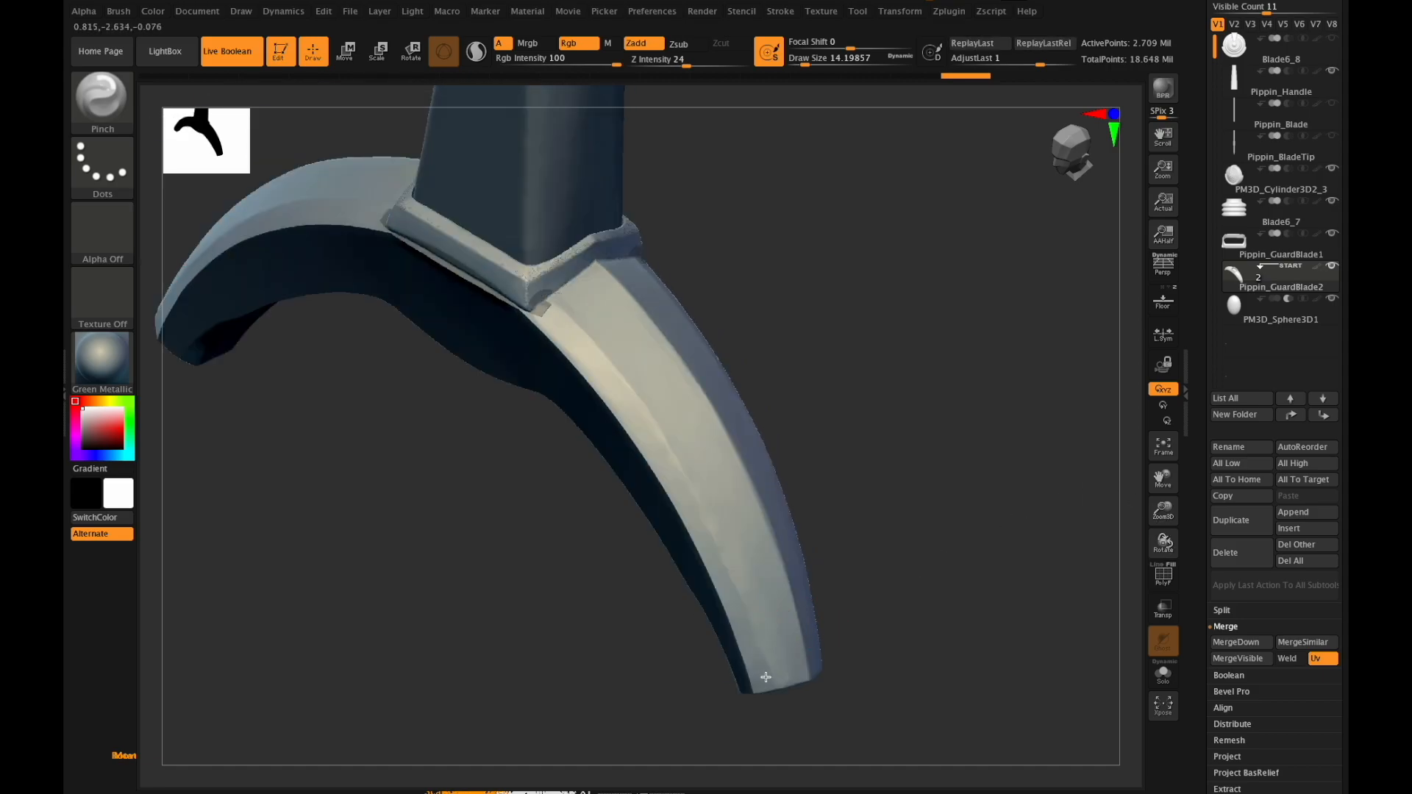
mouse_move(929, 620)
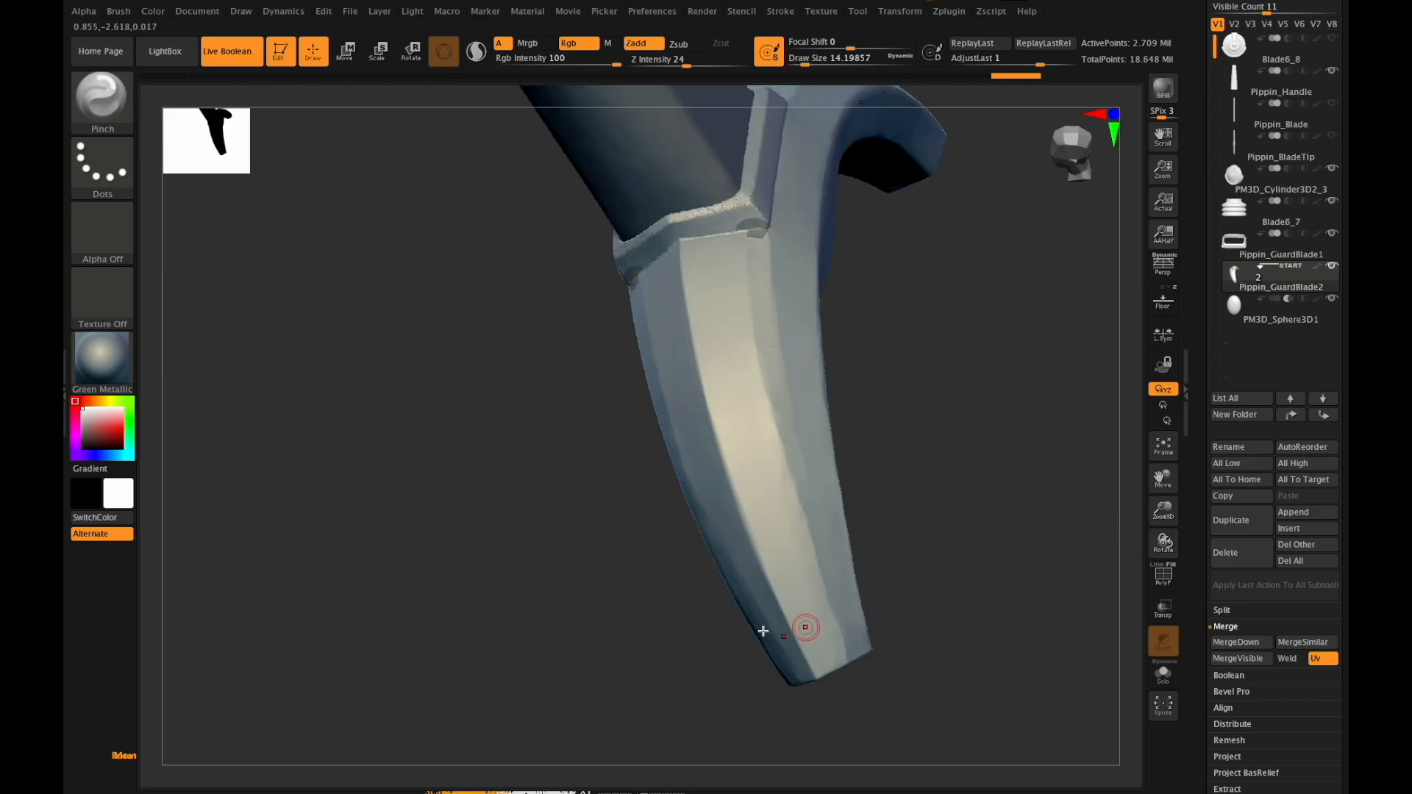
drag(801, 626, 1162, 535)
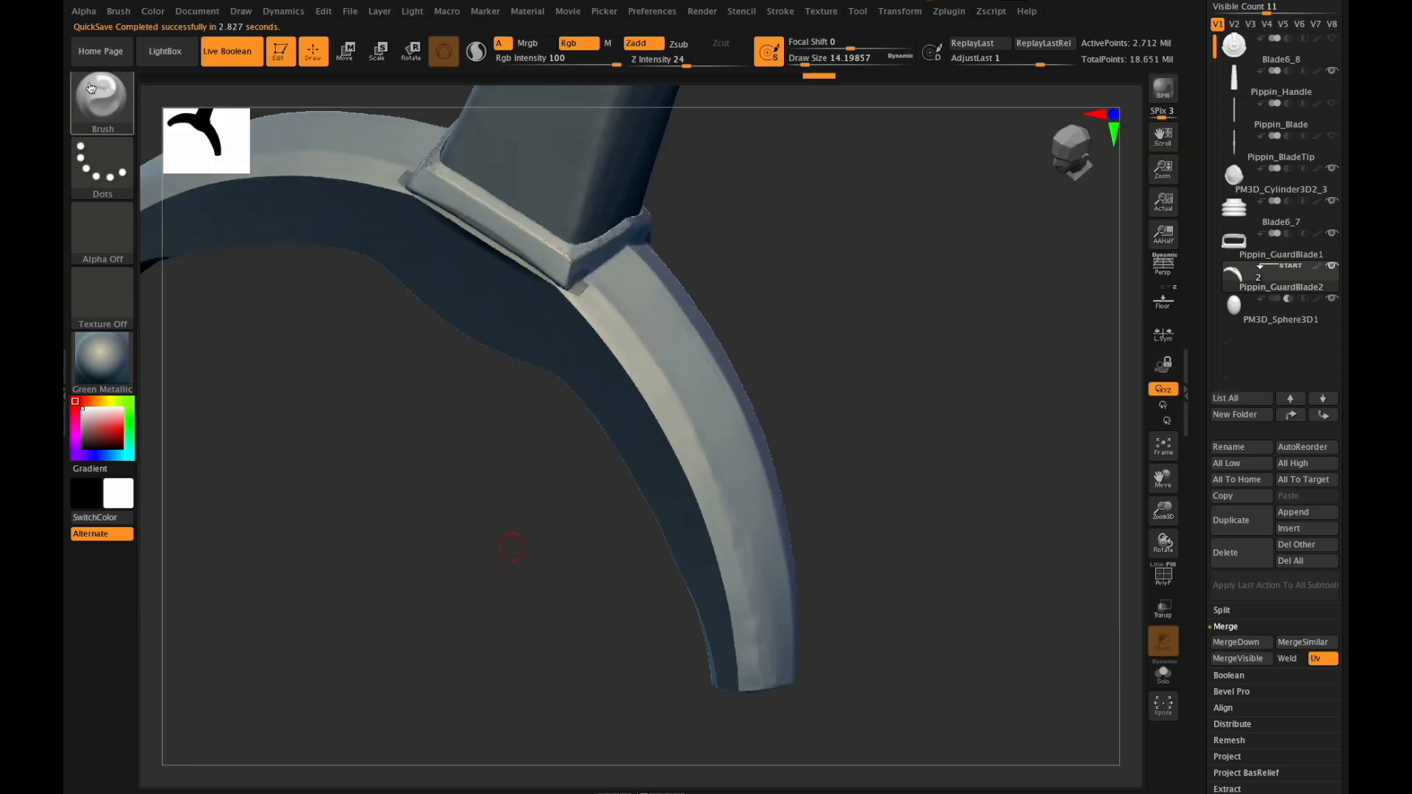
With Slash3 on Zsub at Z Intensity 12 and a smaller Draw Size, carve a crease along the guard's bevel.
click(101, 99)
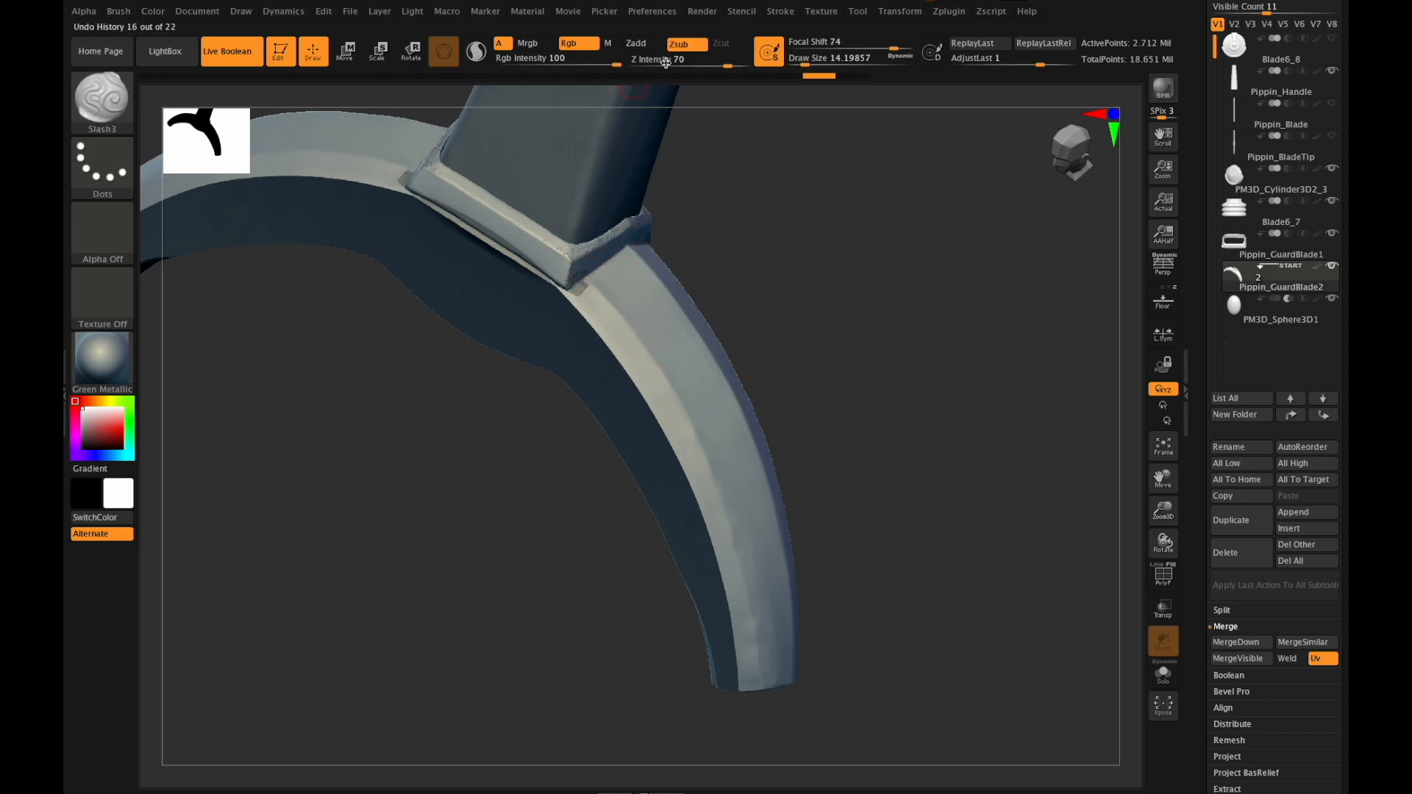
click(847, 42)
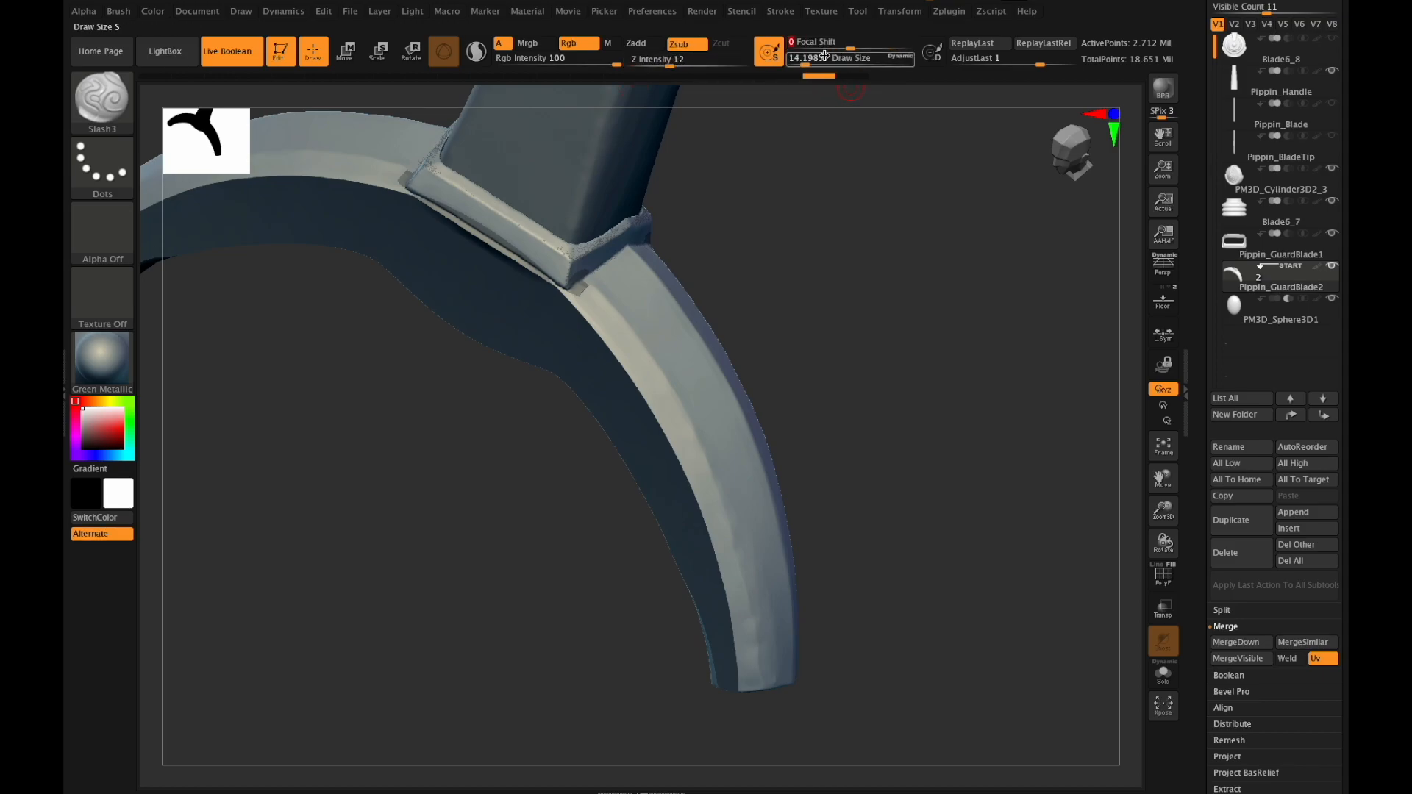
drag(847, 58, 811, 57)
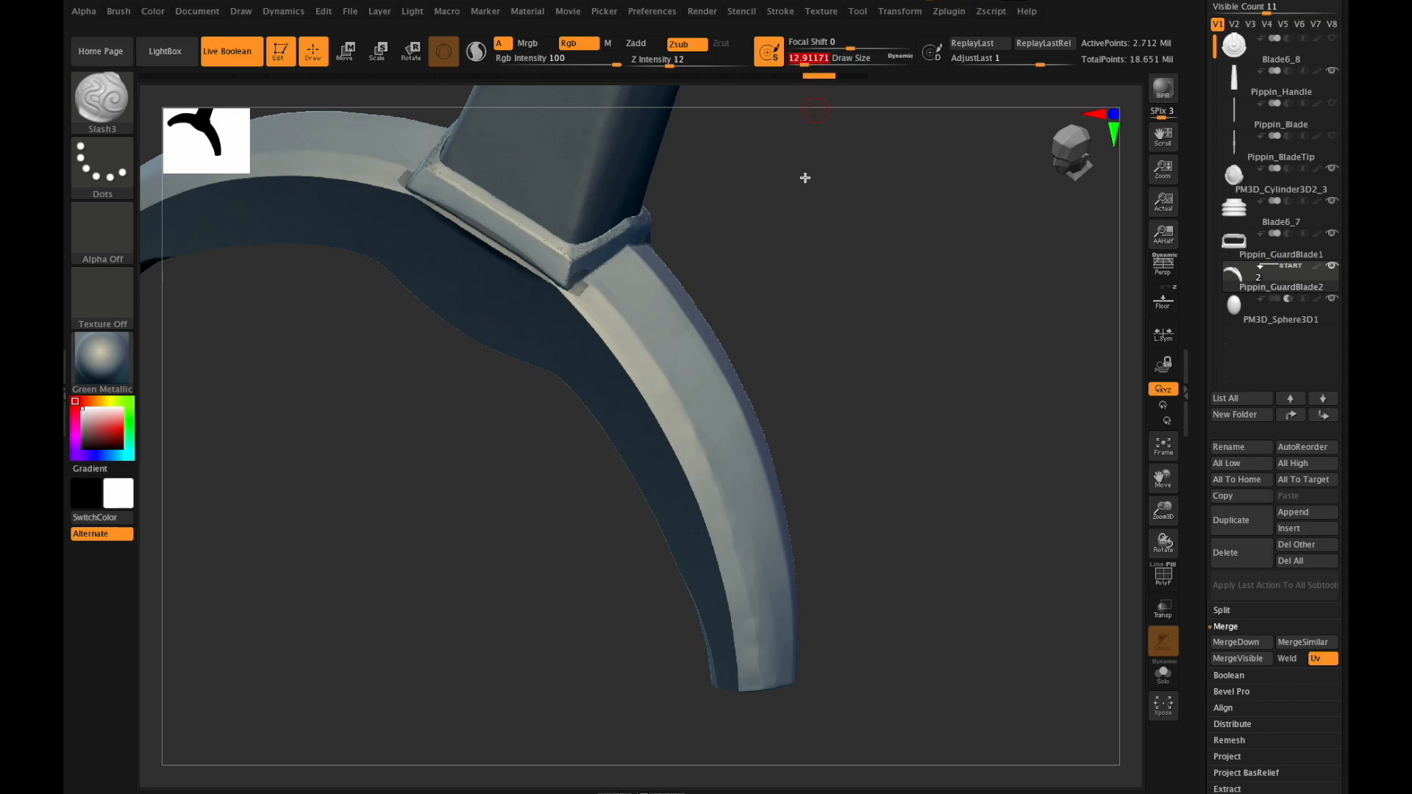
click(687, 59)
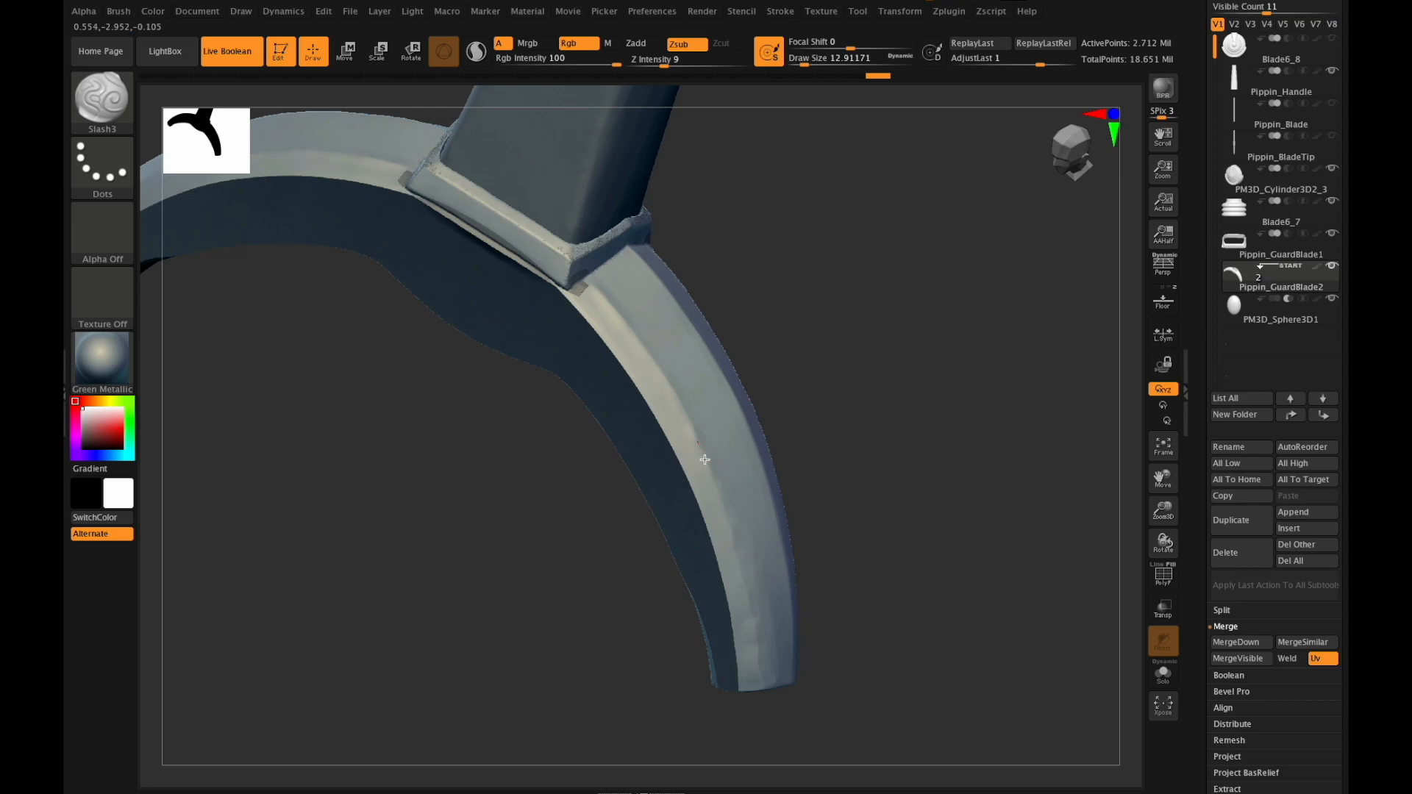
click(691, 458)
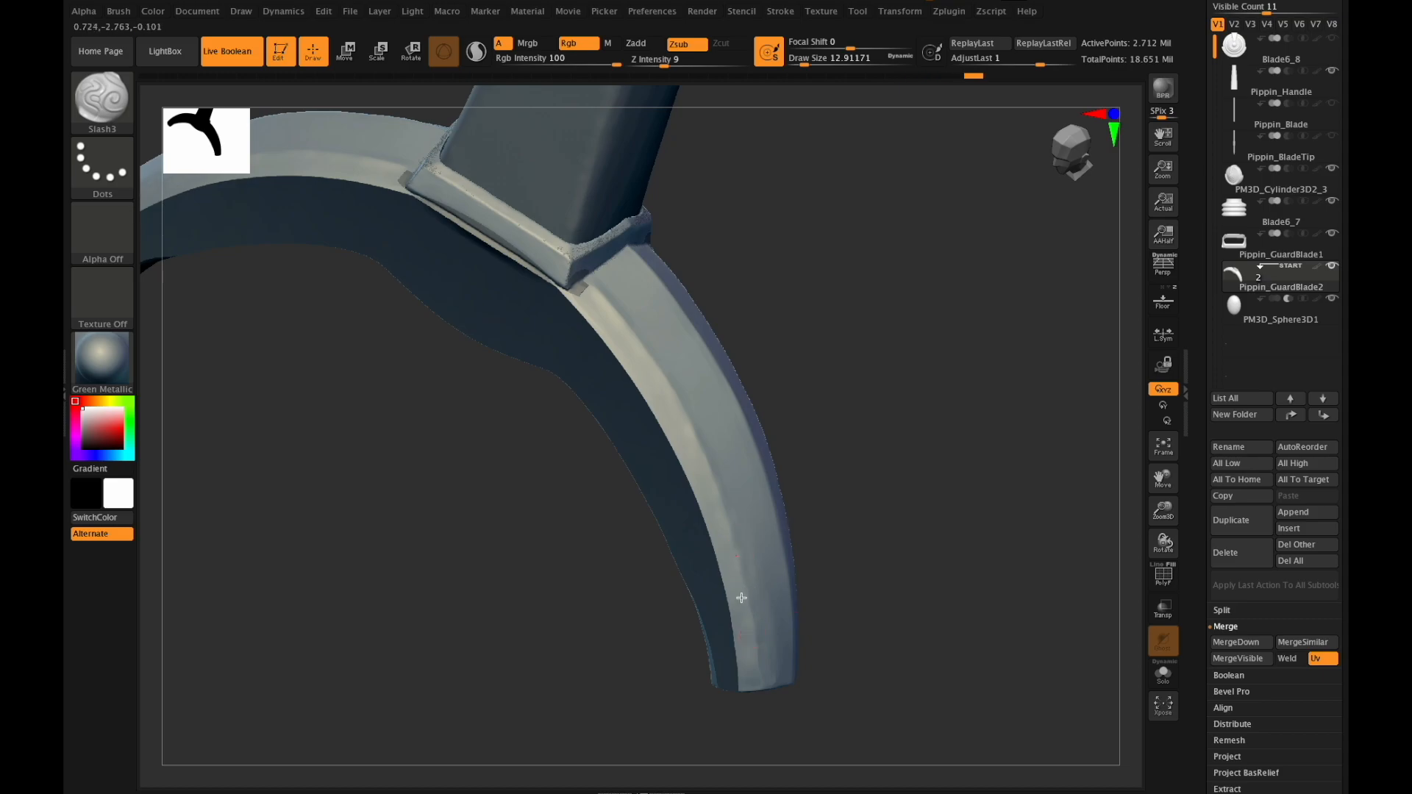
mouse_move(756, 679)
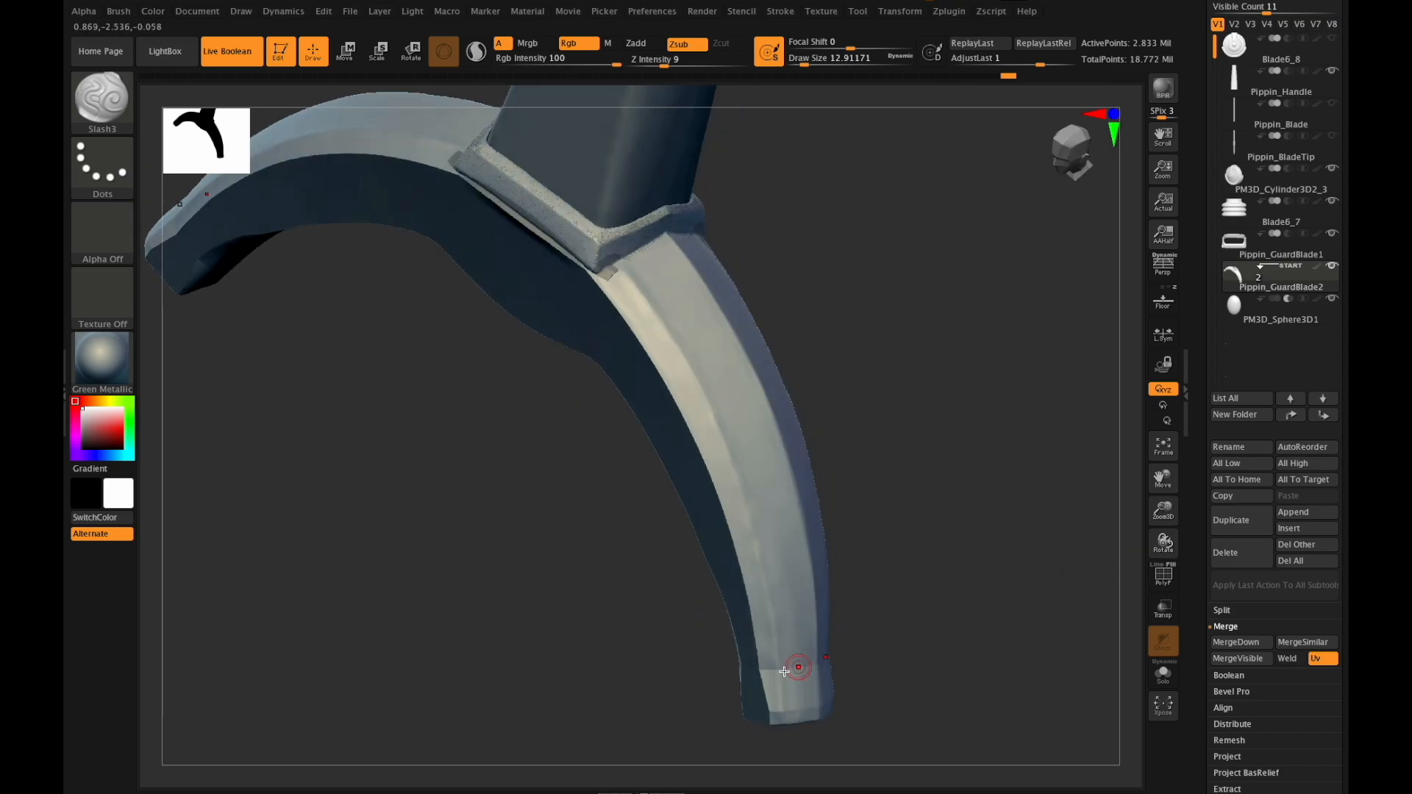
Extend the crease toward the guard arm tip, then ready the Flatten brush with Zadd.
drag(797, 667, 775, 687)
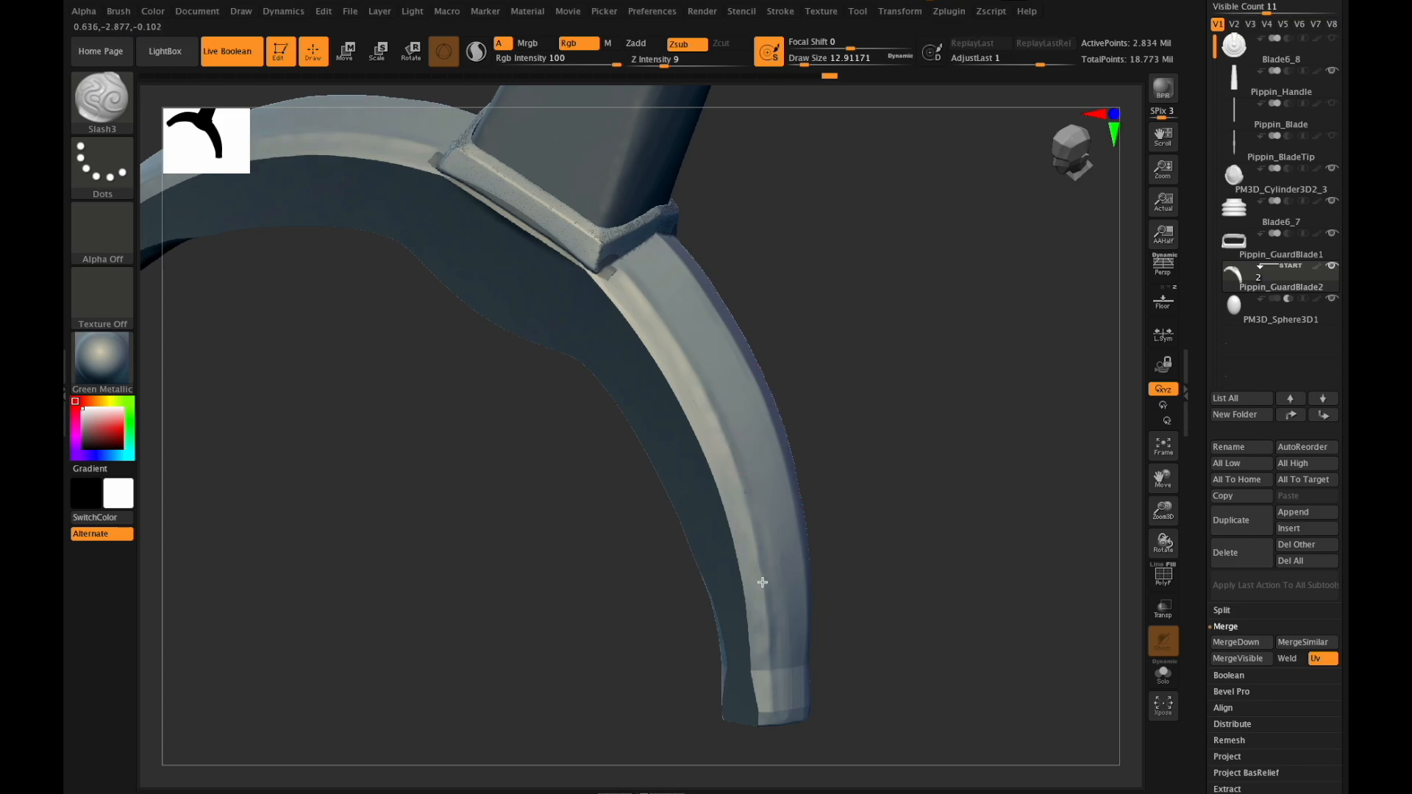
click(763, 597)
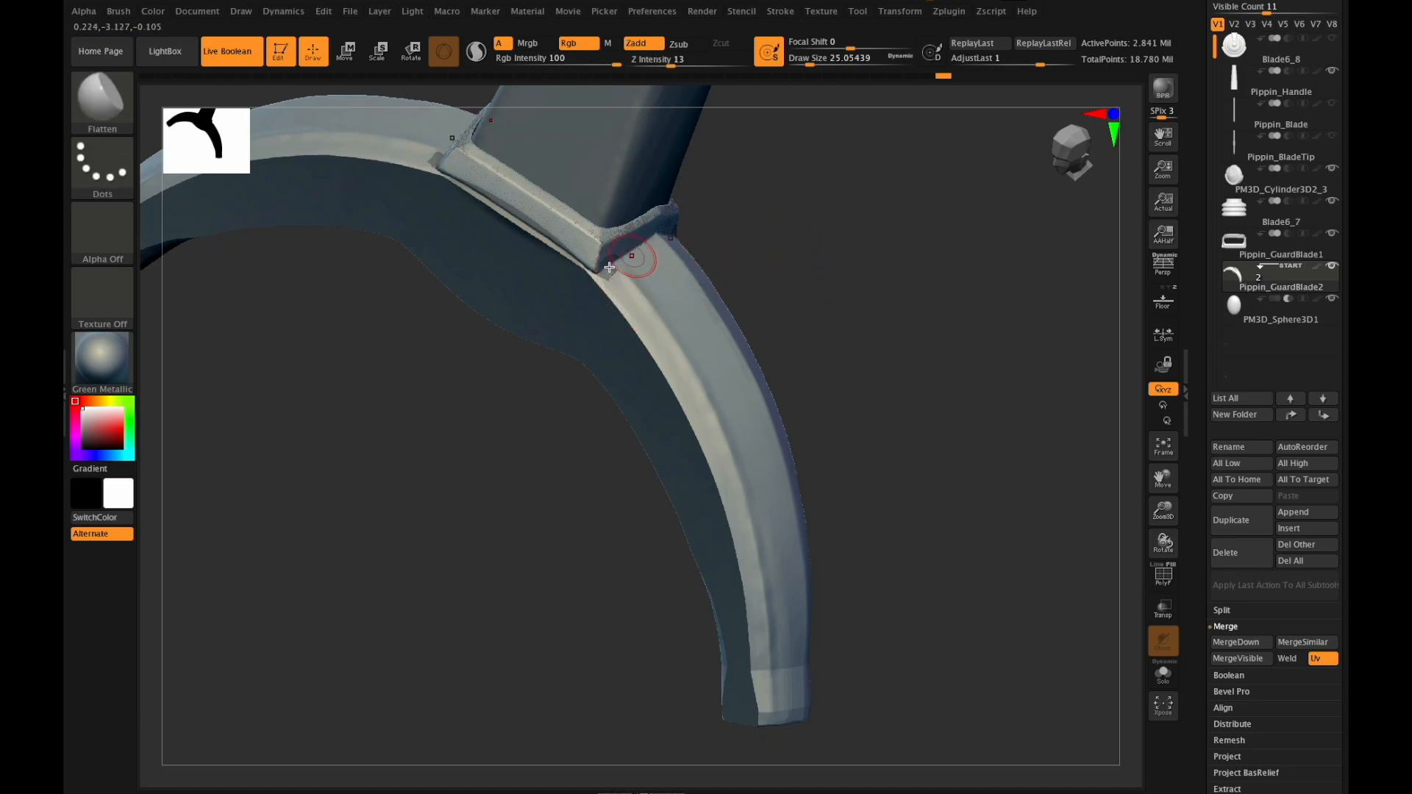
Turn the view to inspect the guard arm's bevel where it meets the collar.
drag(611, 268, 839, 93)
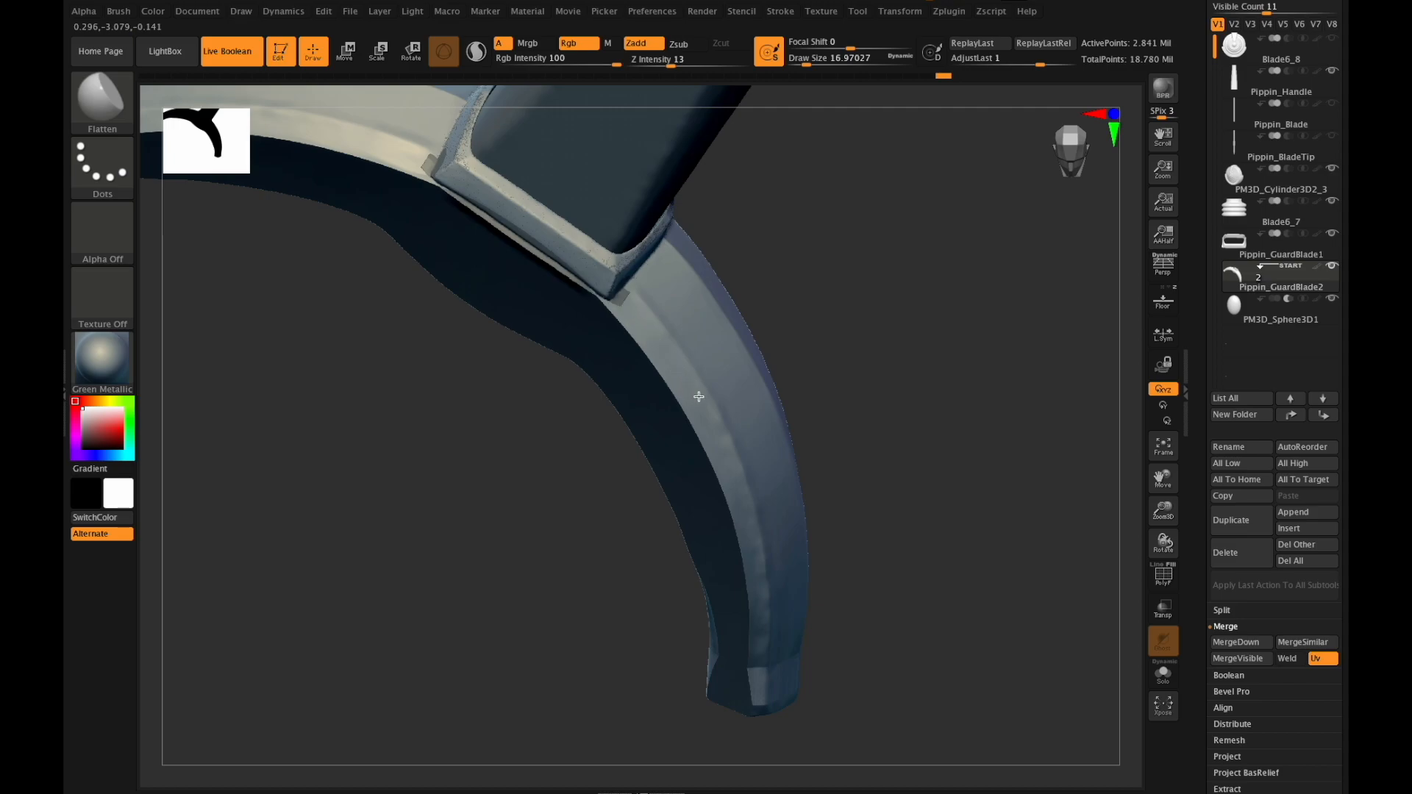
mouse_move(728, 468)
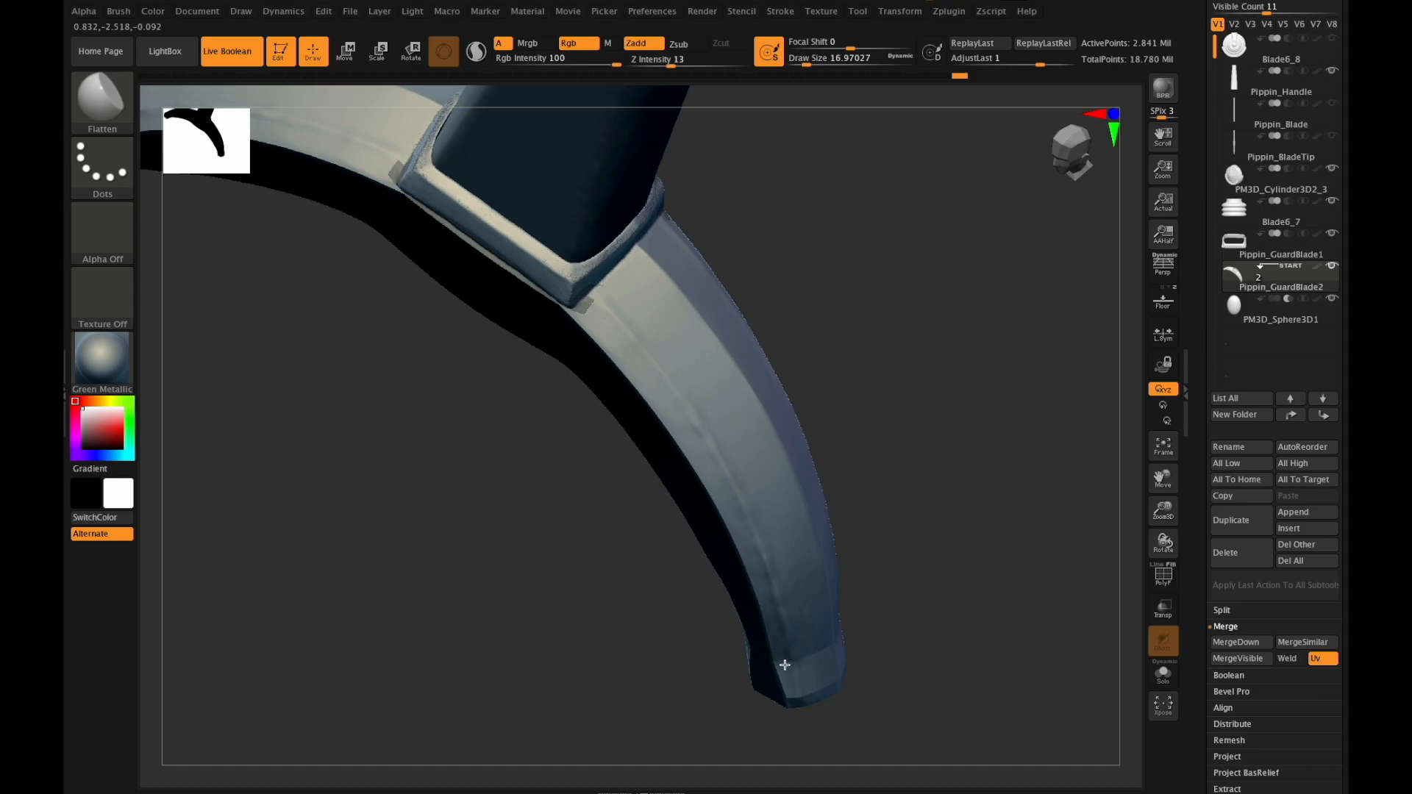
mouse_move(753, 556)
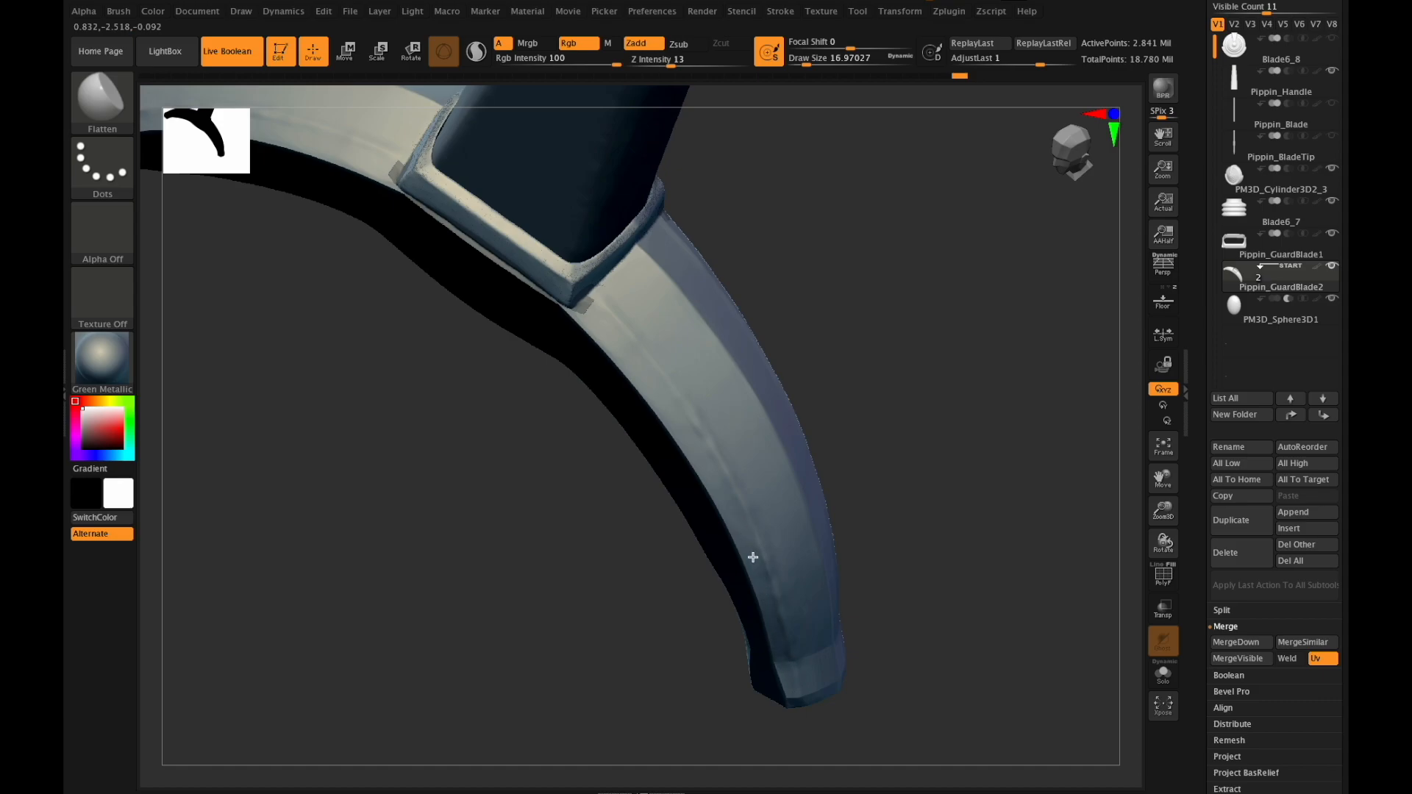
mouse_move(715, 472)
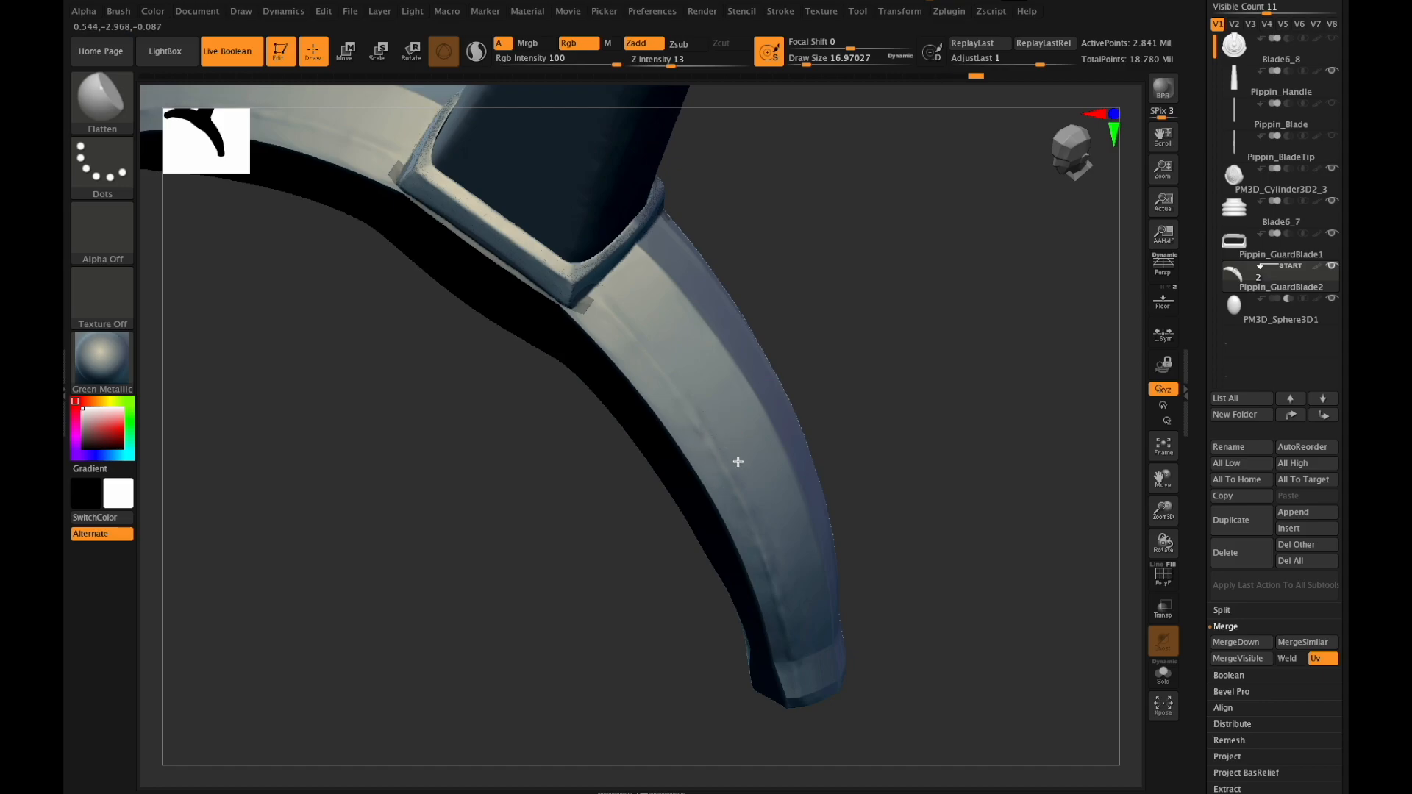
mouse_move(785, 553)
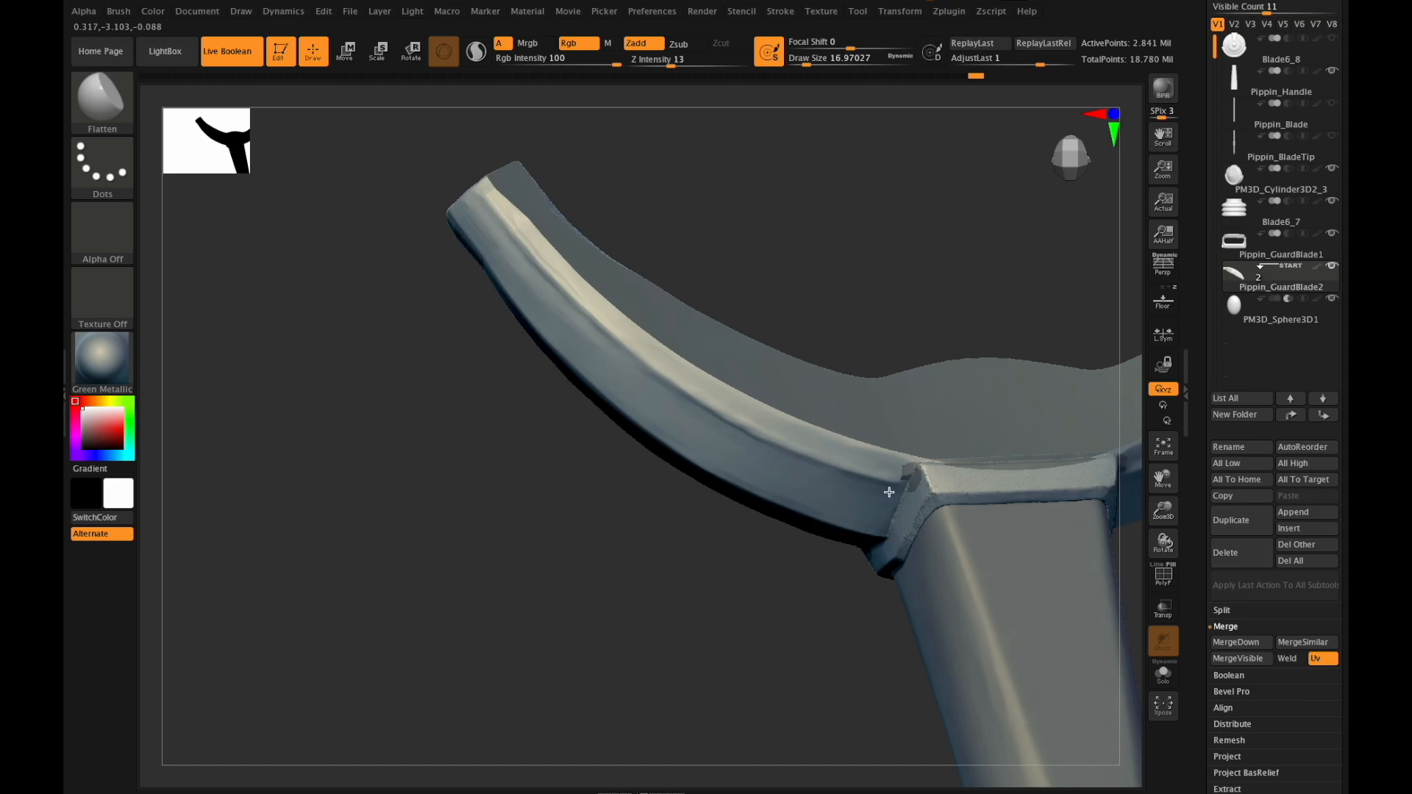
mouse_move(652, 391)
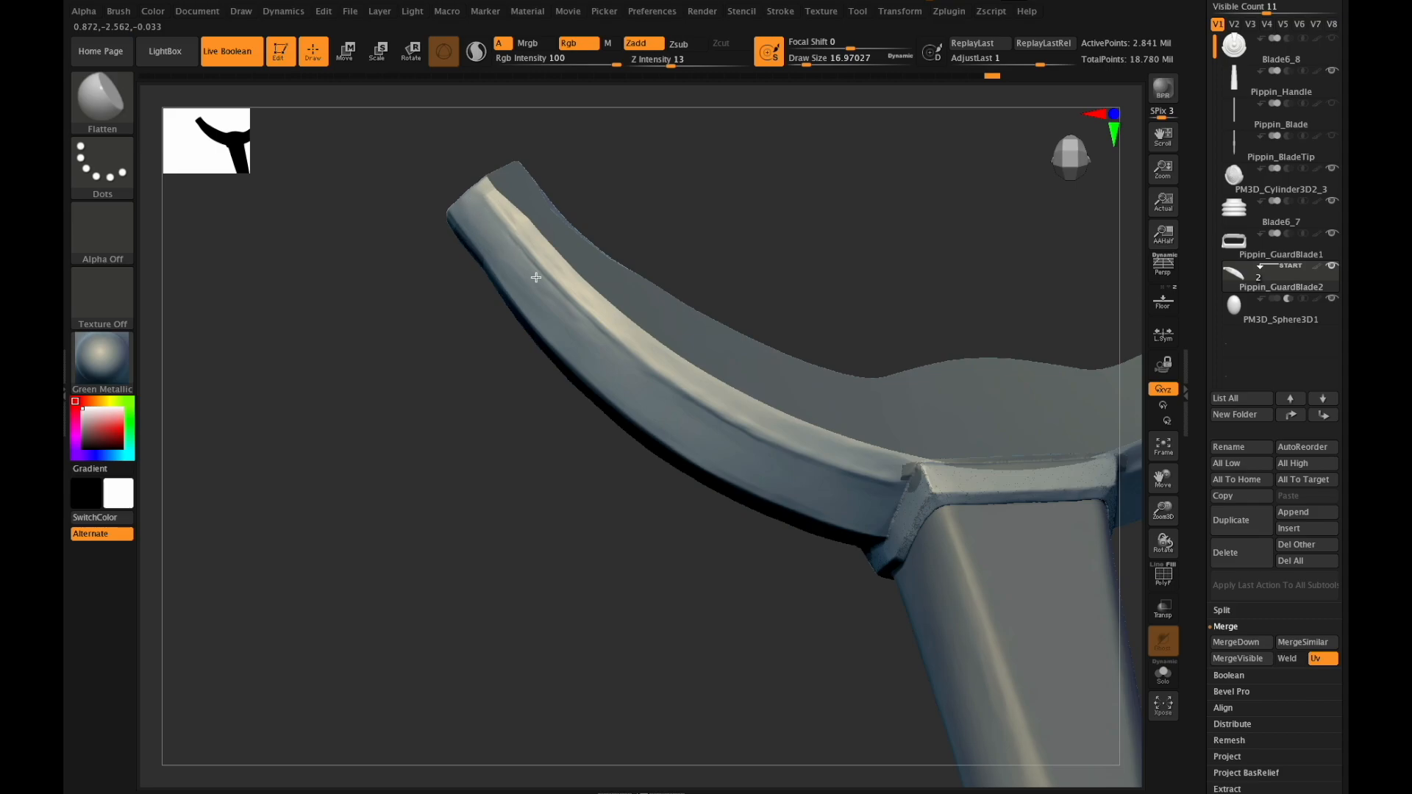
mouse_move(540, 302)
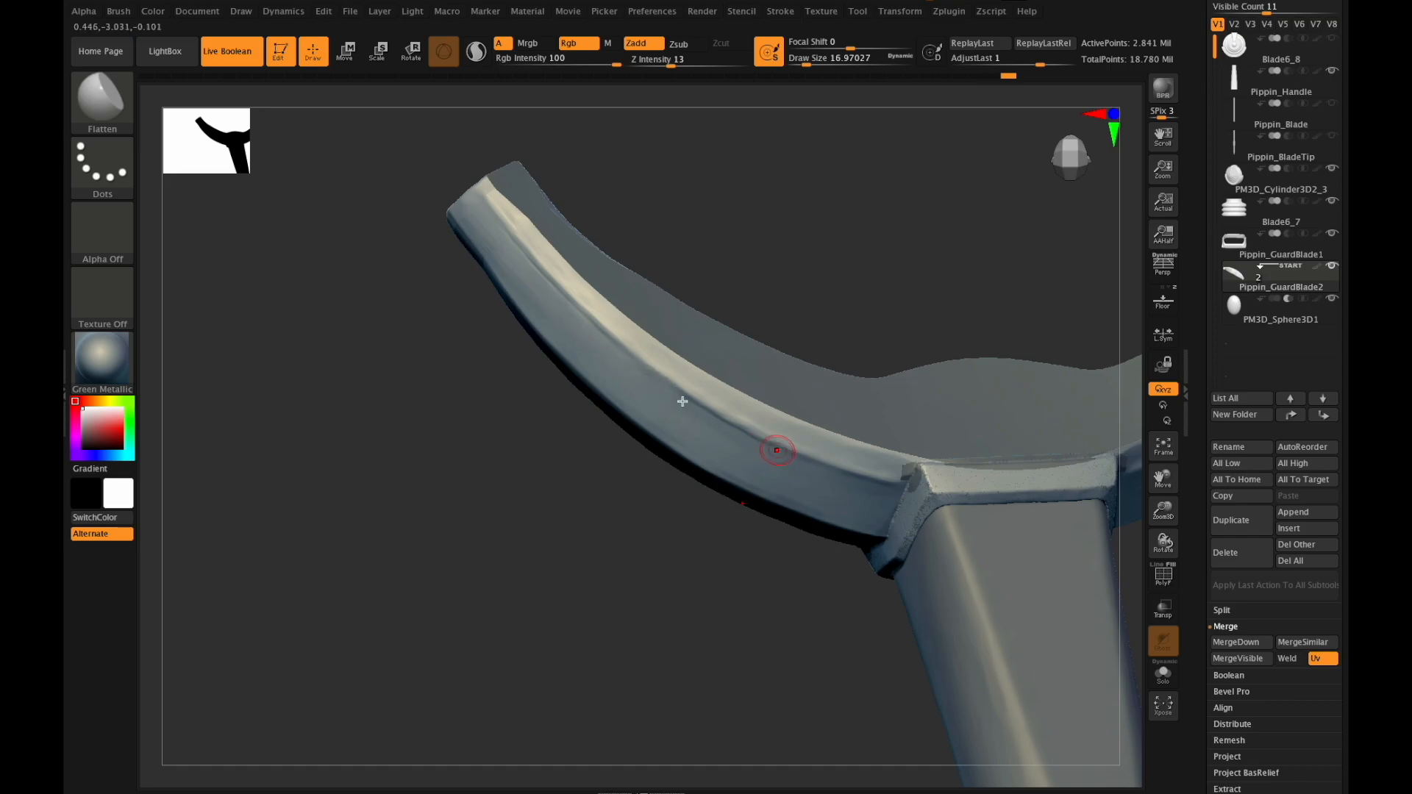
mouse_move(729, 425)
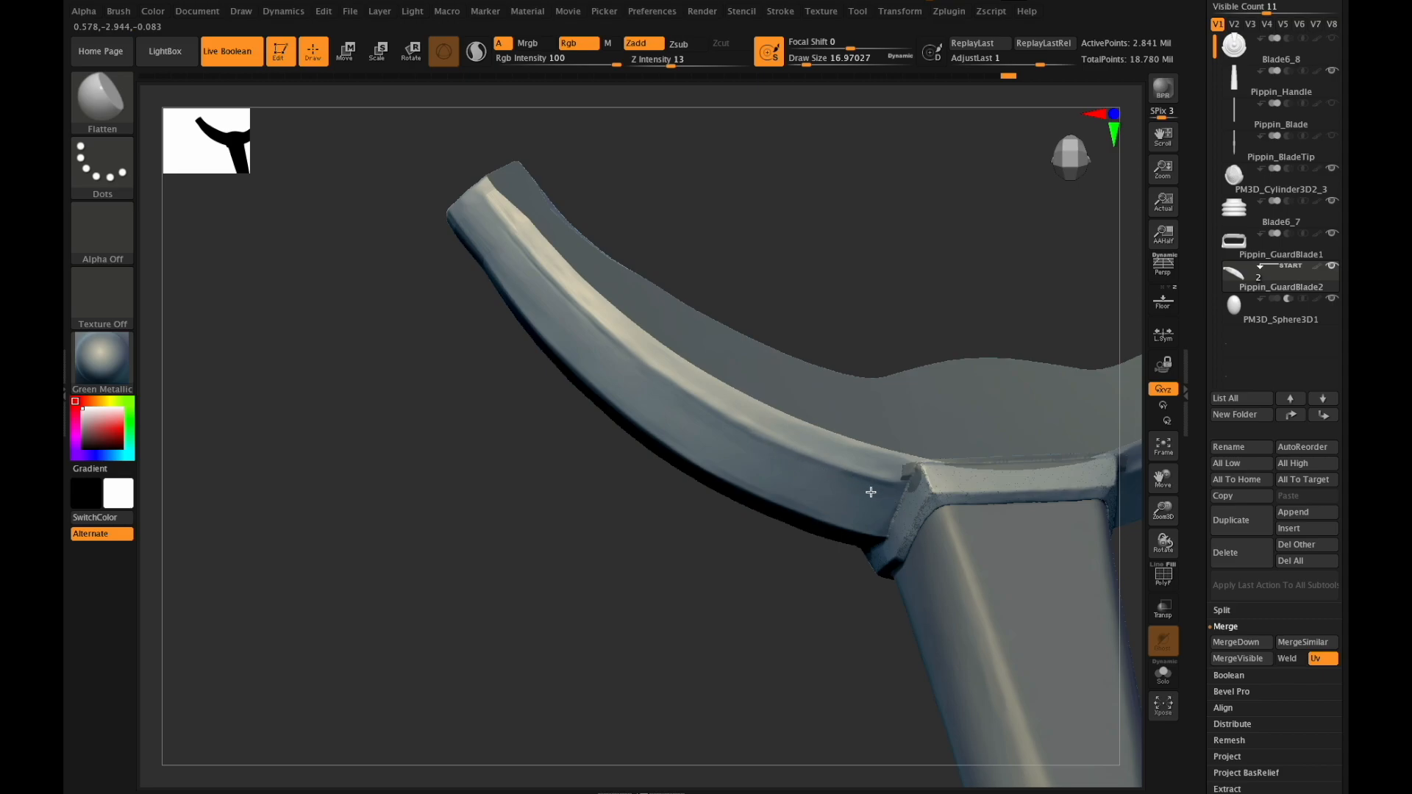
mouse_move(782, 464)
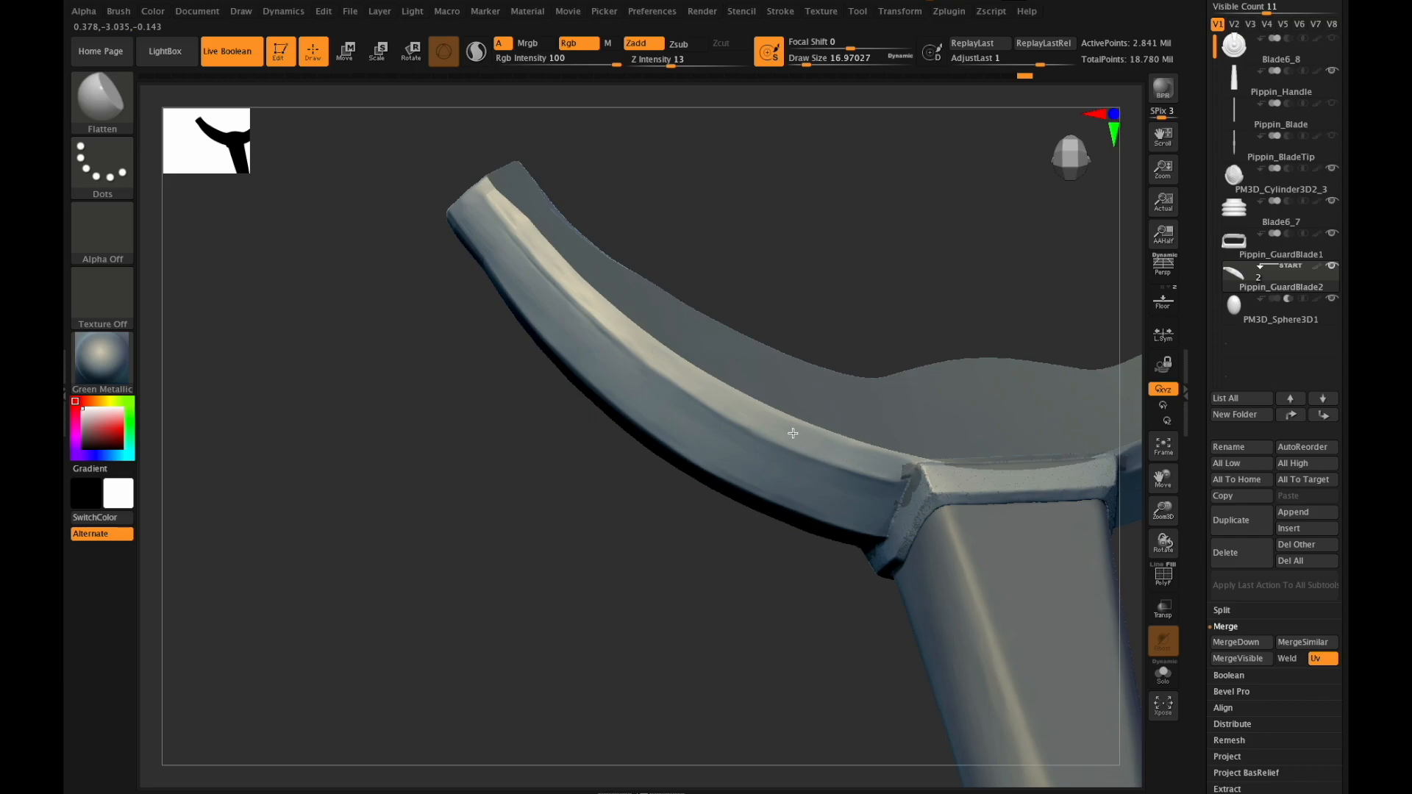
mouse_move(623, 331)
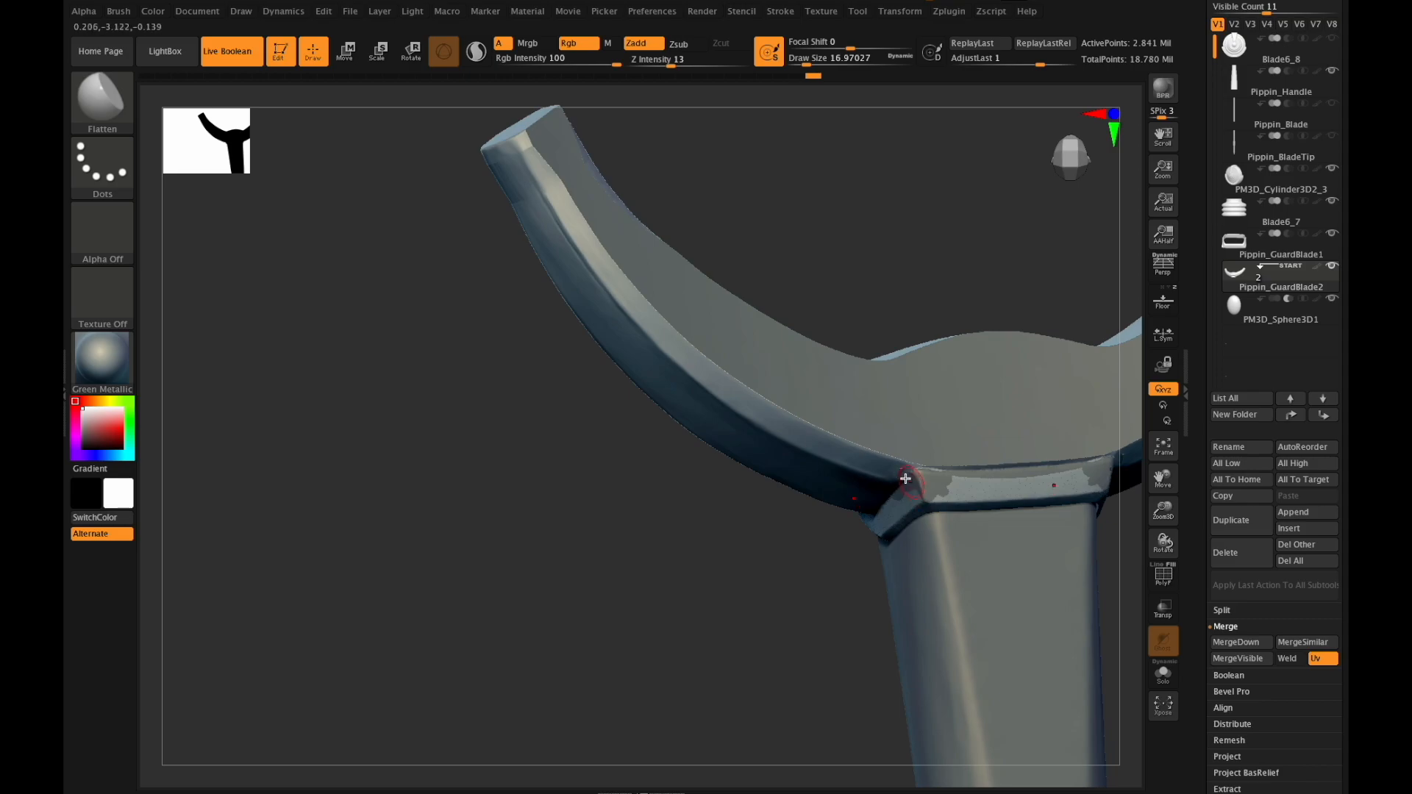
mouse_move(858, 461)
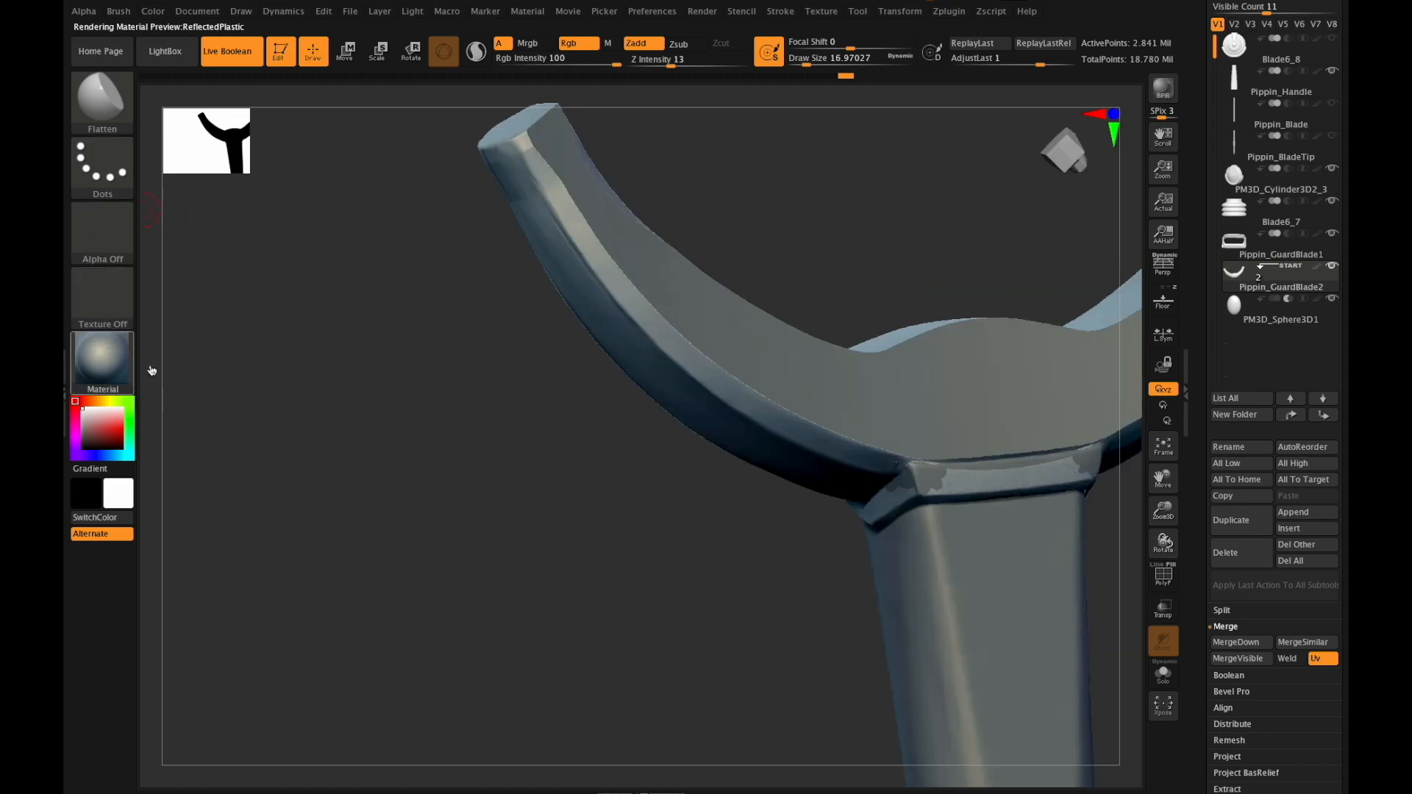
Switch the preview material to red wax to read the flattened bevel band.
click(101, 356)
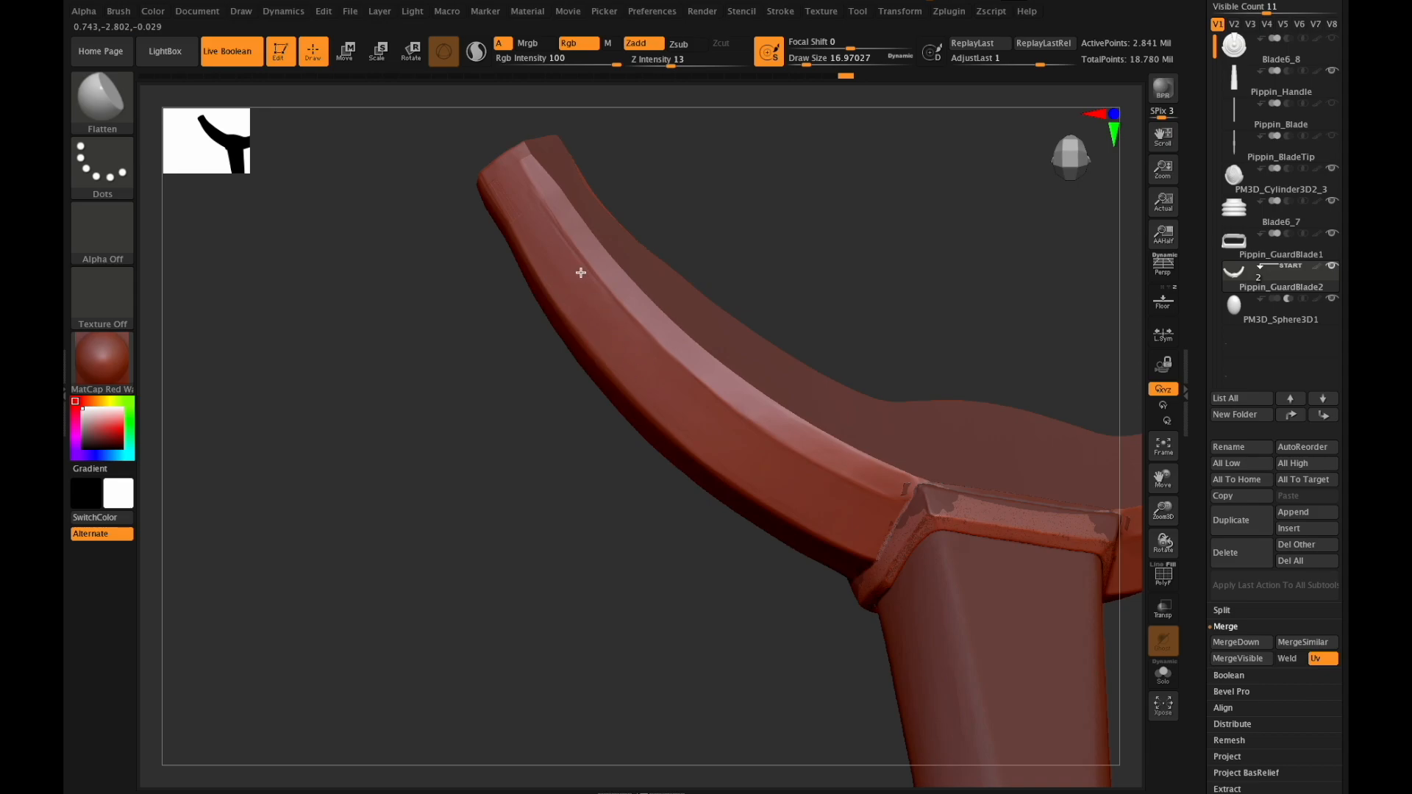
mouse_move(613, 307)
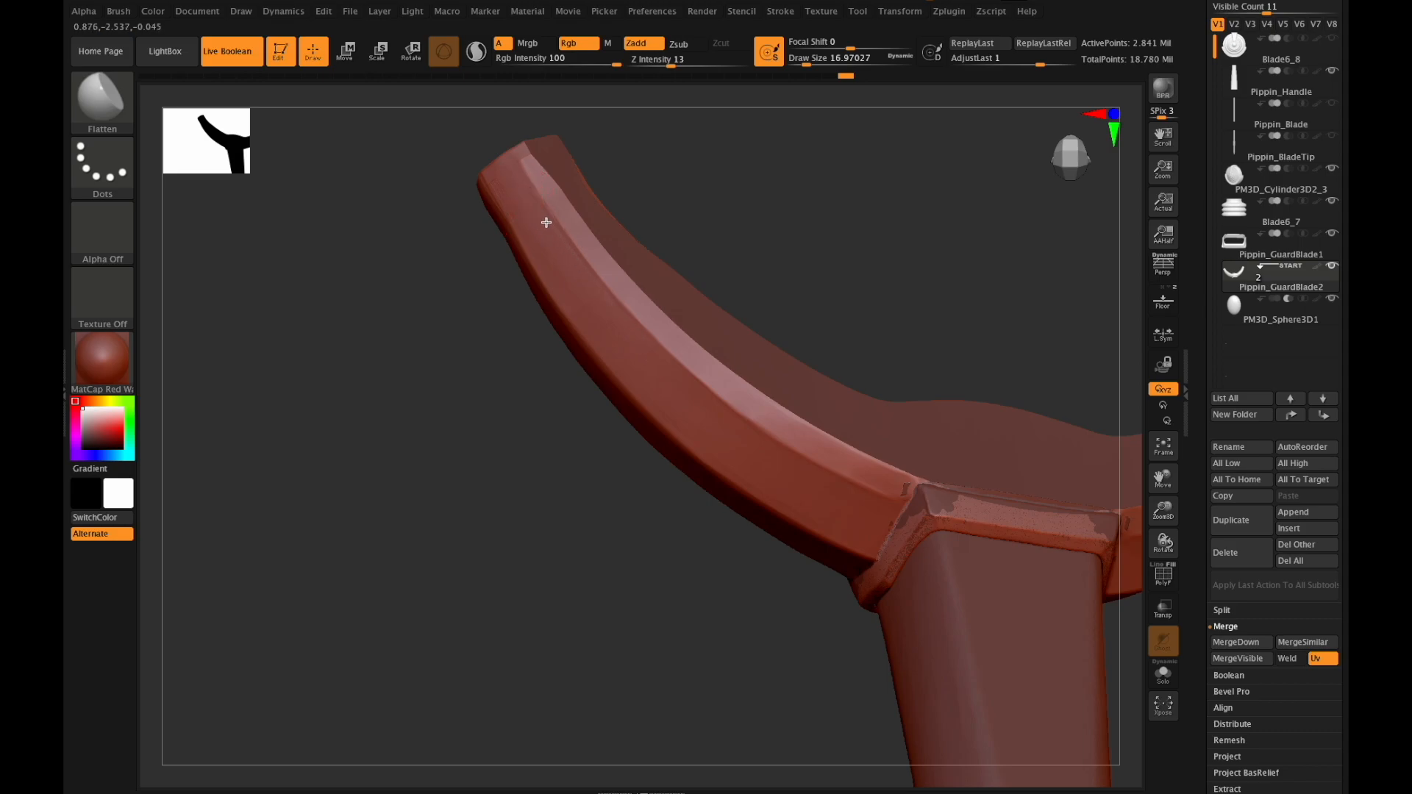
mouse_move(565, 246)
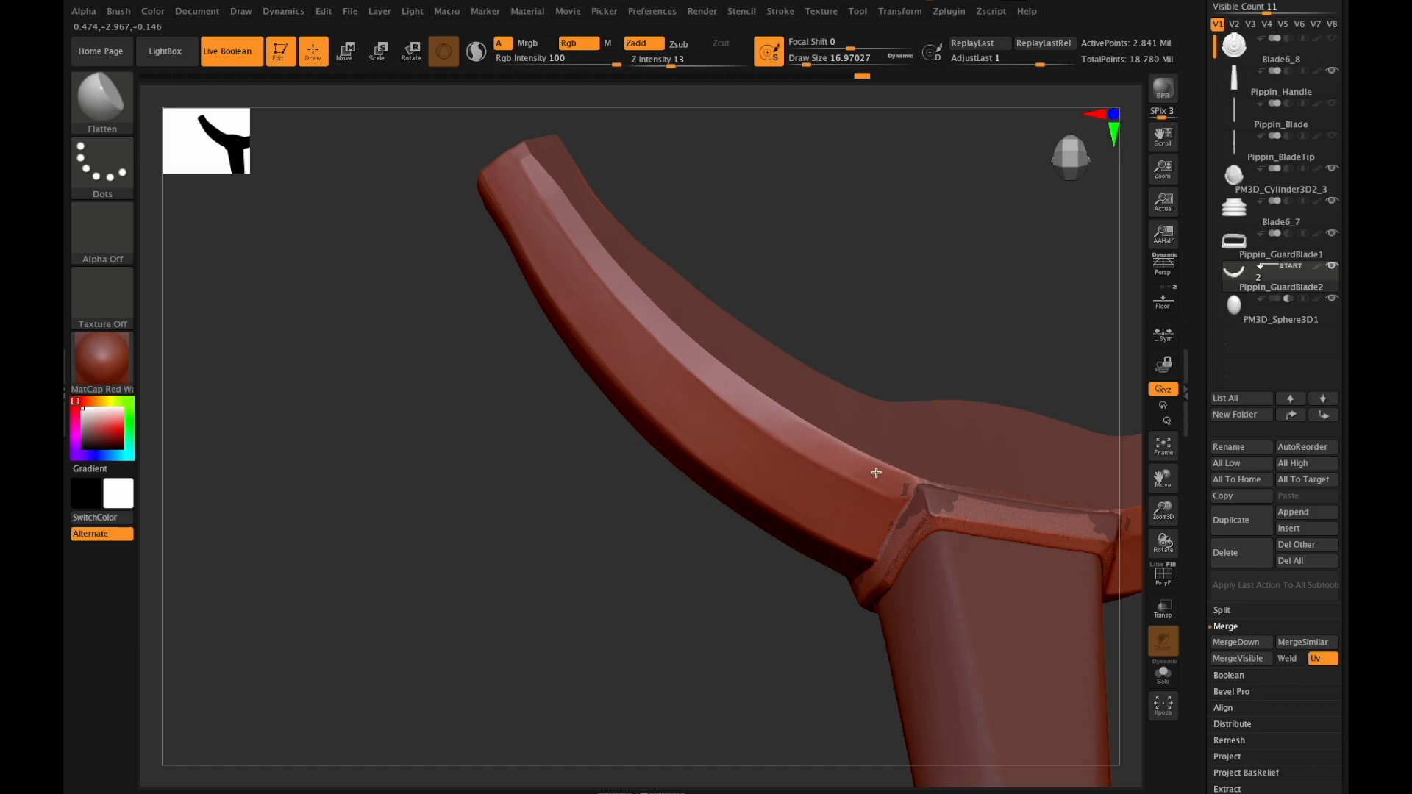
mouse_move(900, 496)
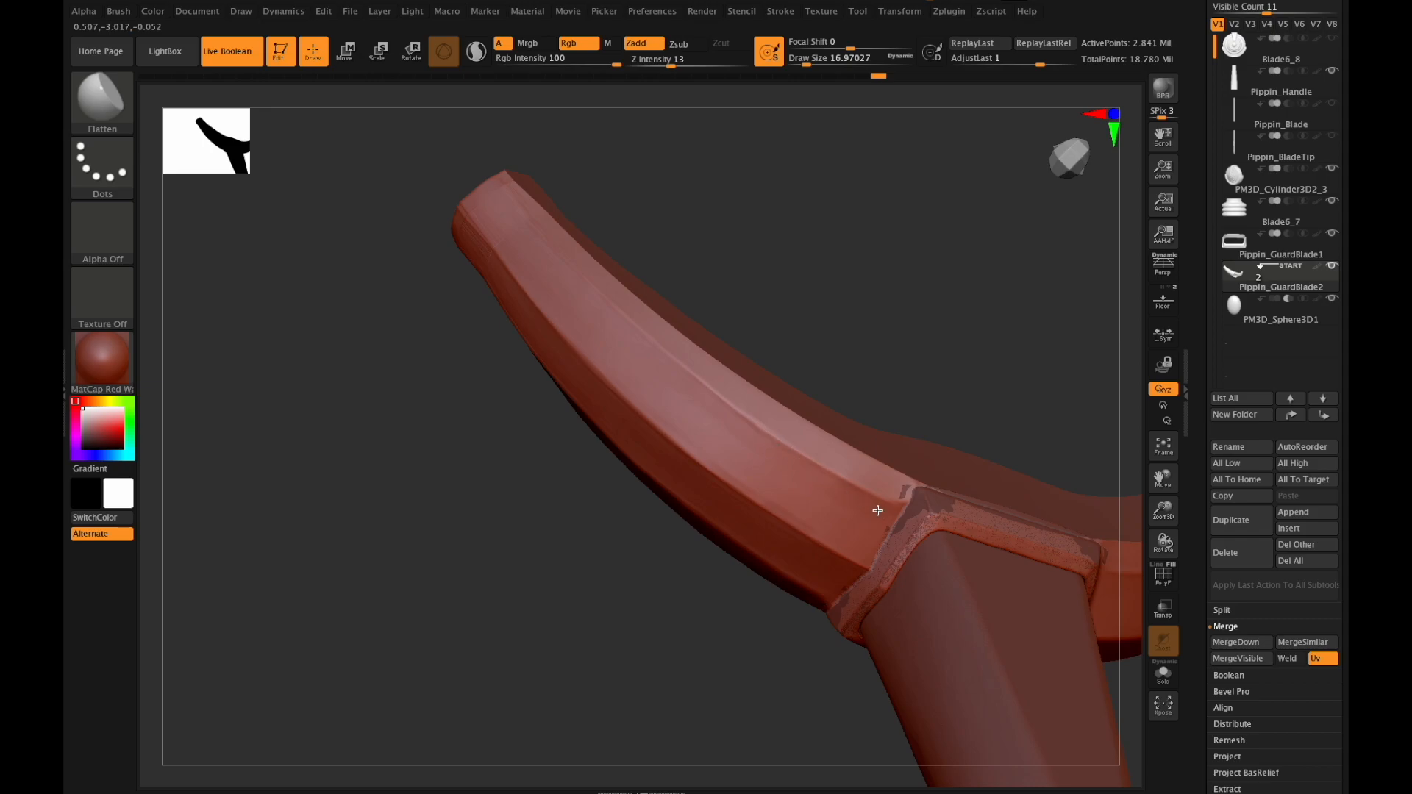
mouse_move(717, 407)
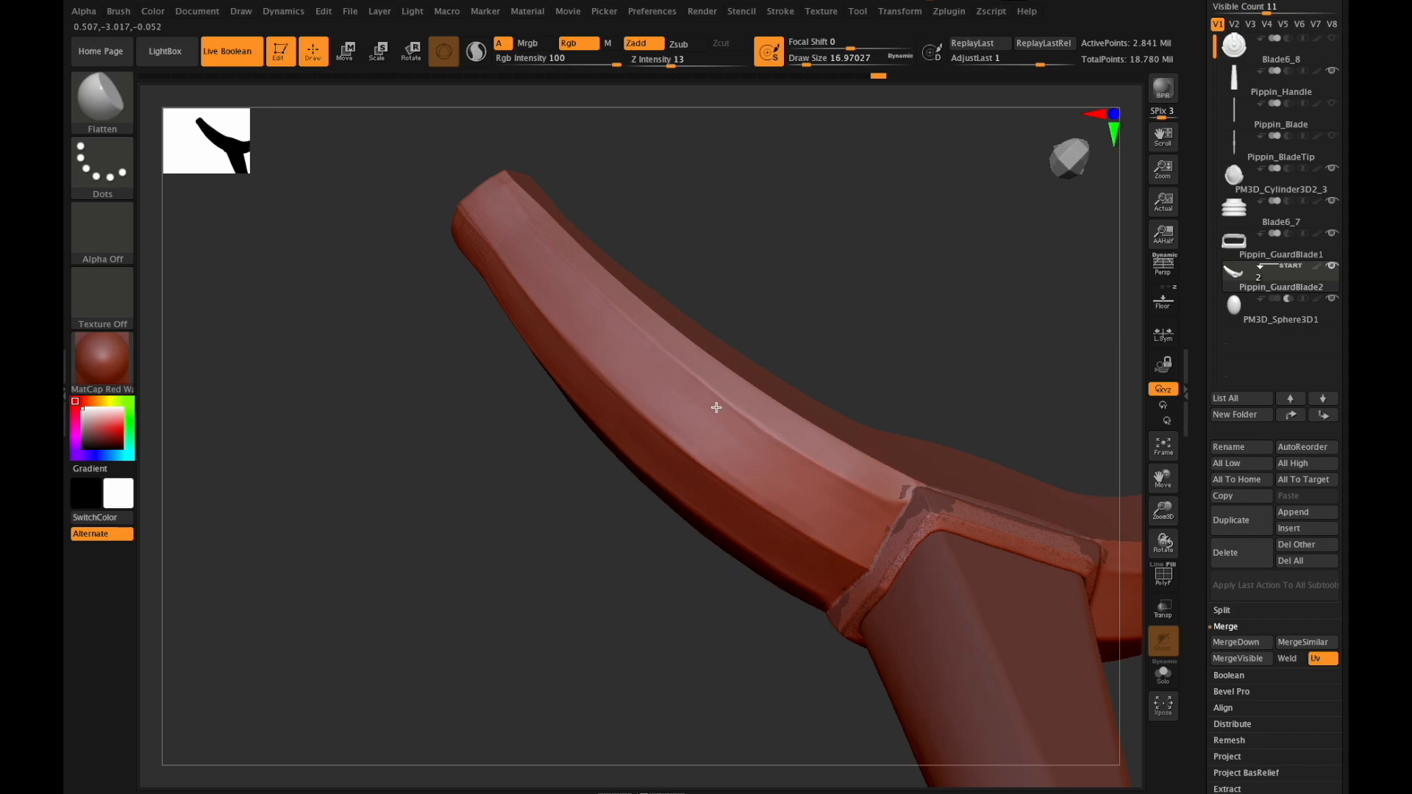
mouse_move(779, 455)
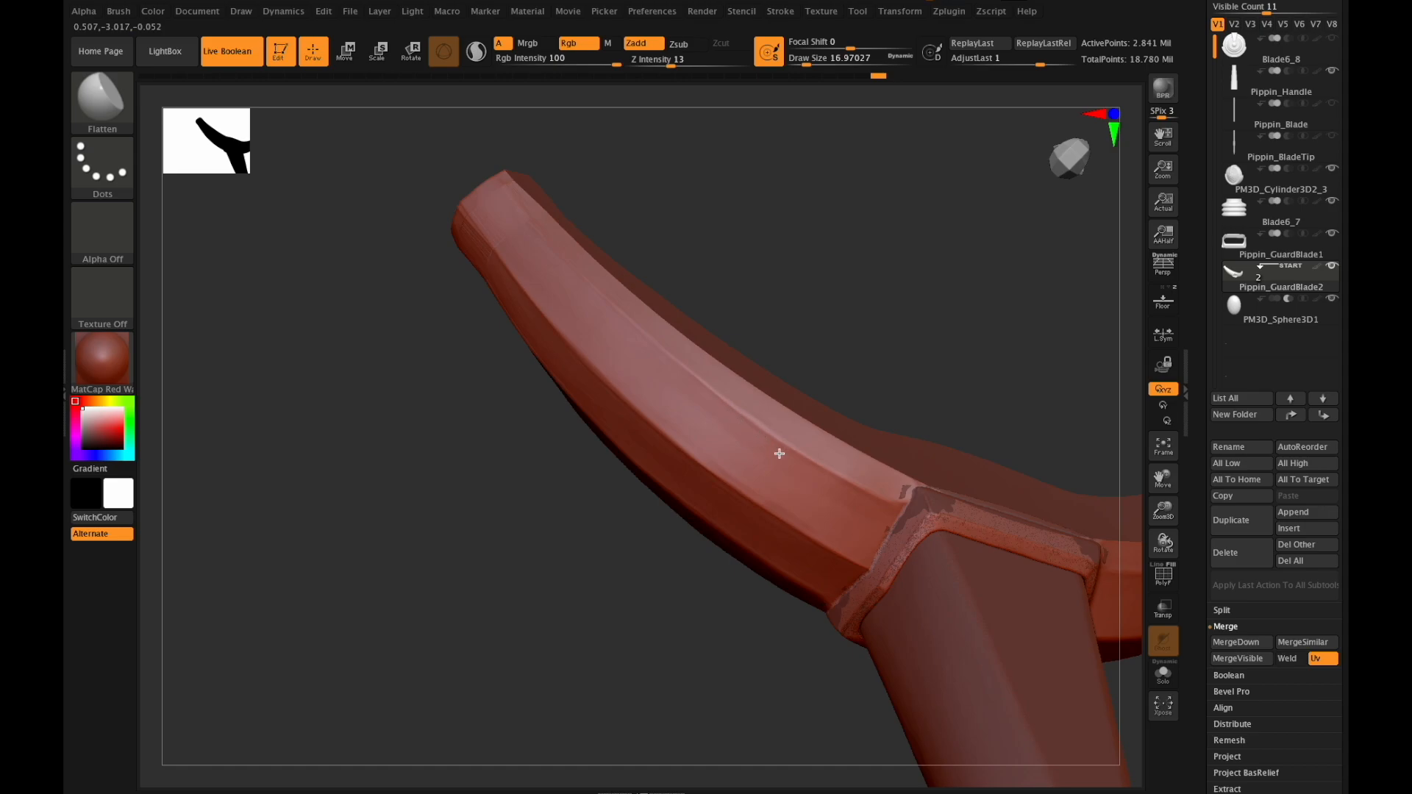
mouse_move(744, 405)
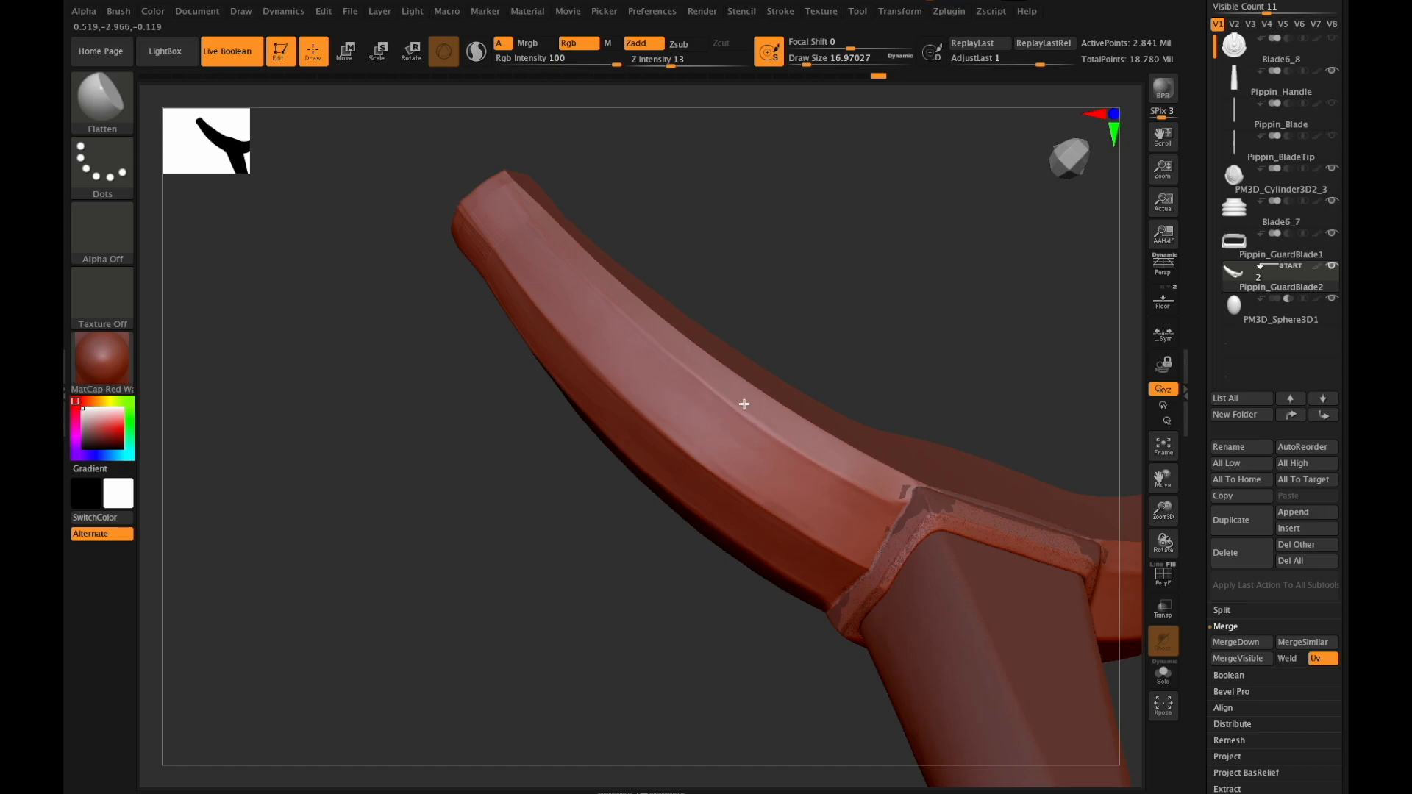
mouse_move(822, 476)
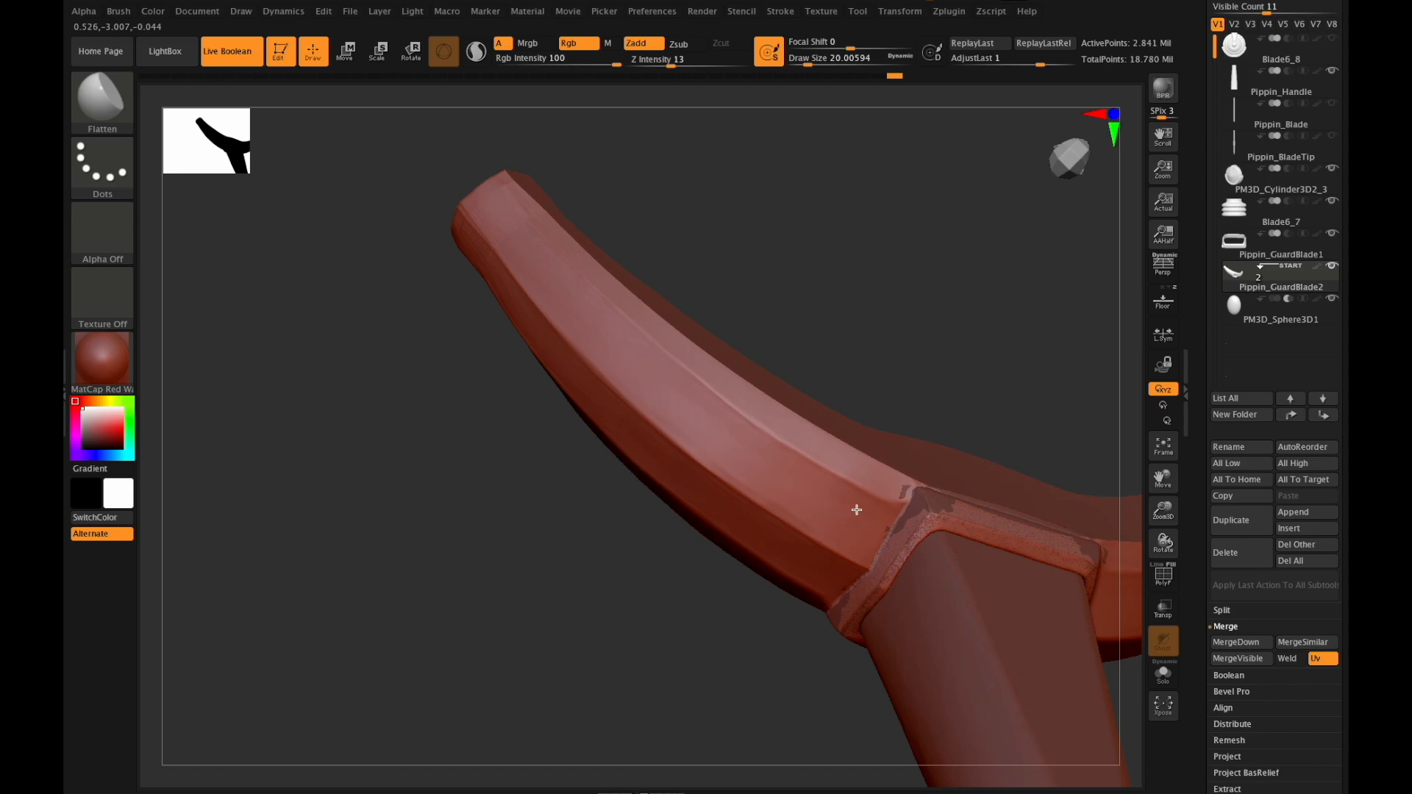
mouse_move(665, 378)
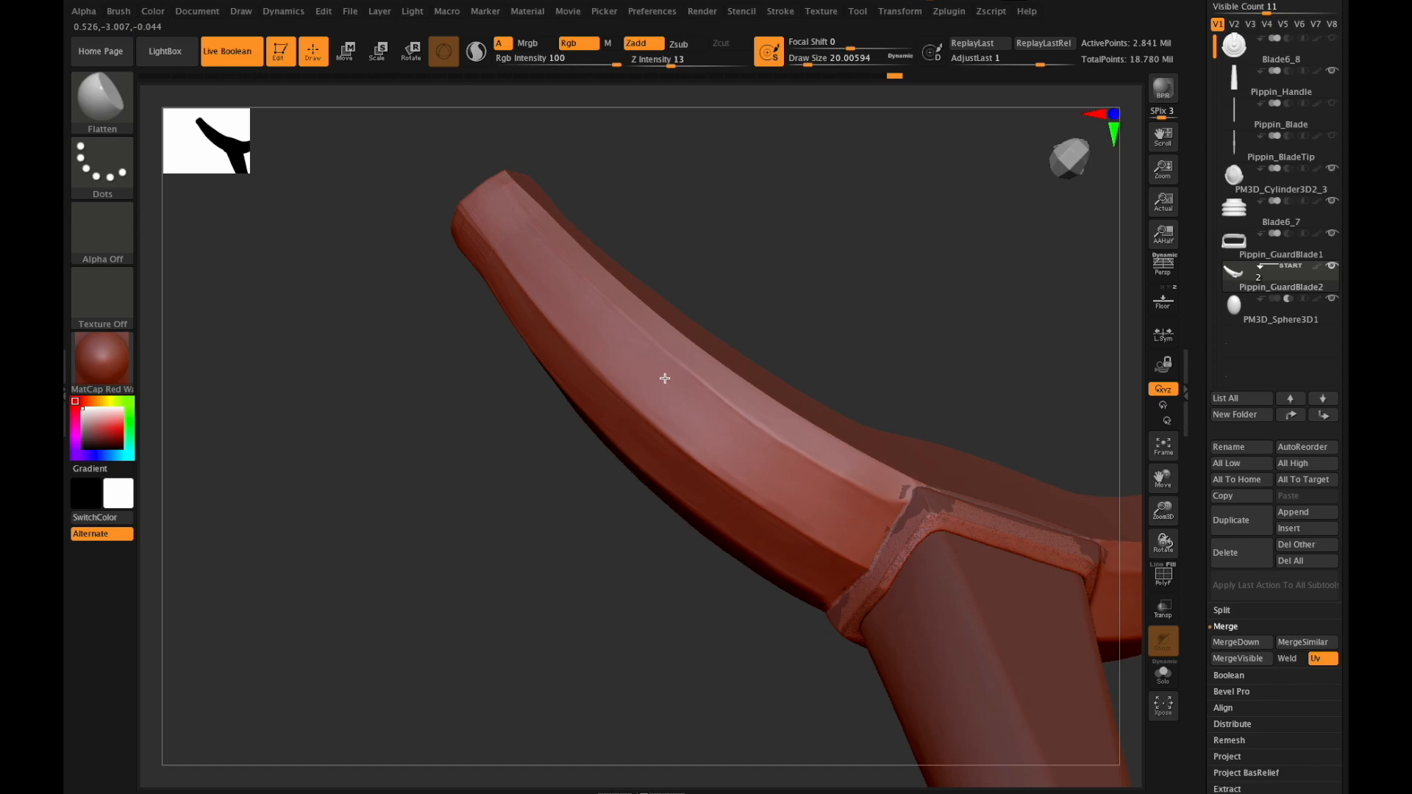
mouse_move(816, 495)
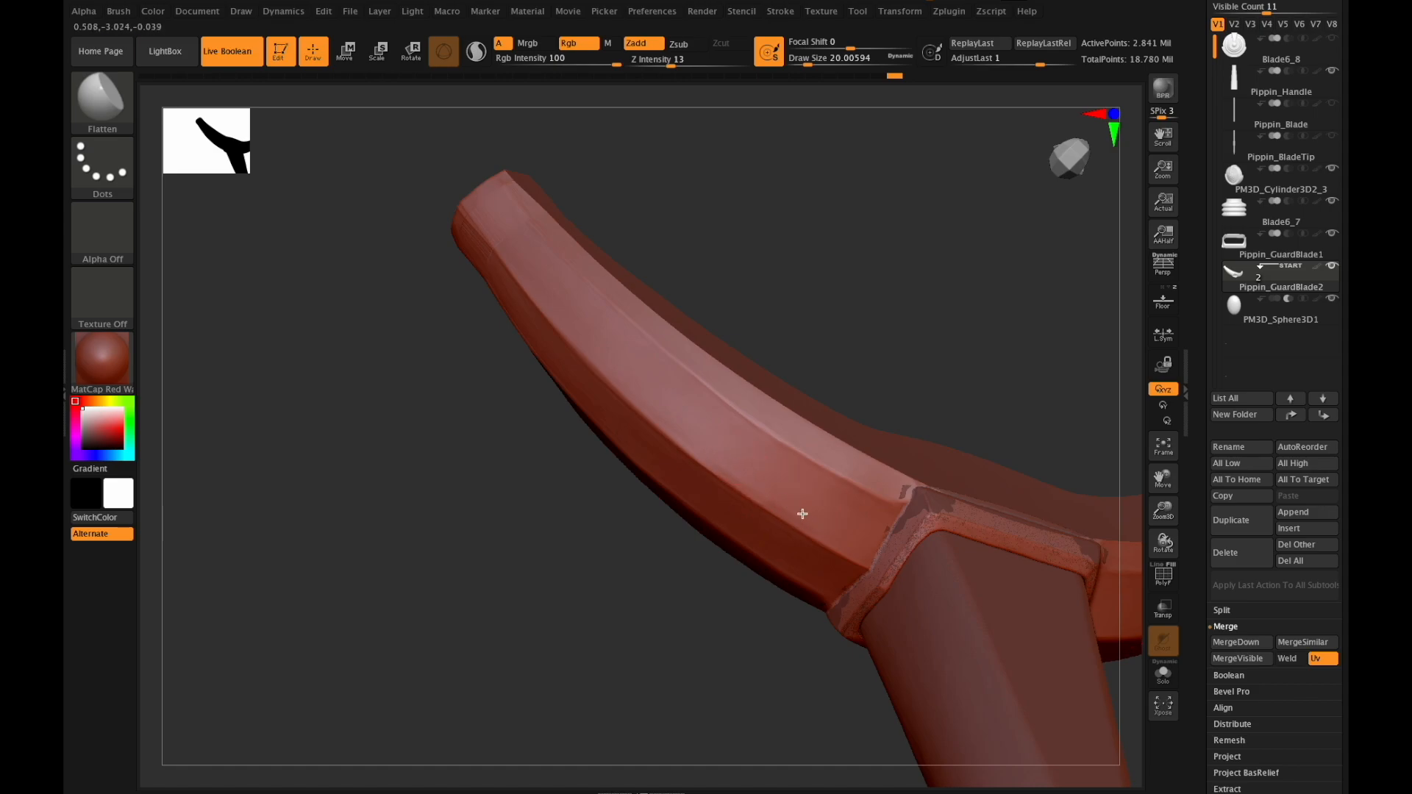
mouse_move(822, 521)
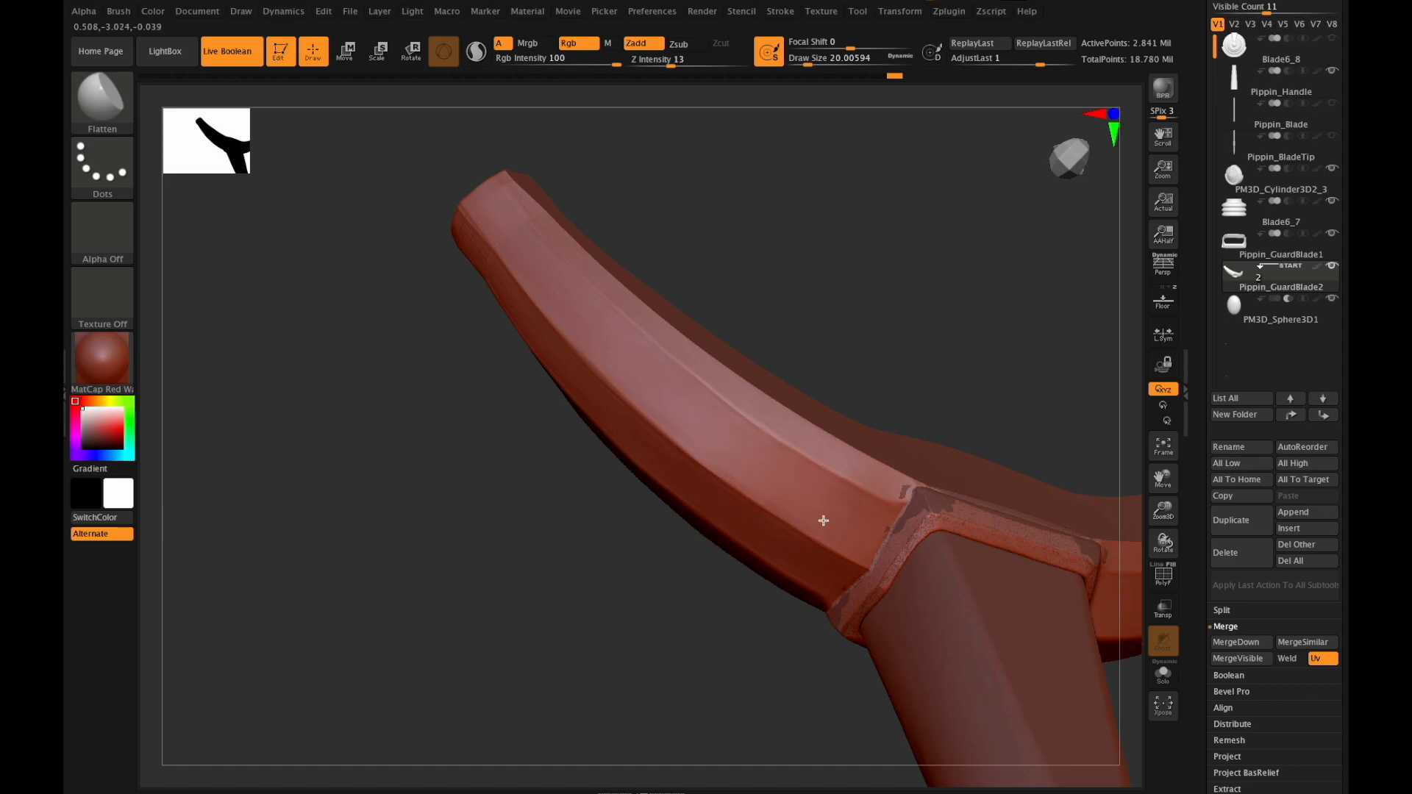
mouse_move(593, 325)
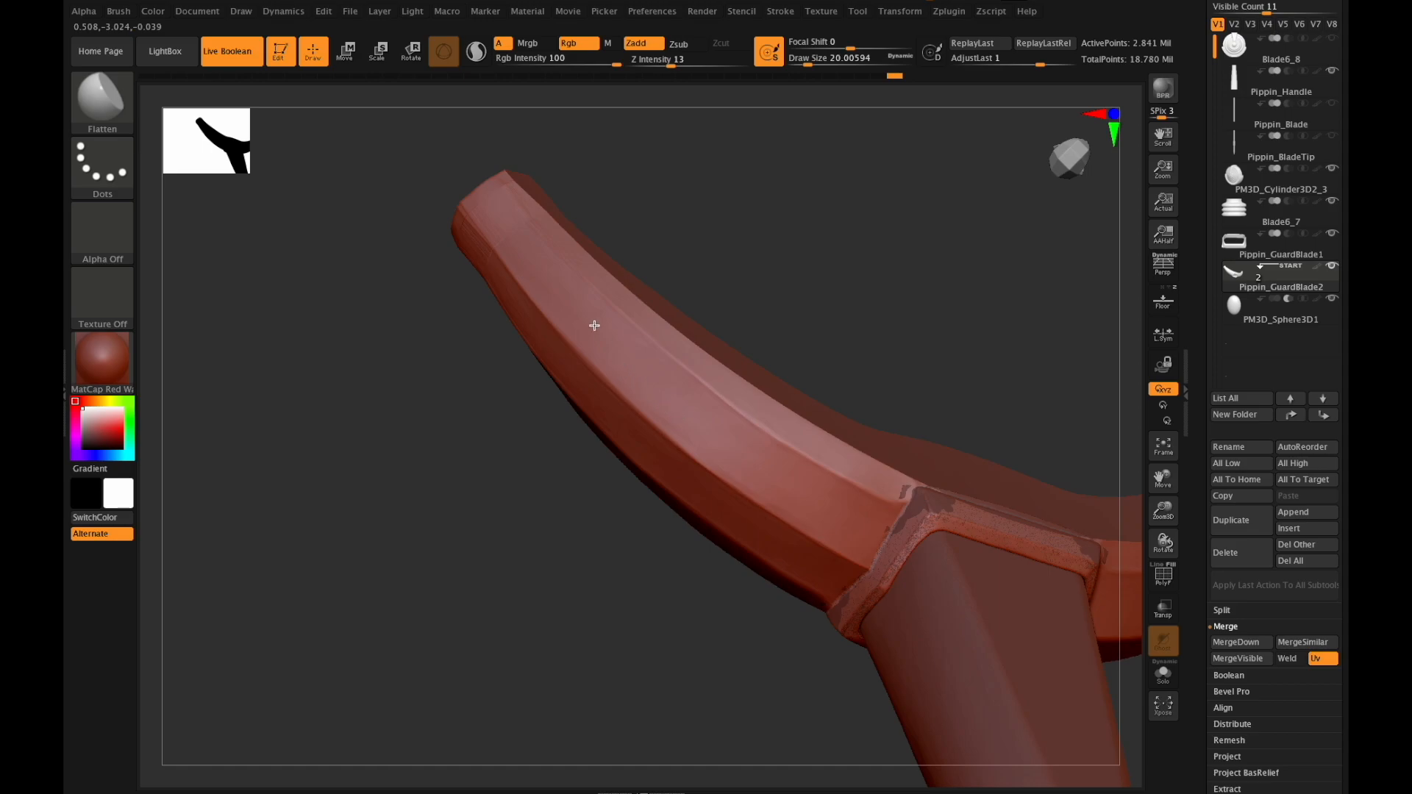
mouse_move(705, 443)
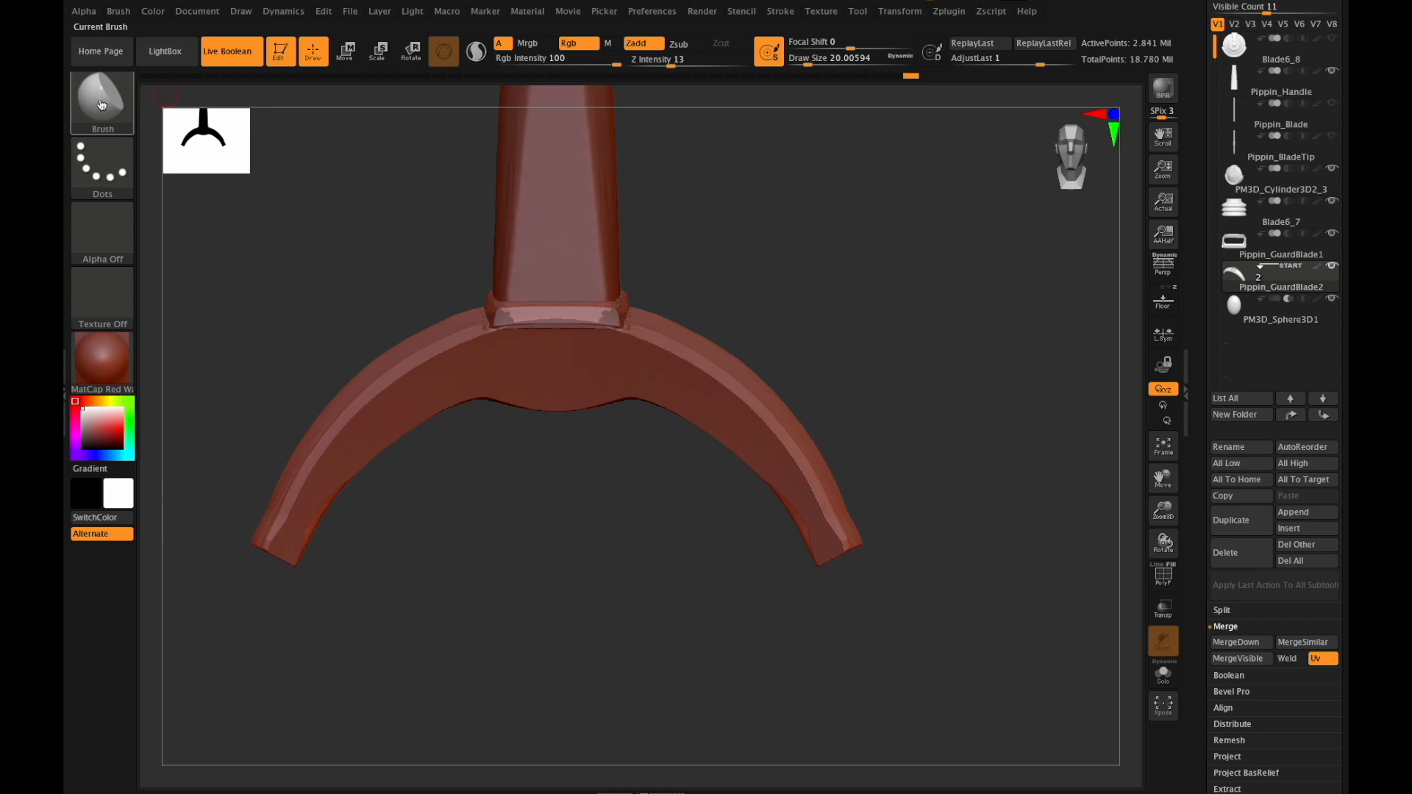
With the Move brush, pull the right guard tip into shape and flare the arm ends outward.
click(101, 102)
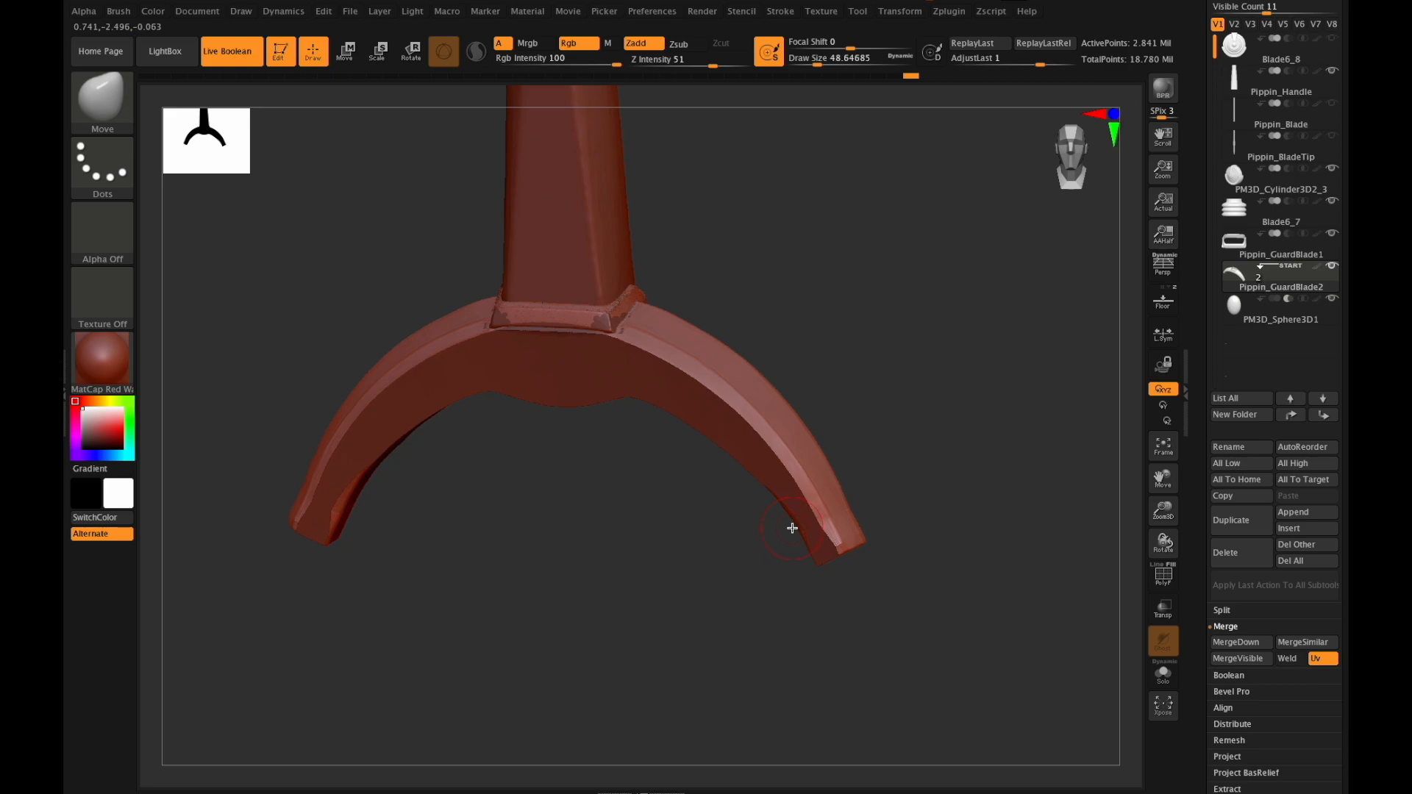
drag(792, 526, 862, 518)
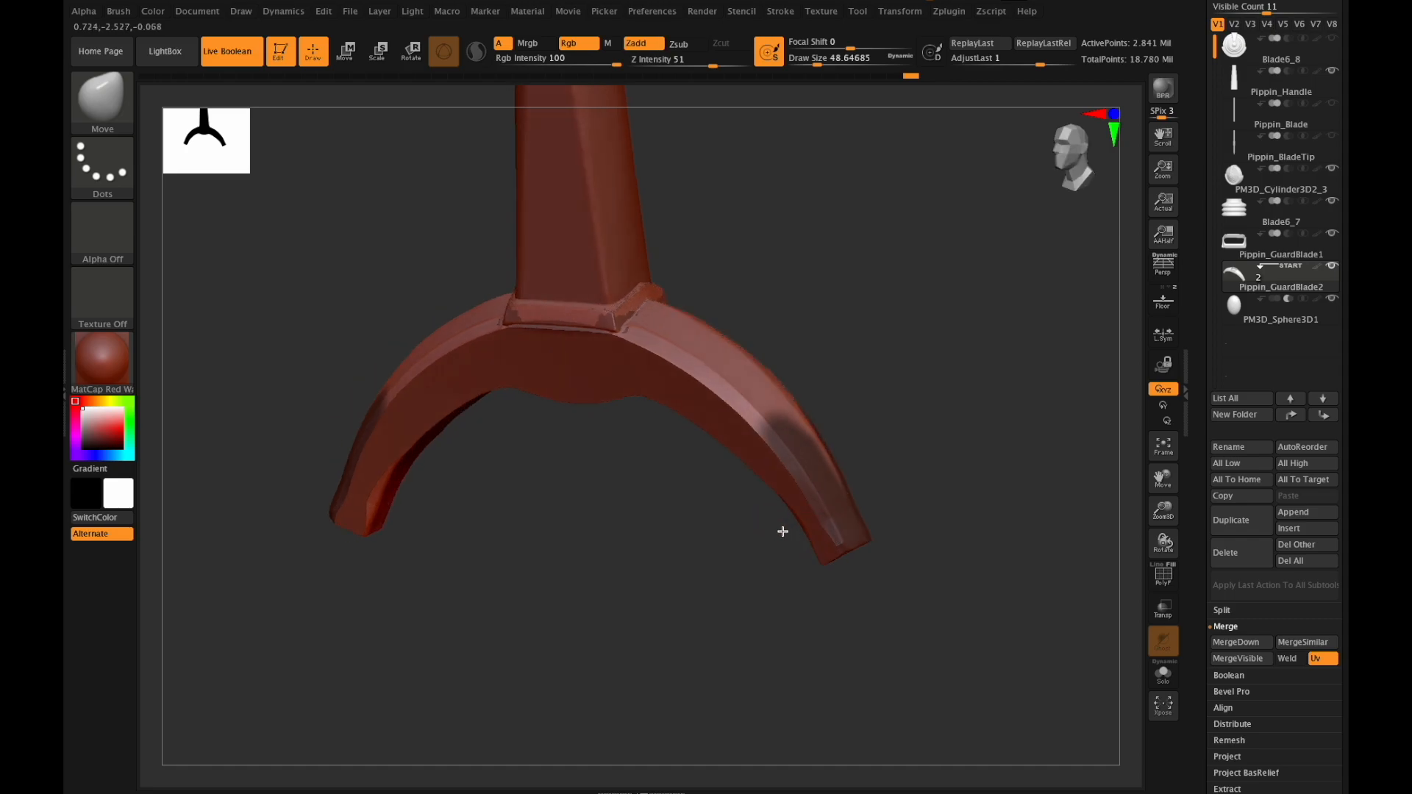
drag(783, 531, 784, 536)
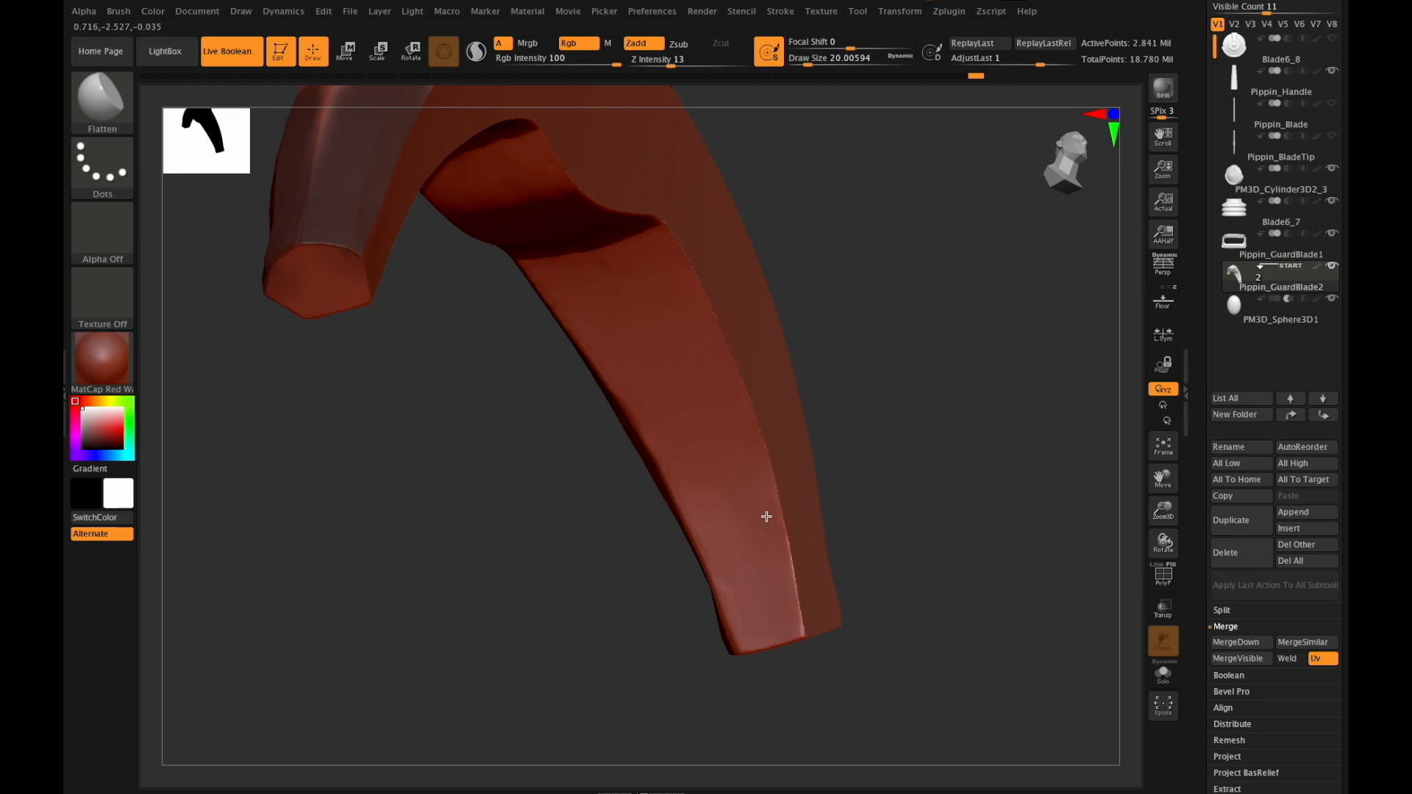
mouse_move(758, 622)
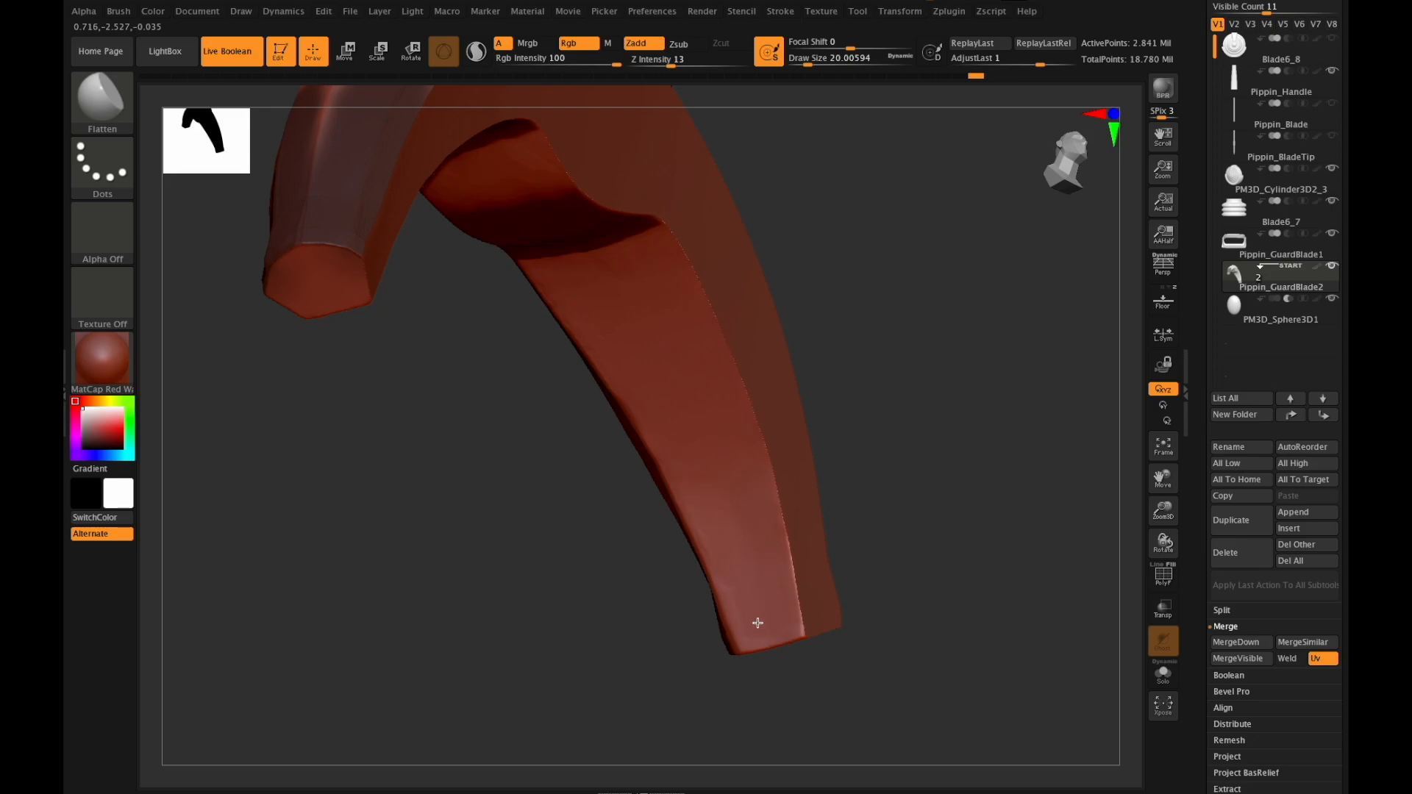
mouse_move(763, 510)
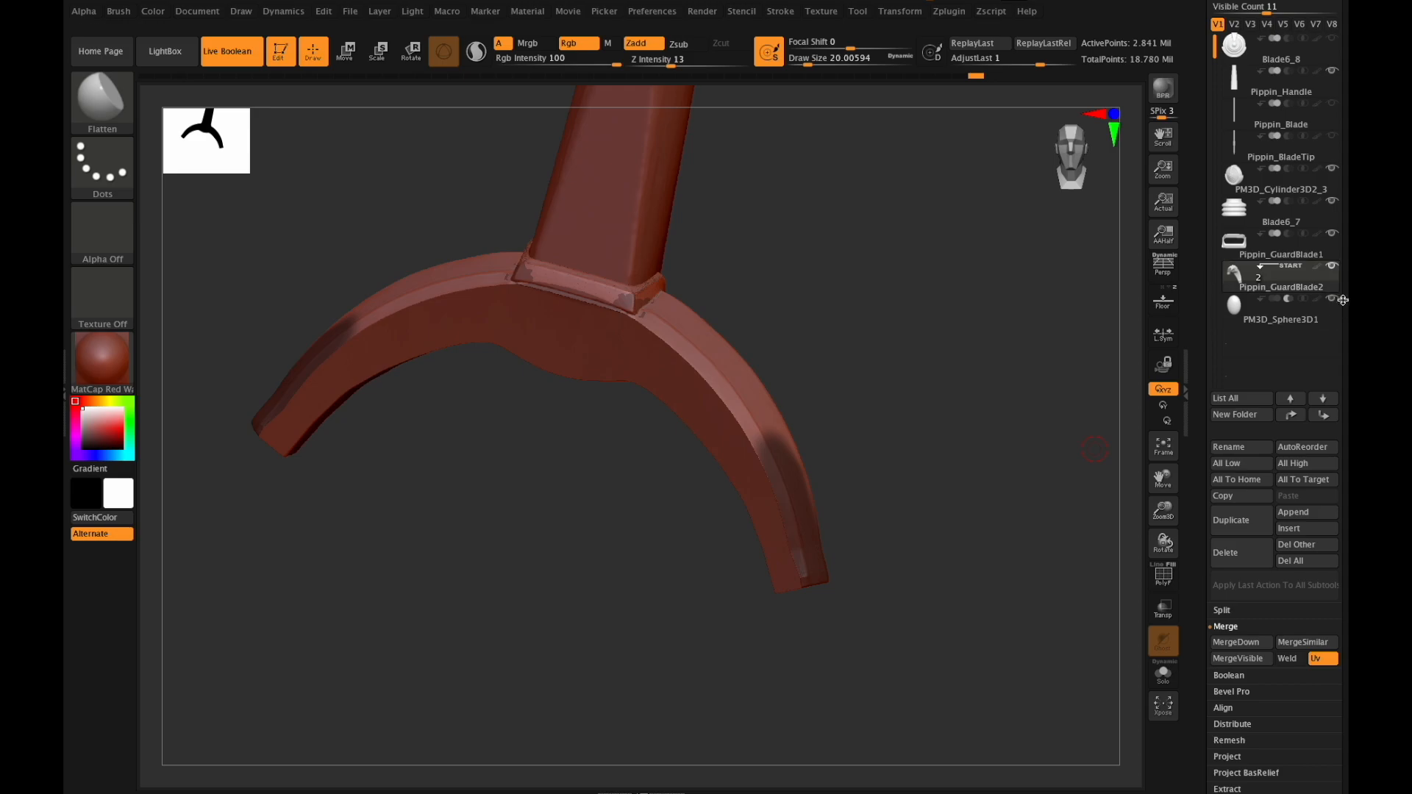
DynaMesh the PM3D_Sphere3D1 subtool, declining to freeze its subdivision levels.
click(1278, 319)
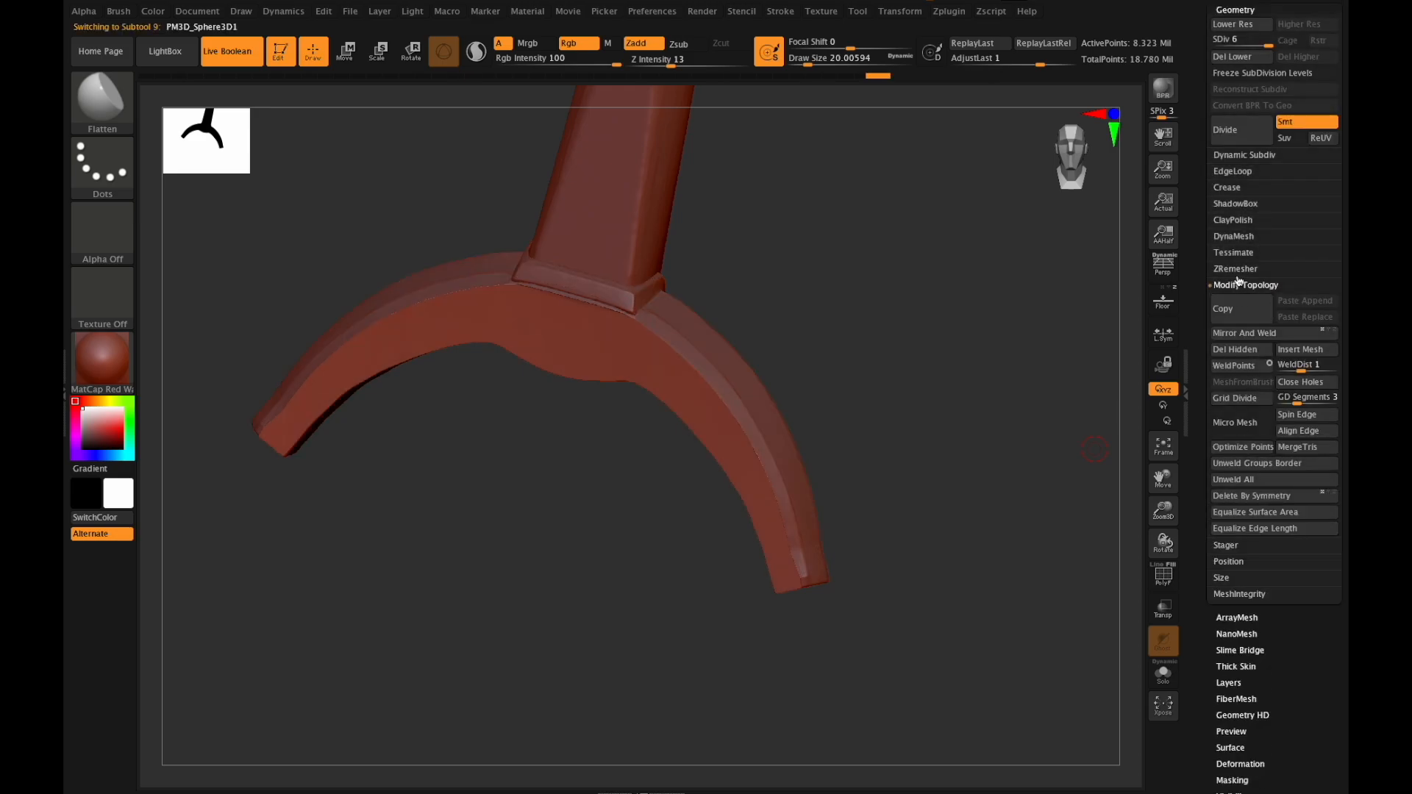
click(1232, 237)
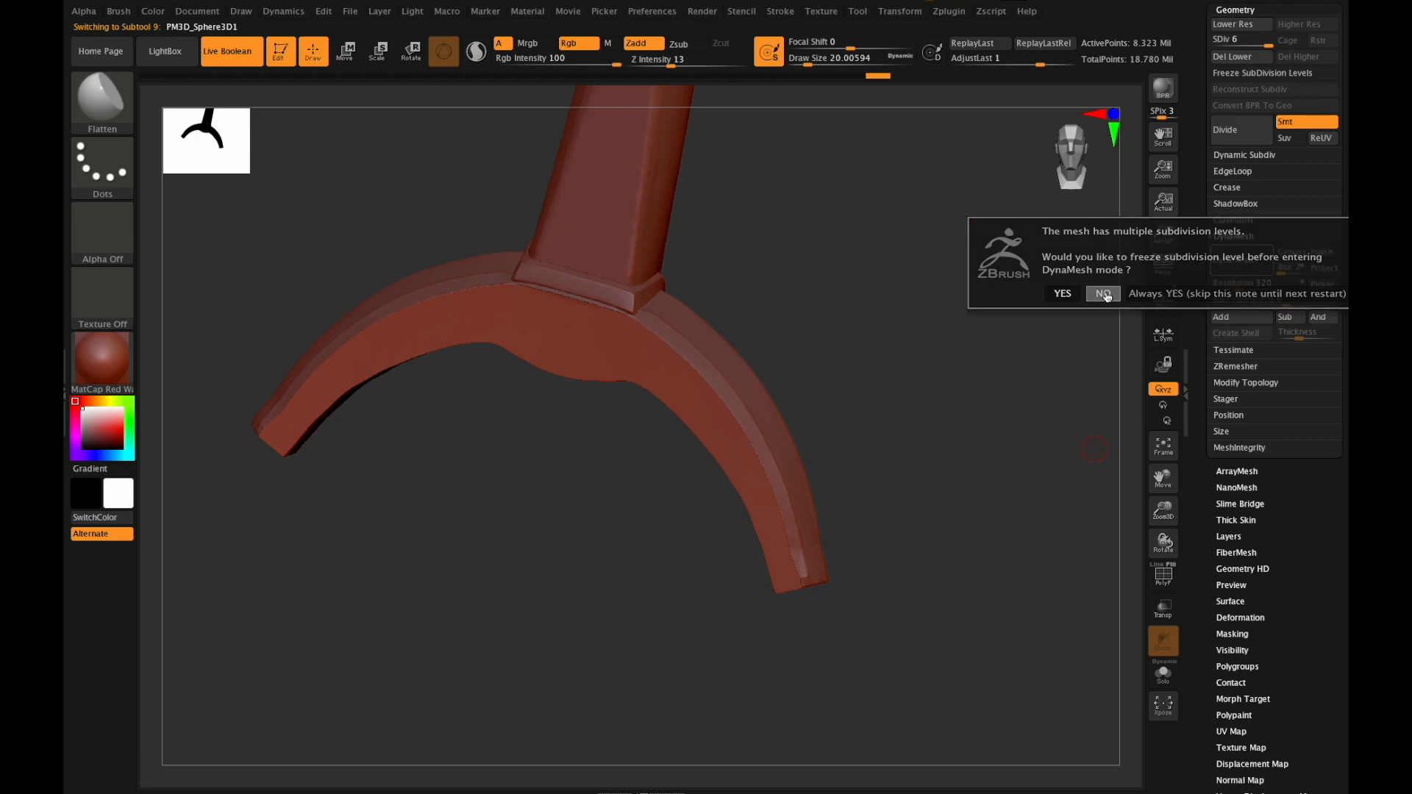
click(1102, 294)
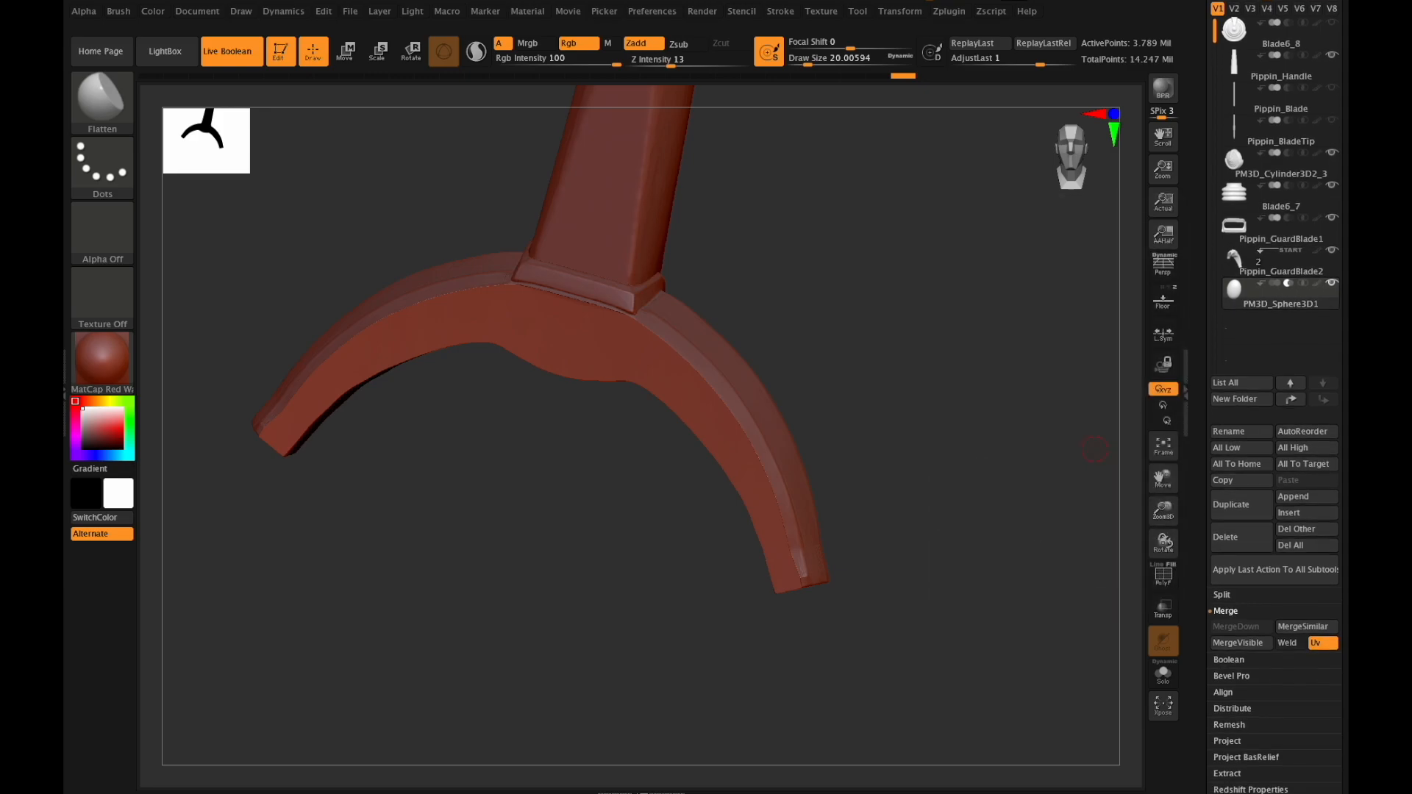
scroll(down, 3)
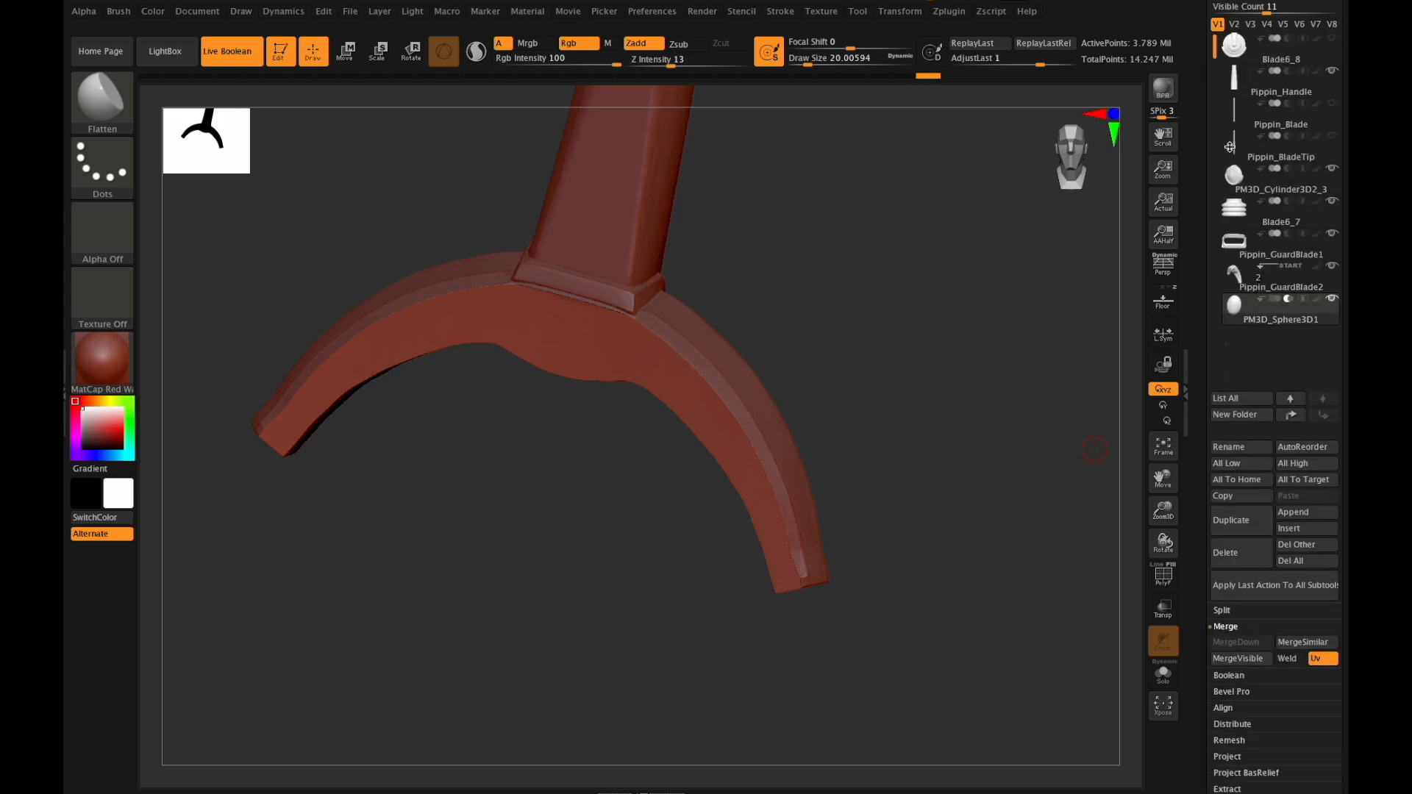
MergeDown Pippin_GuardBlade2 into the sphere piece, confirming the prompt.
click(1278, 287)
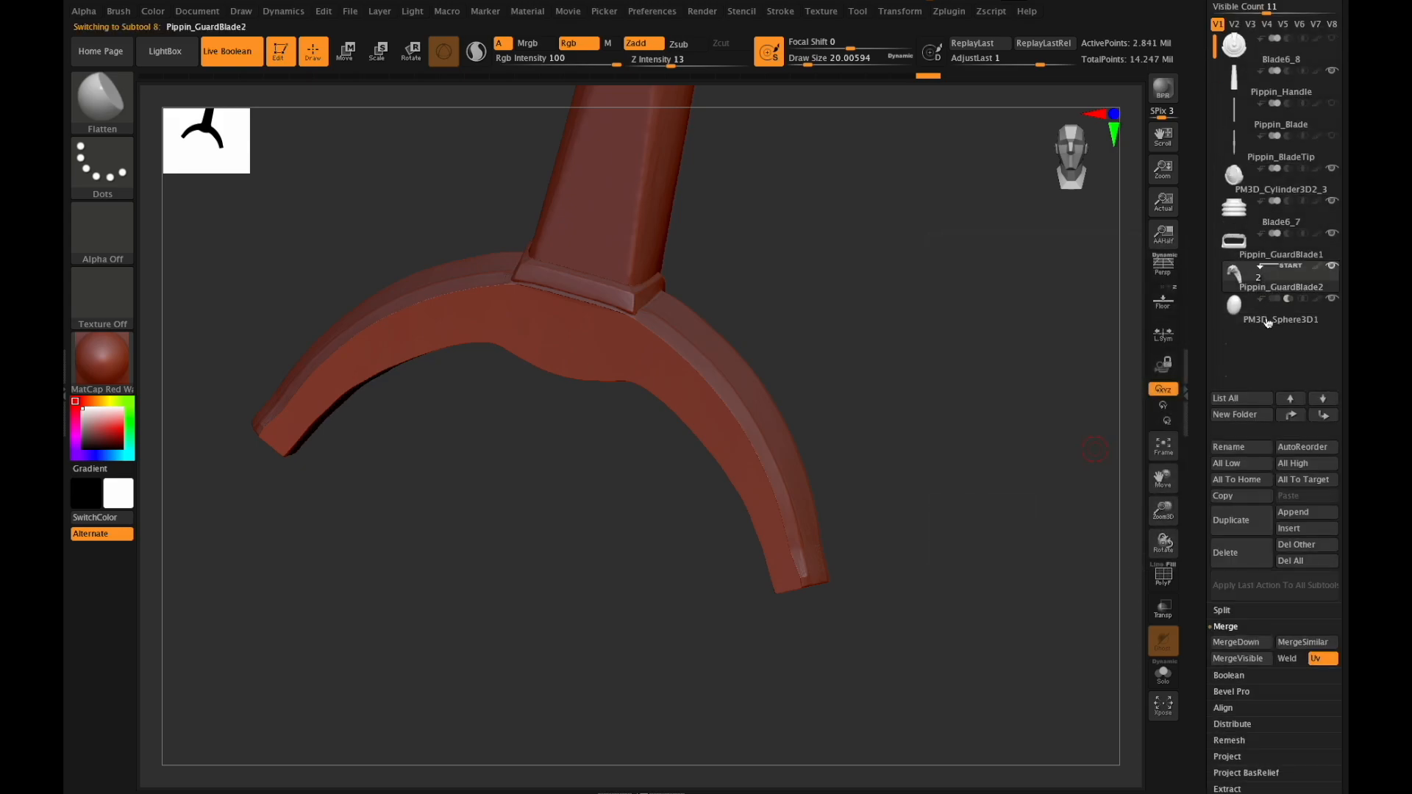
click(1237, 641)
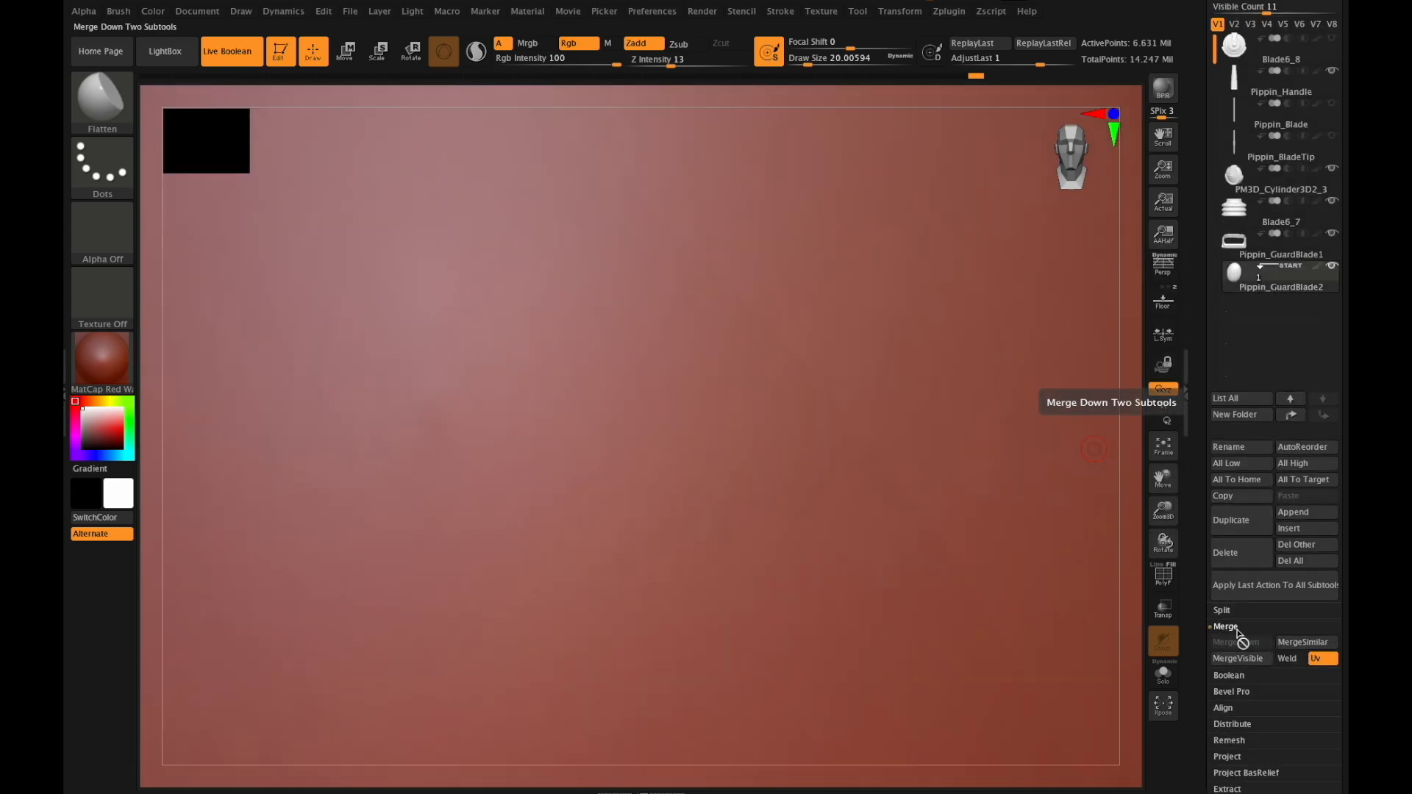
click(1225, 642)
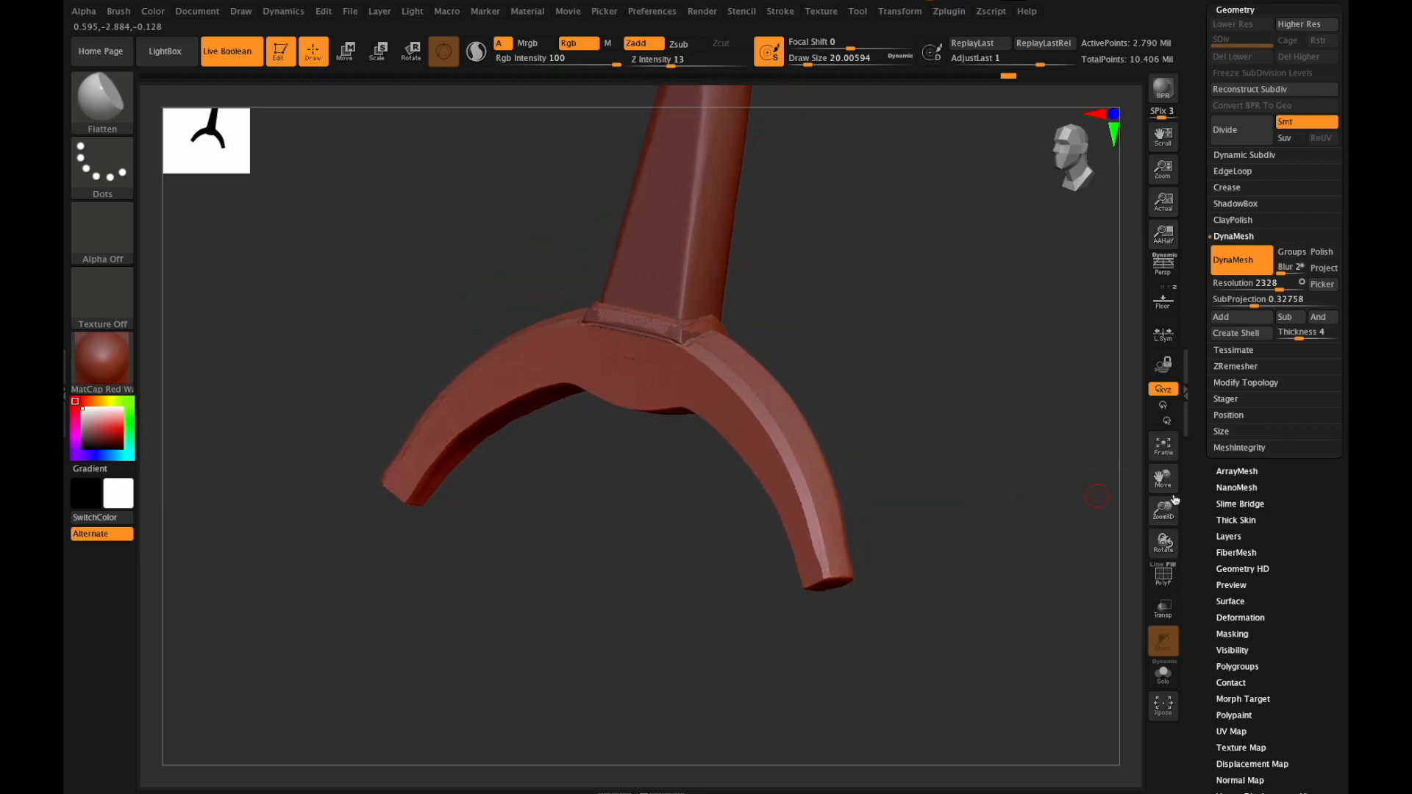
Orbit the merged guard to check the fused shape.
drag(1097, 496, 1166, 540)
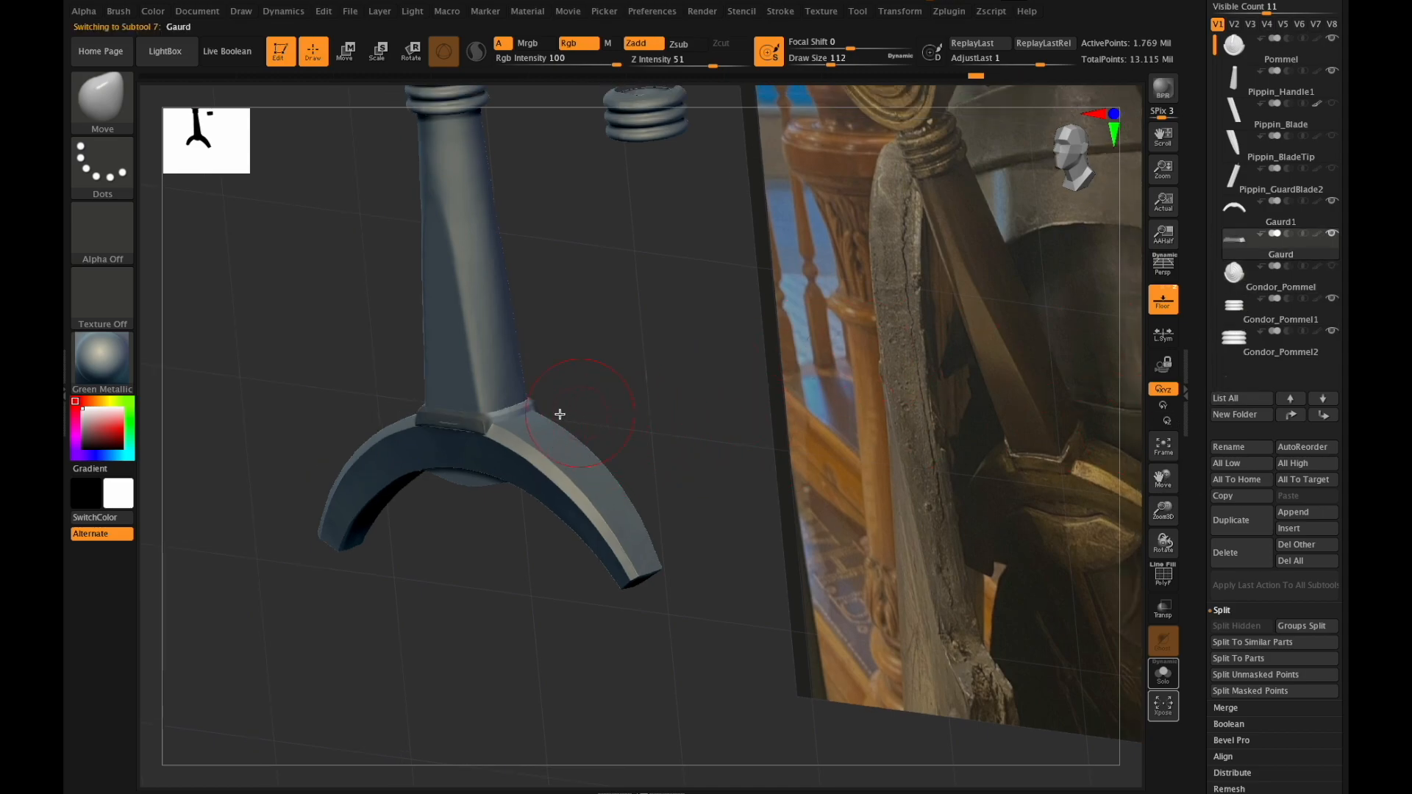
mouse_move(813, 469)
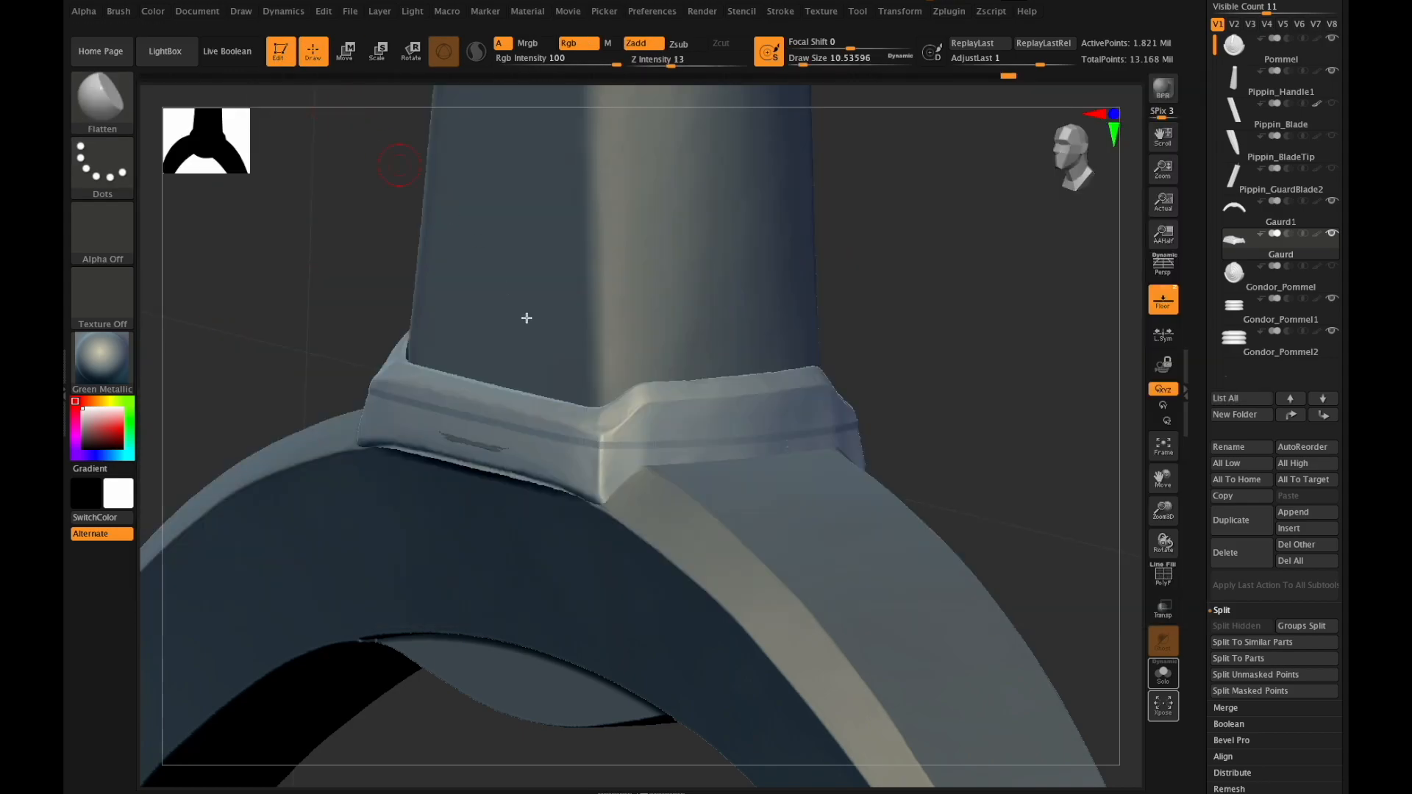
Flatten the collar surface where the guard meets the handle.
drag(526, 318, 666, 441)
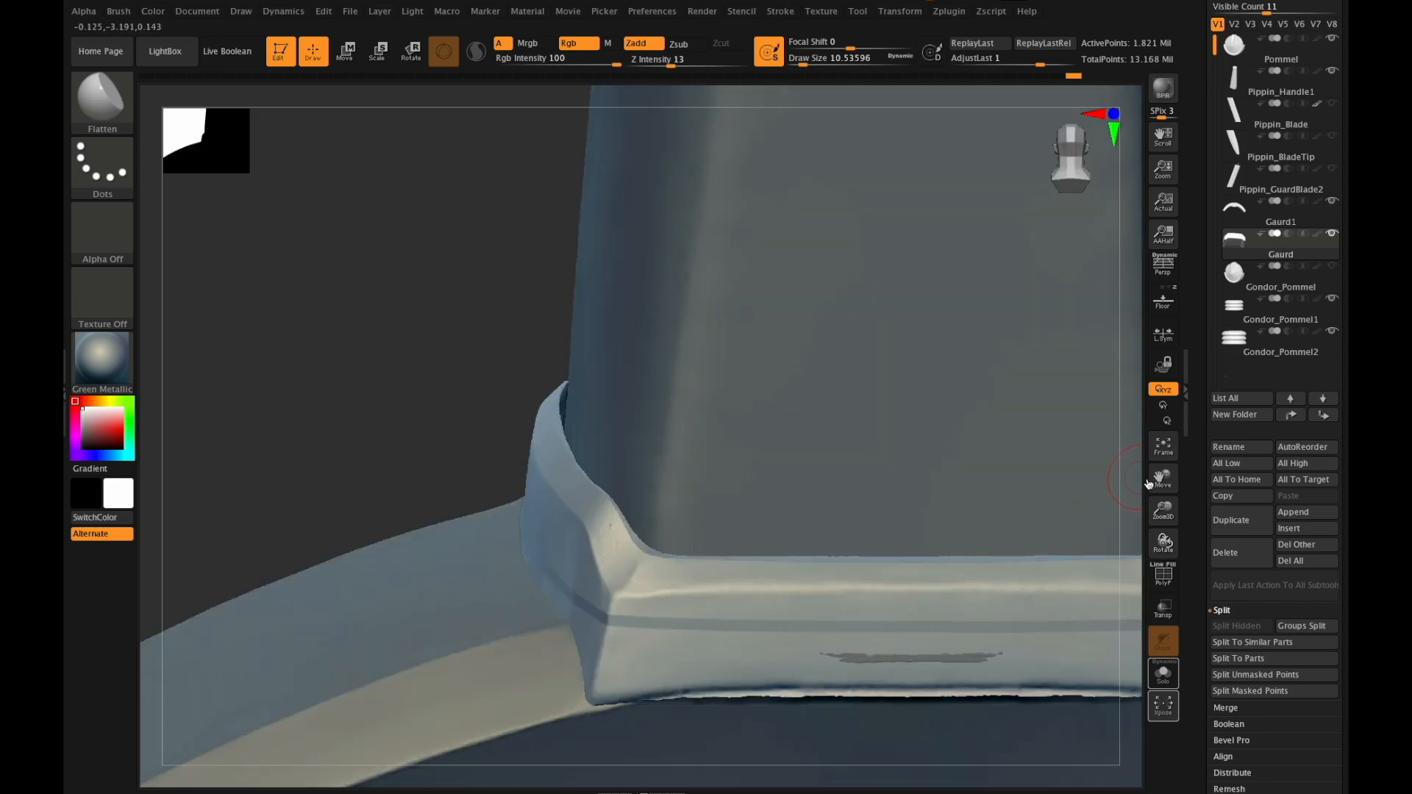
Flatten the lower edge band of the guard collar.
click(899, 11)
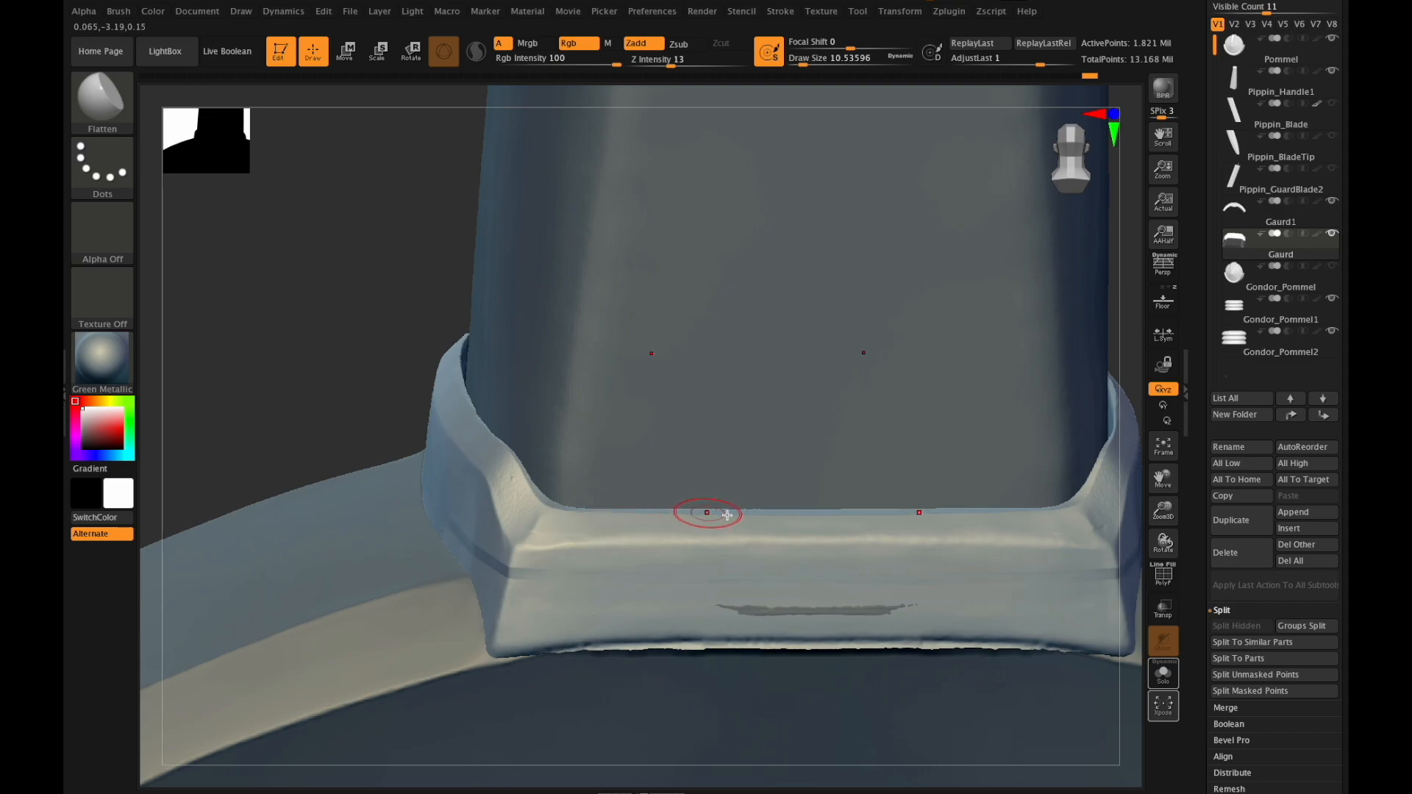
drag(708, 513, 1116, 491)
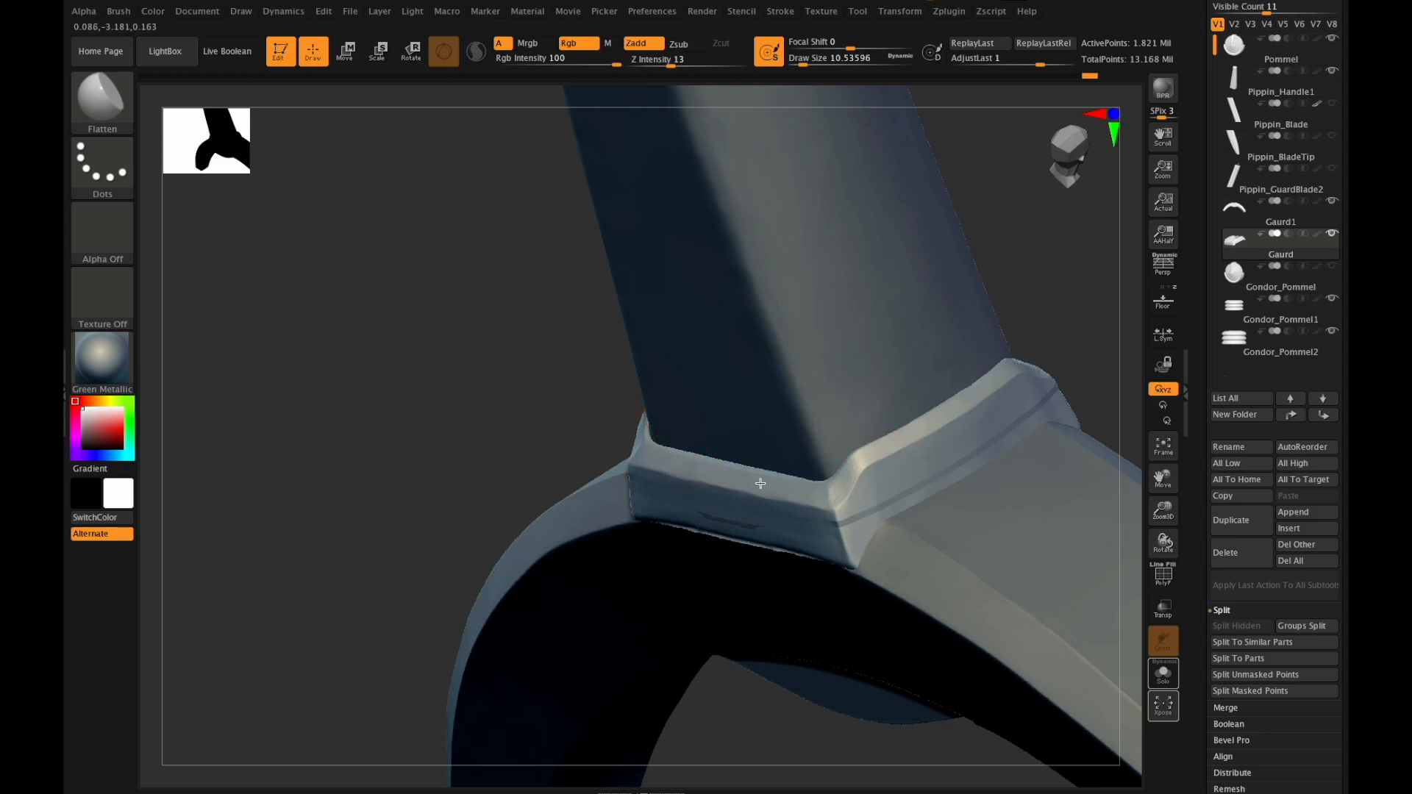
mouse_move(666, 460)
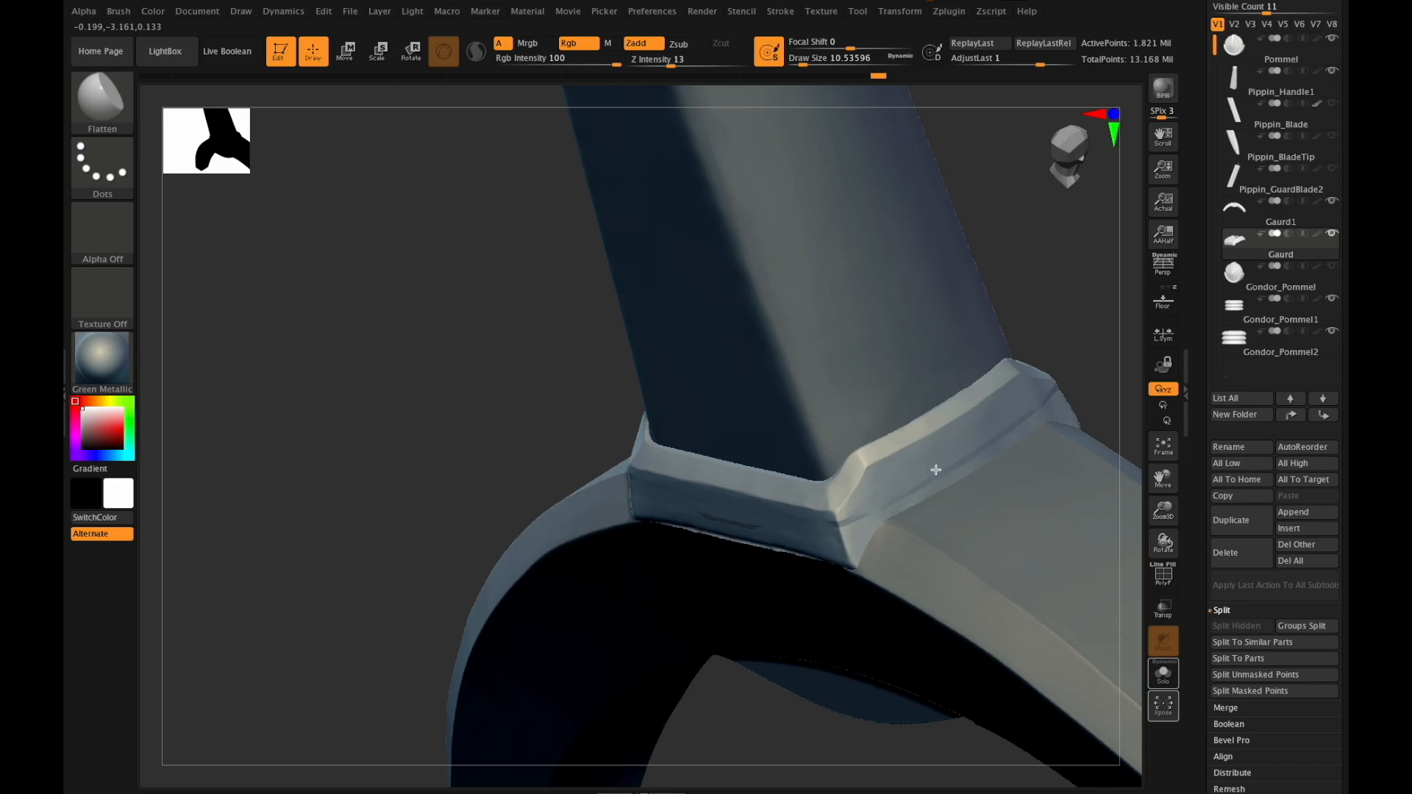
mouse_move(897, 500)
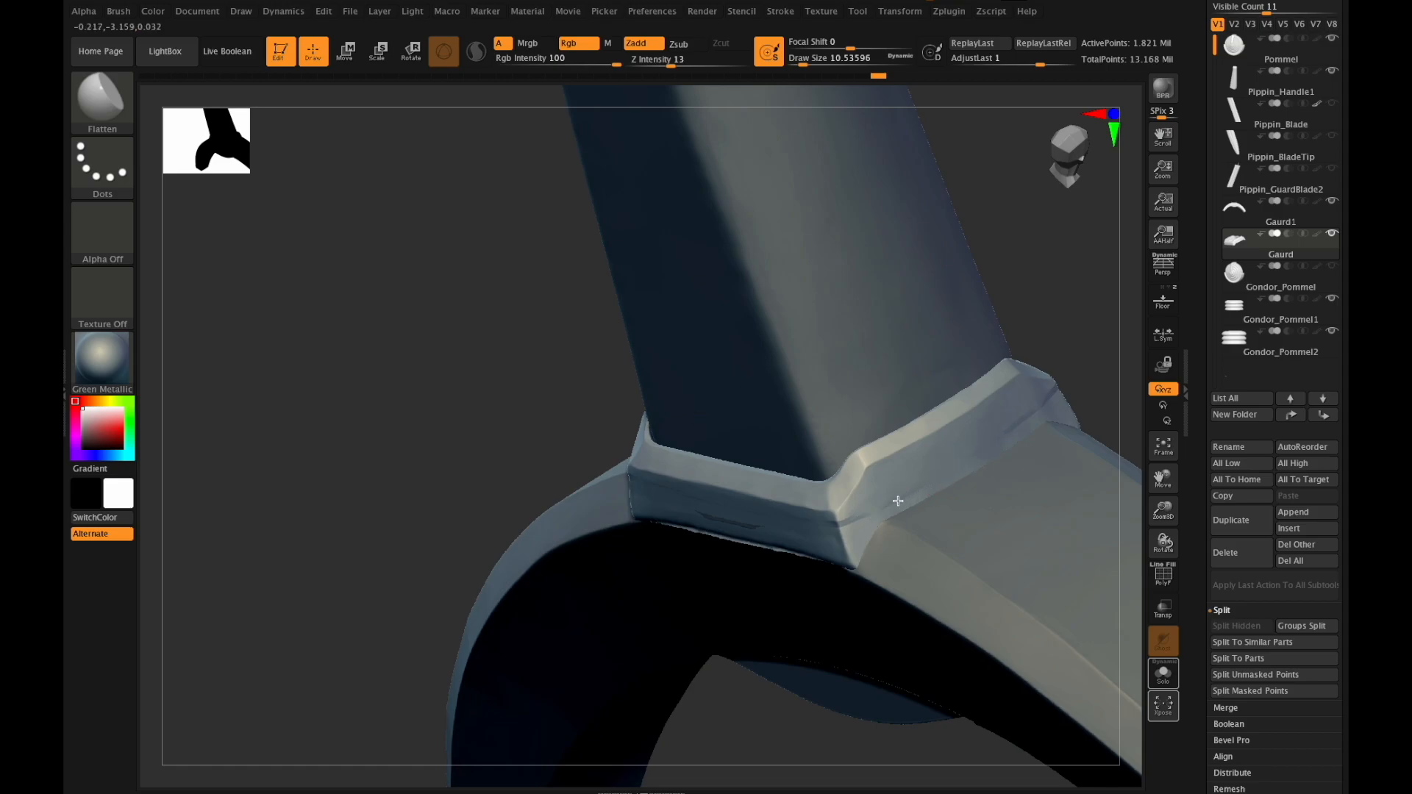
mouse_move(880, 494)
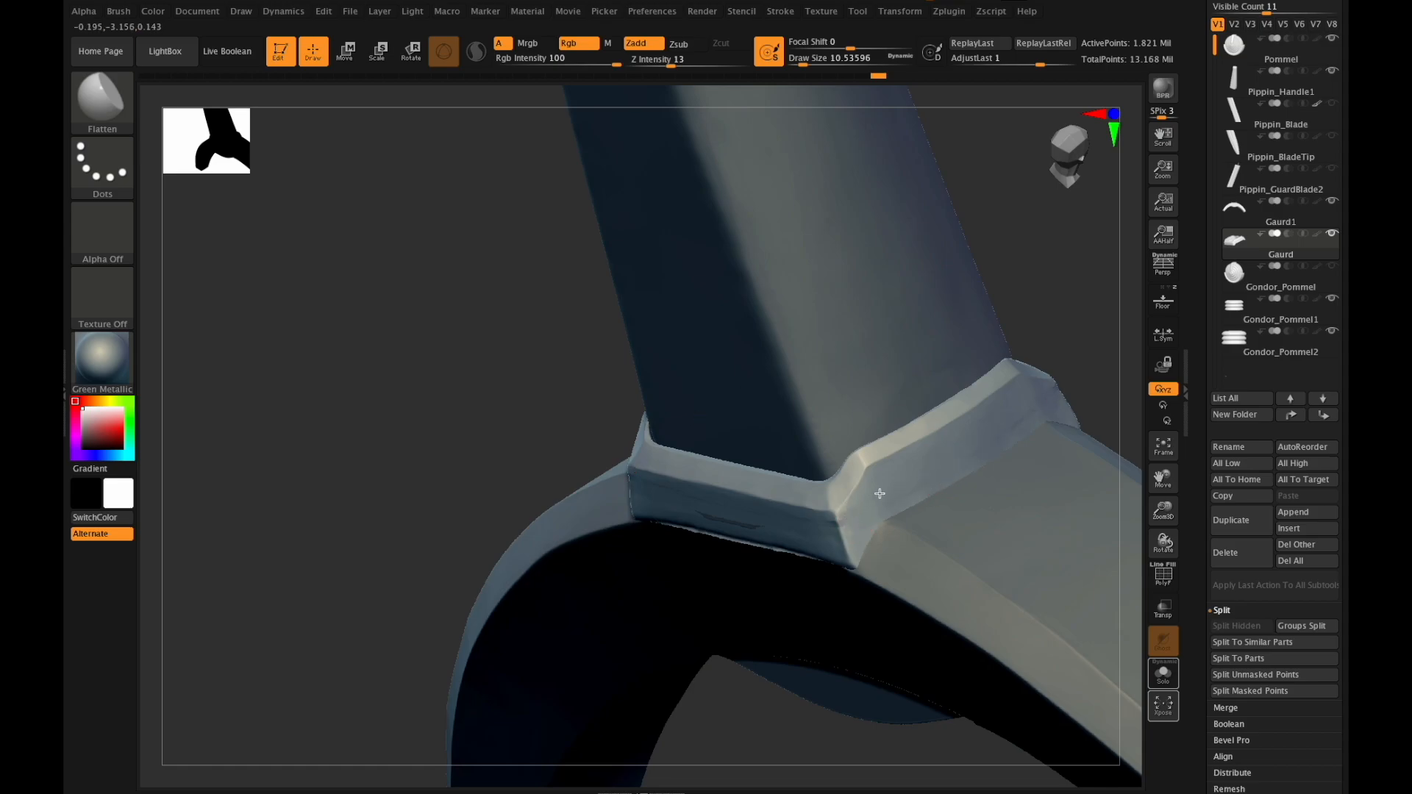
mouse_move(1036, 414)
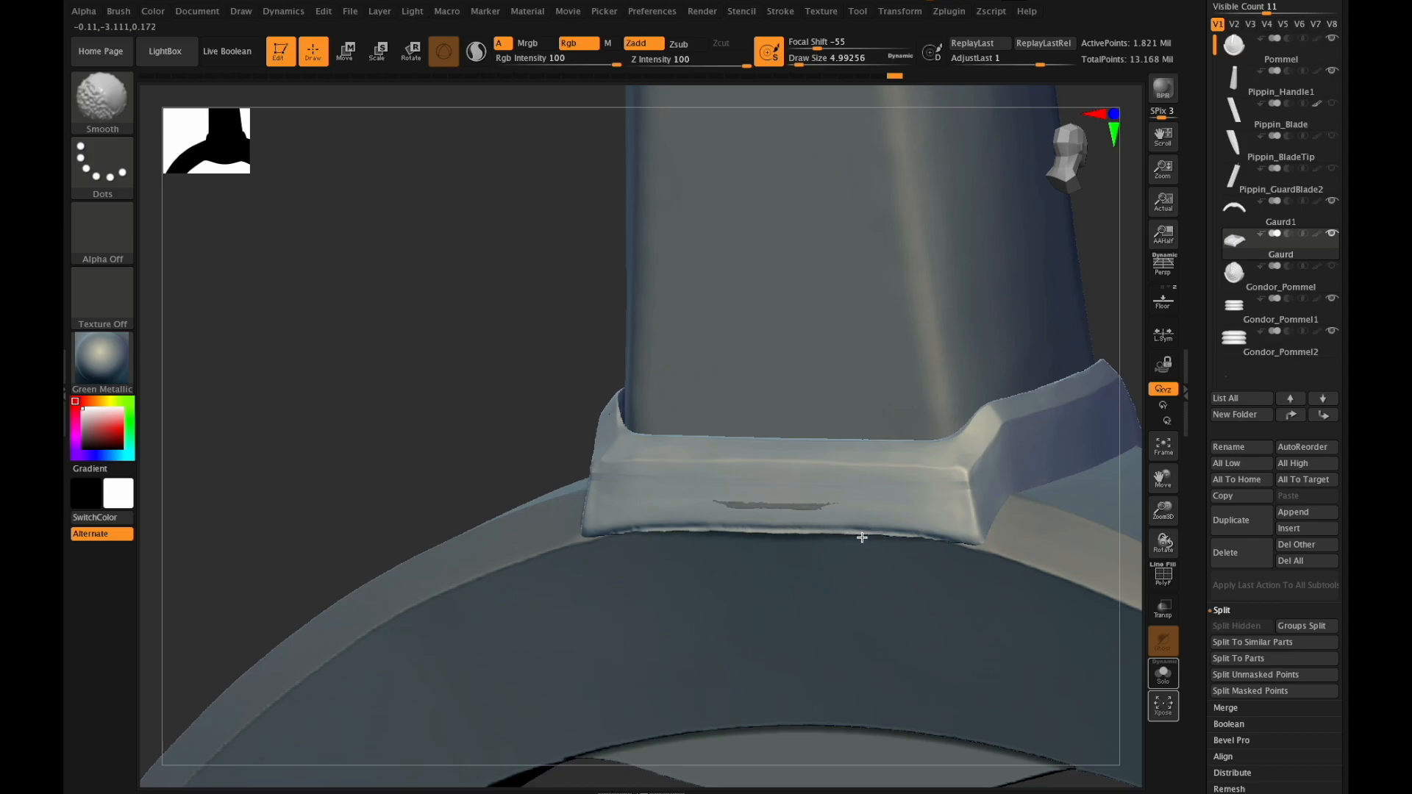
mouse_move(769, 540)
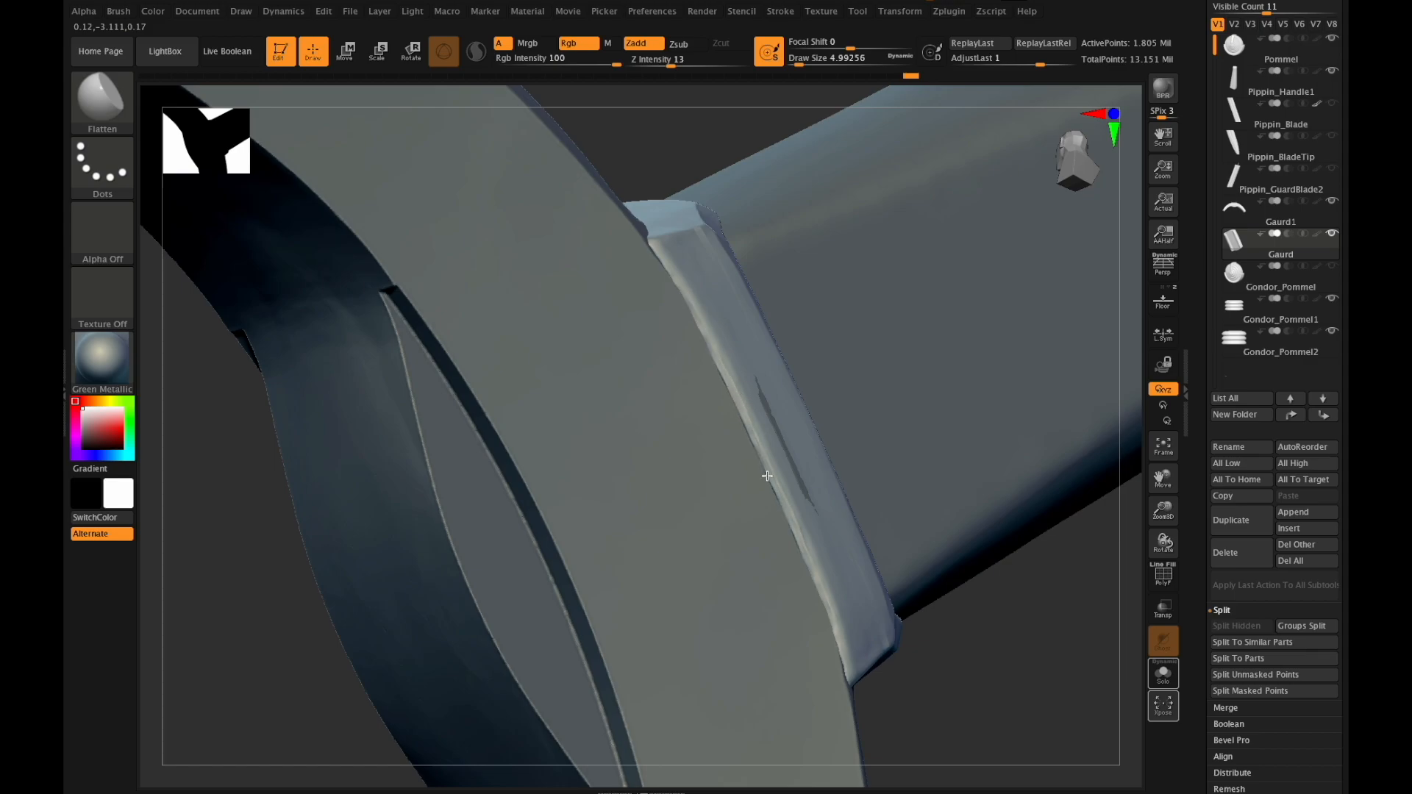
mouse_move(770, 480)
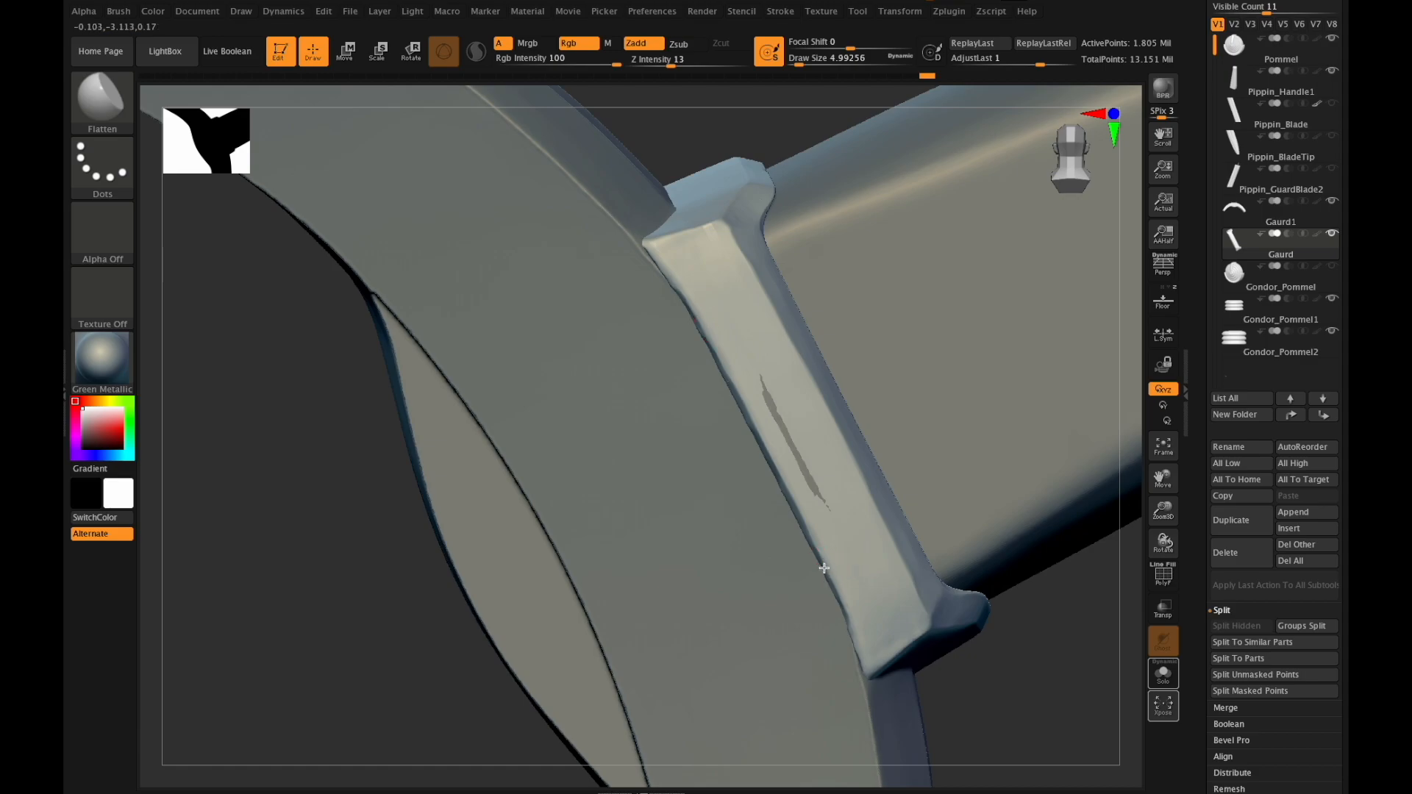
mouse_move(818, 554)
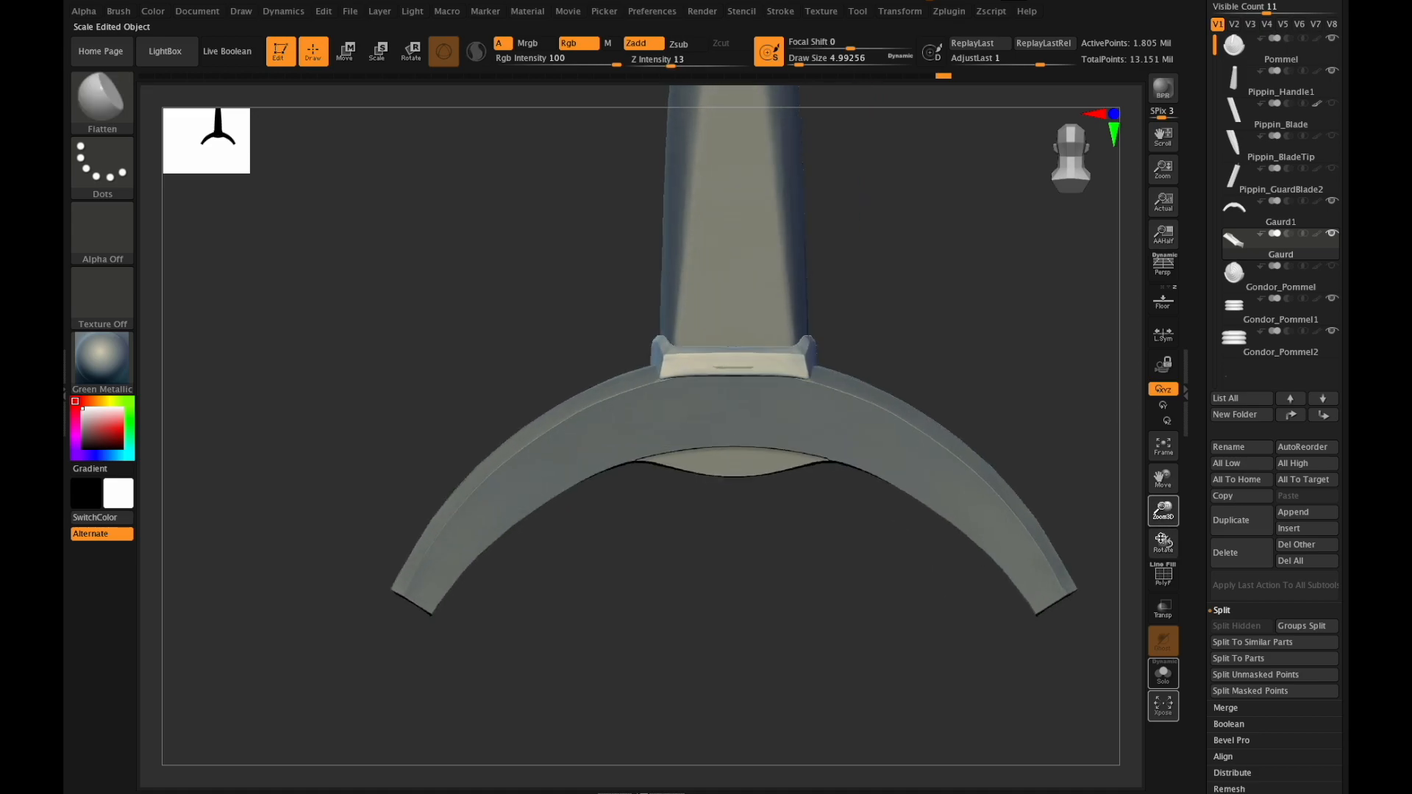
Make another guard piece the active subtool in the SubTool list.
click(1278, 222)
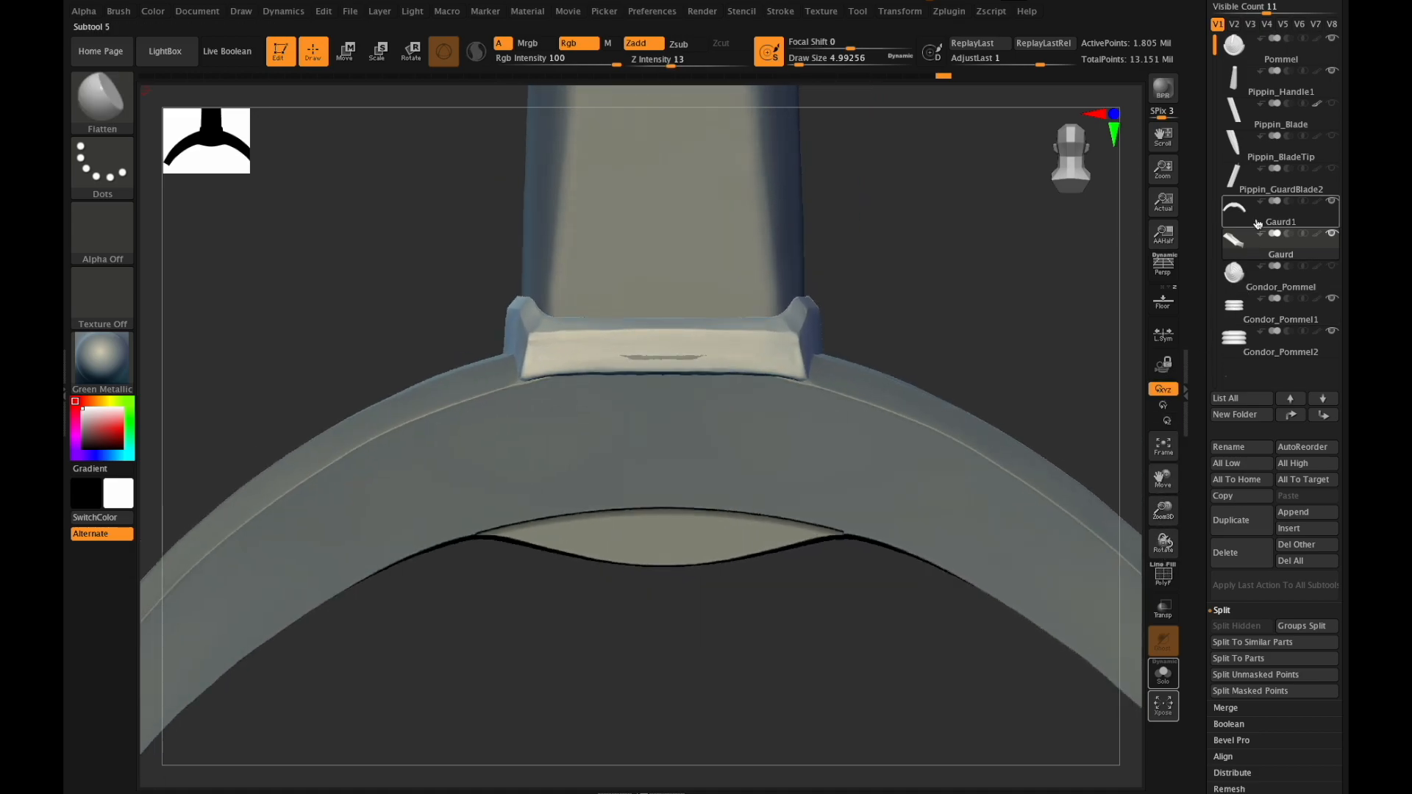
click(1280, 222)
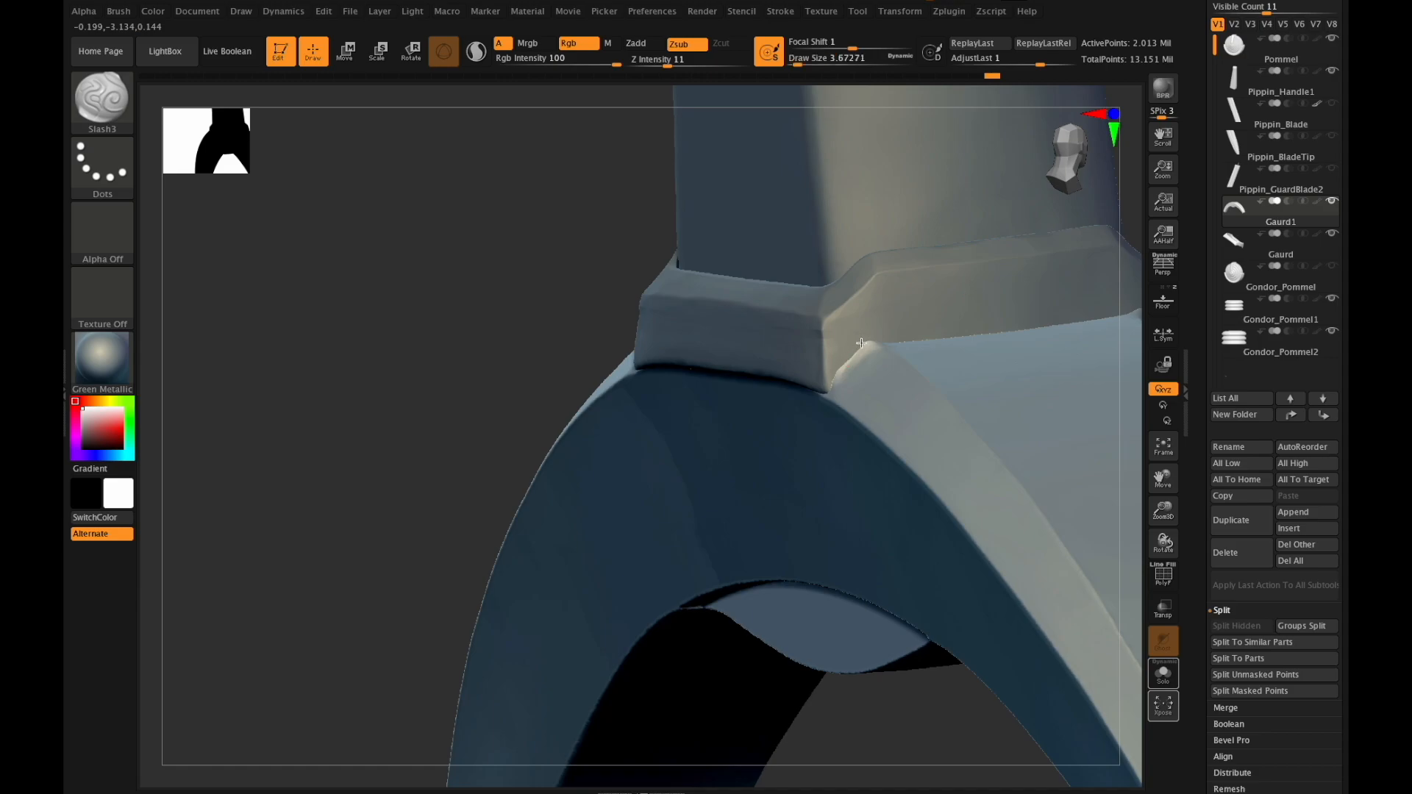
mouse_move(897, 331)
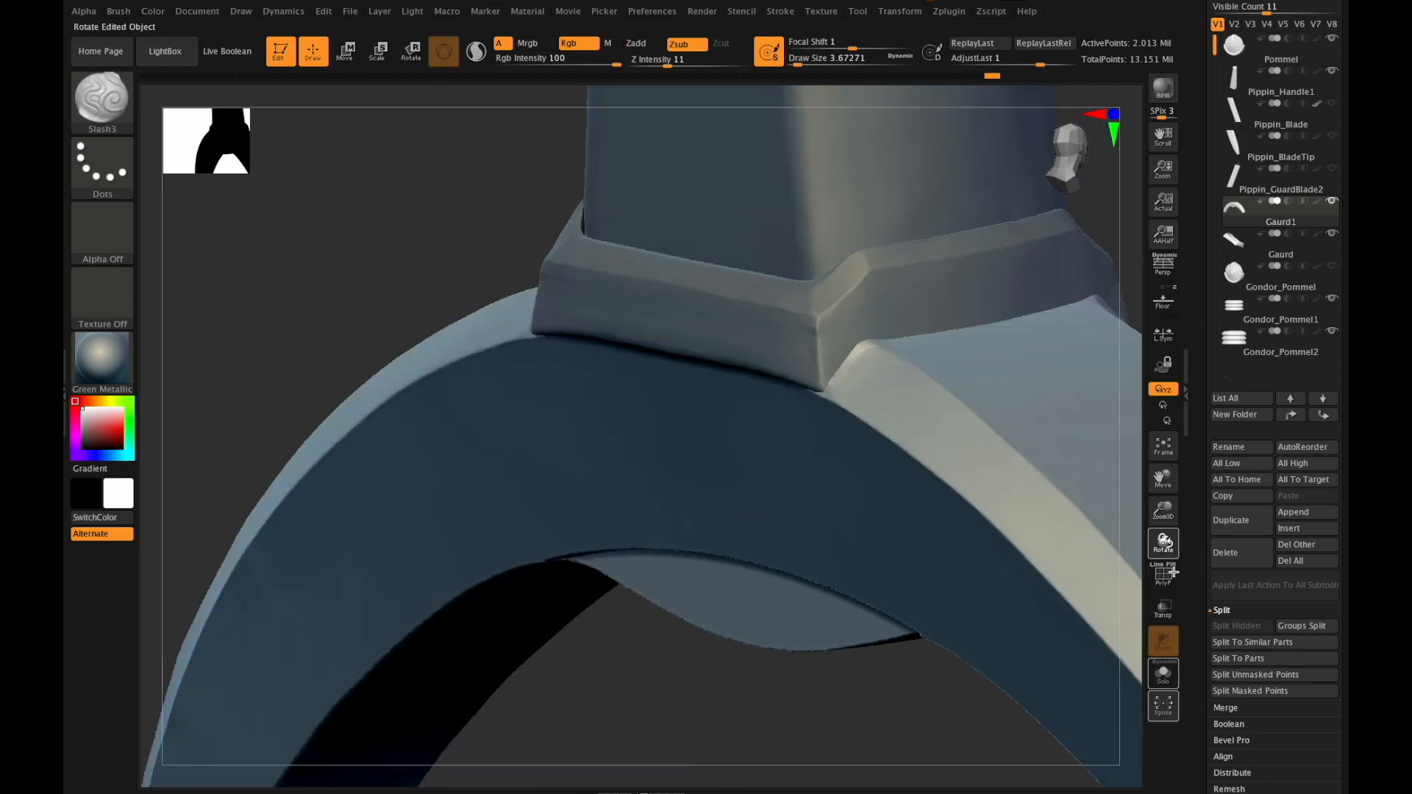
Rotate the hilt to inspect the crisp chamfered edges carved along the collar.
drag(631, 360, 851, 371)
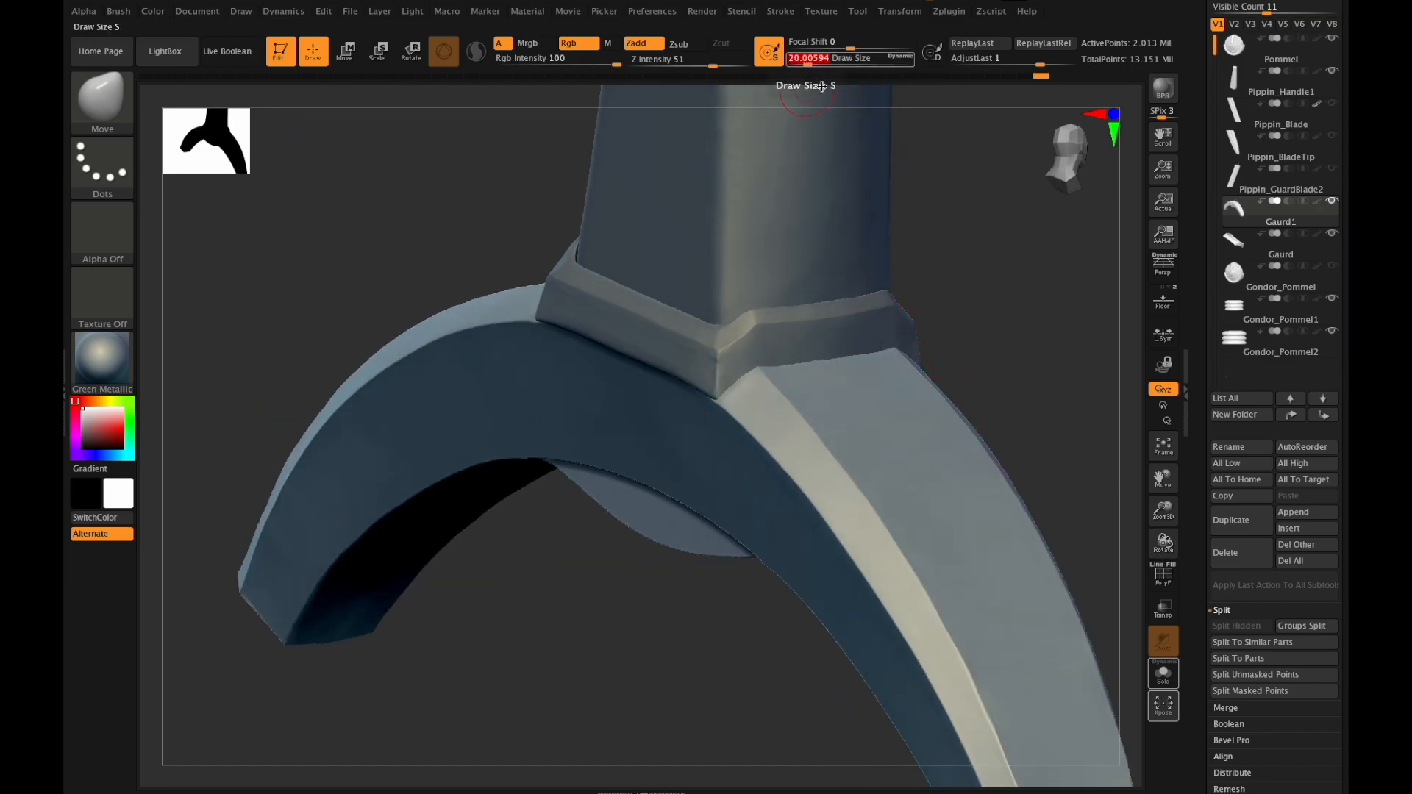
mouse_move(809, 361)
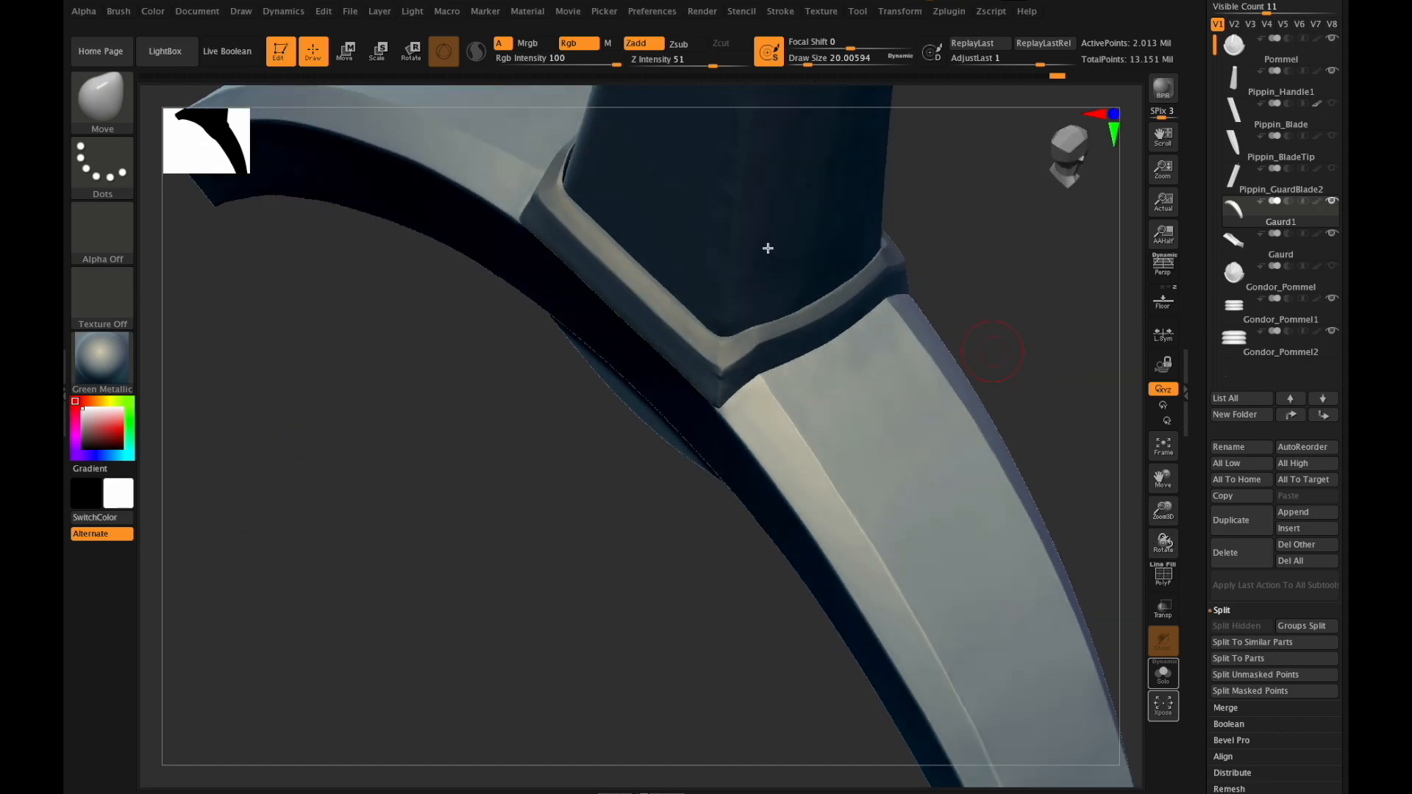
Switch to the Flatten brush to smooth the guard's bevel near the handle.
click(847, 57)
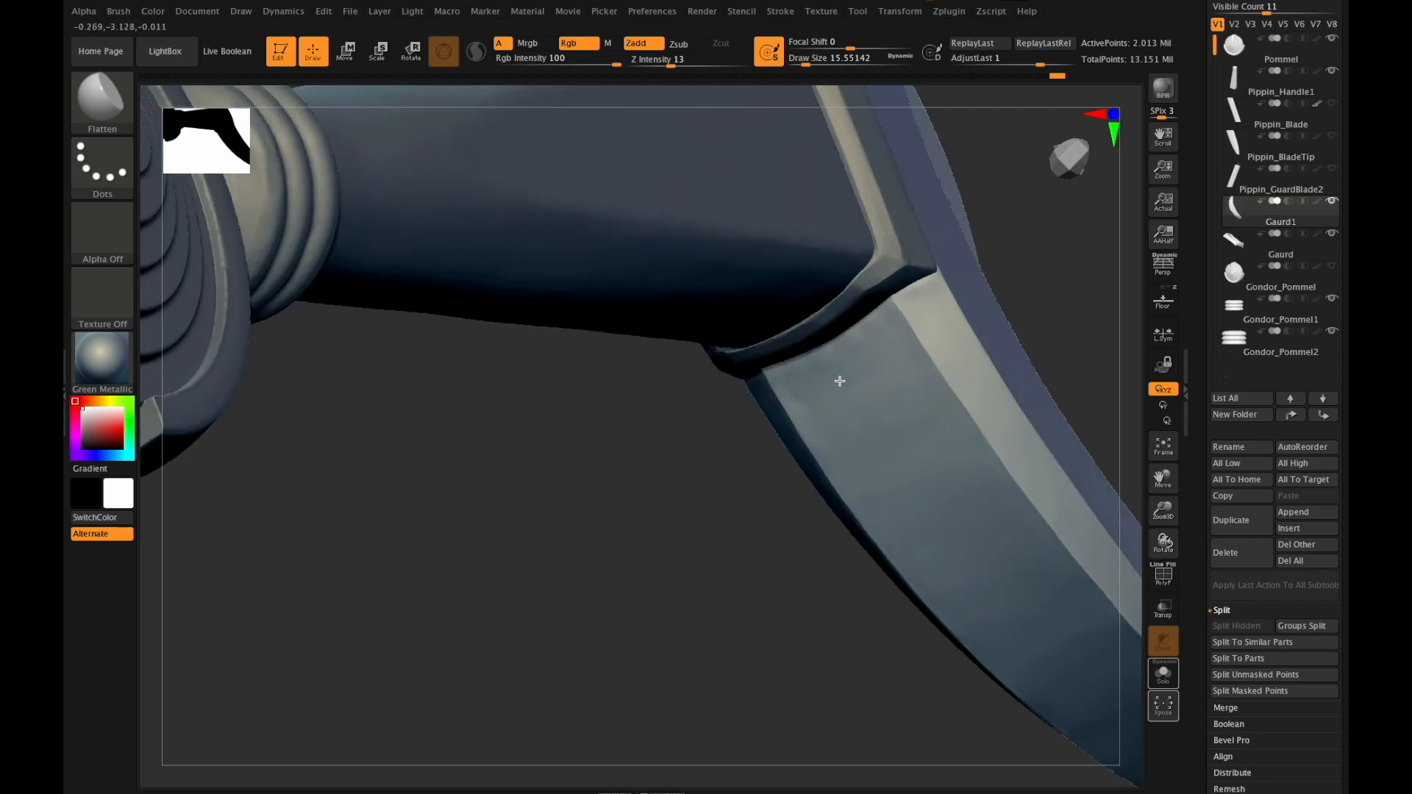
mouse_move(865, 352)
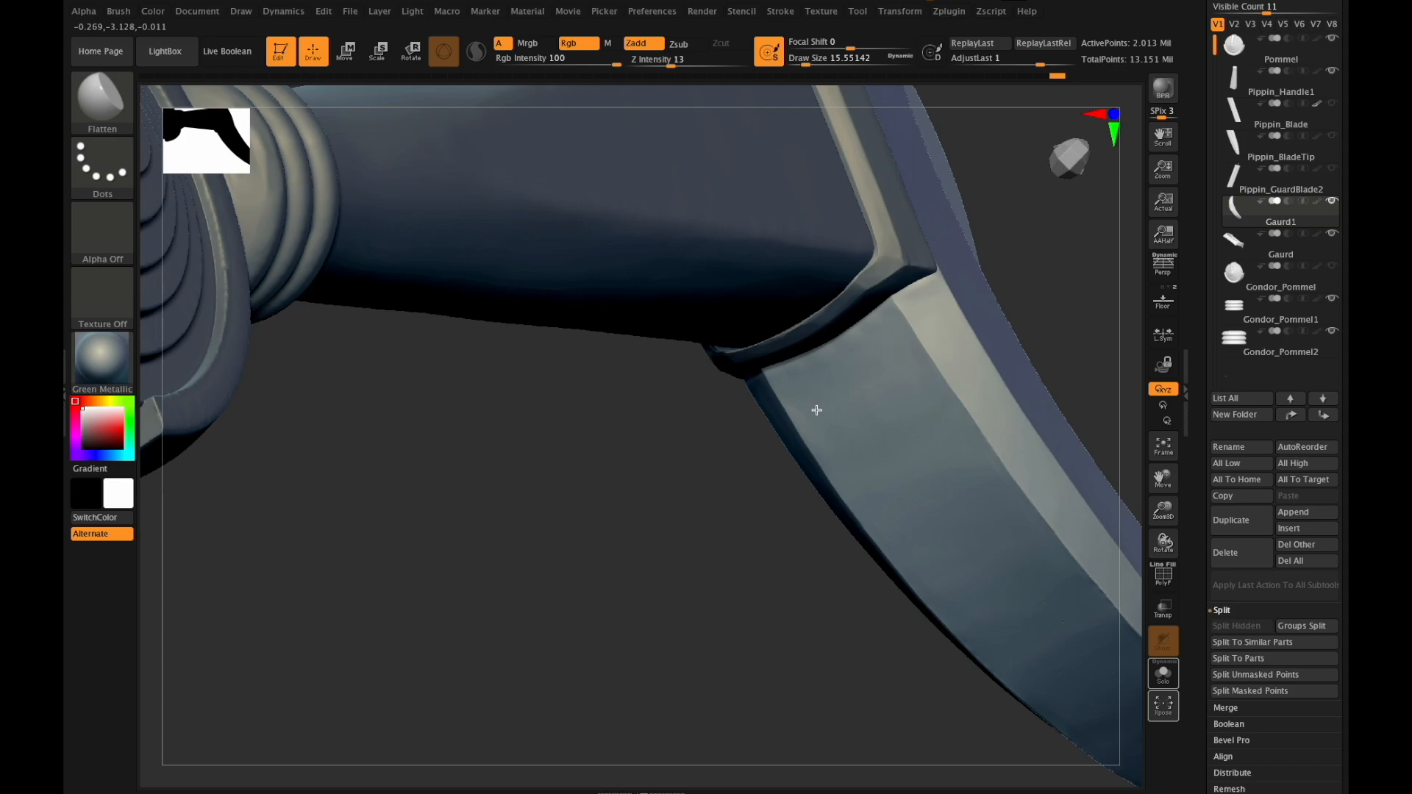
mouse_move(893, 366)
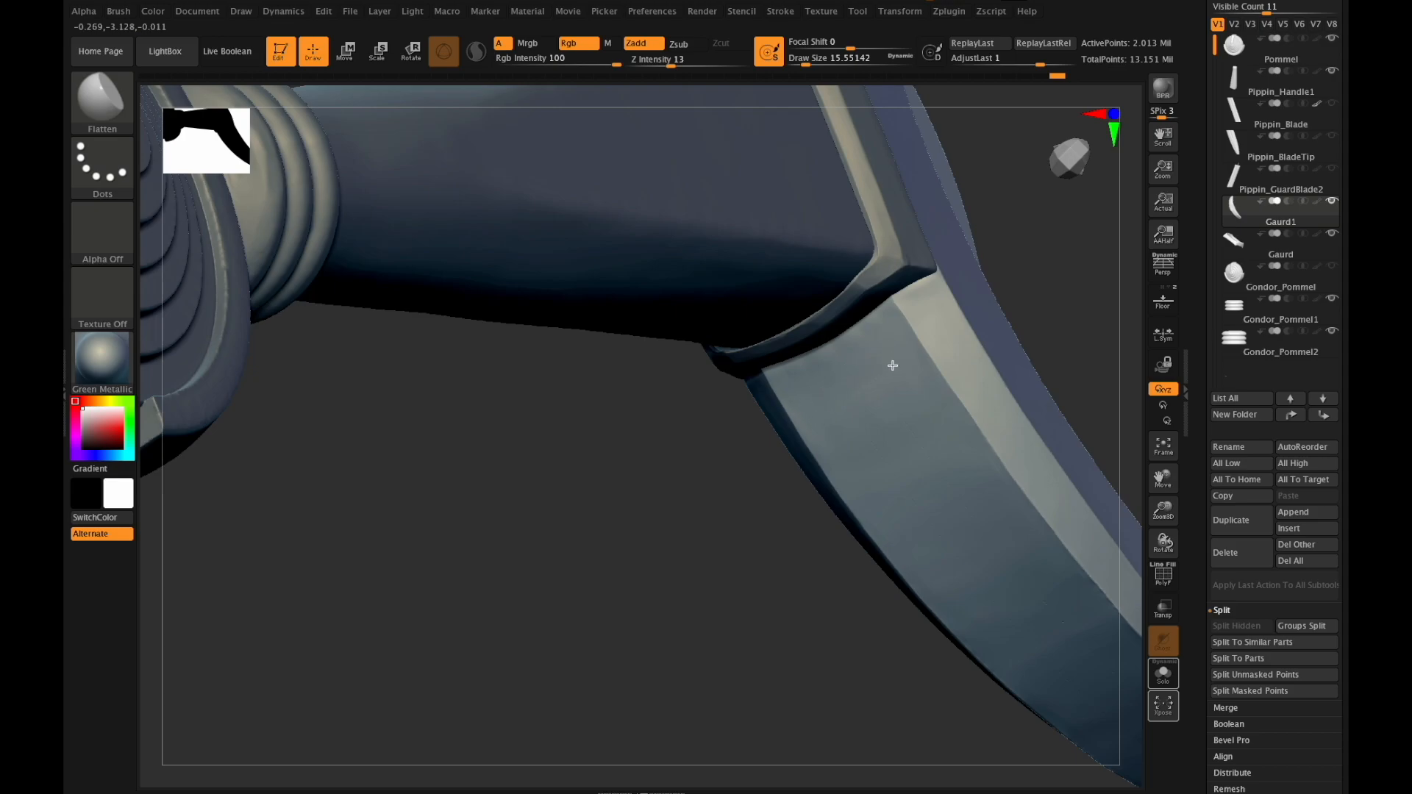
mouse_move(837, 443)
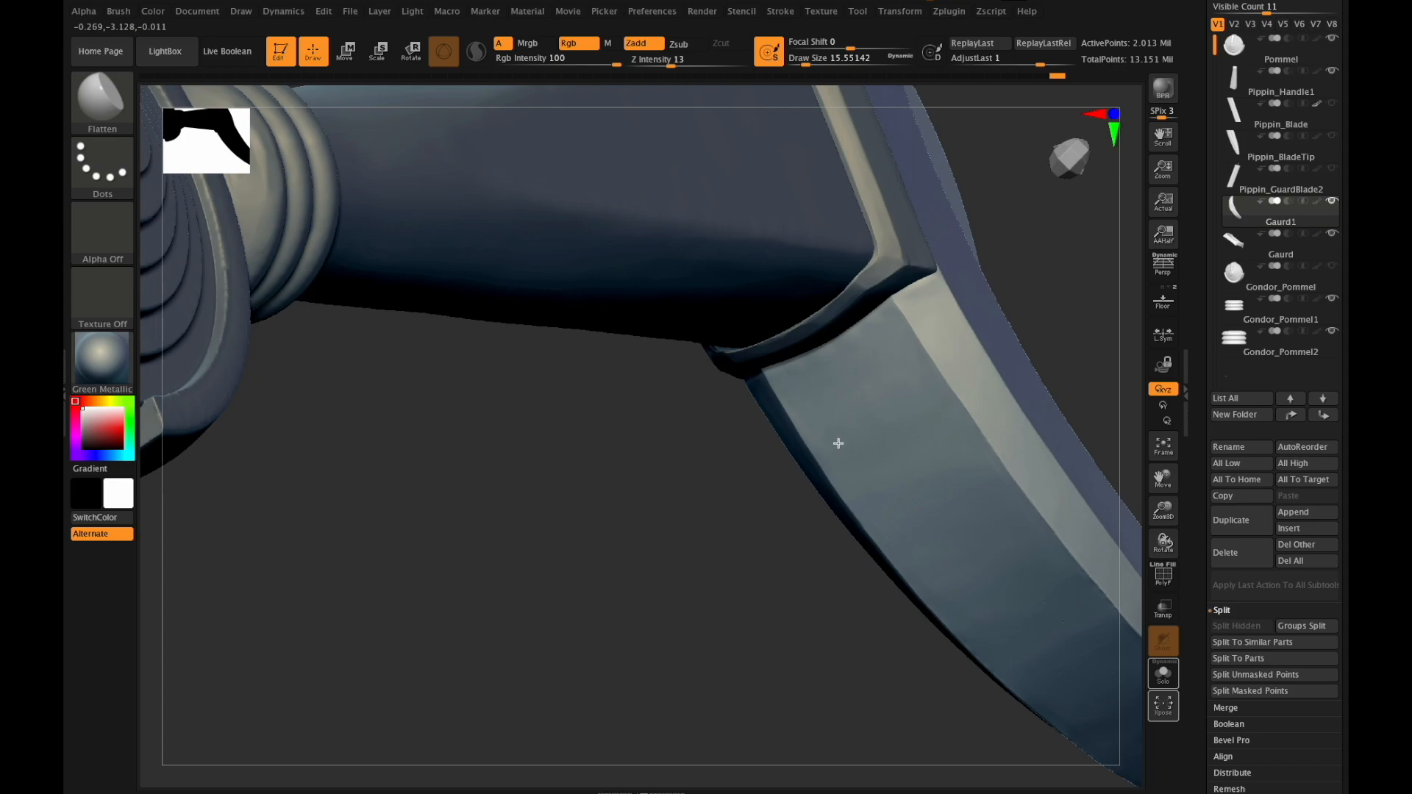
mouse_move(1064, 615)
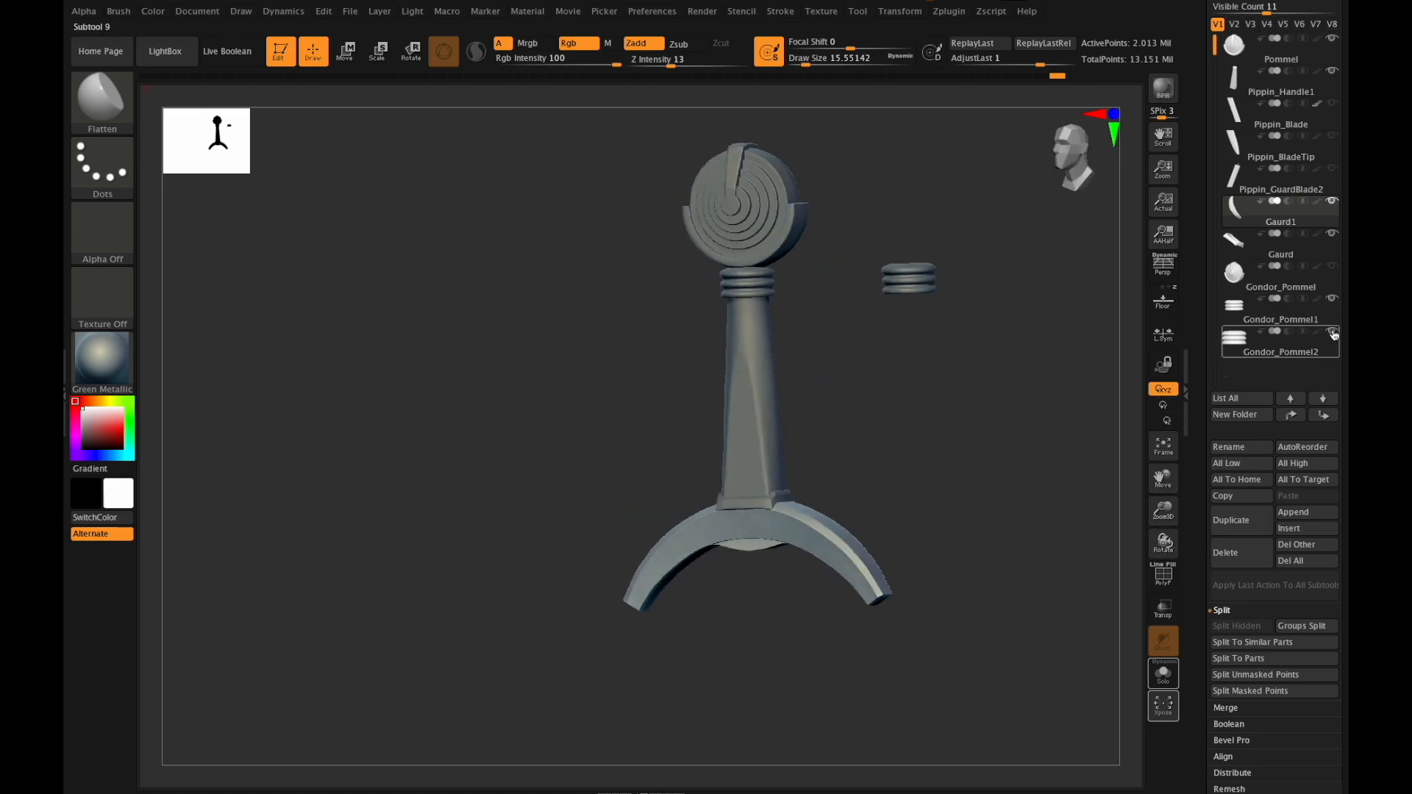
Show the blade below the guard and hide the loose pommel ring via subtool visibility.
click(1278, 339)
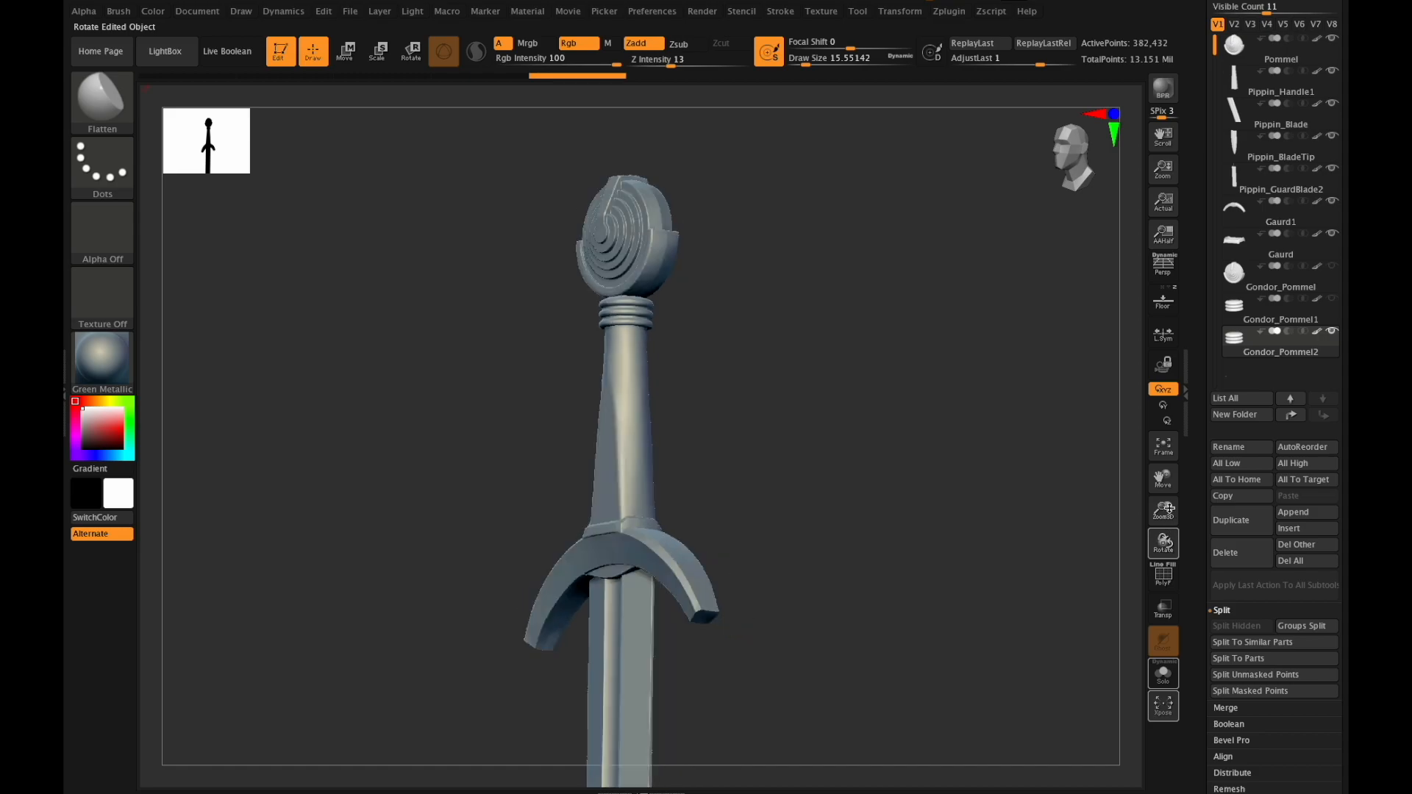
Apply the MAH_Shiny metal material to the sword and start a best-quality render.
click(1162, 510)
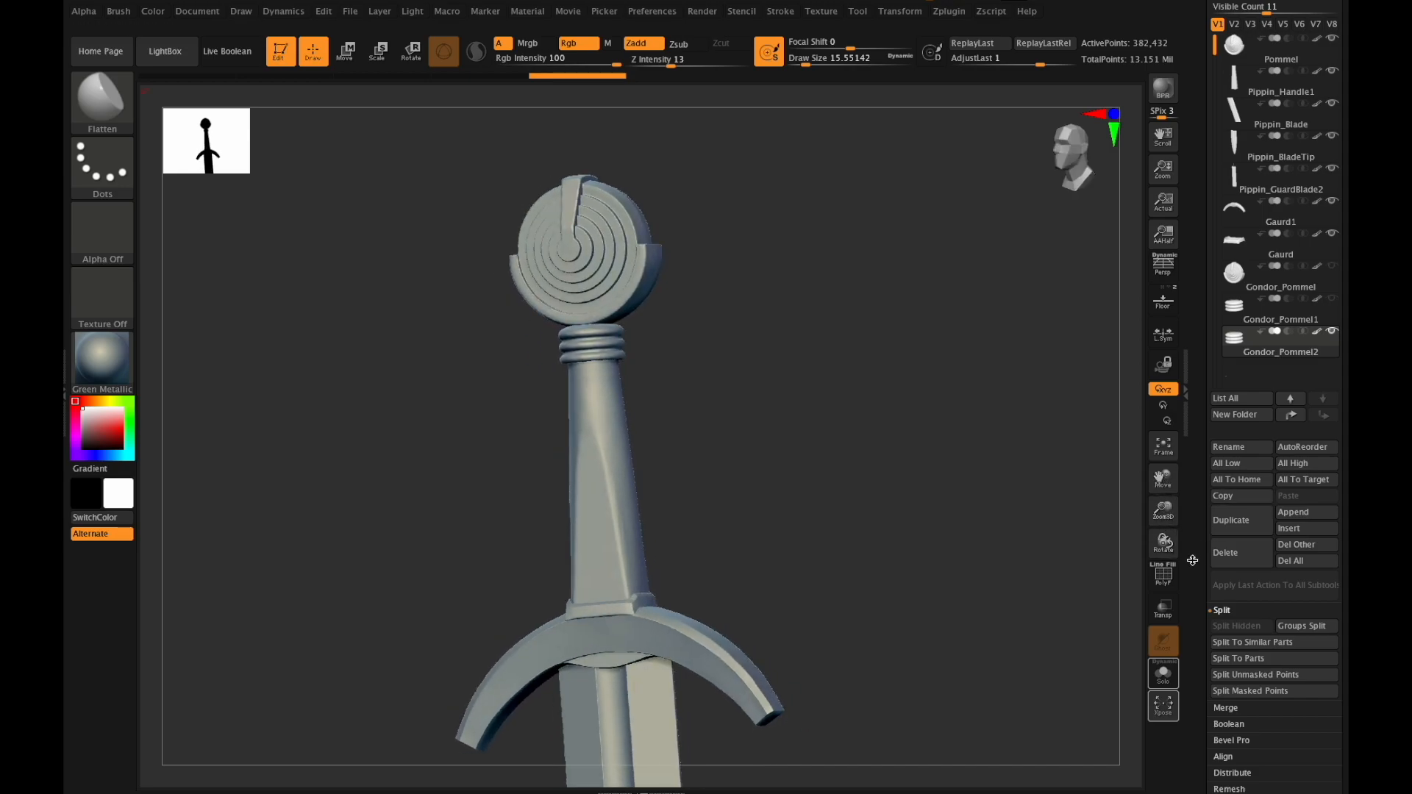
click(101, 350)
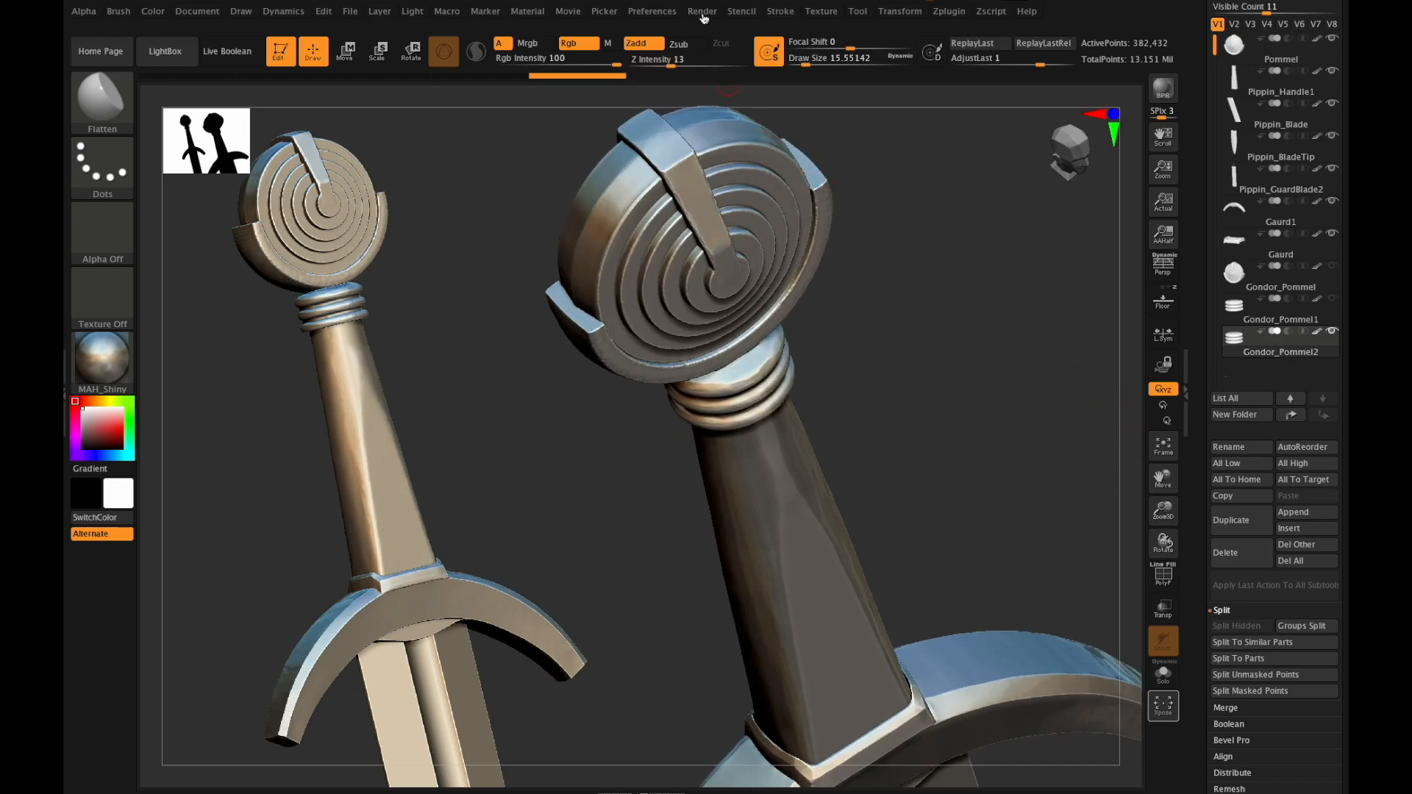
click(701, 10)
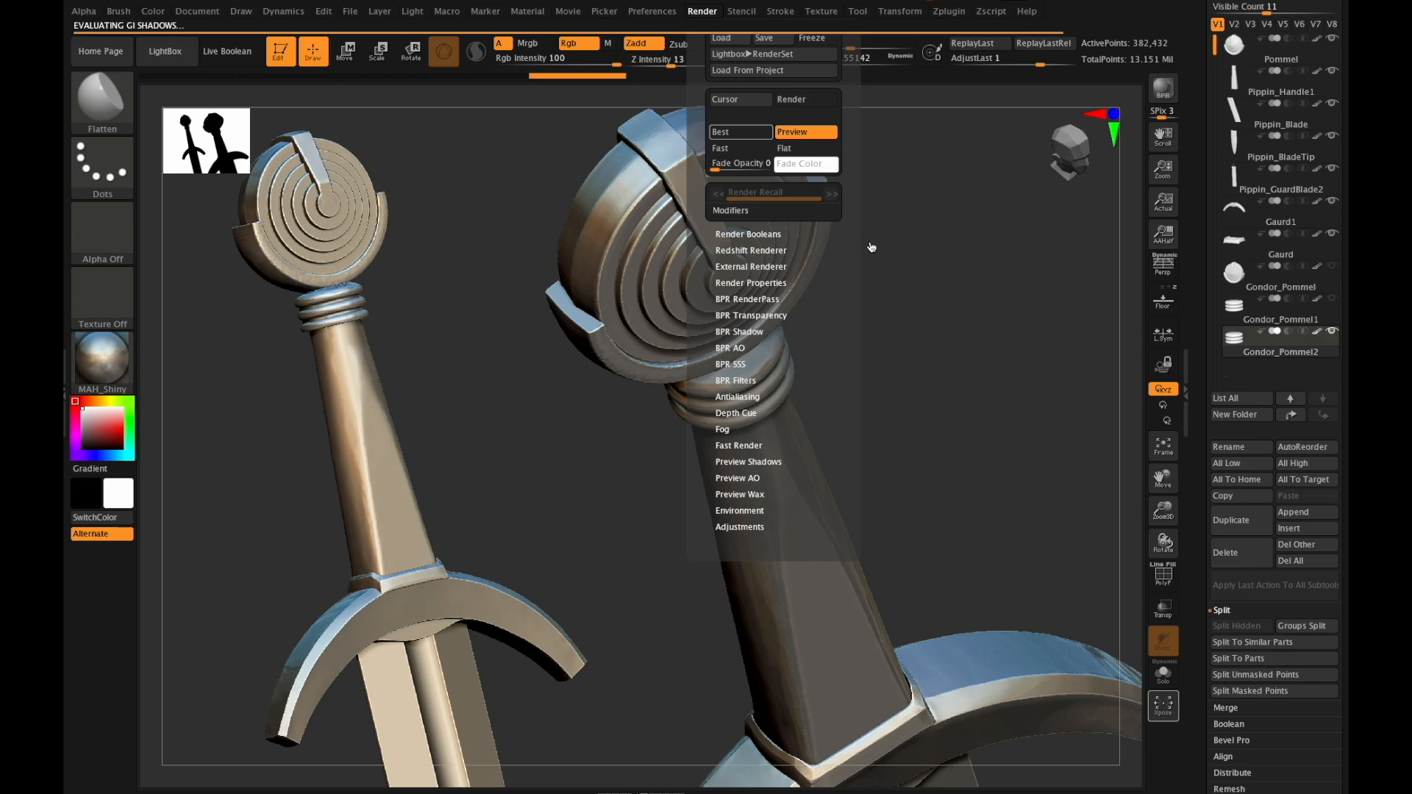